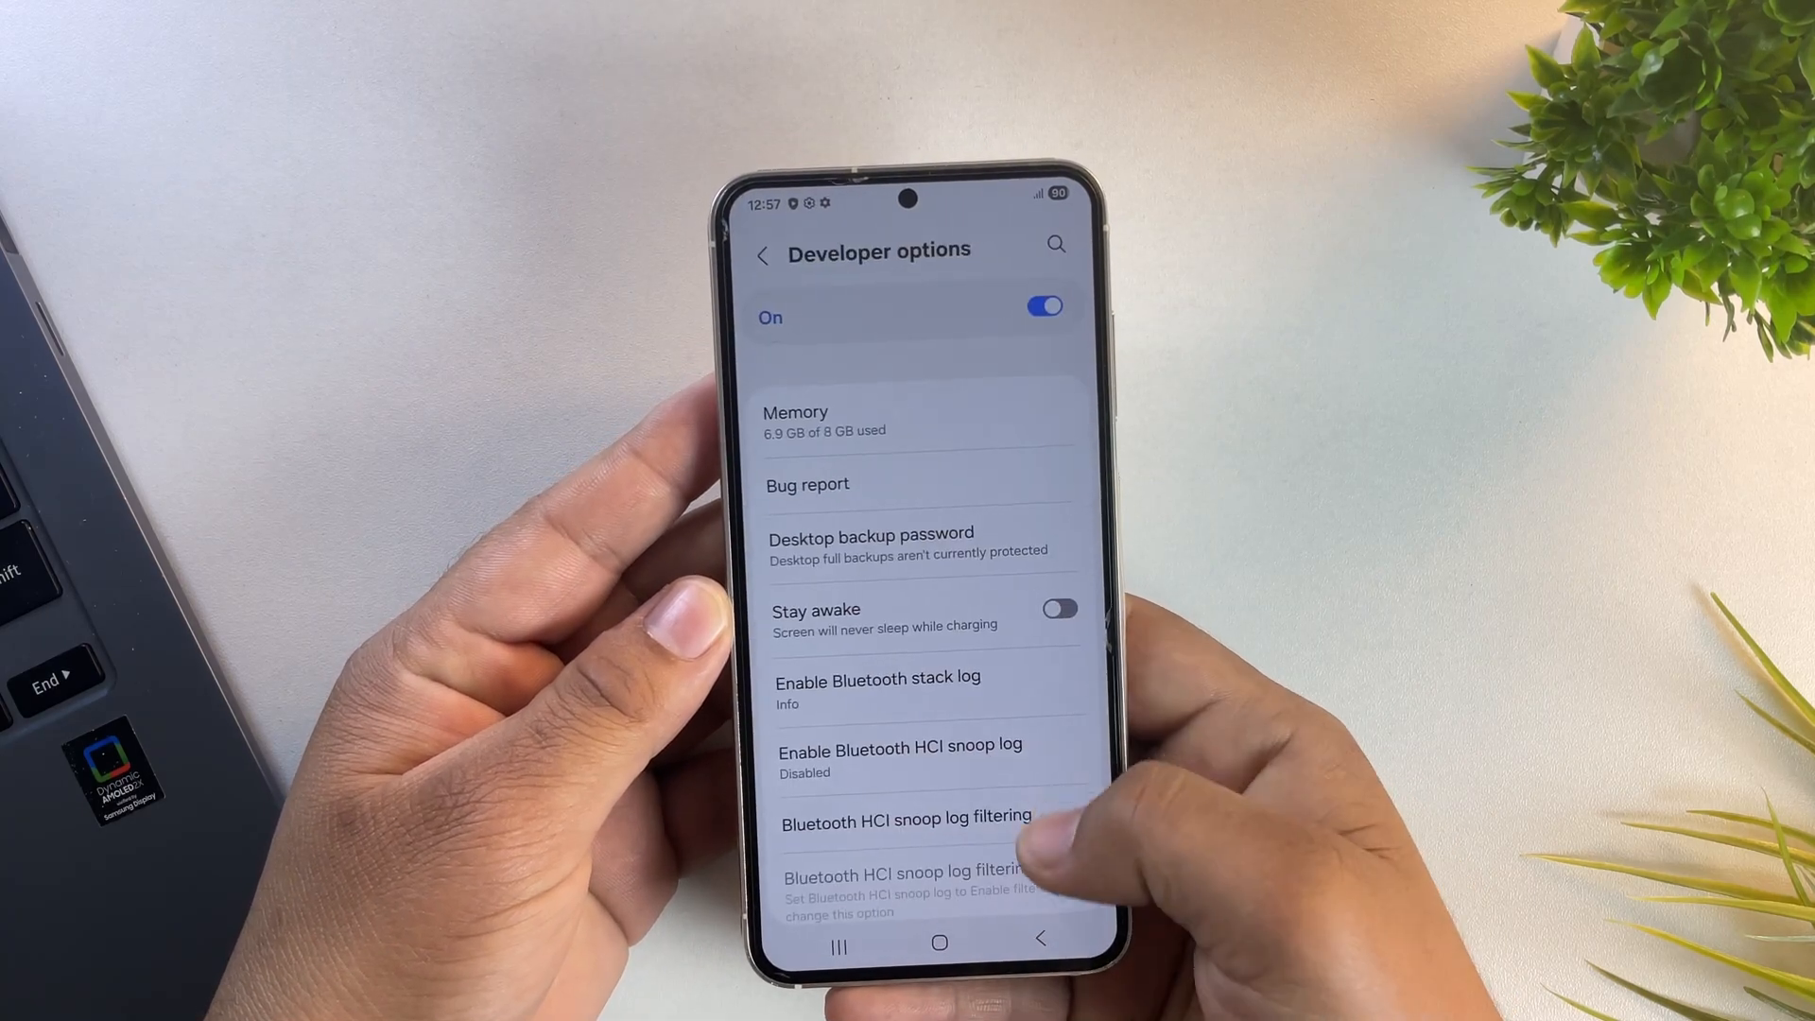
Confirm OEM unlocking is absent and view software information showing One UI 8.0, Android 16
scroll("down", 3)
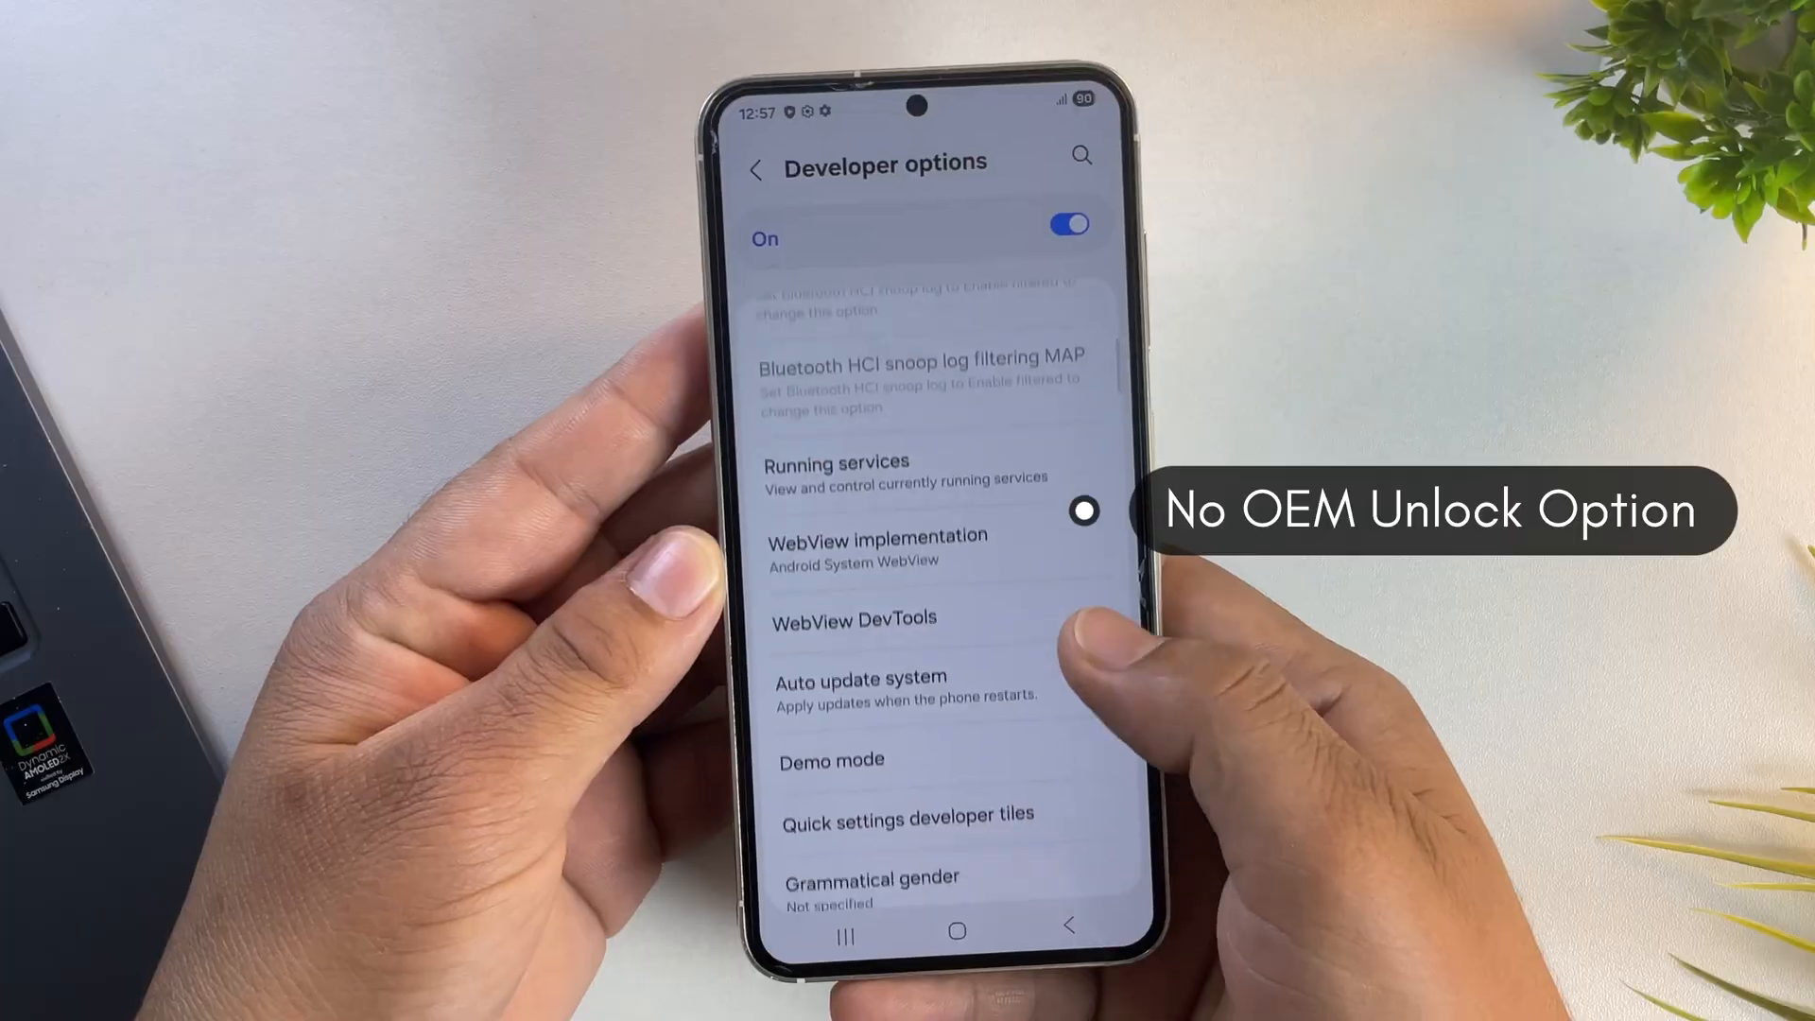
scroll("down", 3)
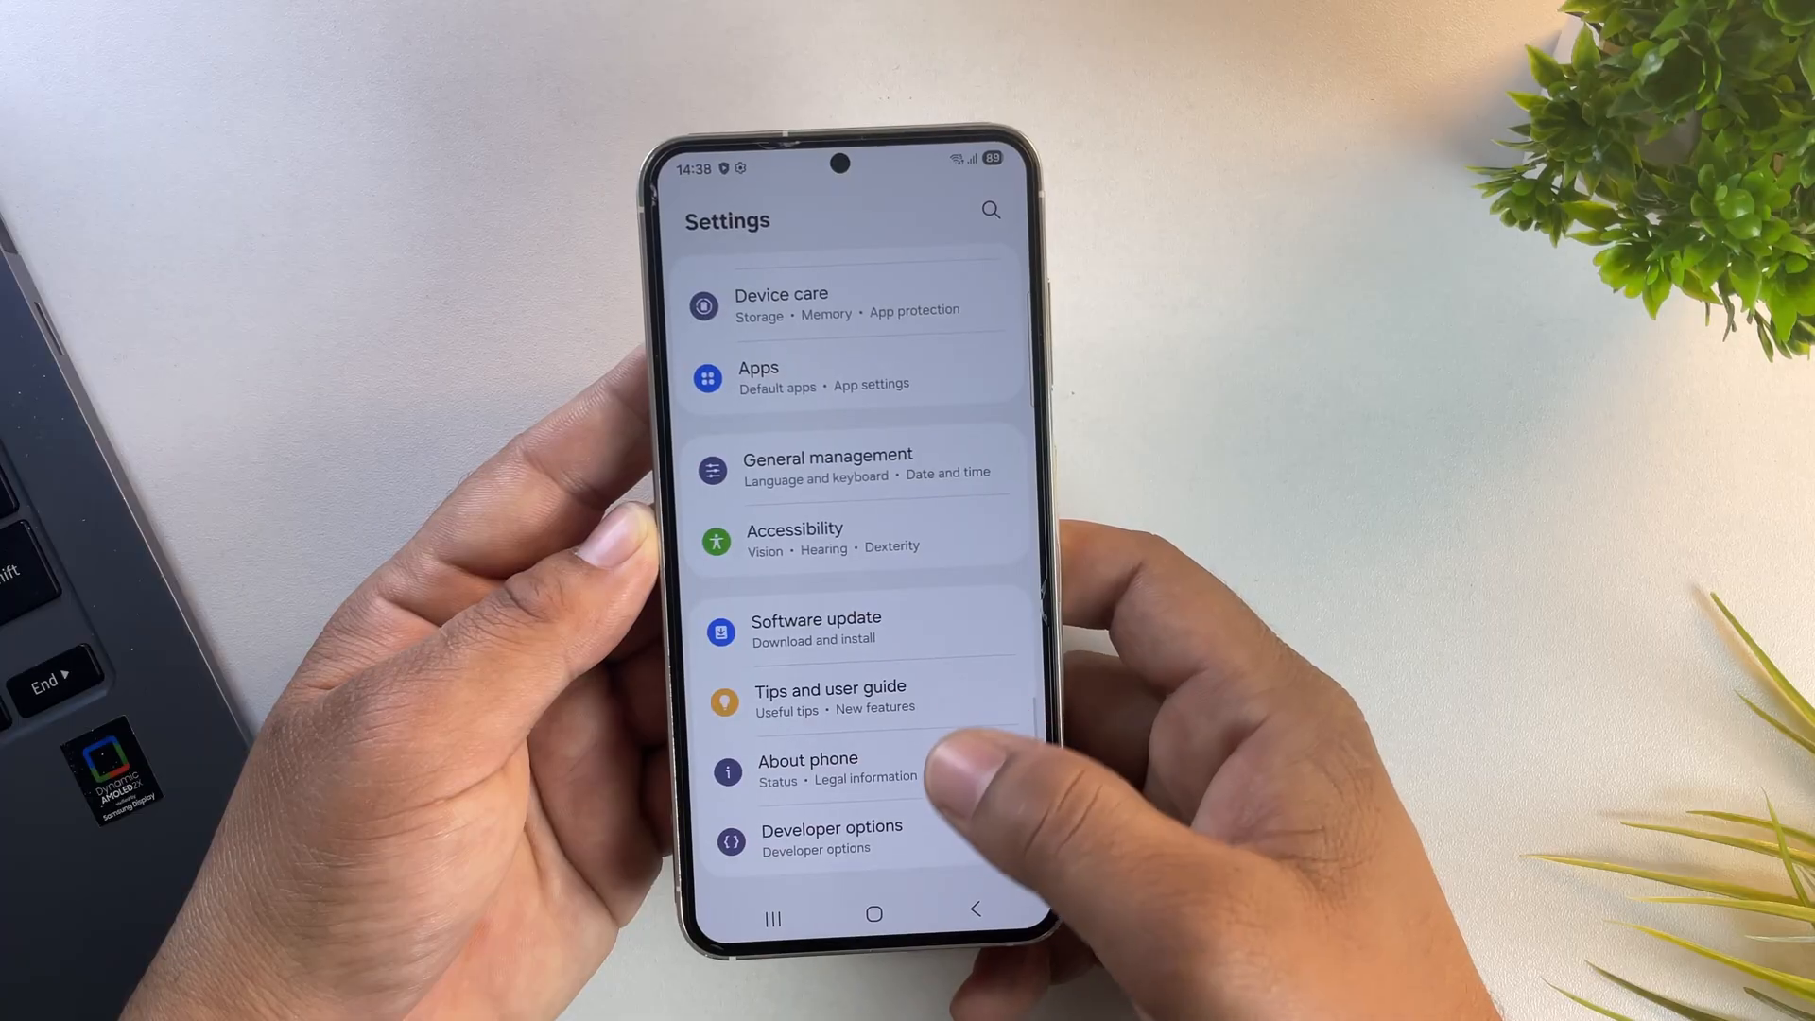
left_click(831, 836)
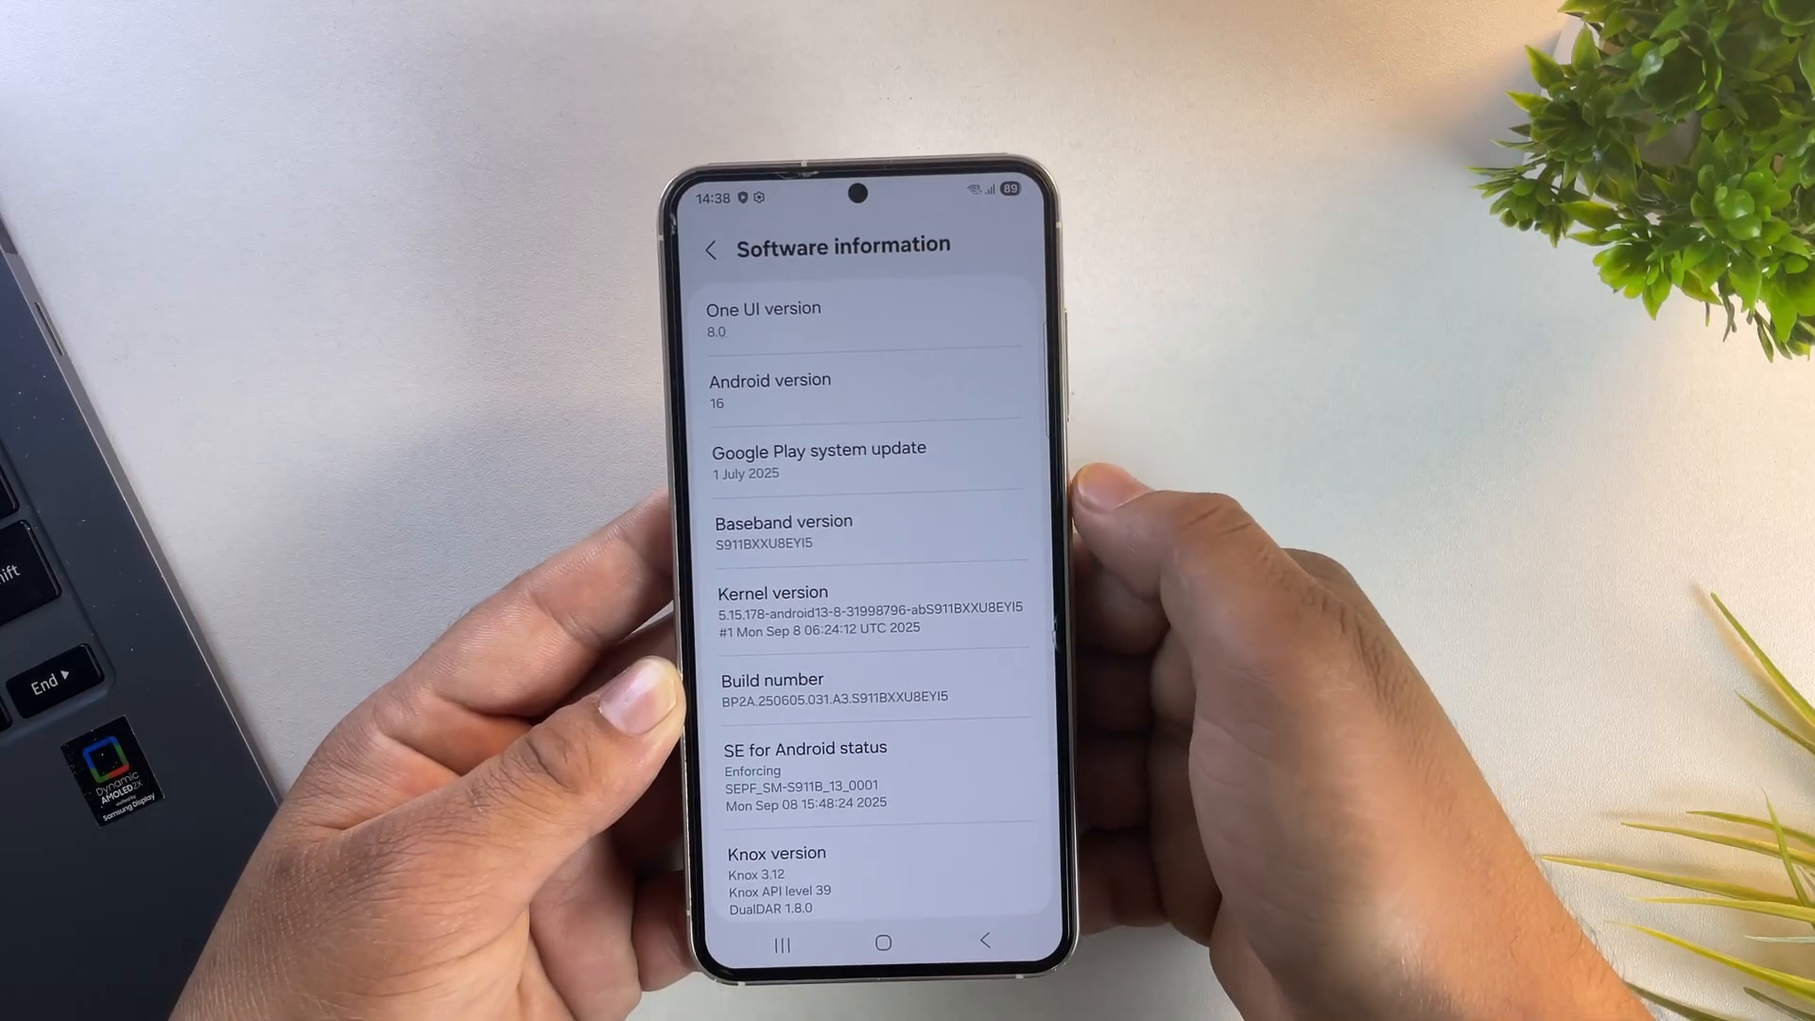
left_click(731, 248)
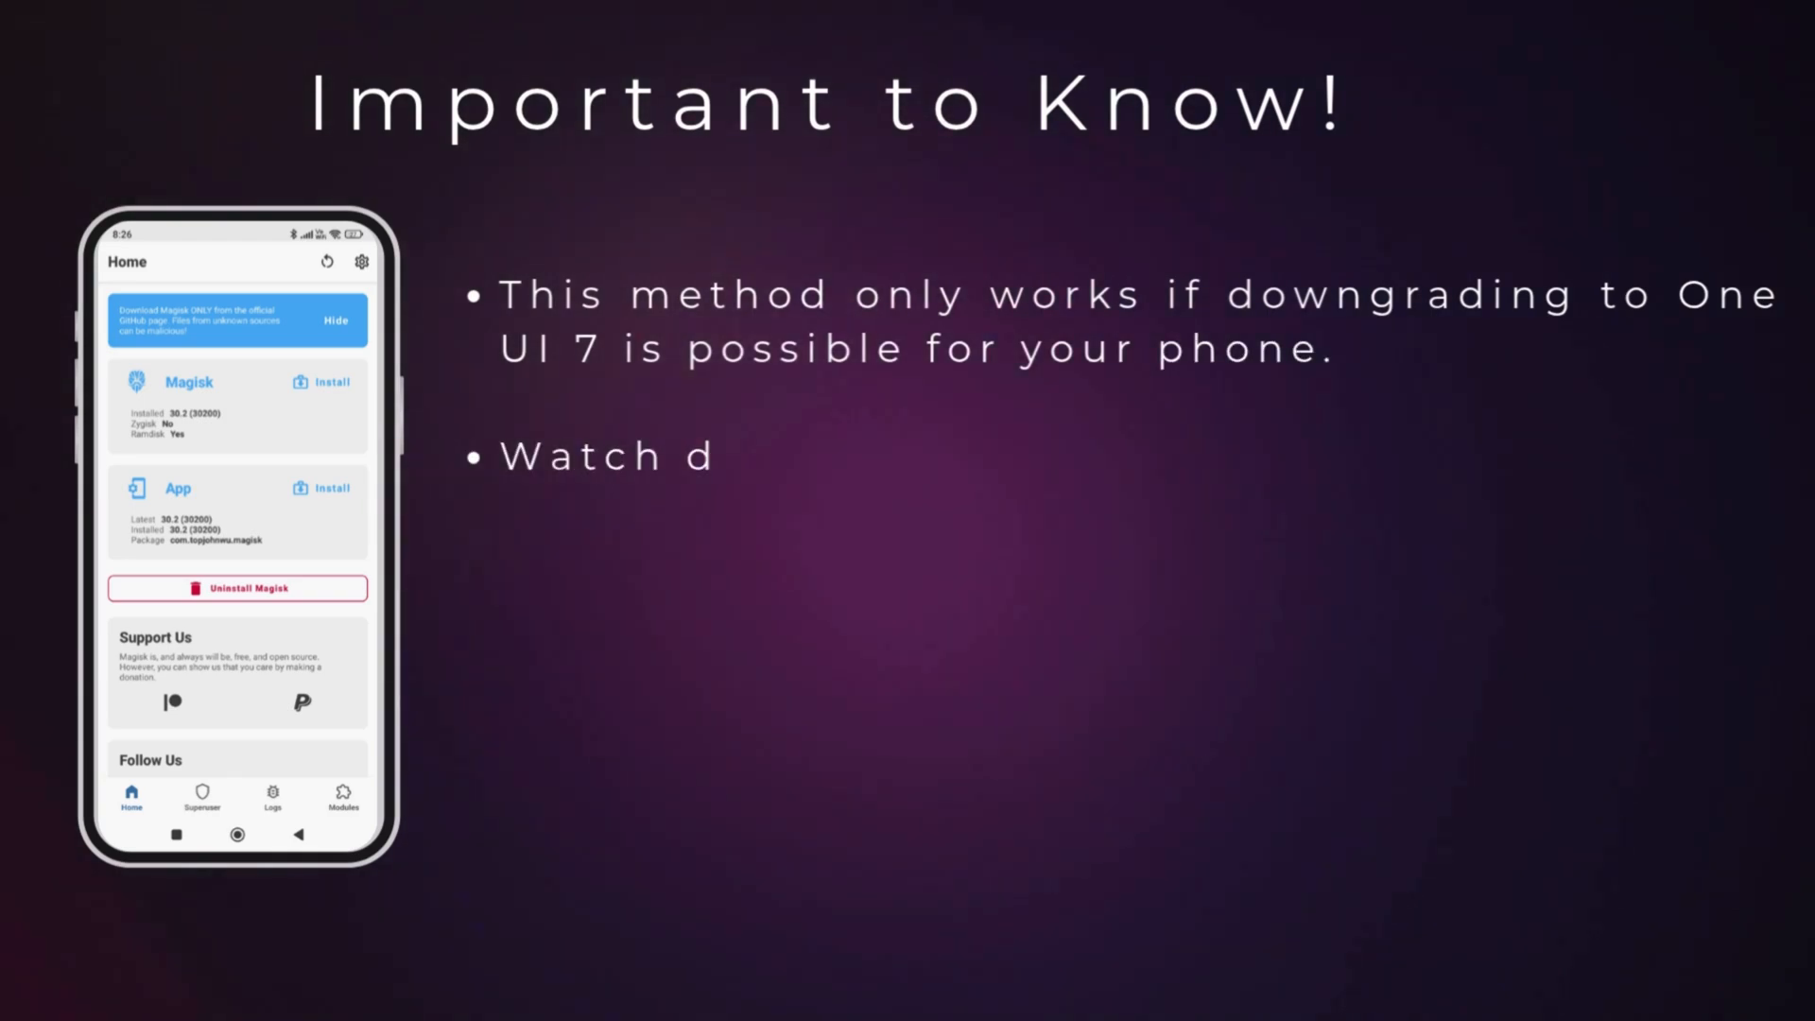
Enter 'owngrade guide (Oneui 8 to 7)' for the One UI 7 downgrade warning slide
type("owngrade guide (Oneui 8 to 7)")
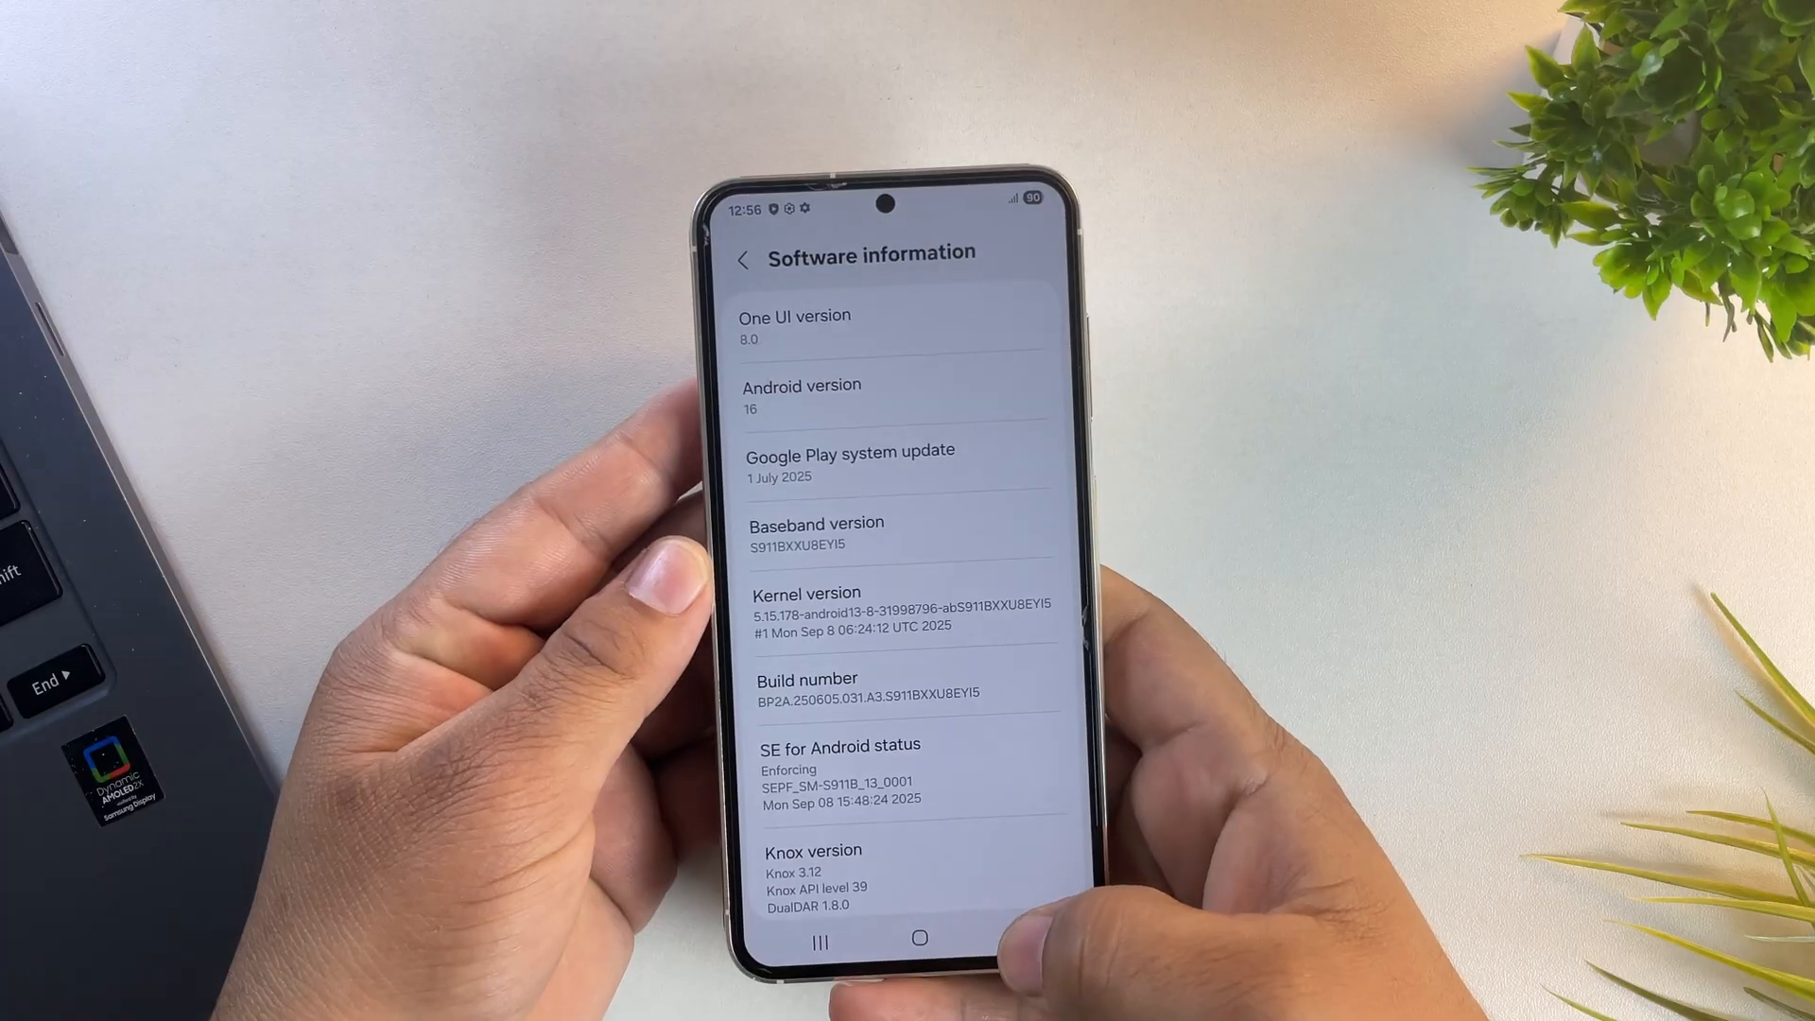
Unlock developer mode via Build number and switch on USB debugging in Developer options
left_click(908, 562)
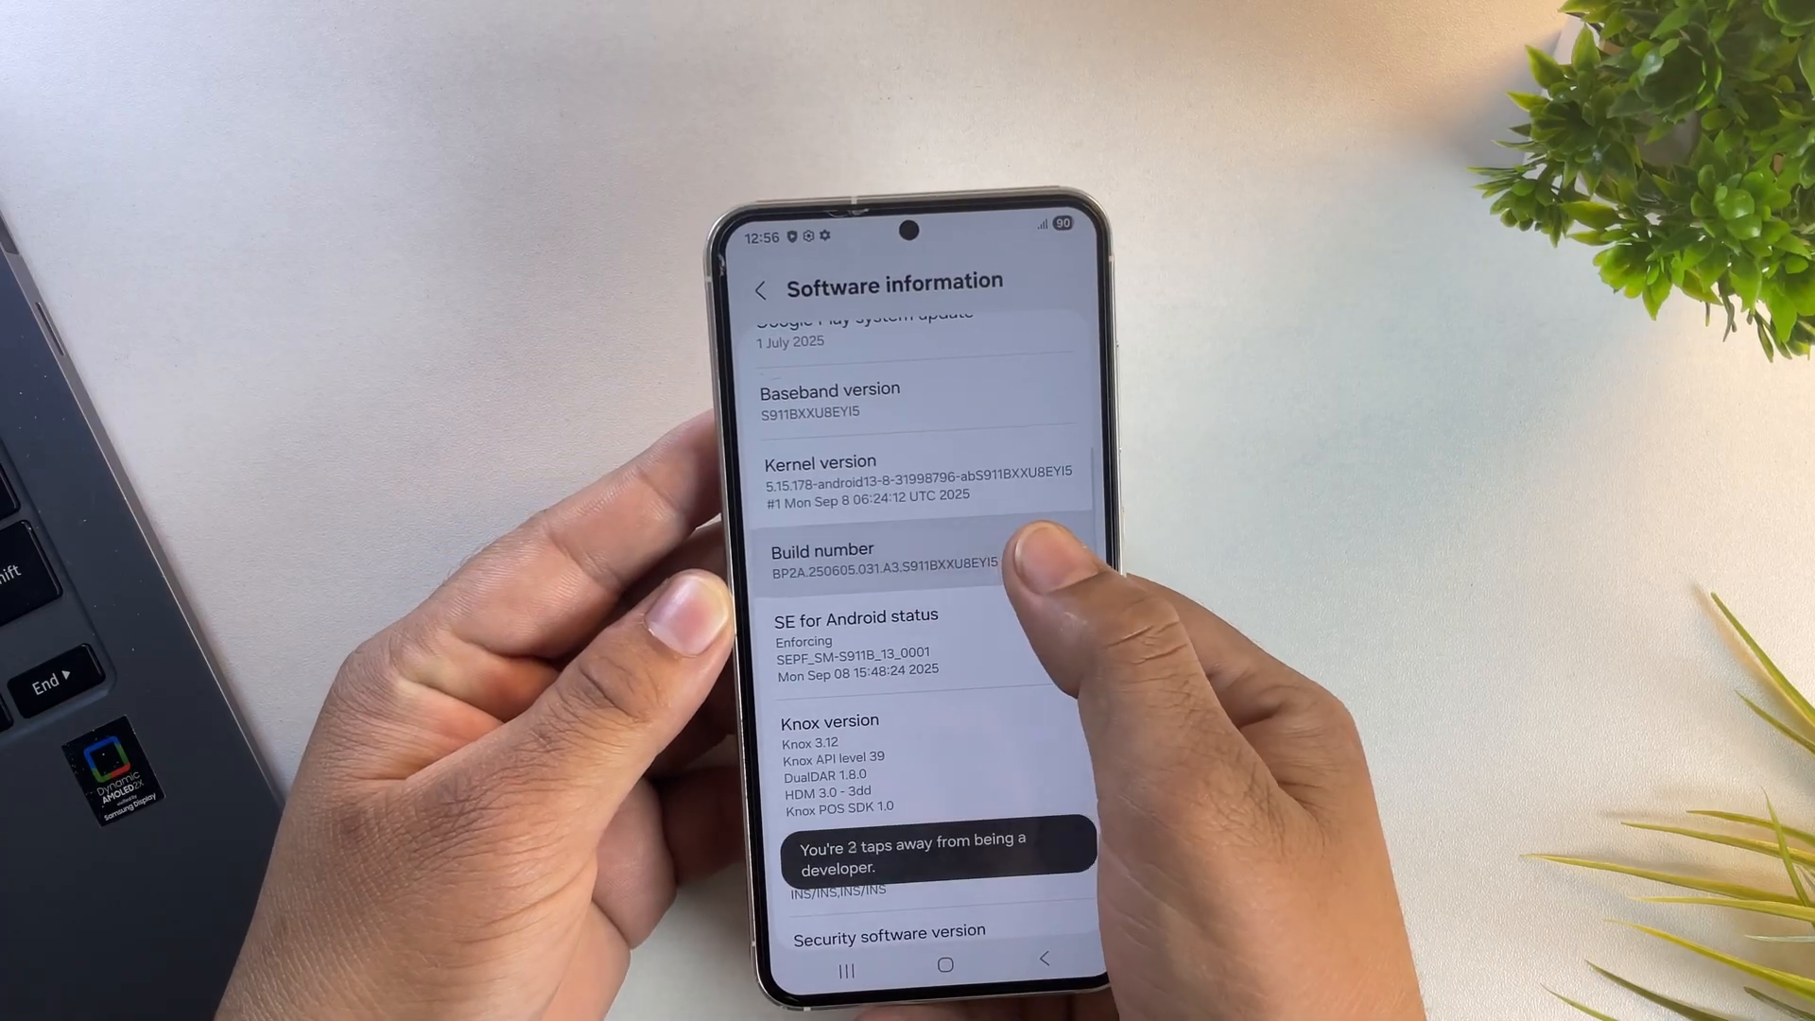
left_click(919, 559)
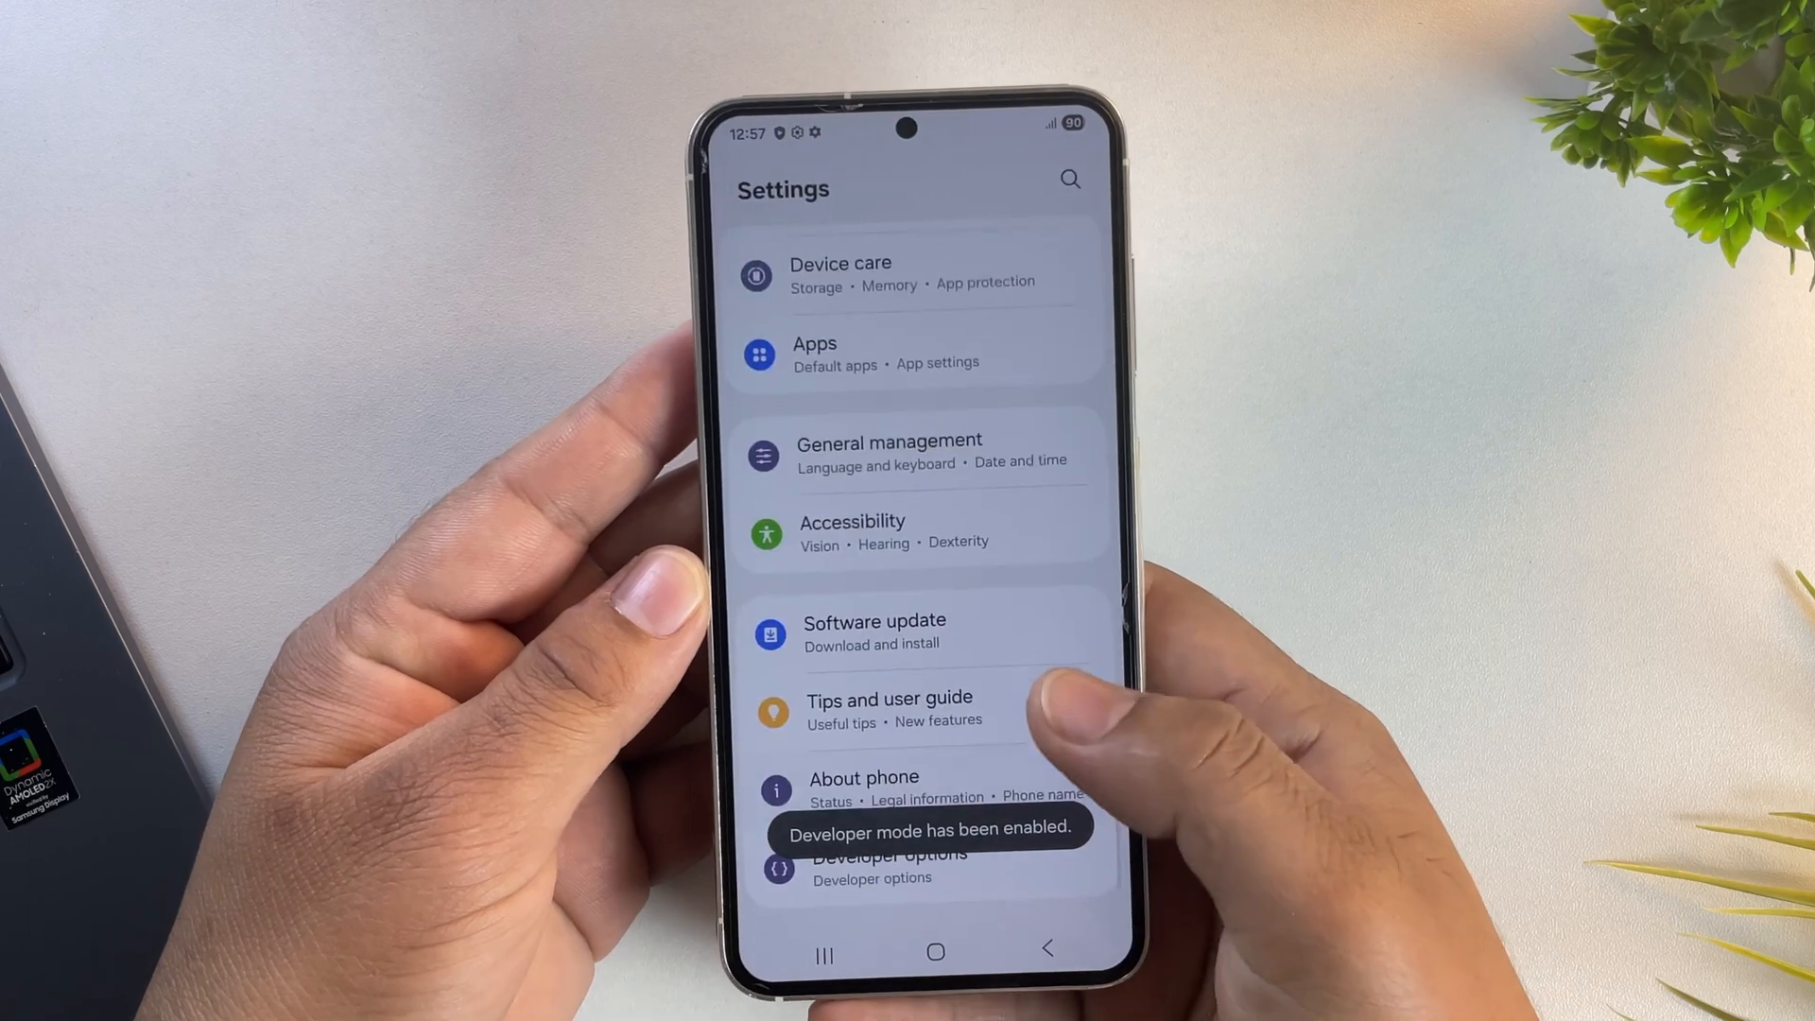
left_click(888, 862)
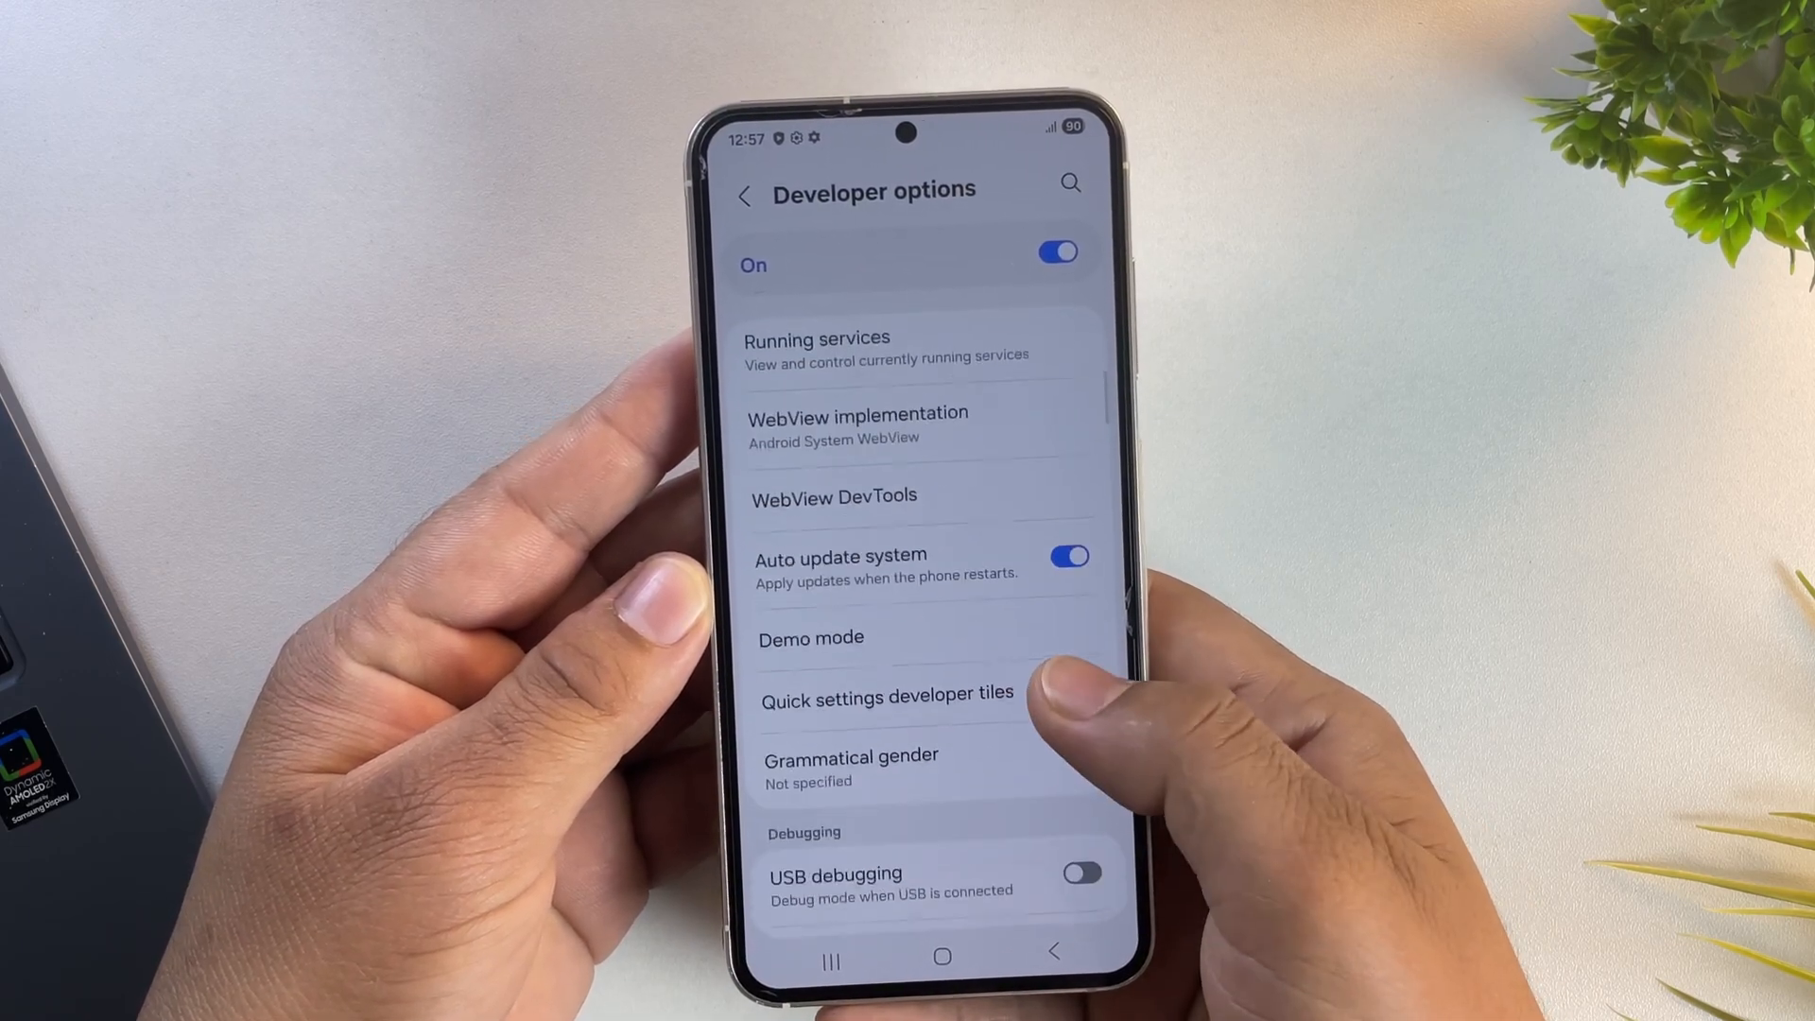
scroll("down", 3)
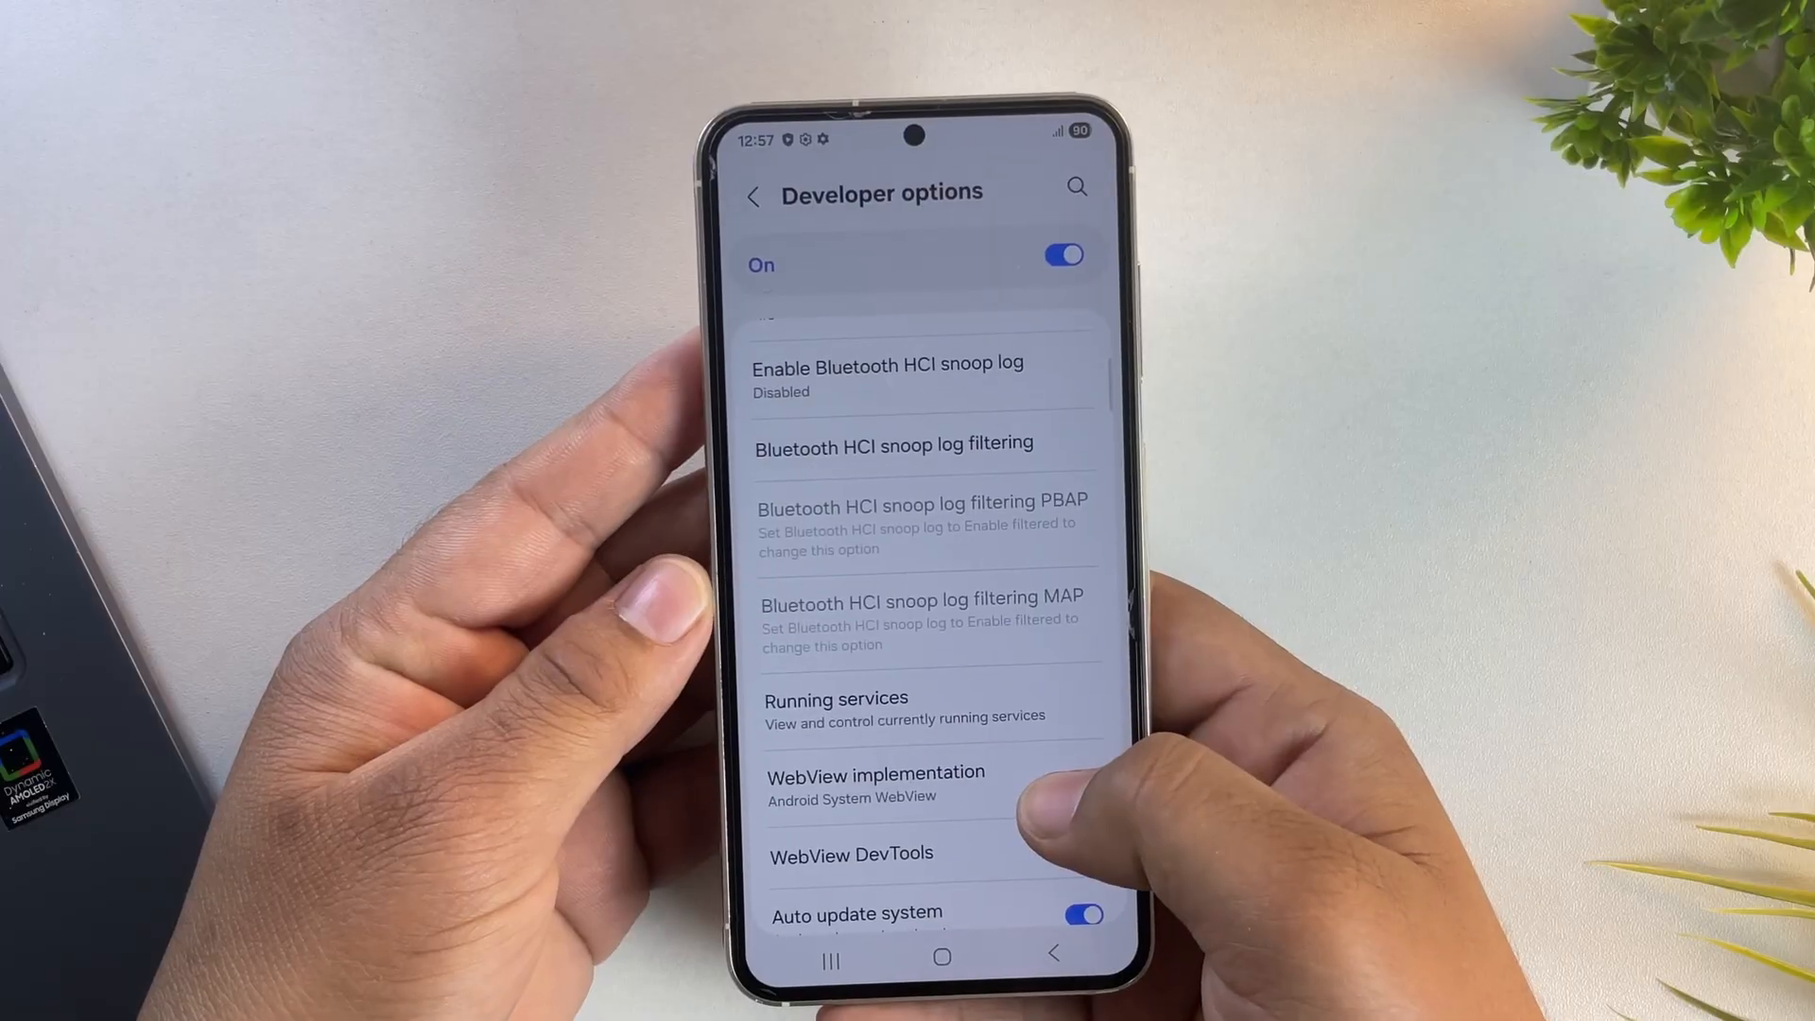
scroll("down", 3)
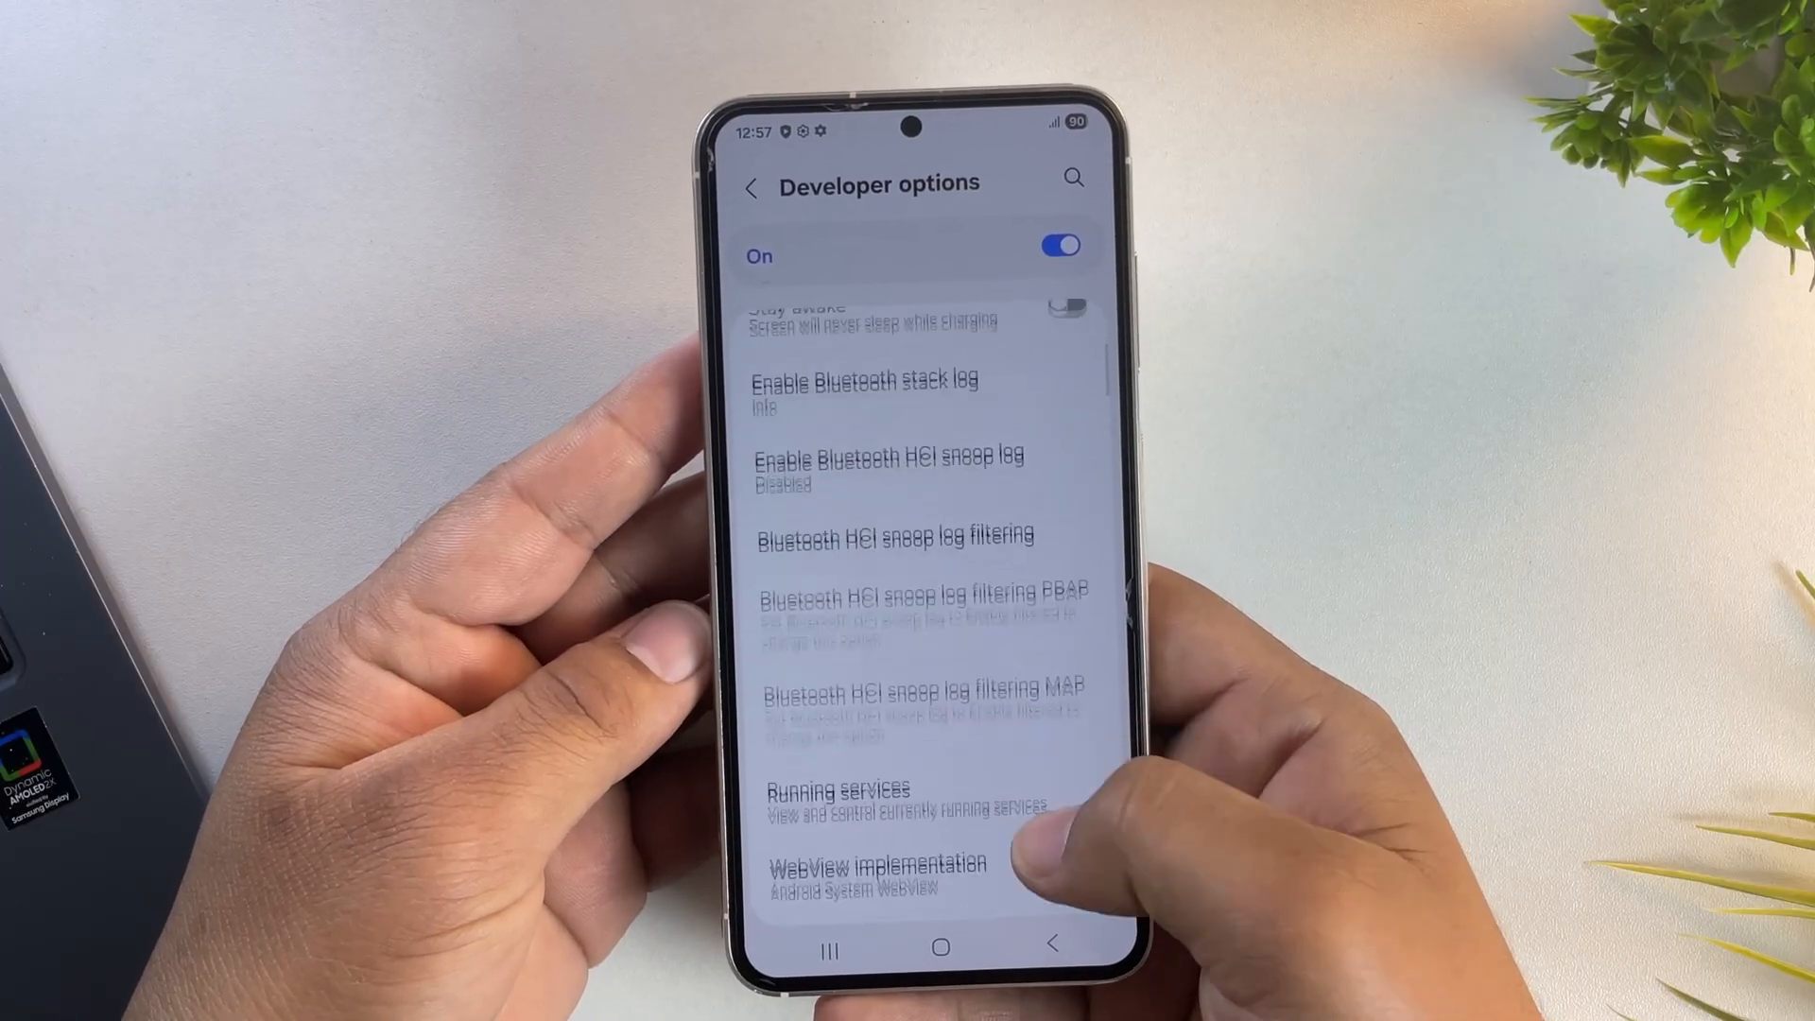
scroll("down", 3)
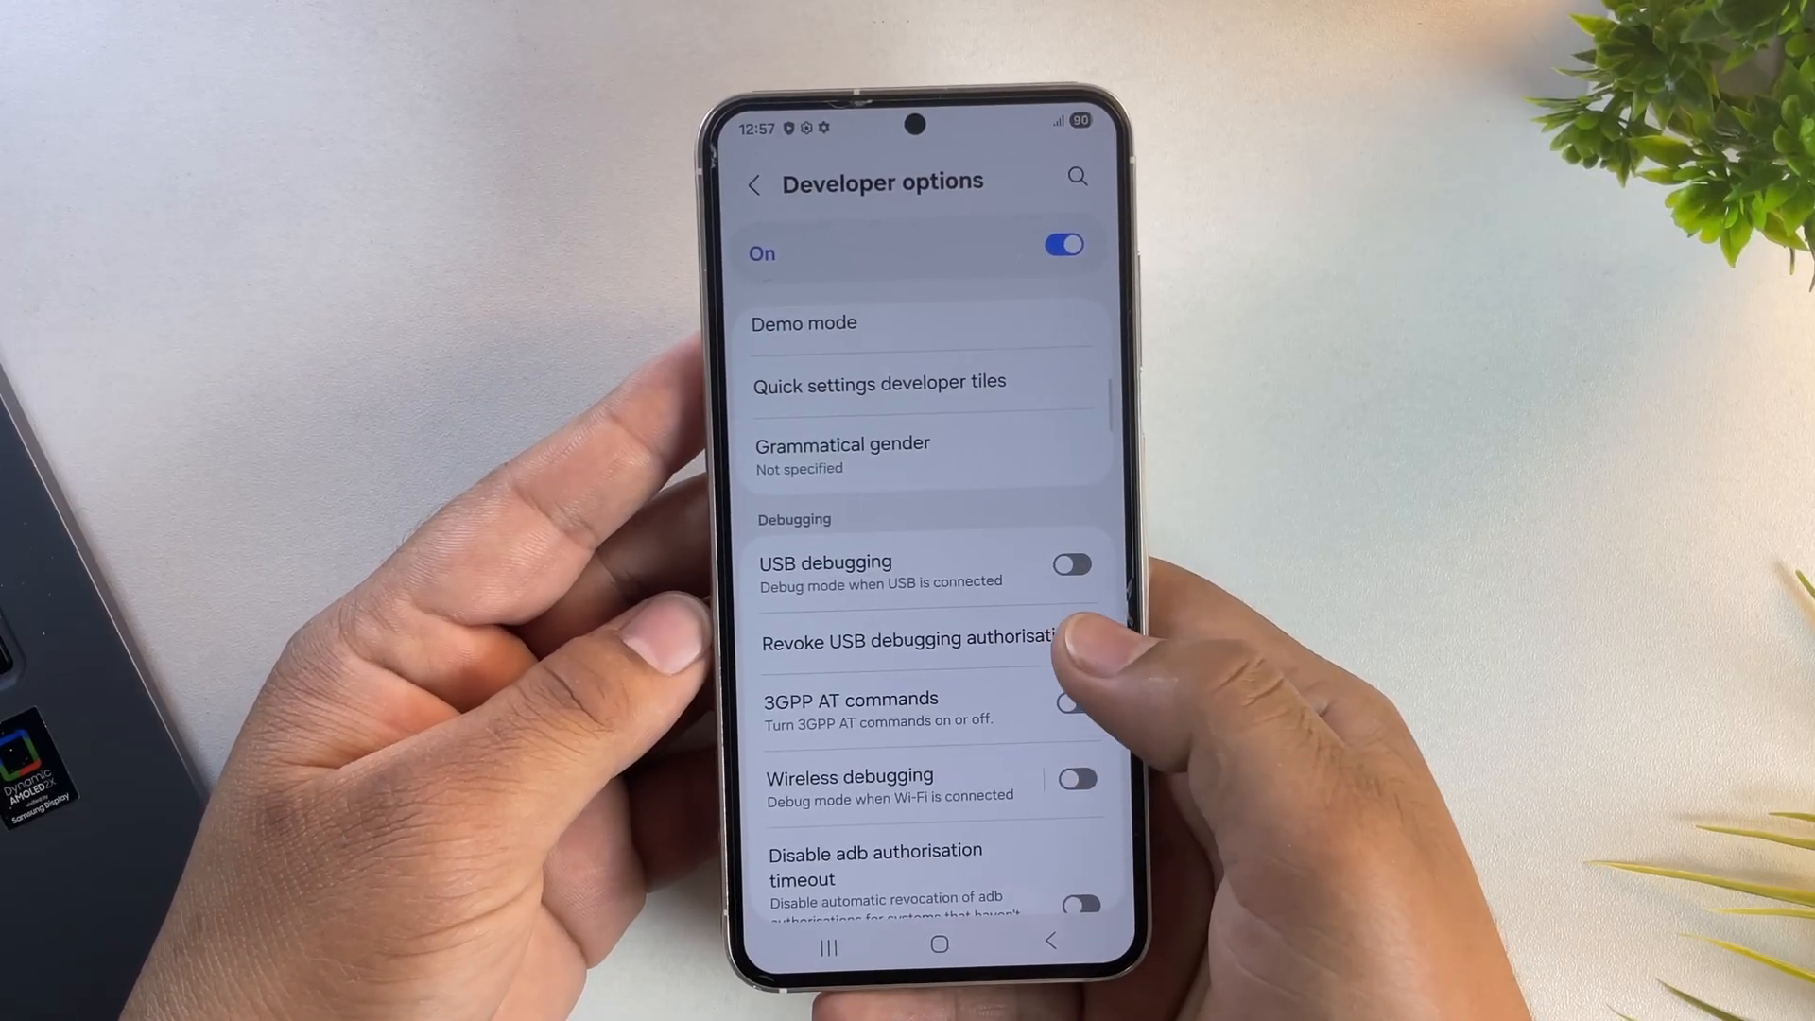
left_click(1069, 562)
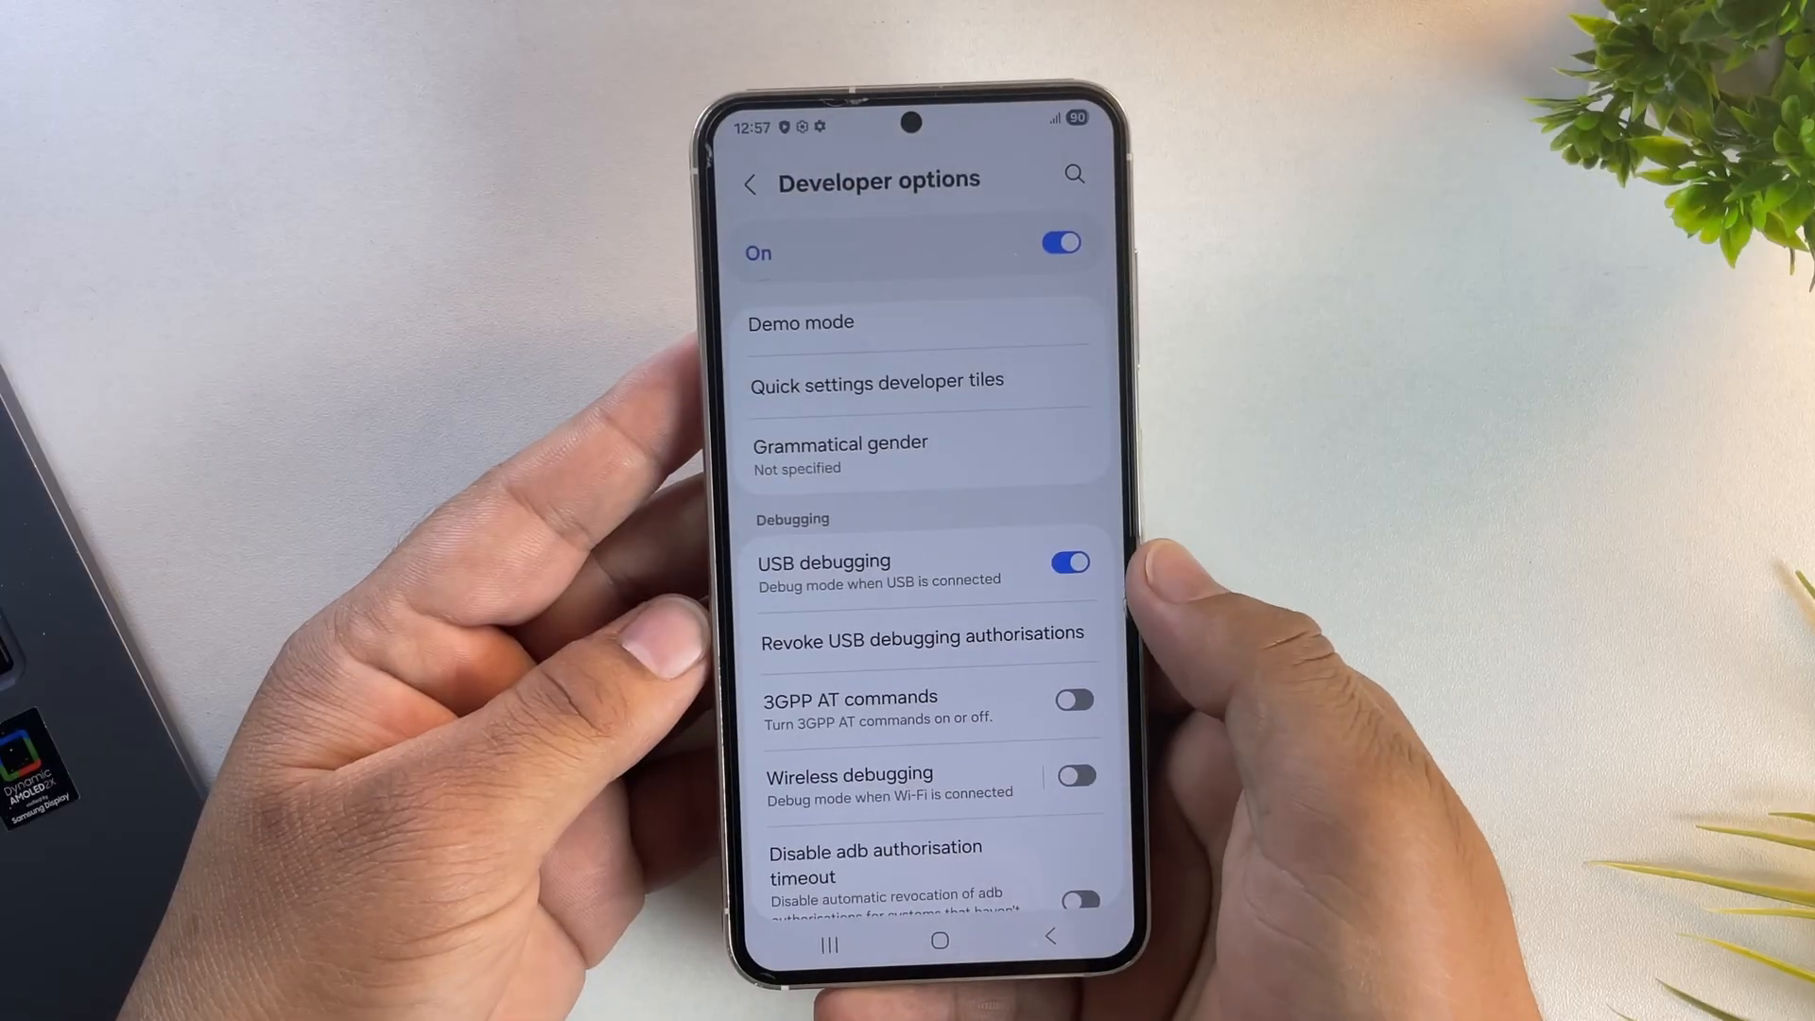
left_click(939, 939)
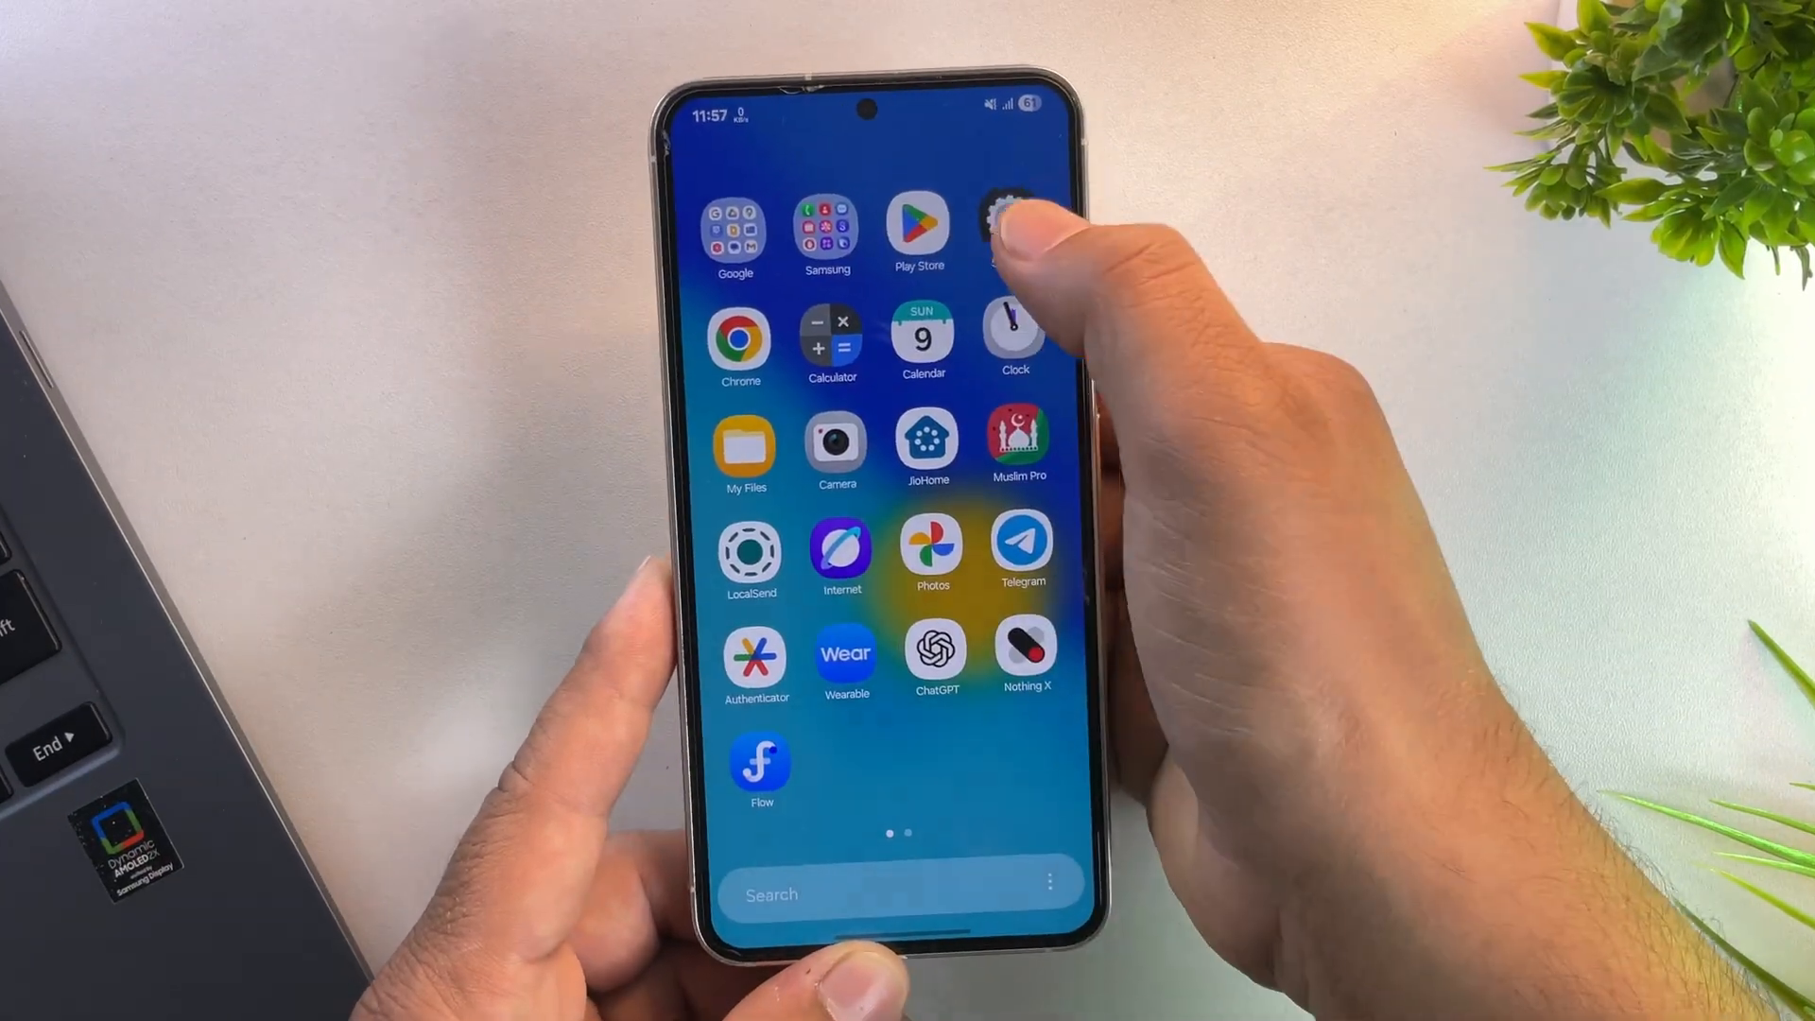
Unlock developer mode on the One UI 7 phone via Software information's Build number
left_click(1009, 221)
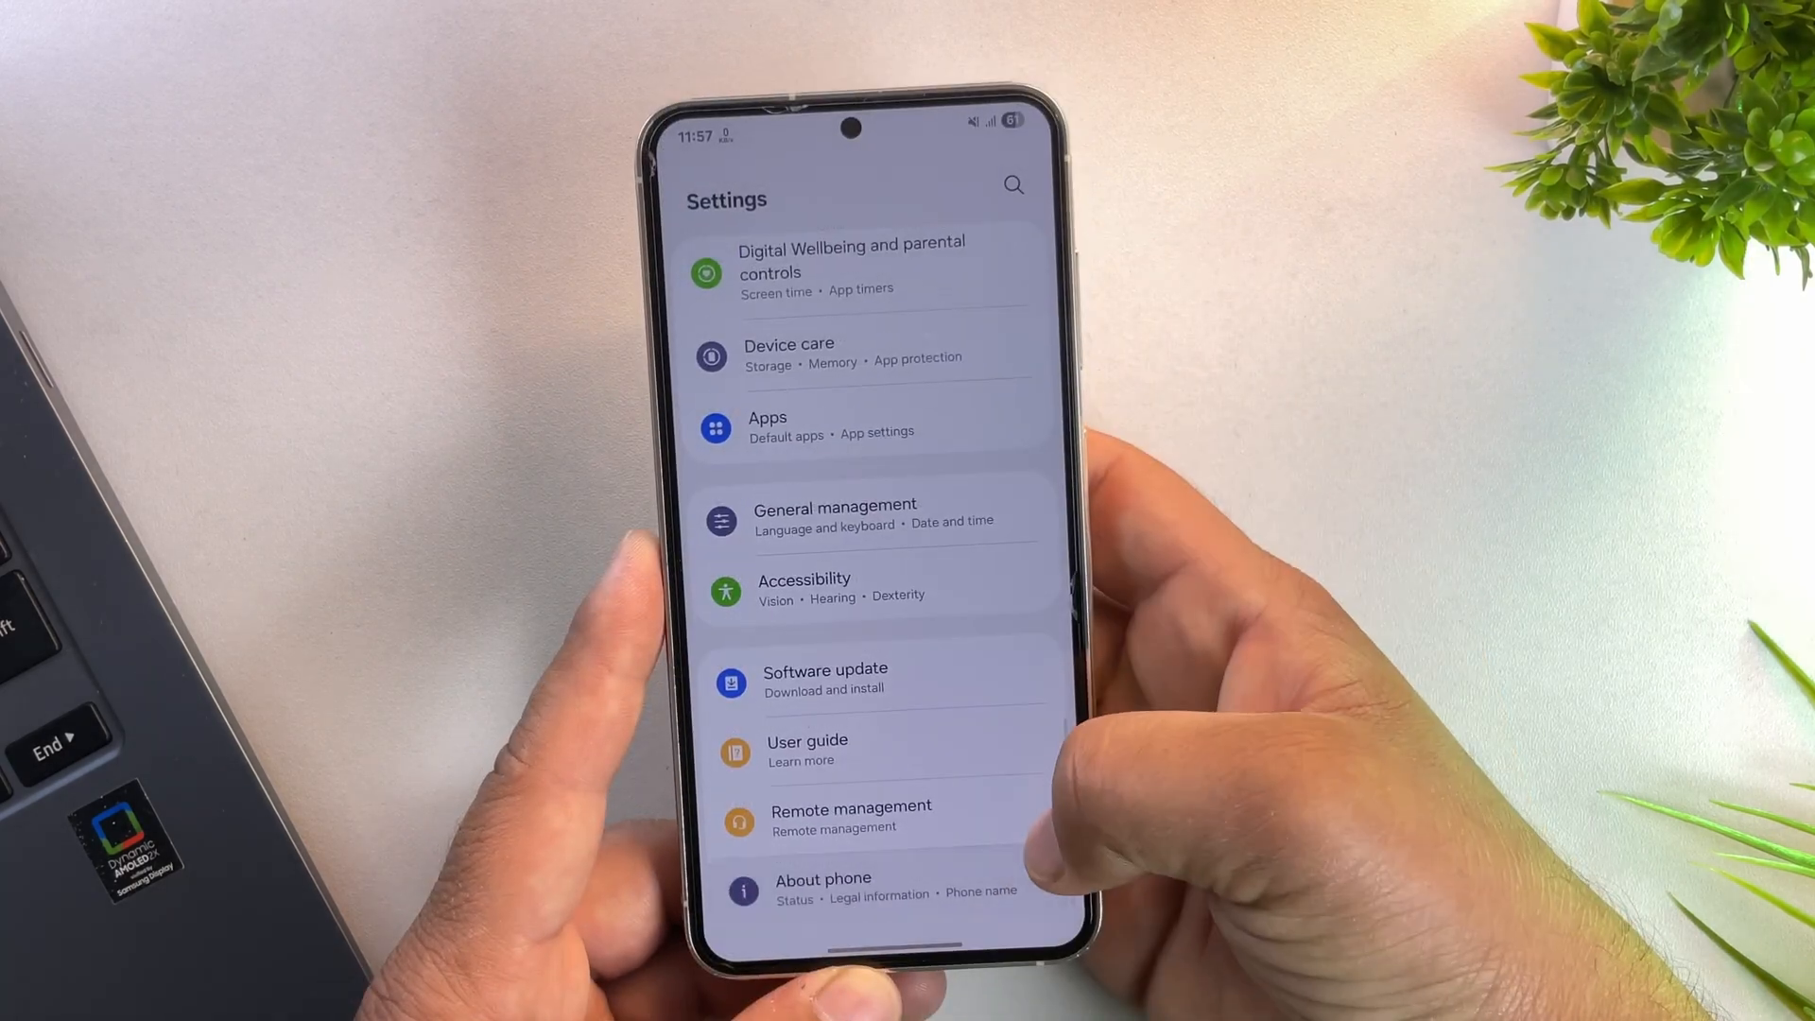
left_click(823, 883)
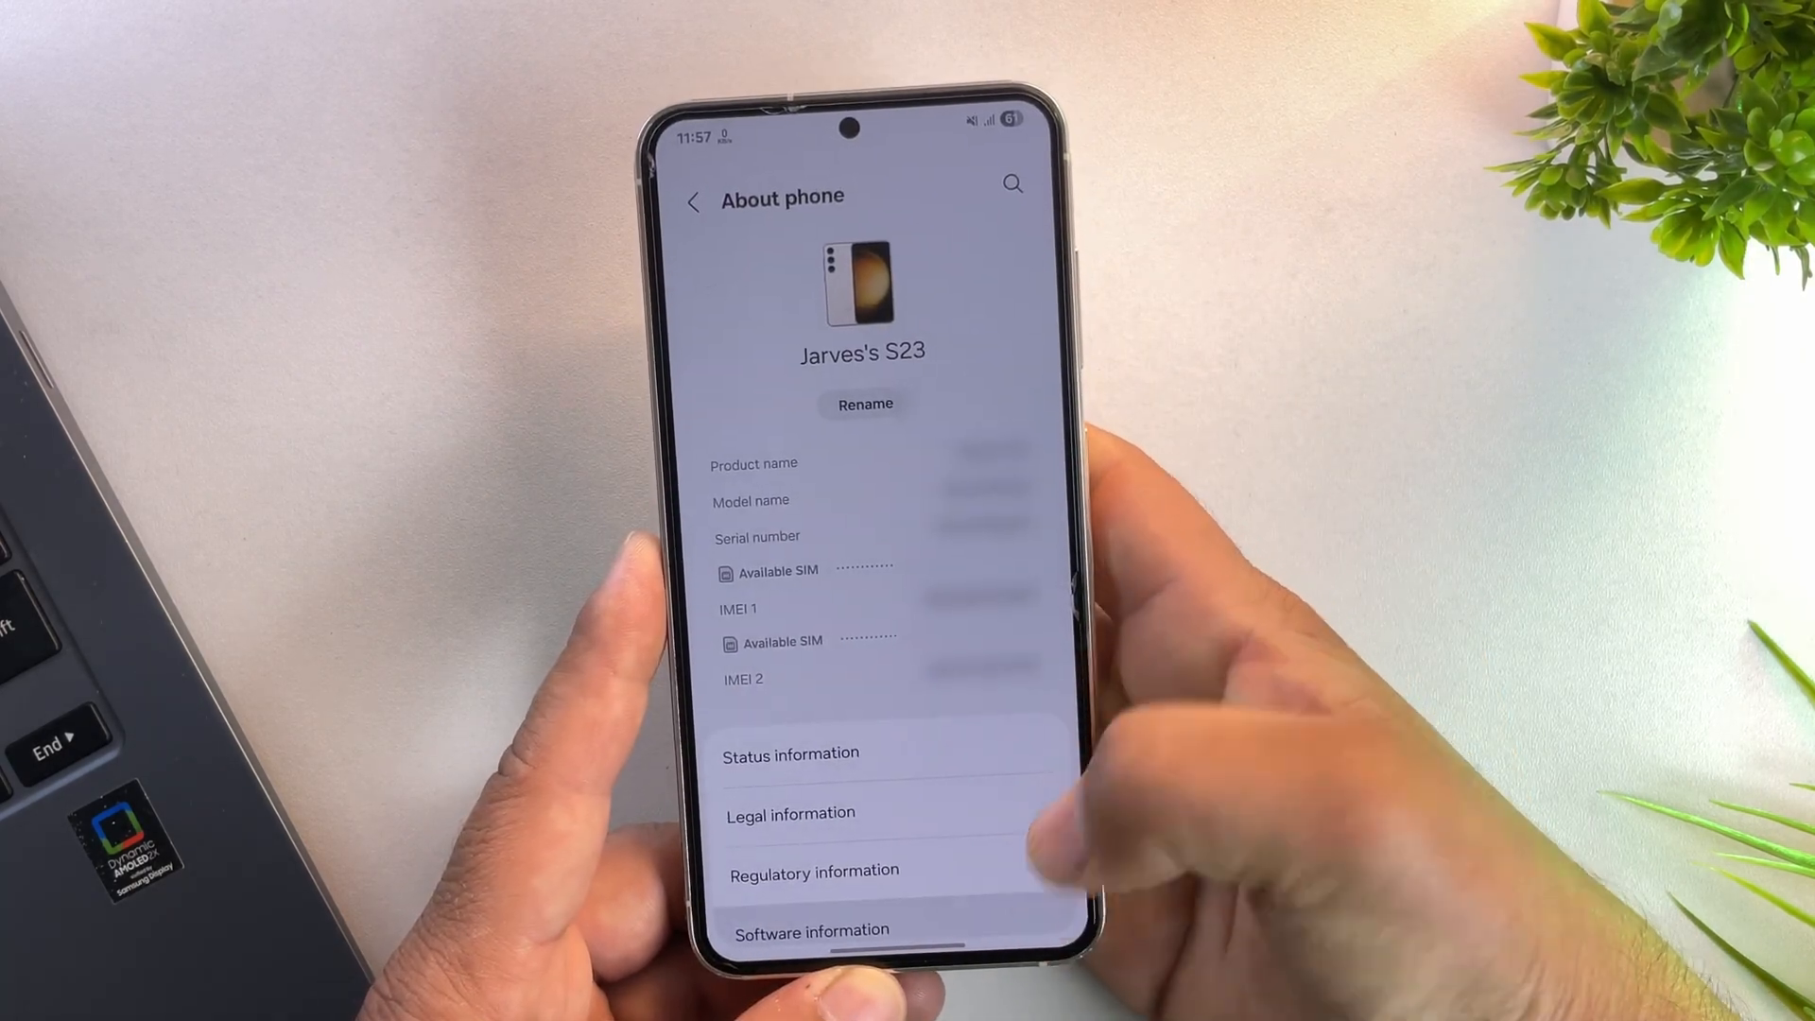
left_click(811, 929)
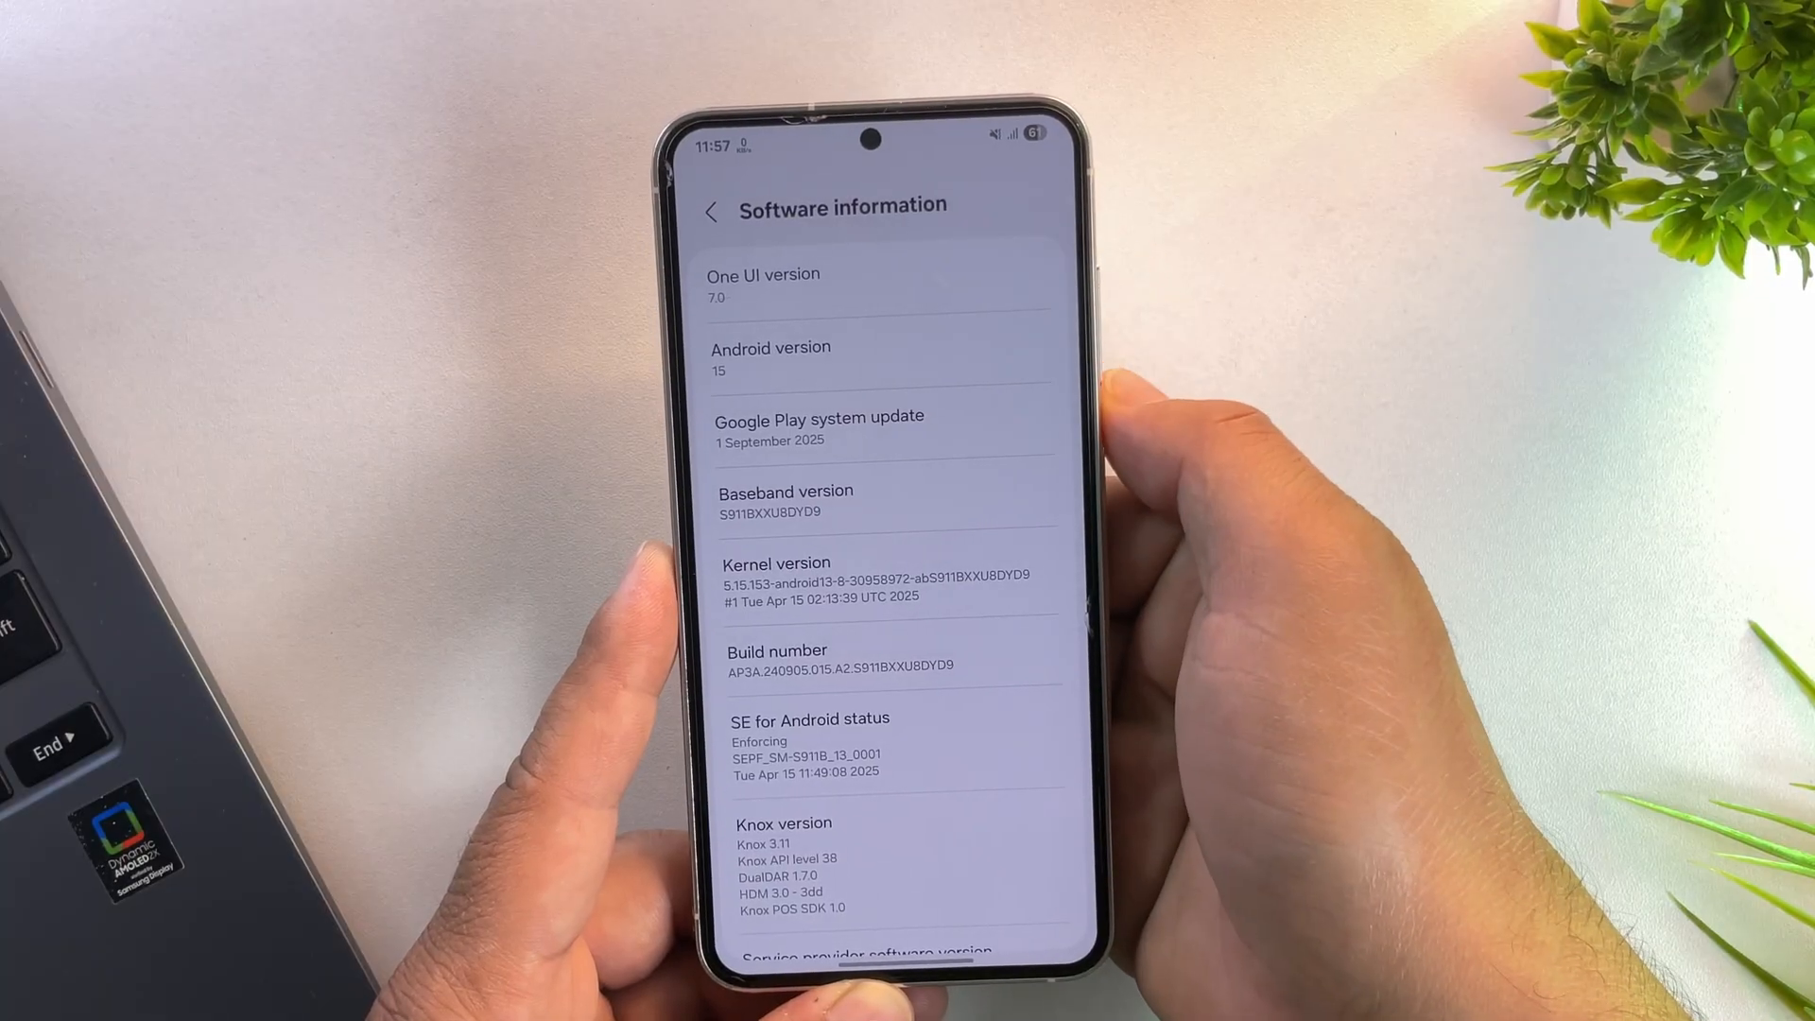
left_click(767, 556)
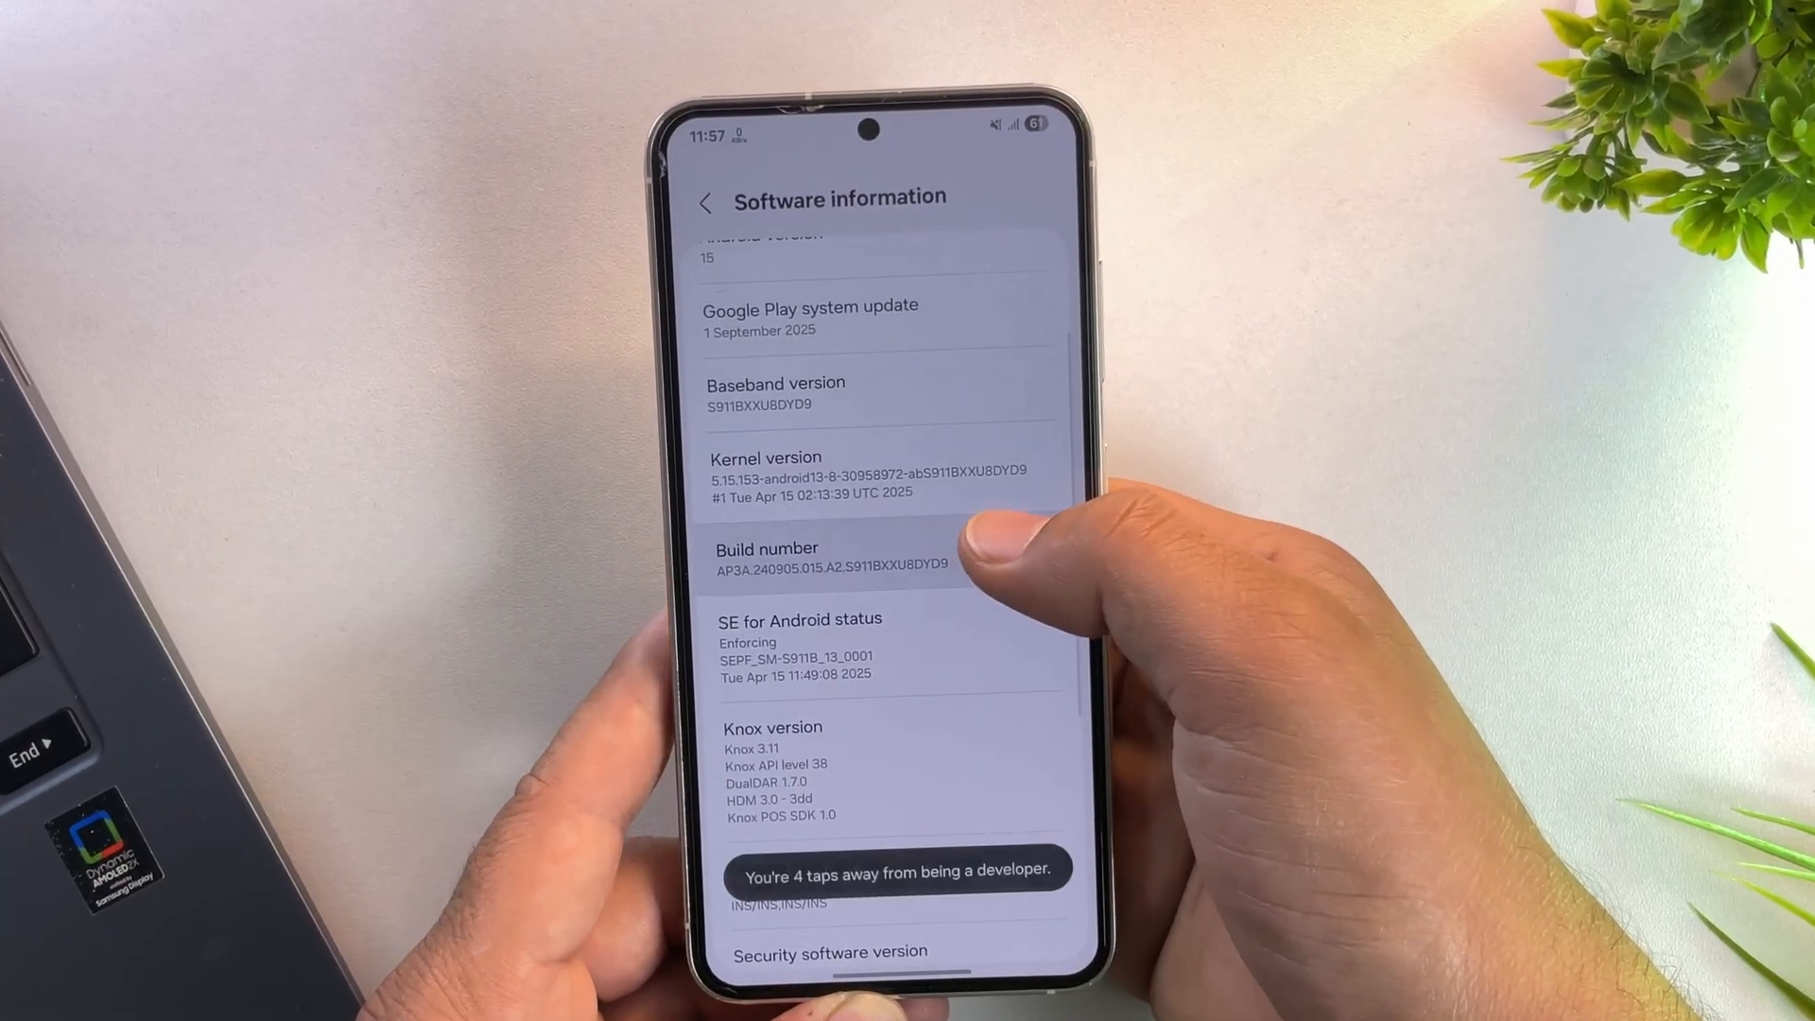
left_click(833, 556)
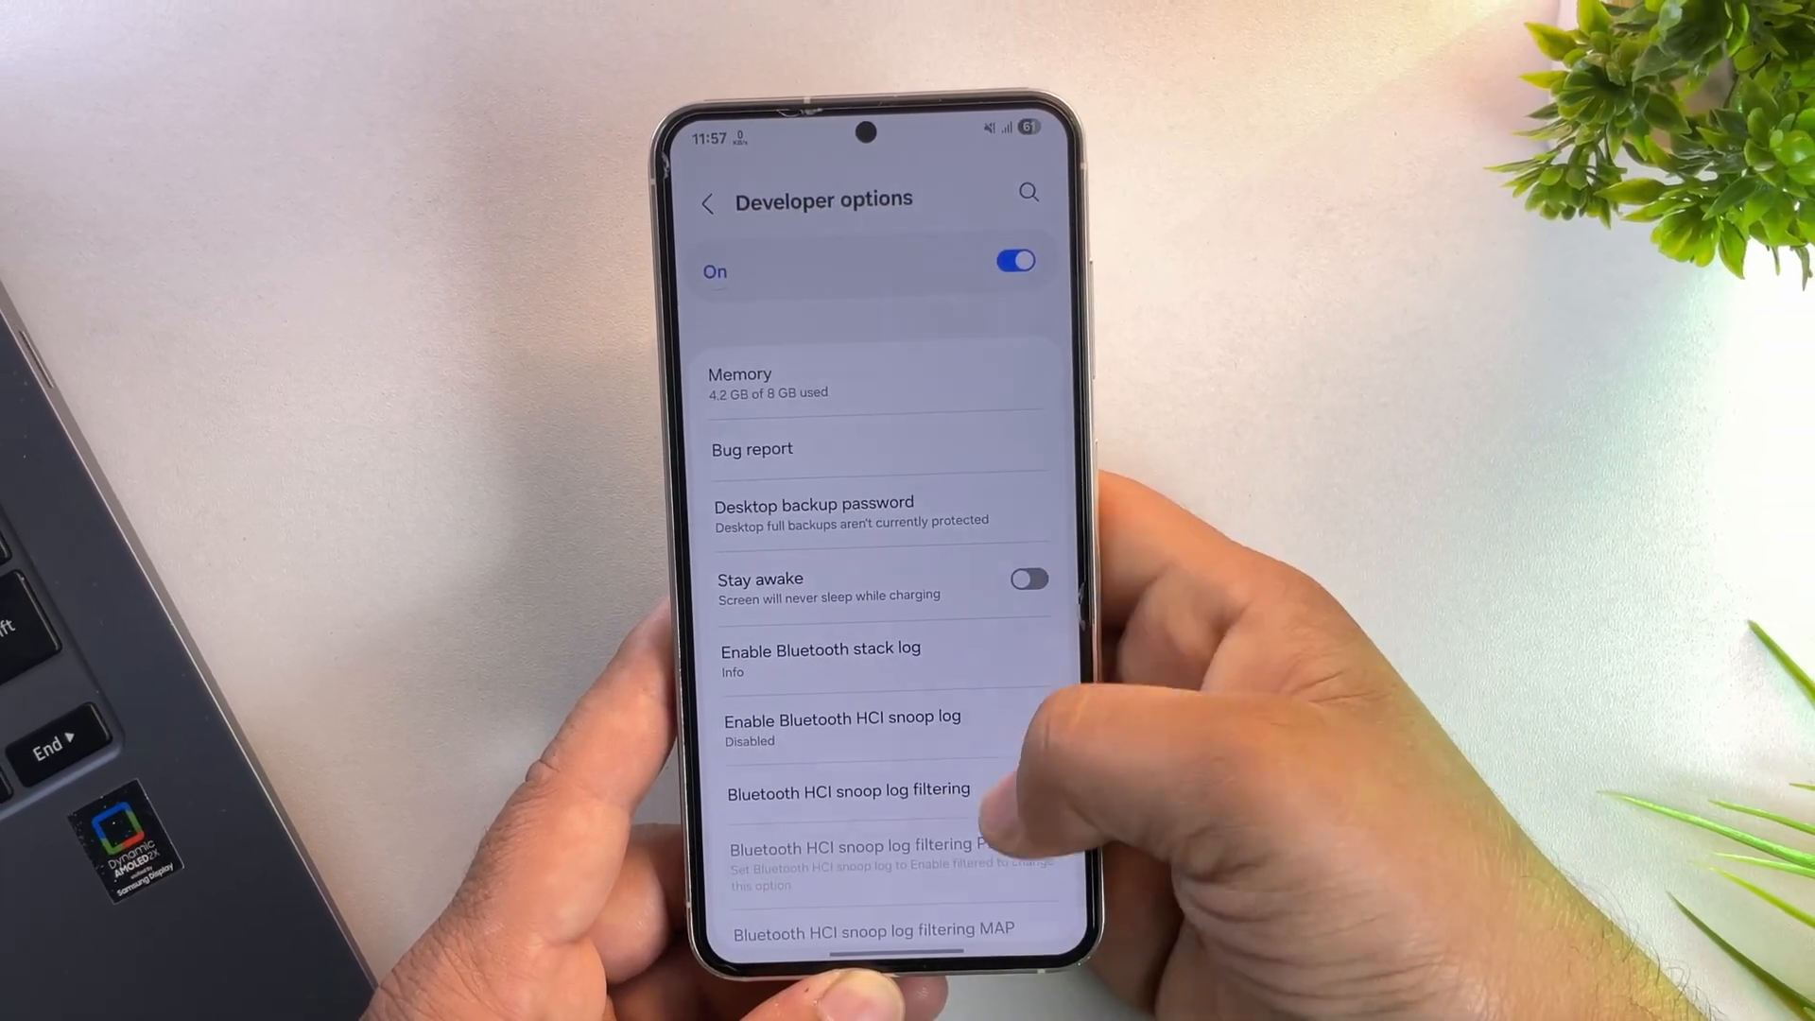
Switch on OEM unlocking in Developer options and confirm Enable
scroll("down", 3)
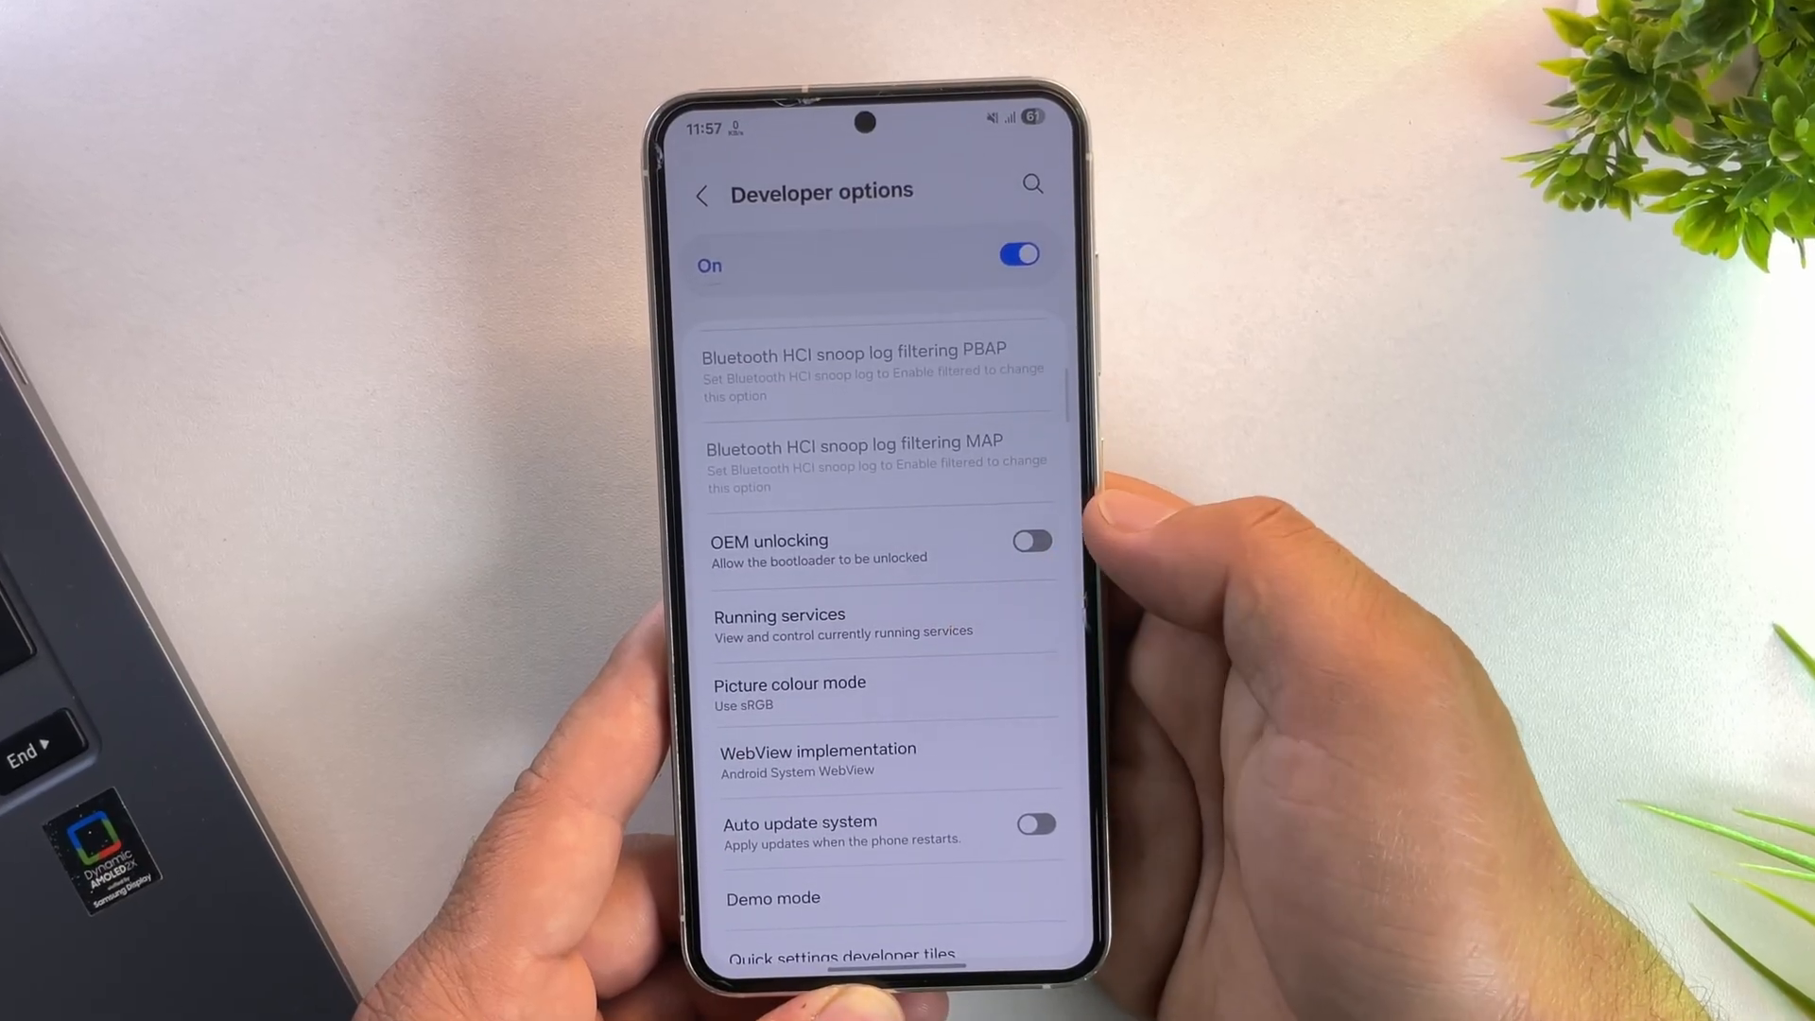
left_click(1030, 541)
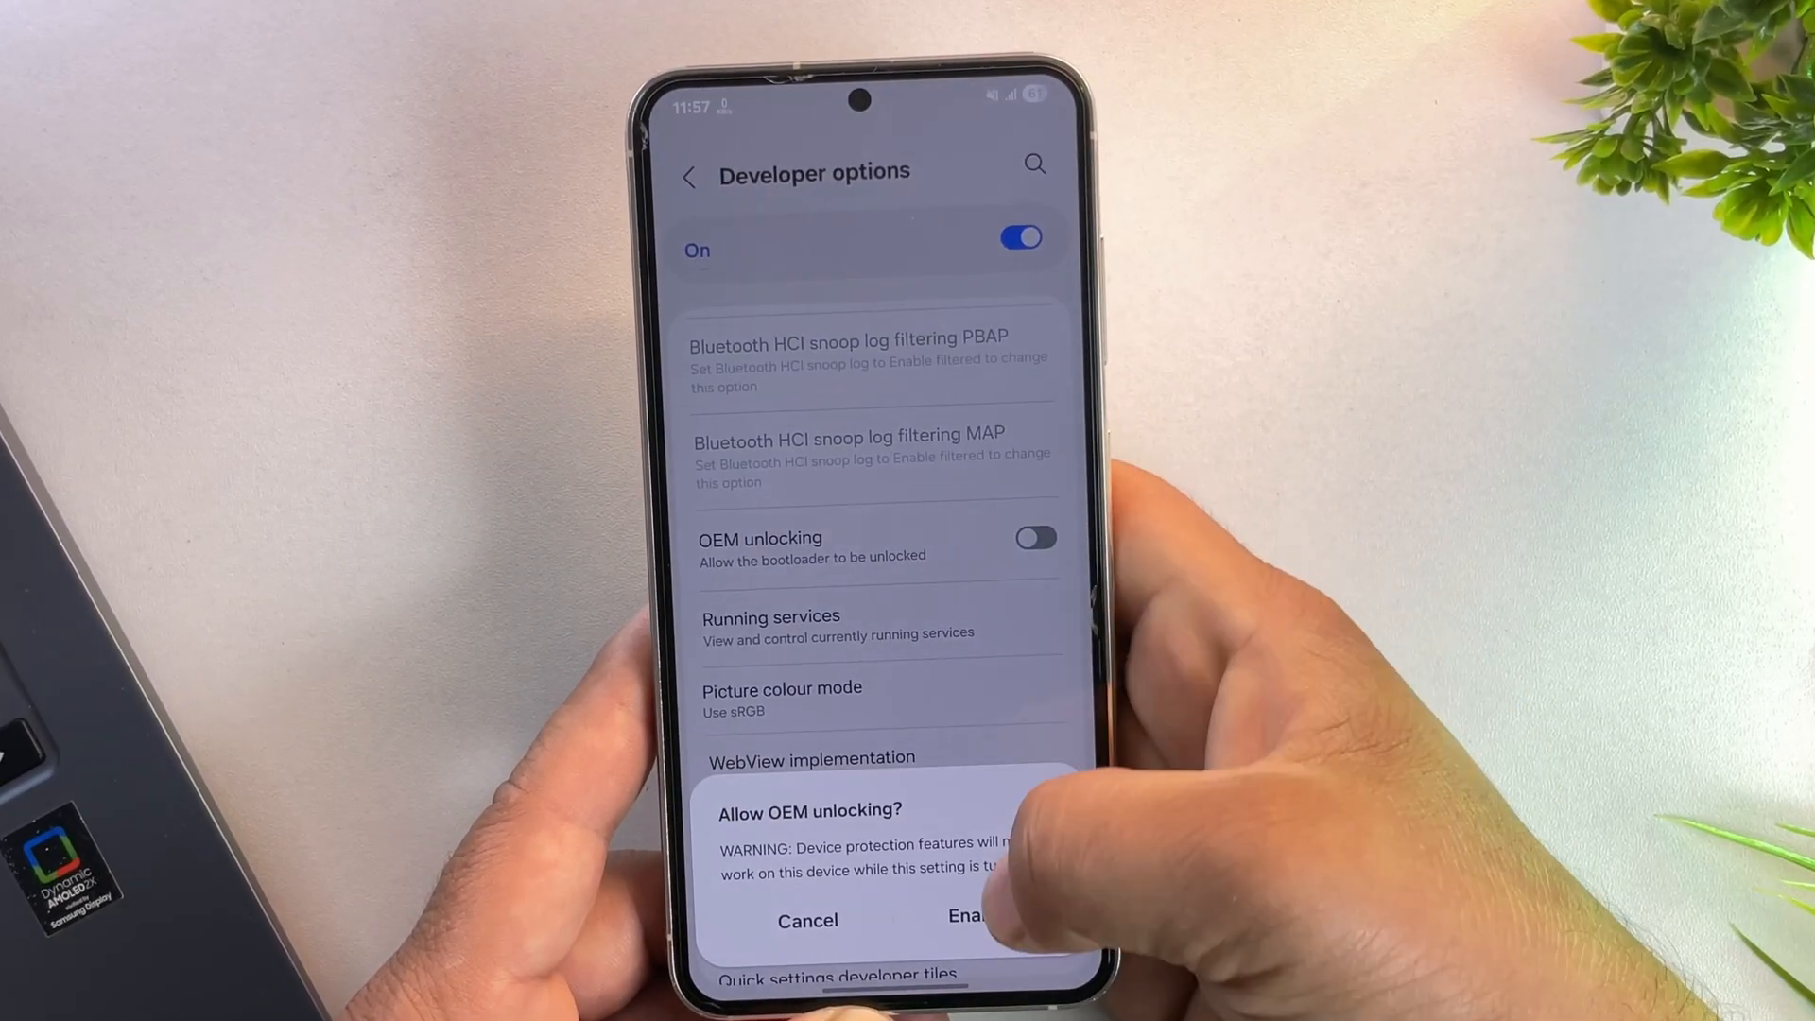
left_click(970, 916)
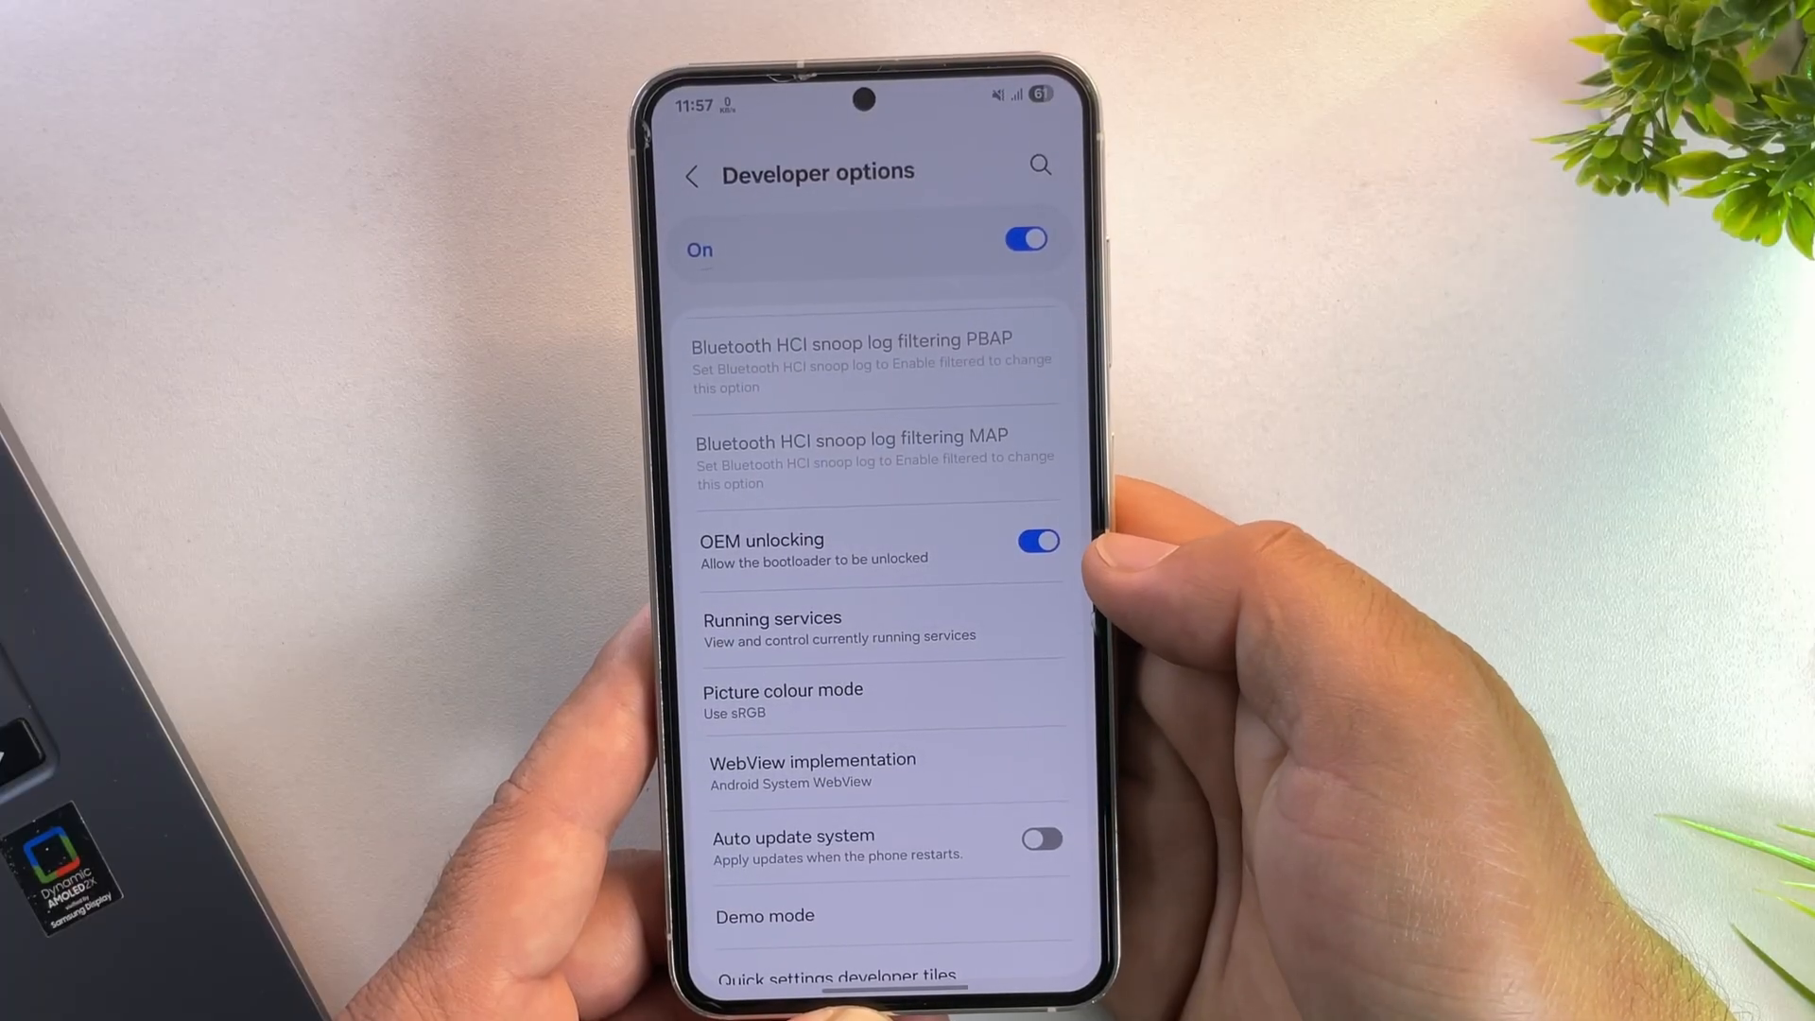
left_click(1035, 603)
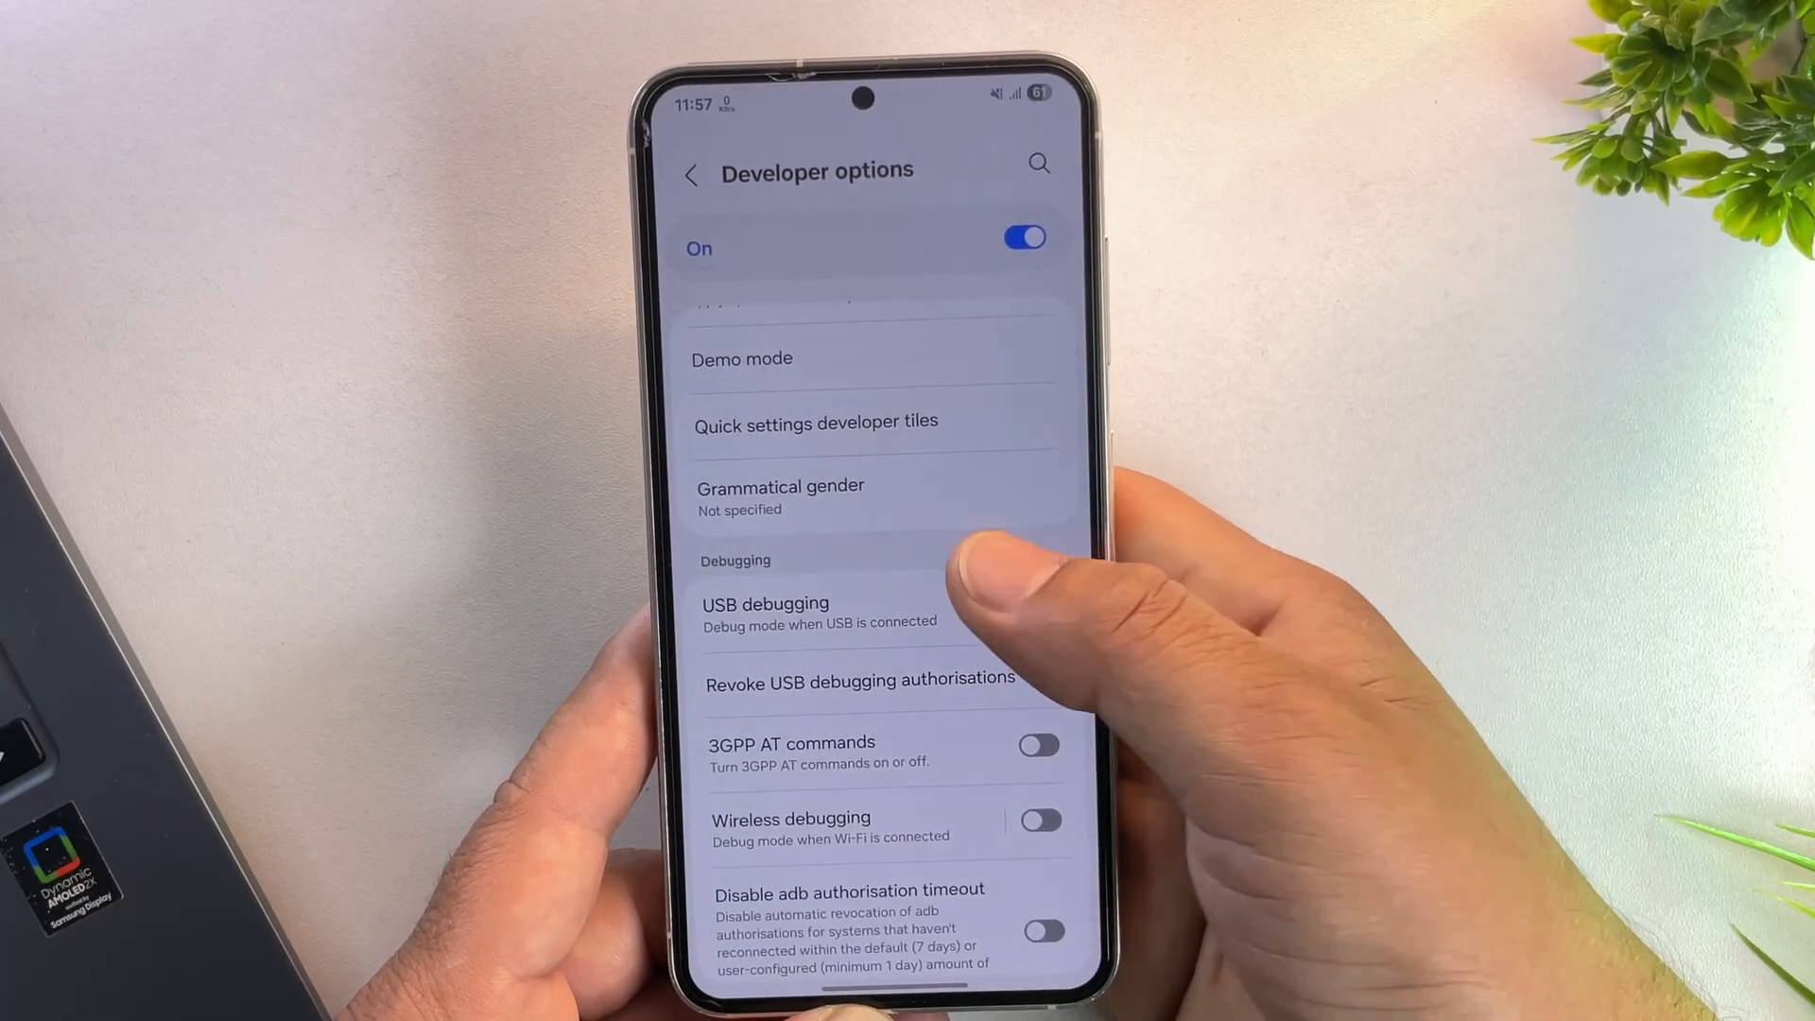
scroll("down", 3)
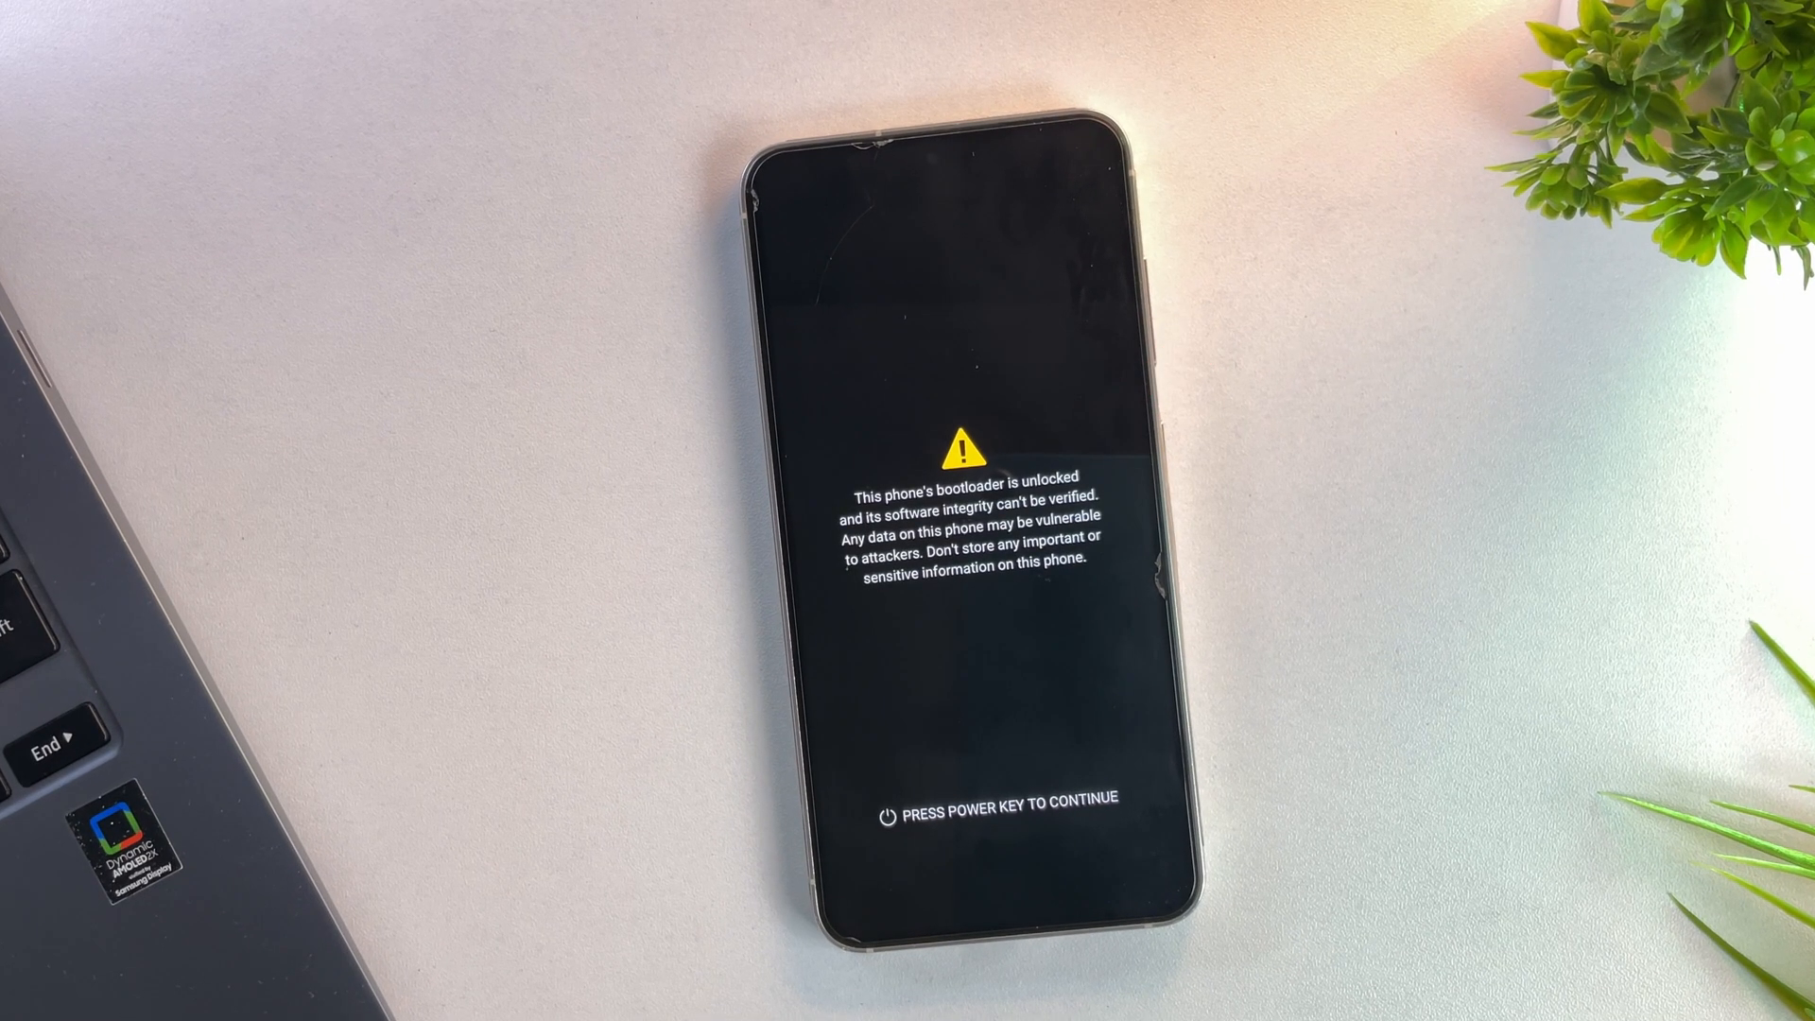
Continue past the unlocked-bootloader warning, skip Samsung Account, and turn on USB debugging
key("power")
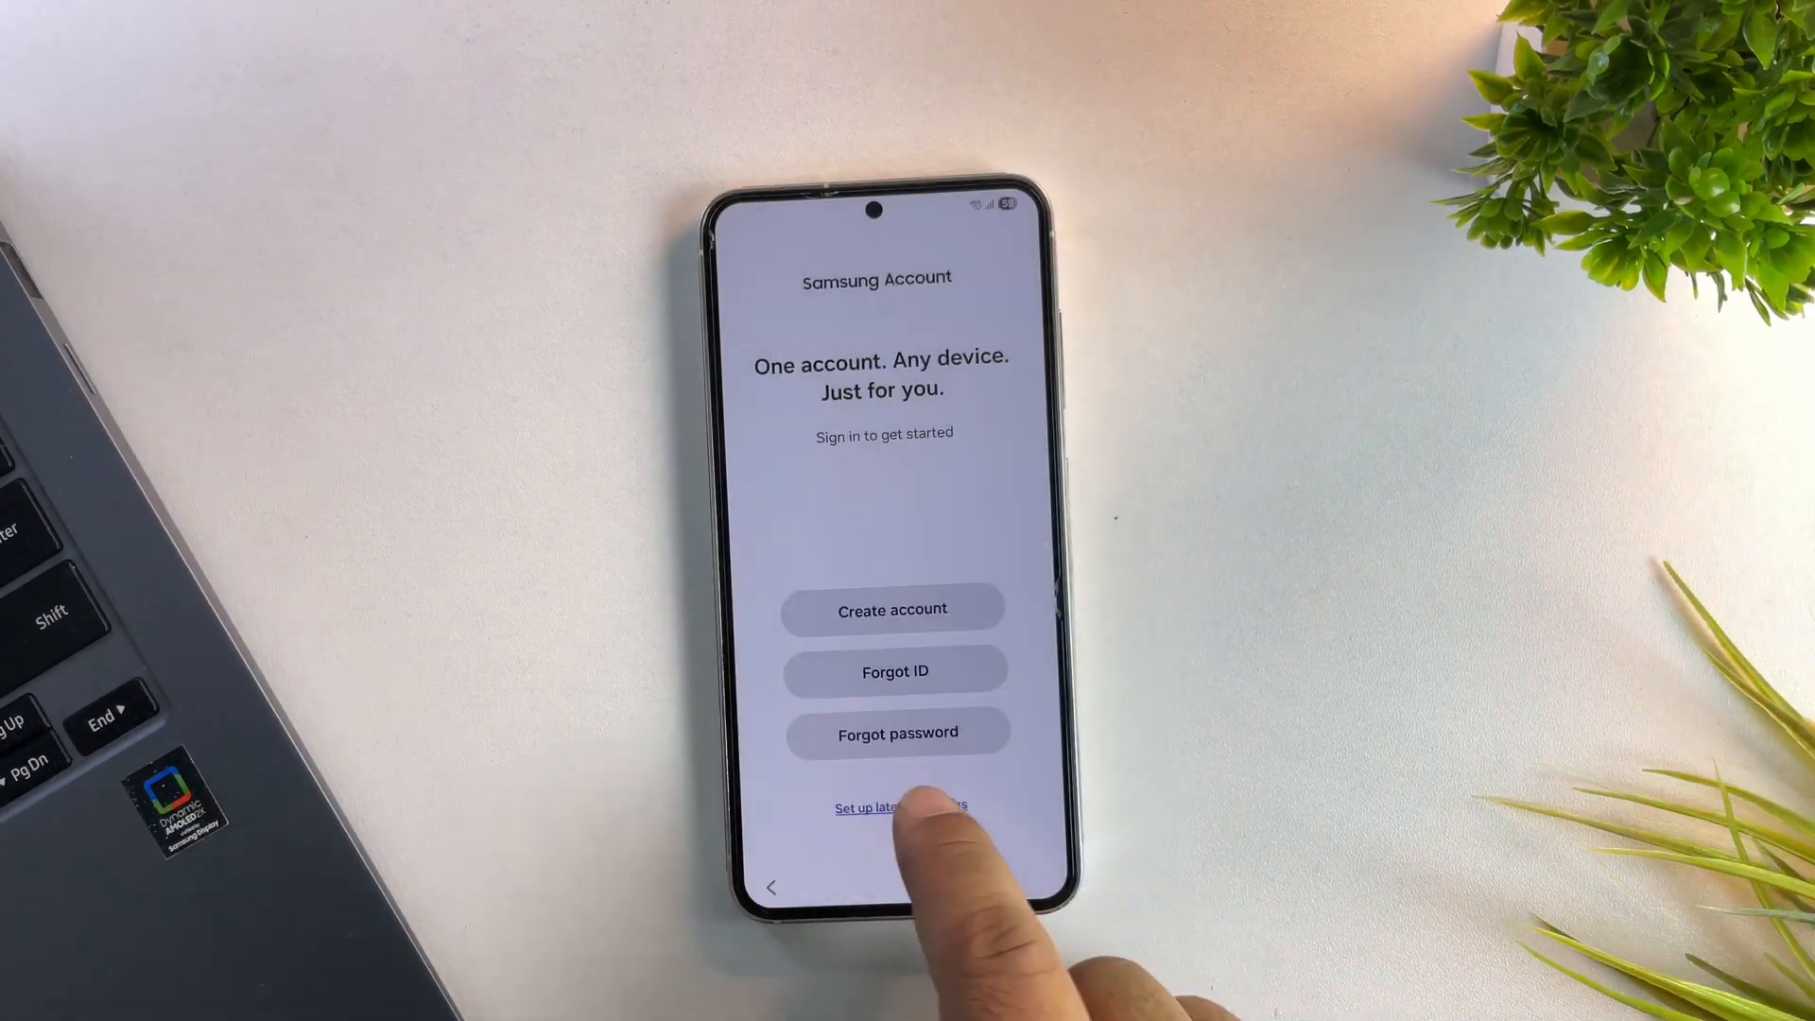
left_click(882, 806)
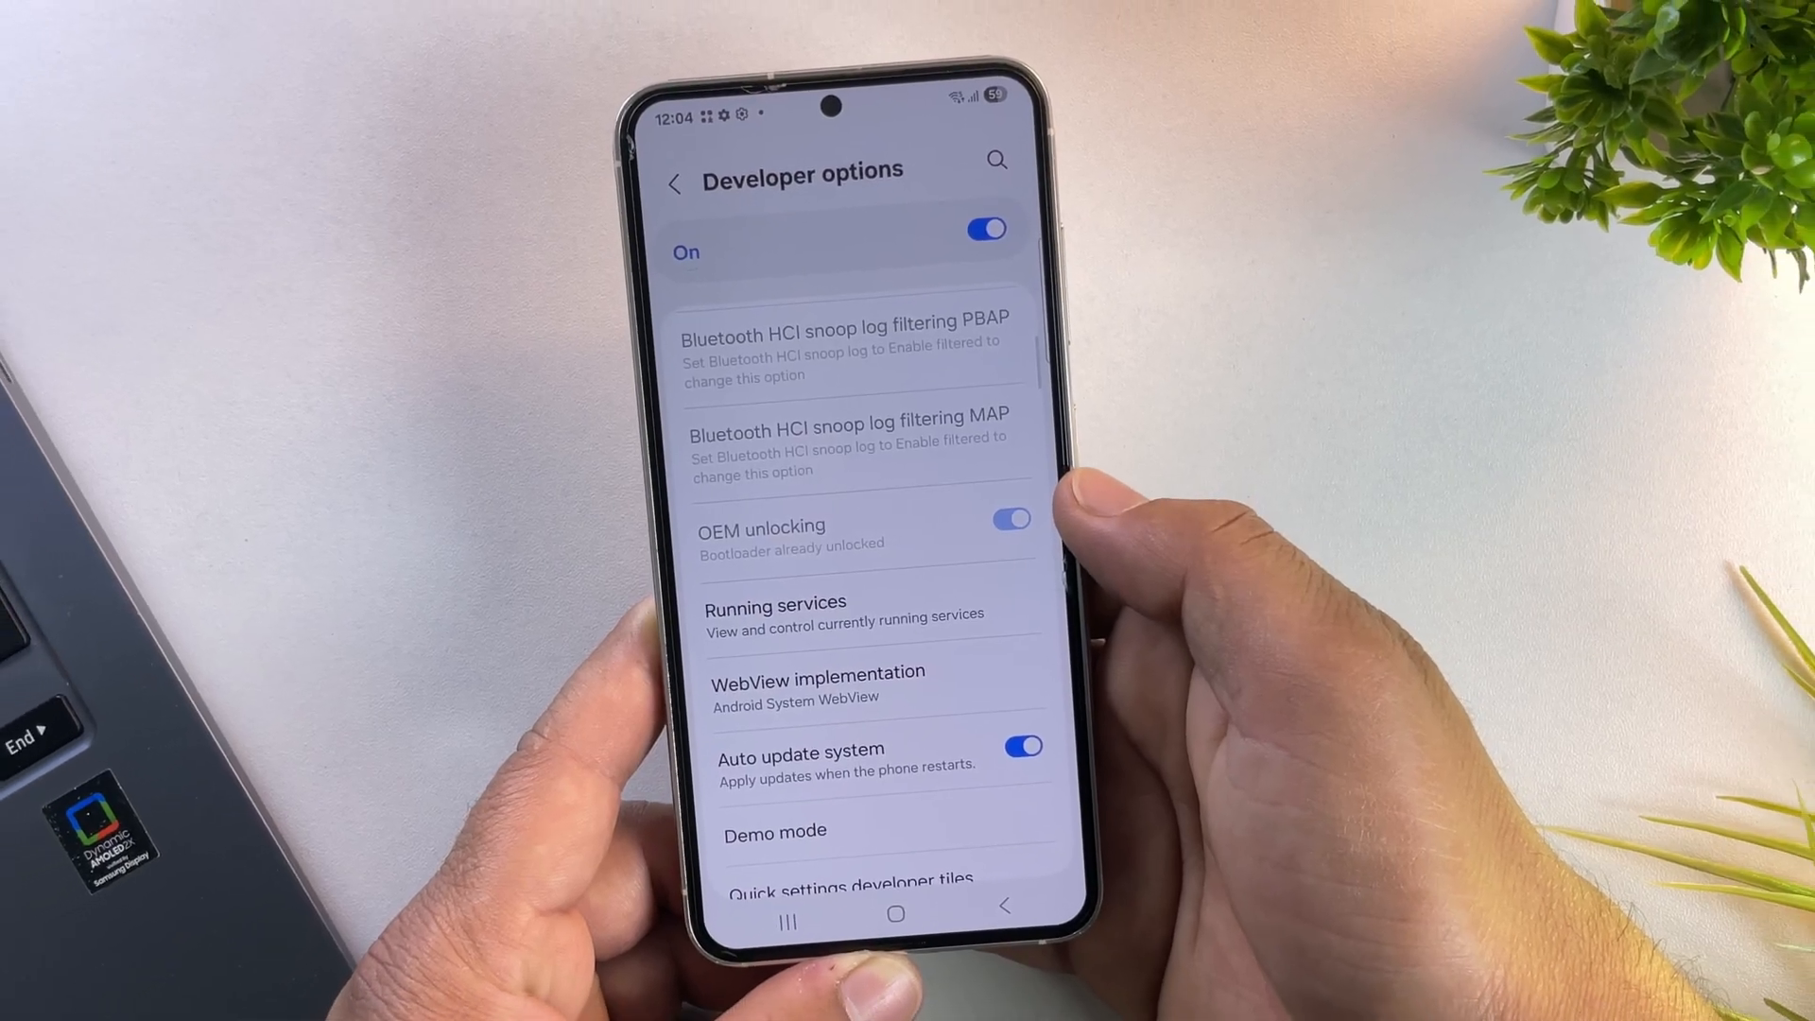
scroll("down", 3)
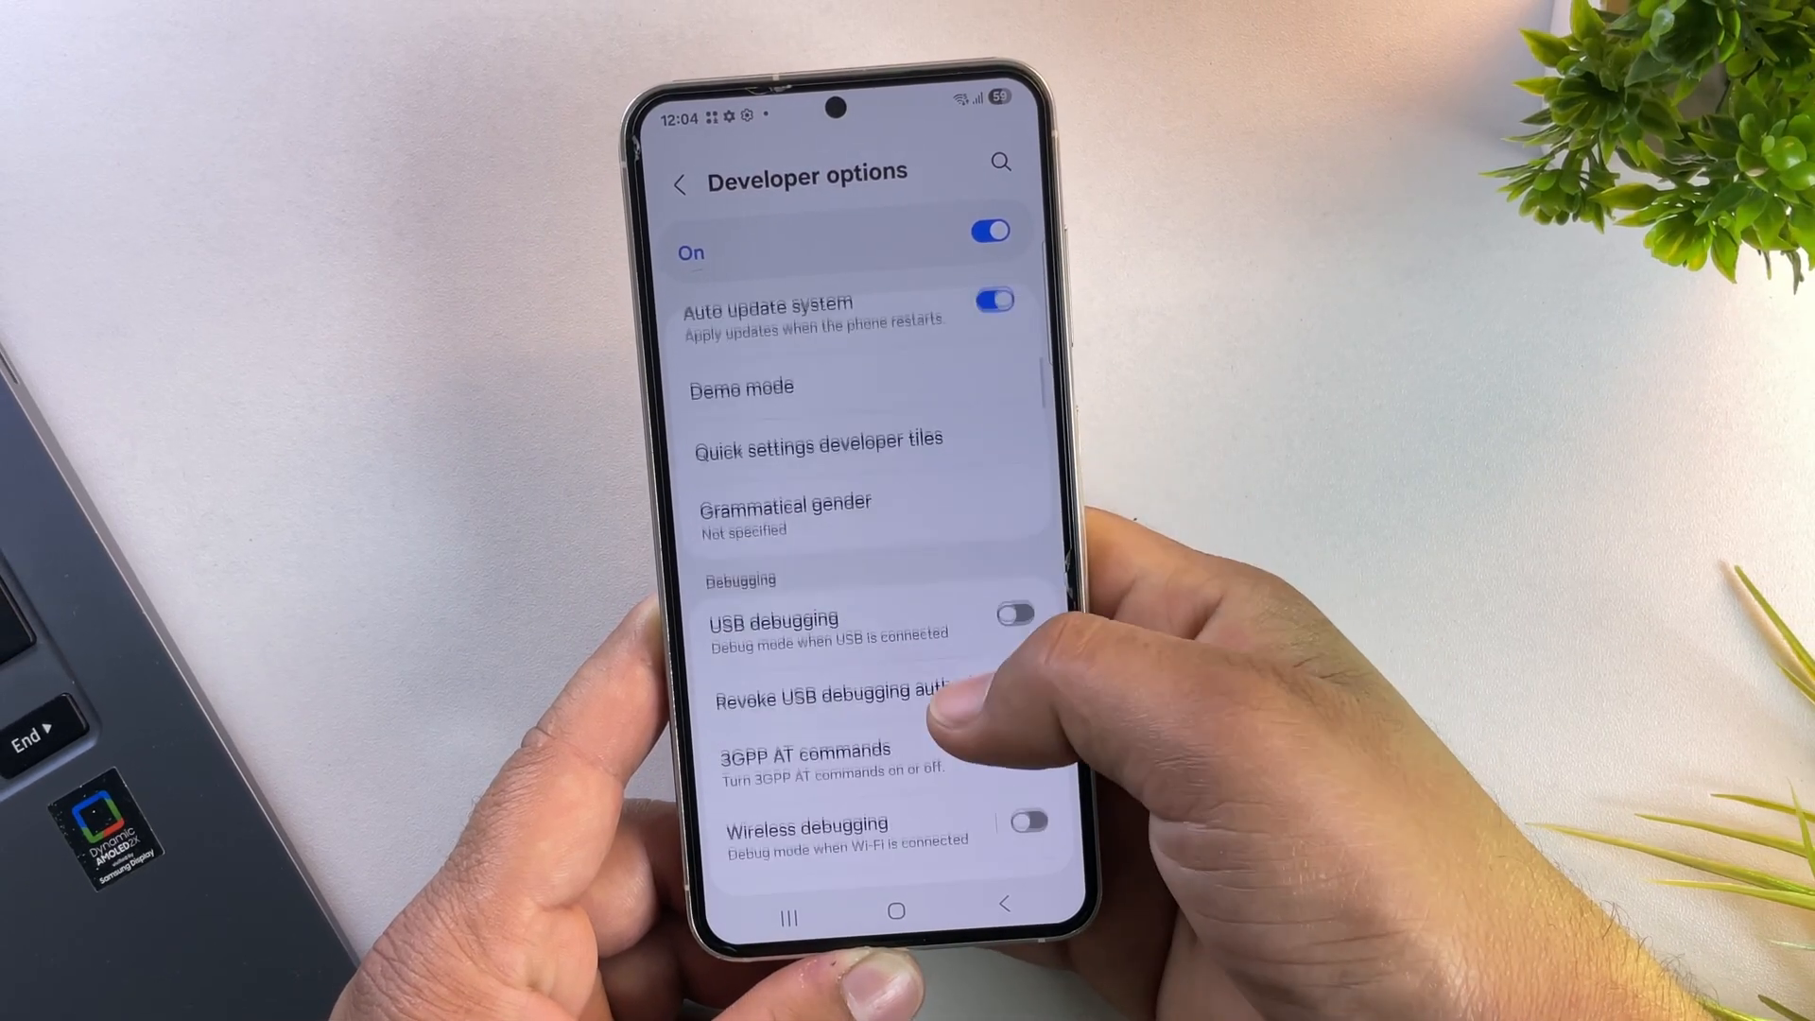
left_click(1015, 593)
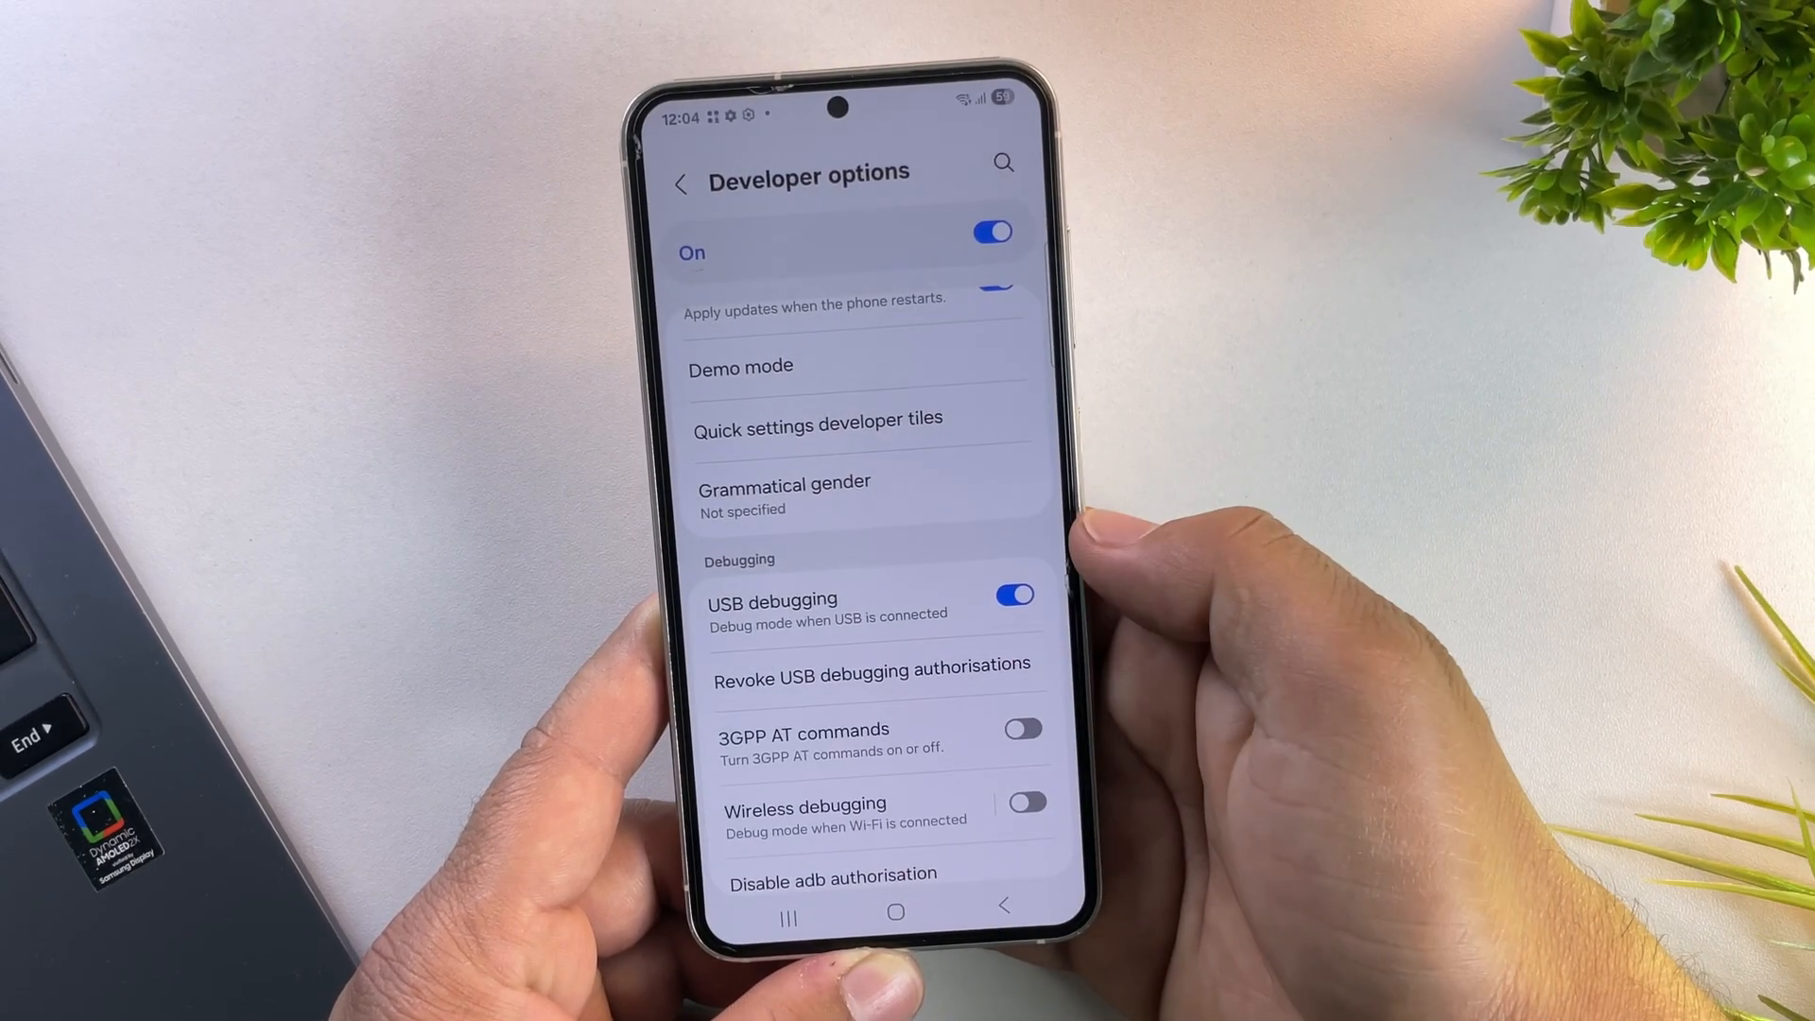
left_click(896, 913)
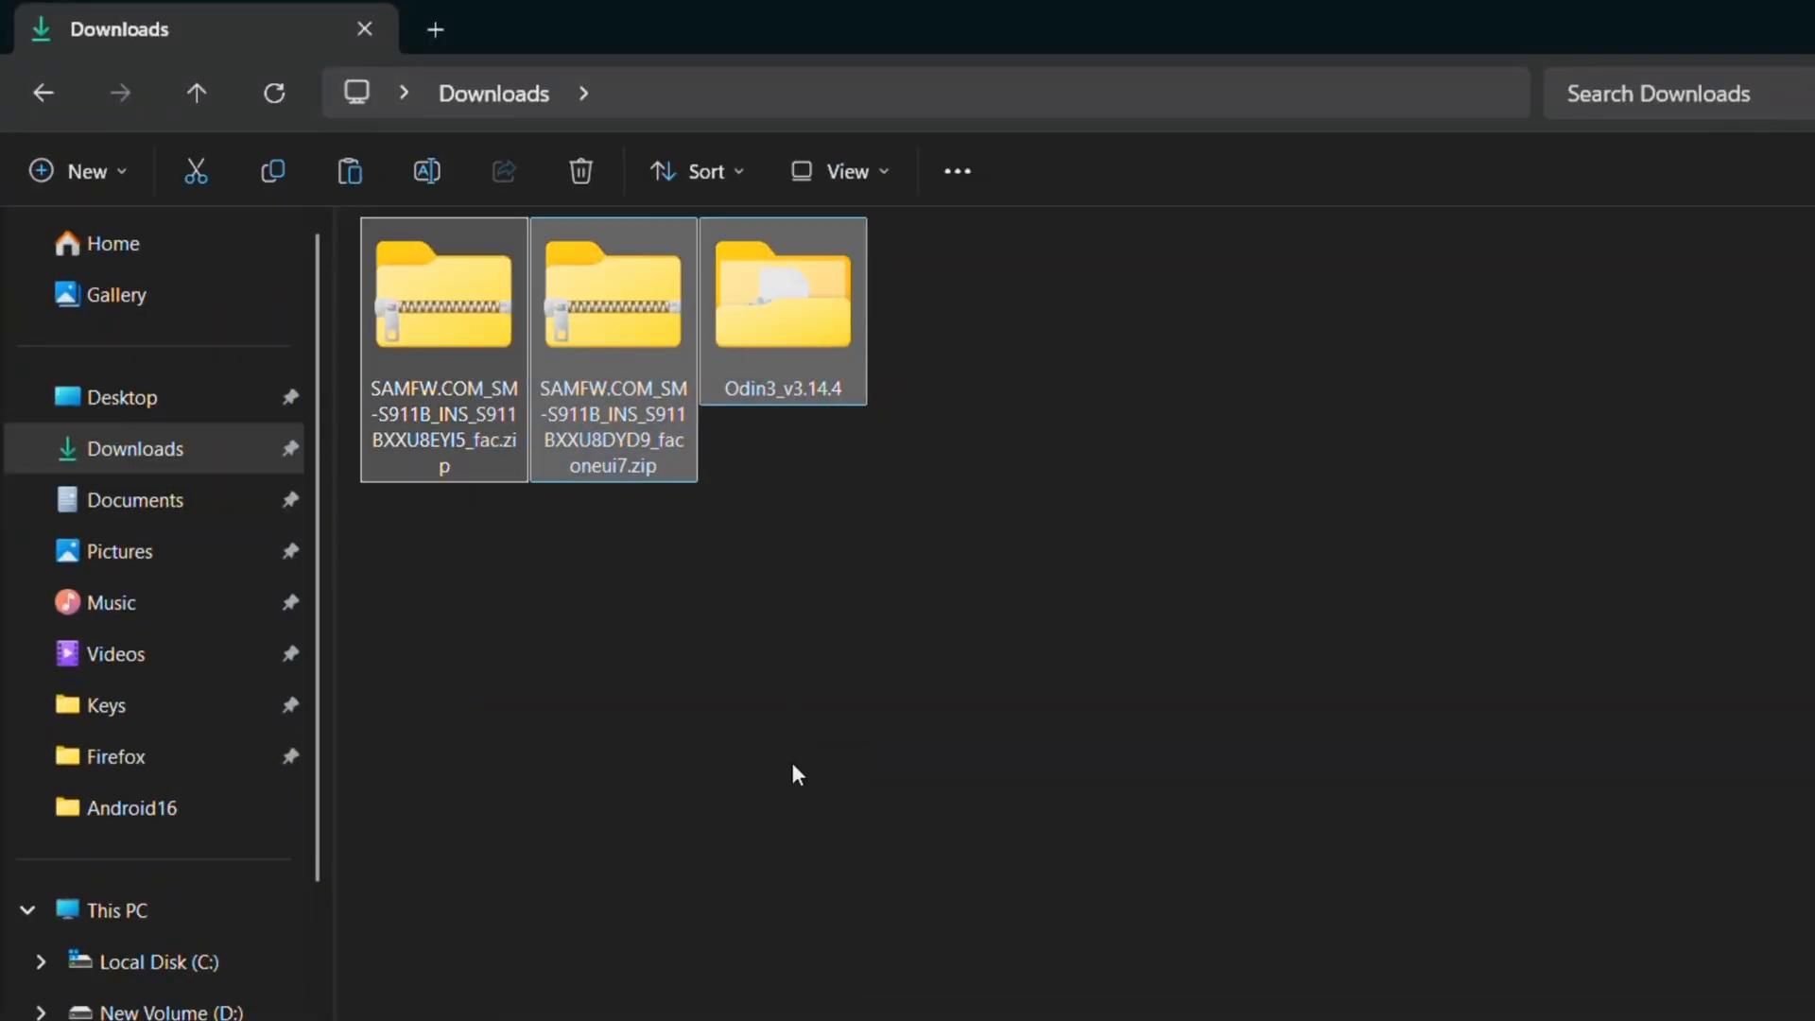
Rename the two firmware zips with oneui7_ and oneui8_ prefixes
left_click(444, 289)
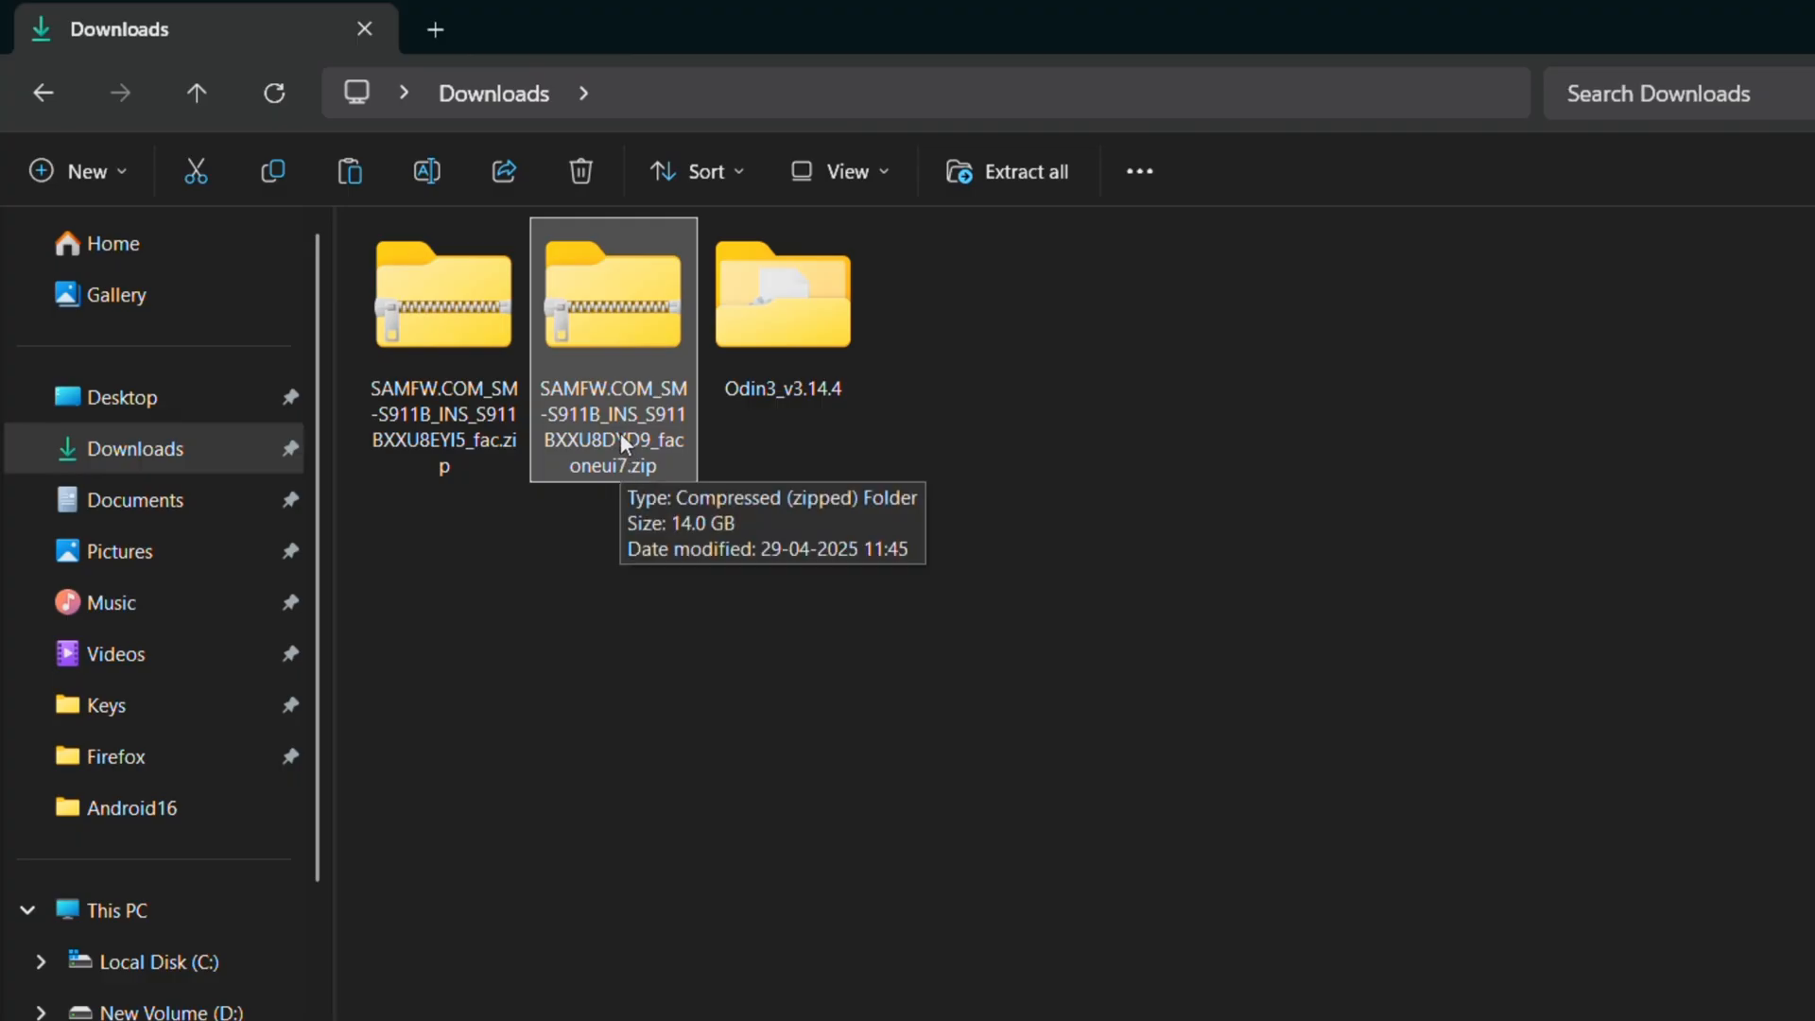
left_click(614, 294)
type("oneui7_")
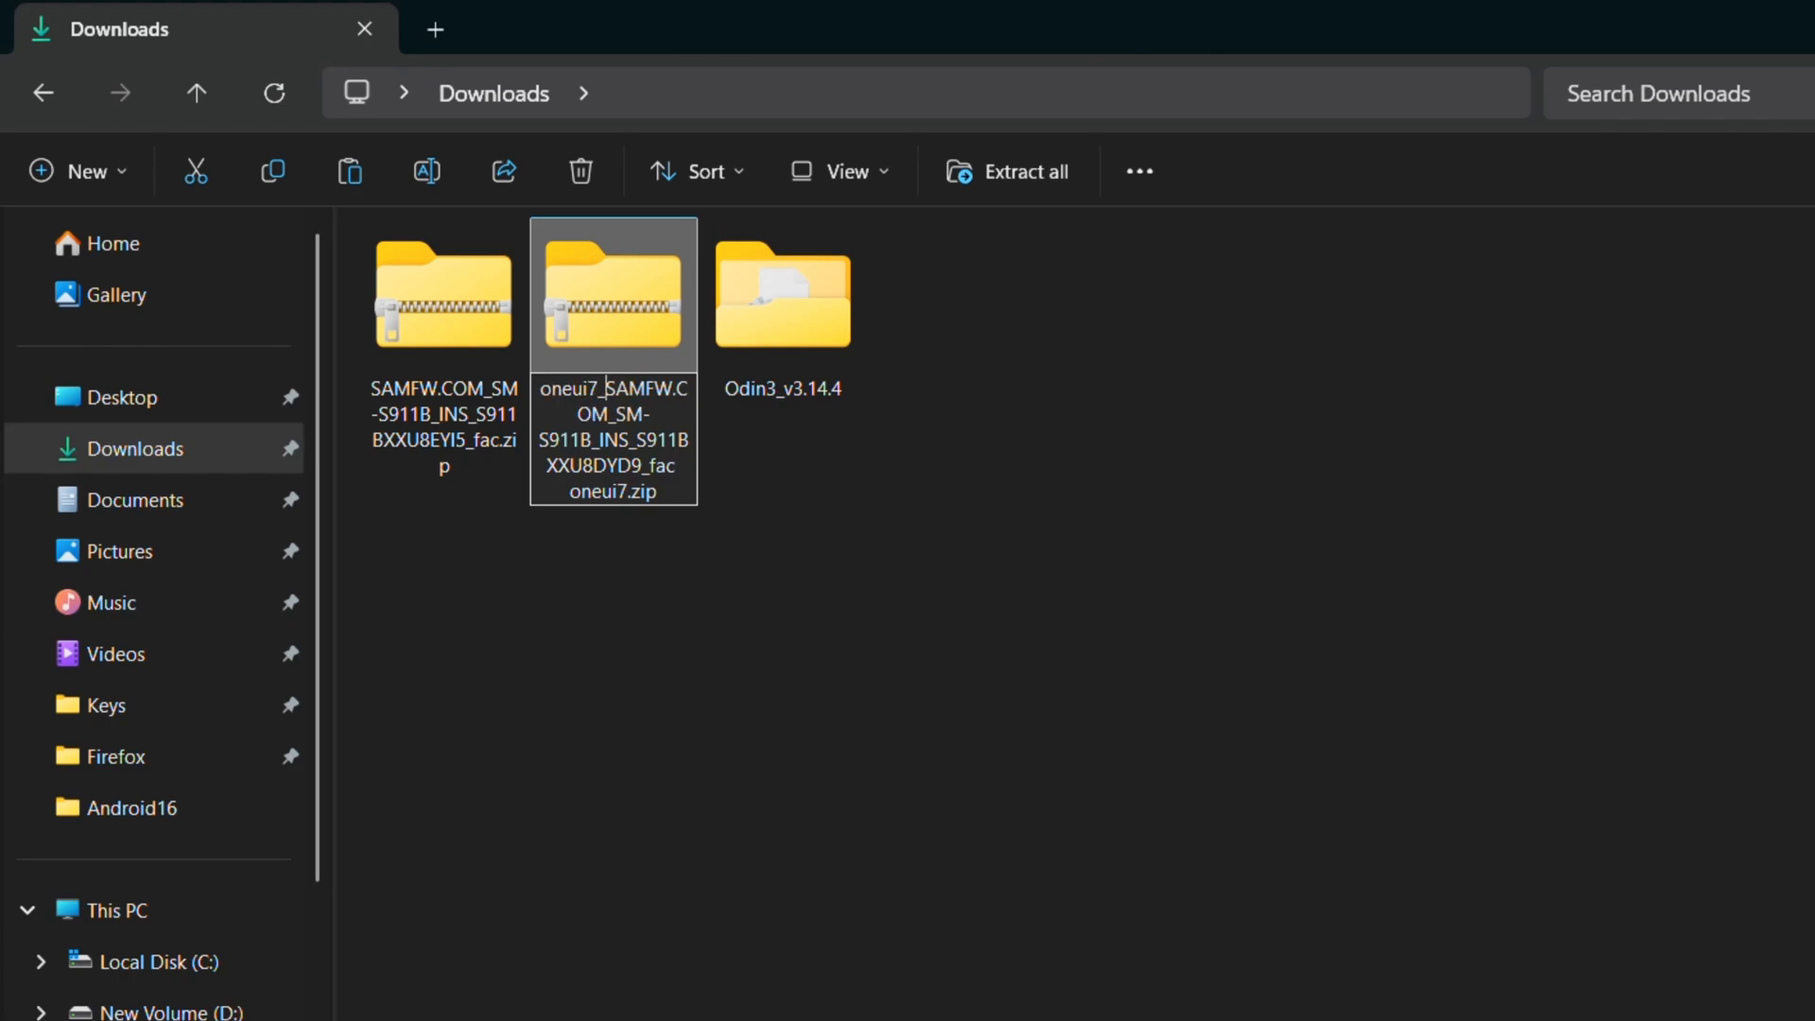
left_click(443, 289)
type("oneui8_")
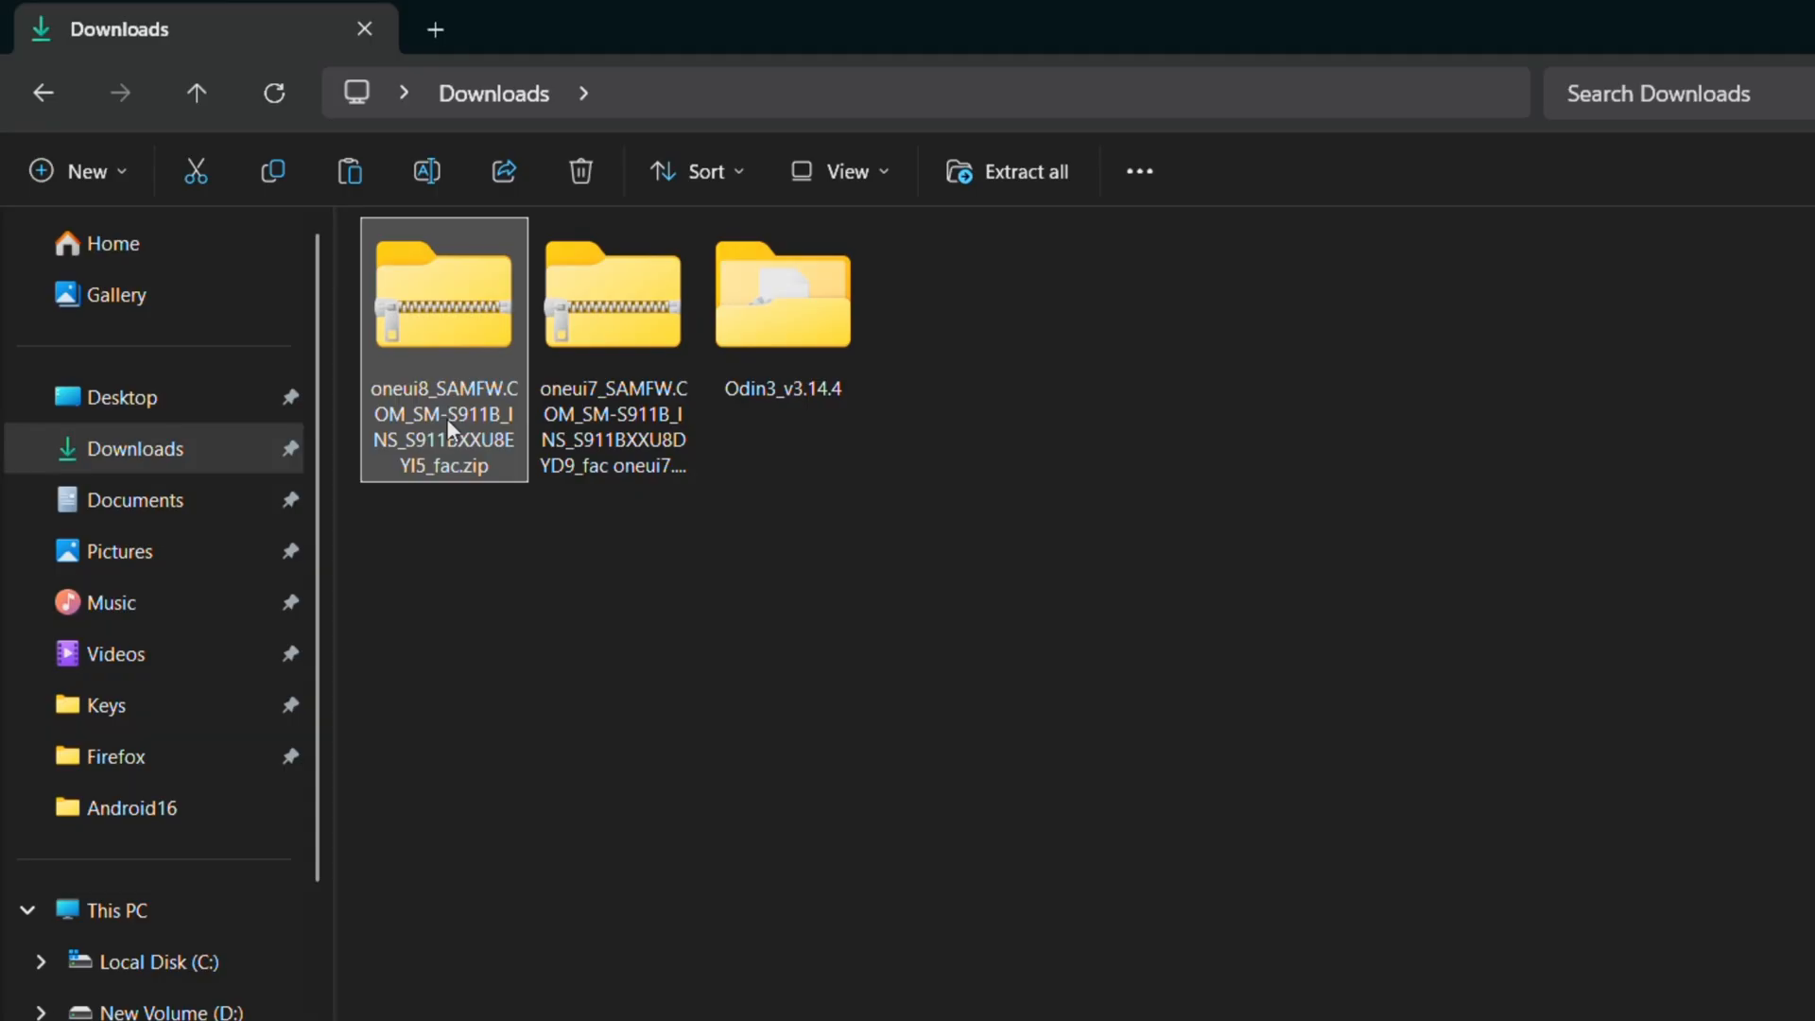
Extract the One UI 7 firmware zip with 7-Zip into its own folder and open it
right_click(443, 289)
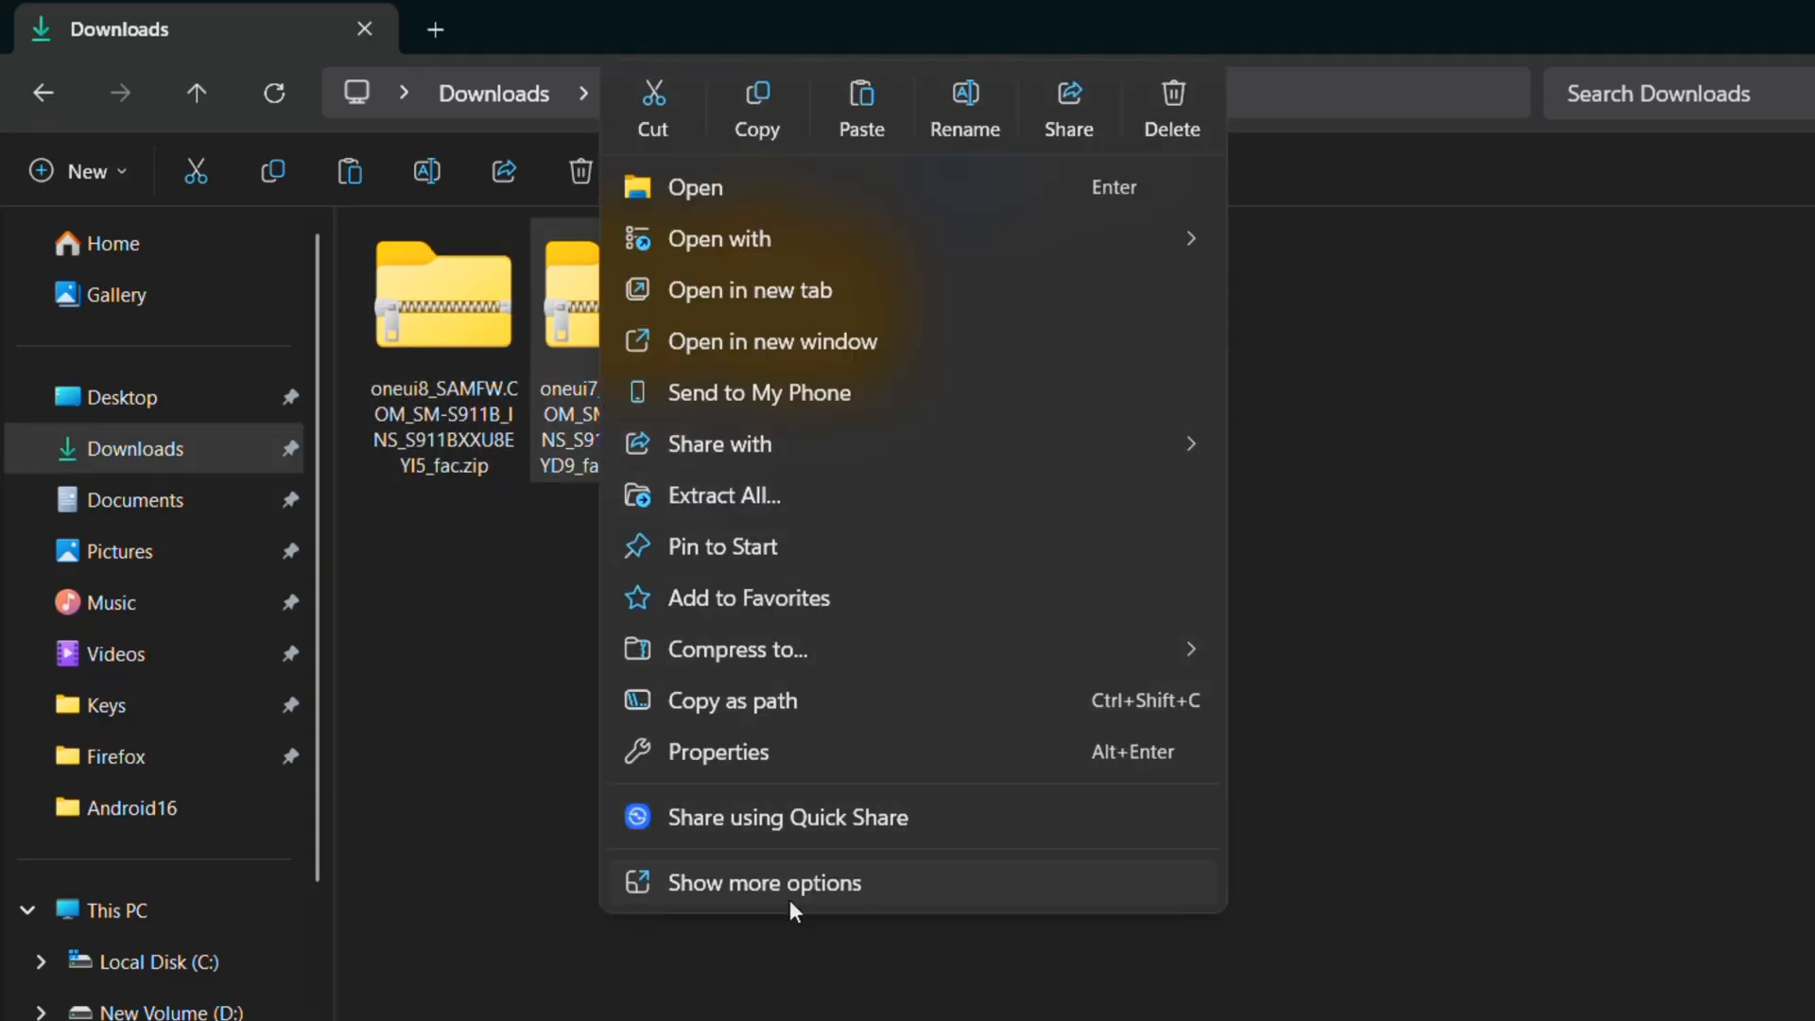
left_click(764, 882)
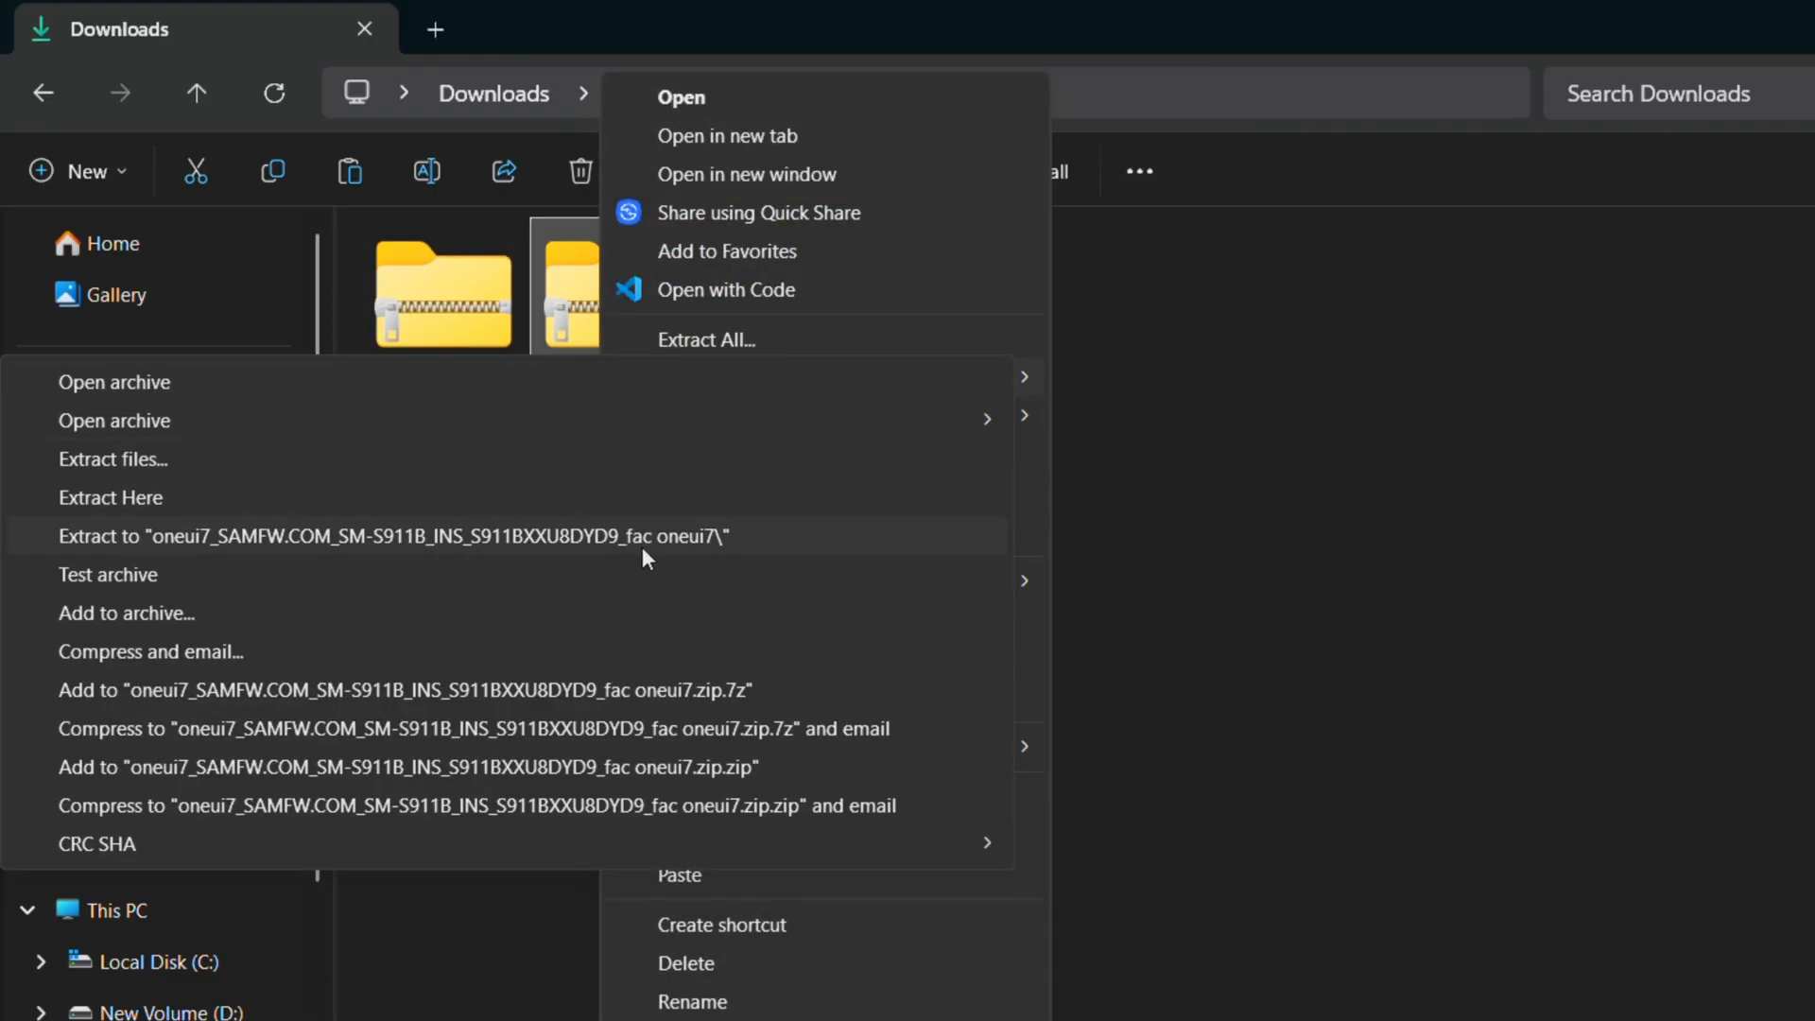
left_click(392, 536)
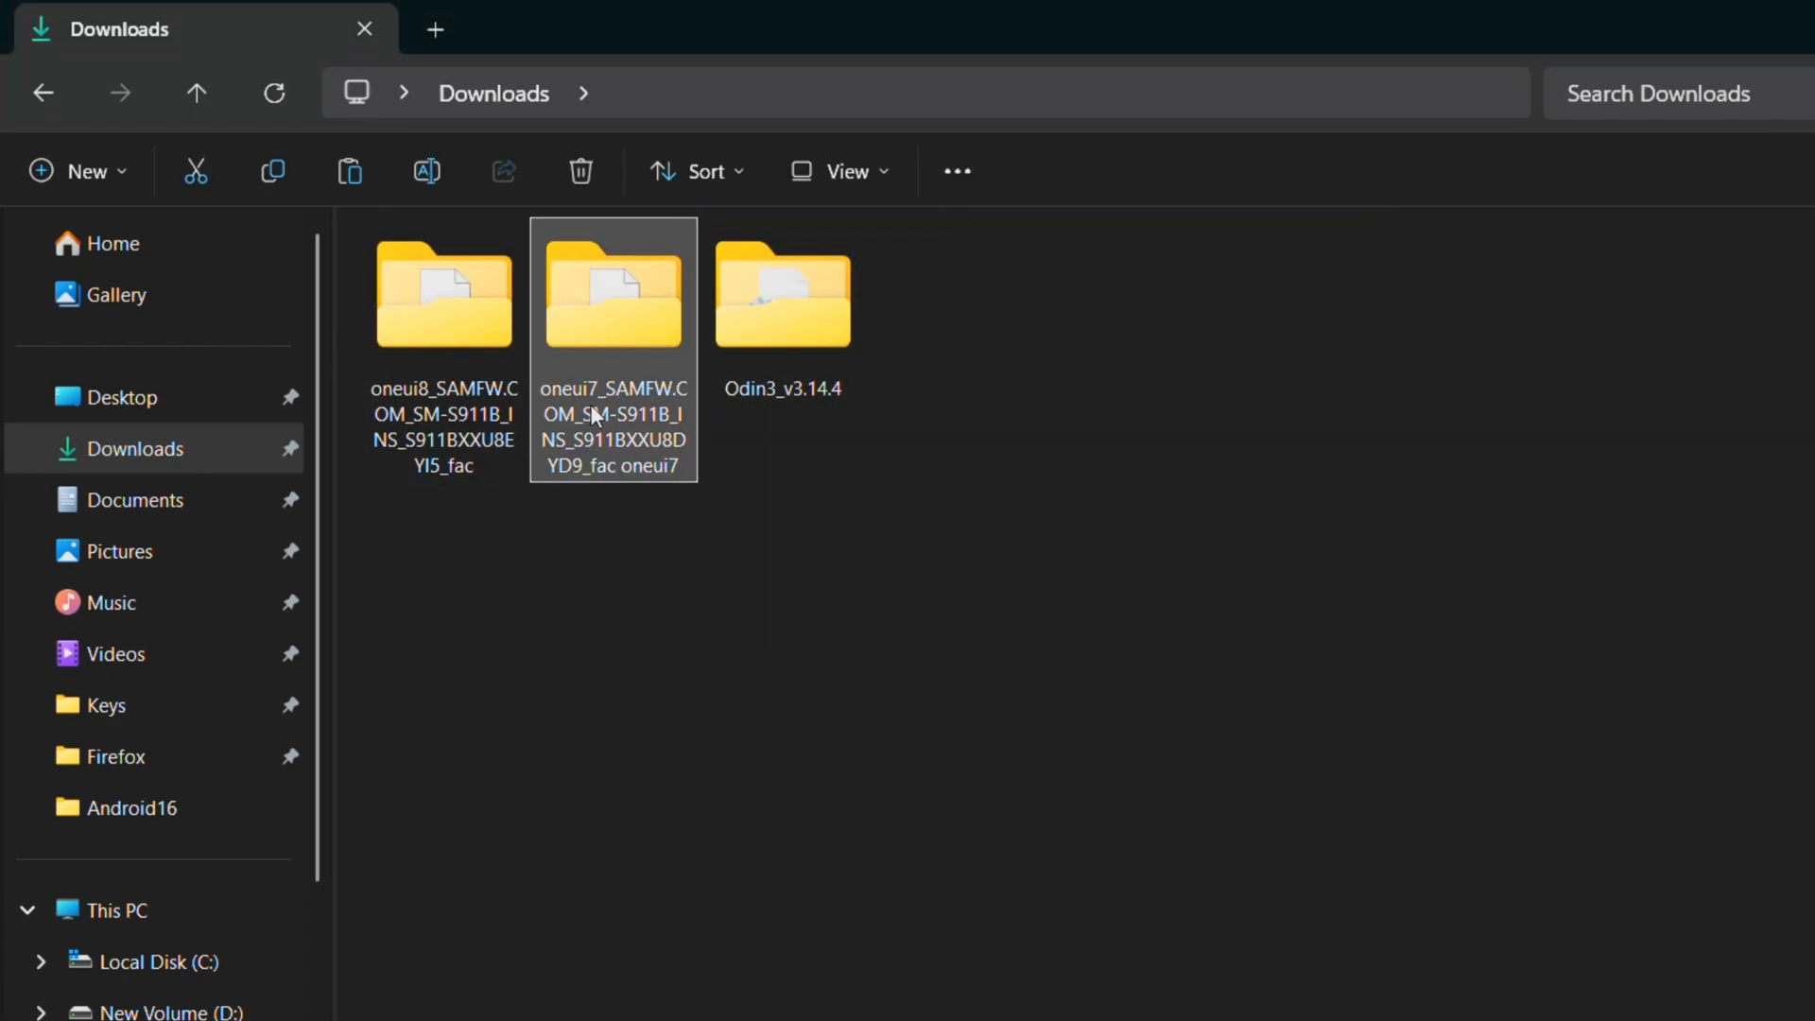
double_click(613, 294)
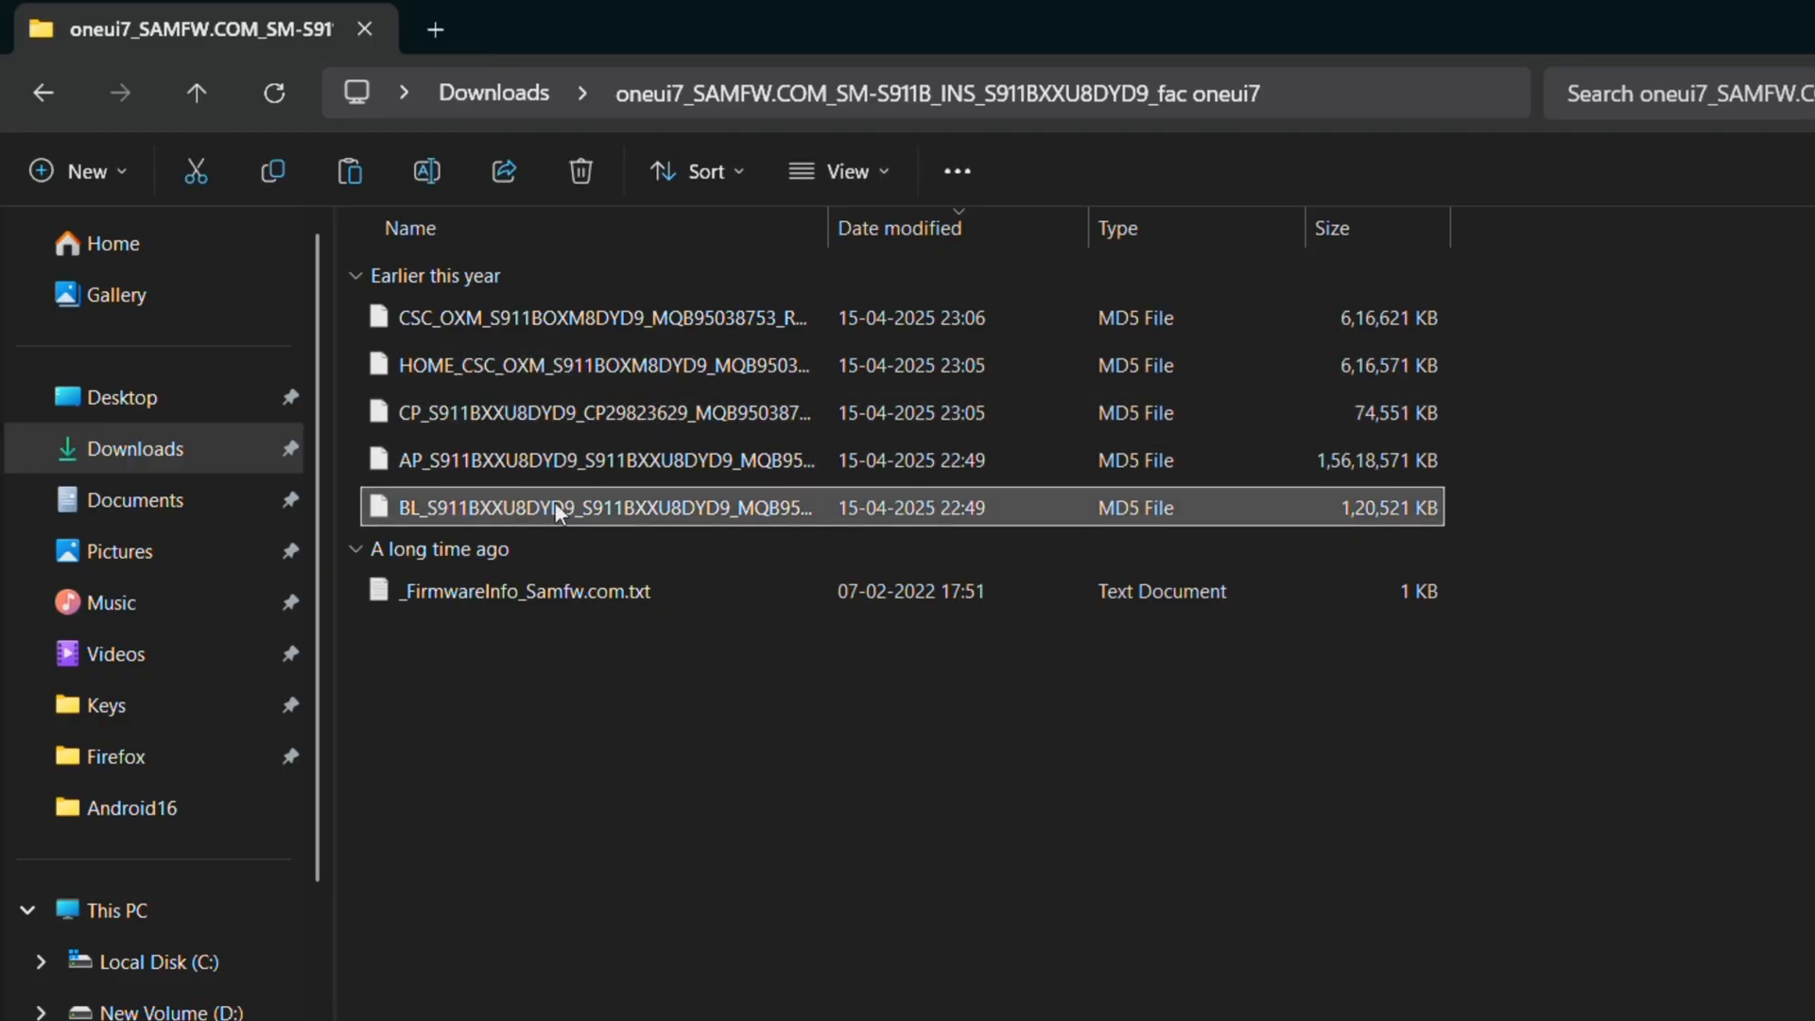
Unpack the One UI 7 BL archive to reach abl.elf.lz4, then return to Downloads
right_click(561, 506)
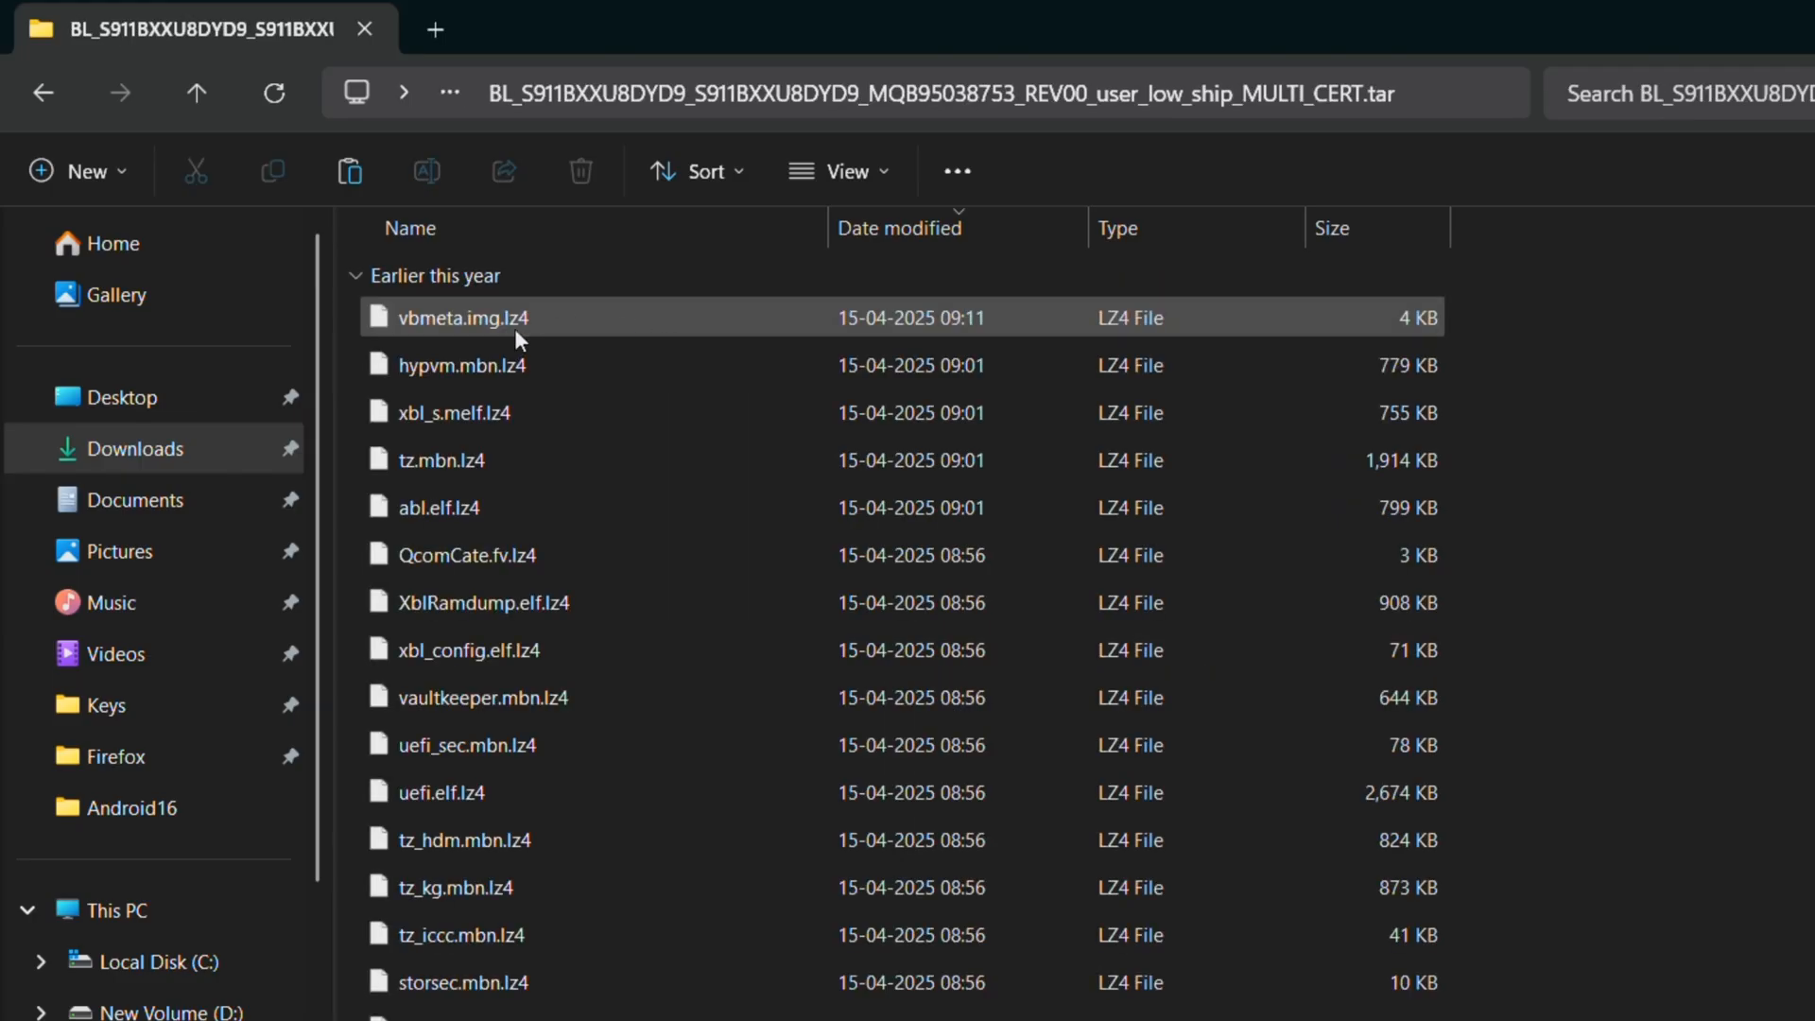
left_click(439, 507)
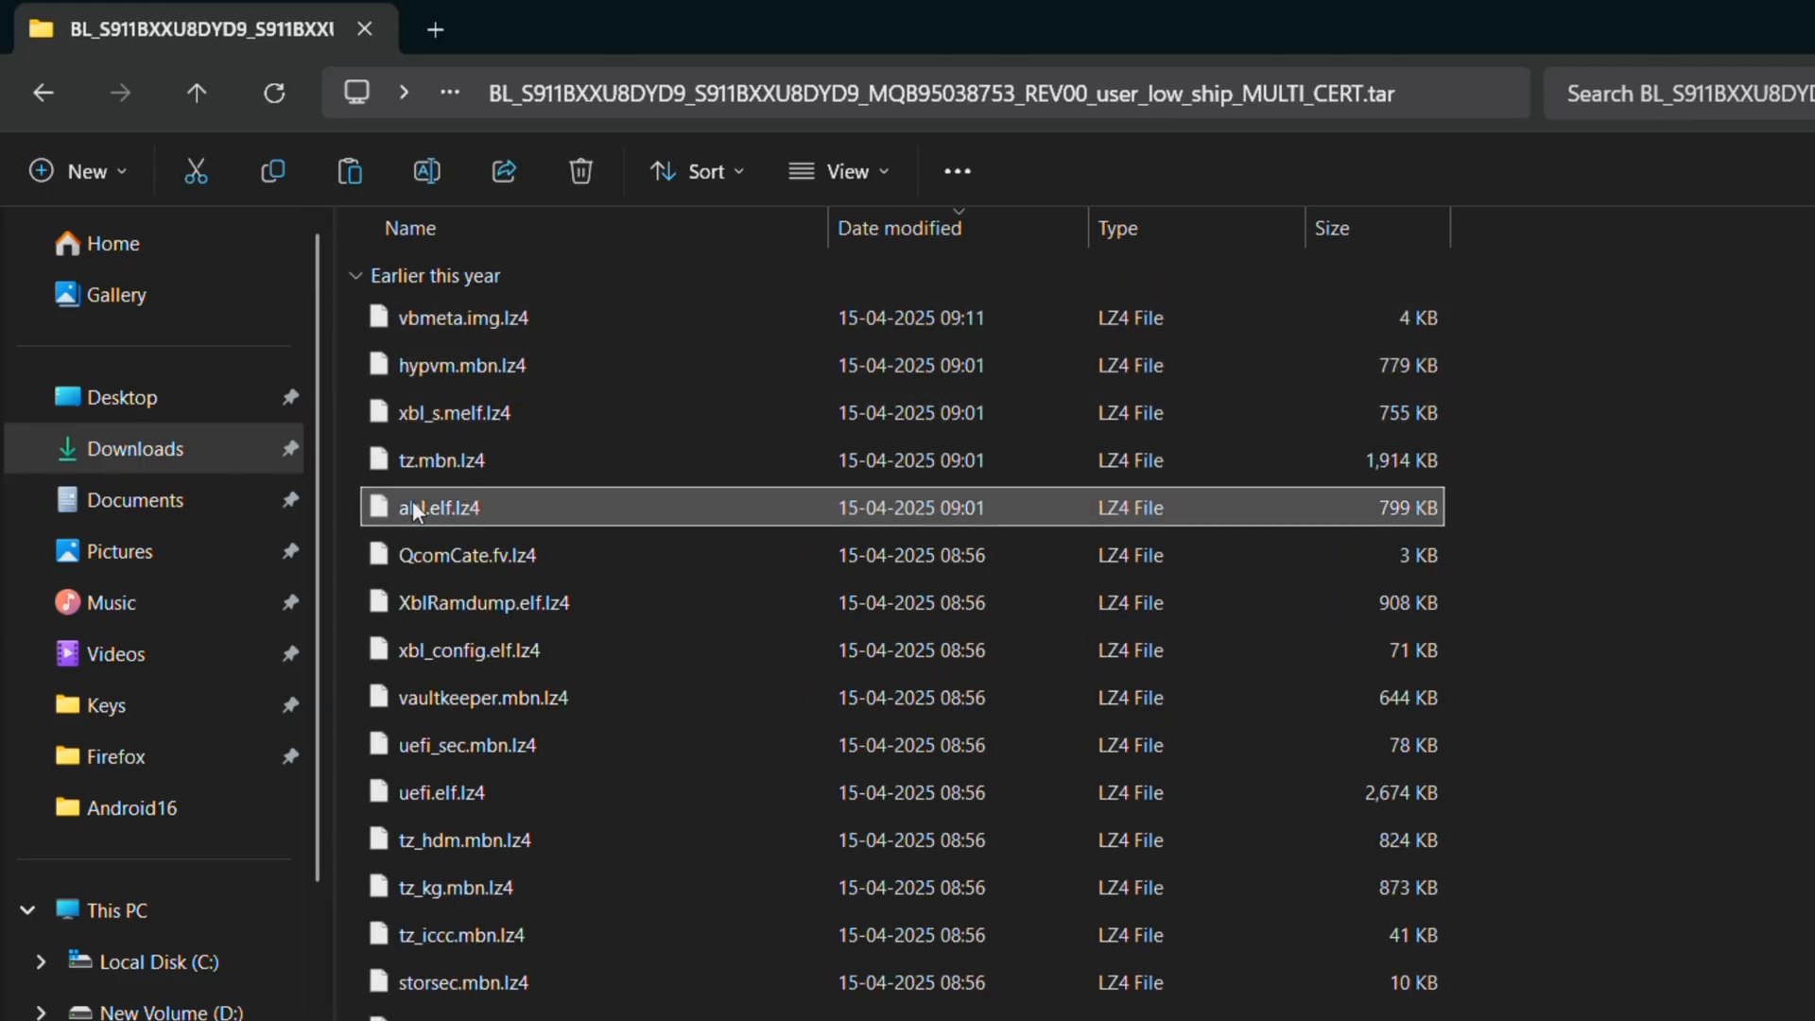
right_click(437, 506)
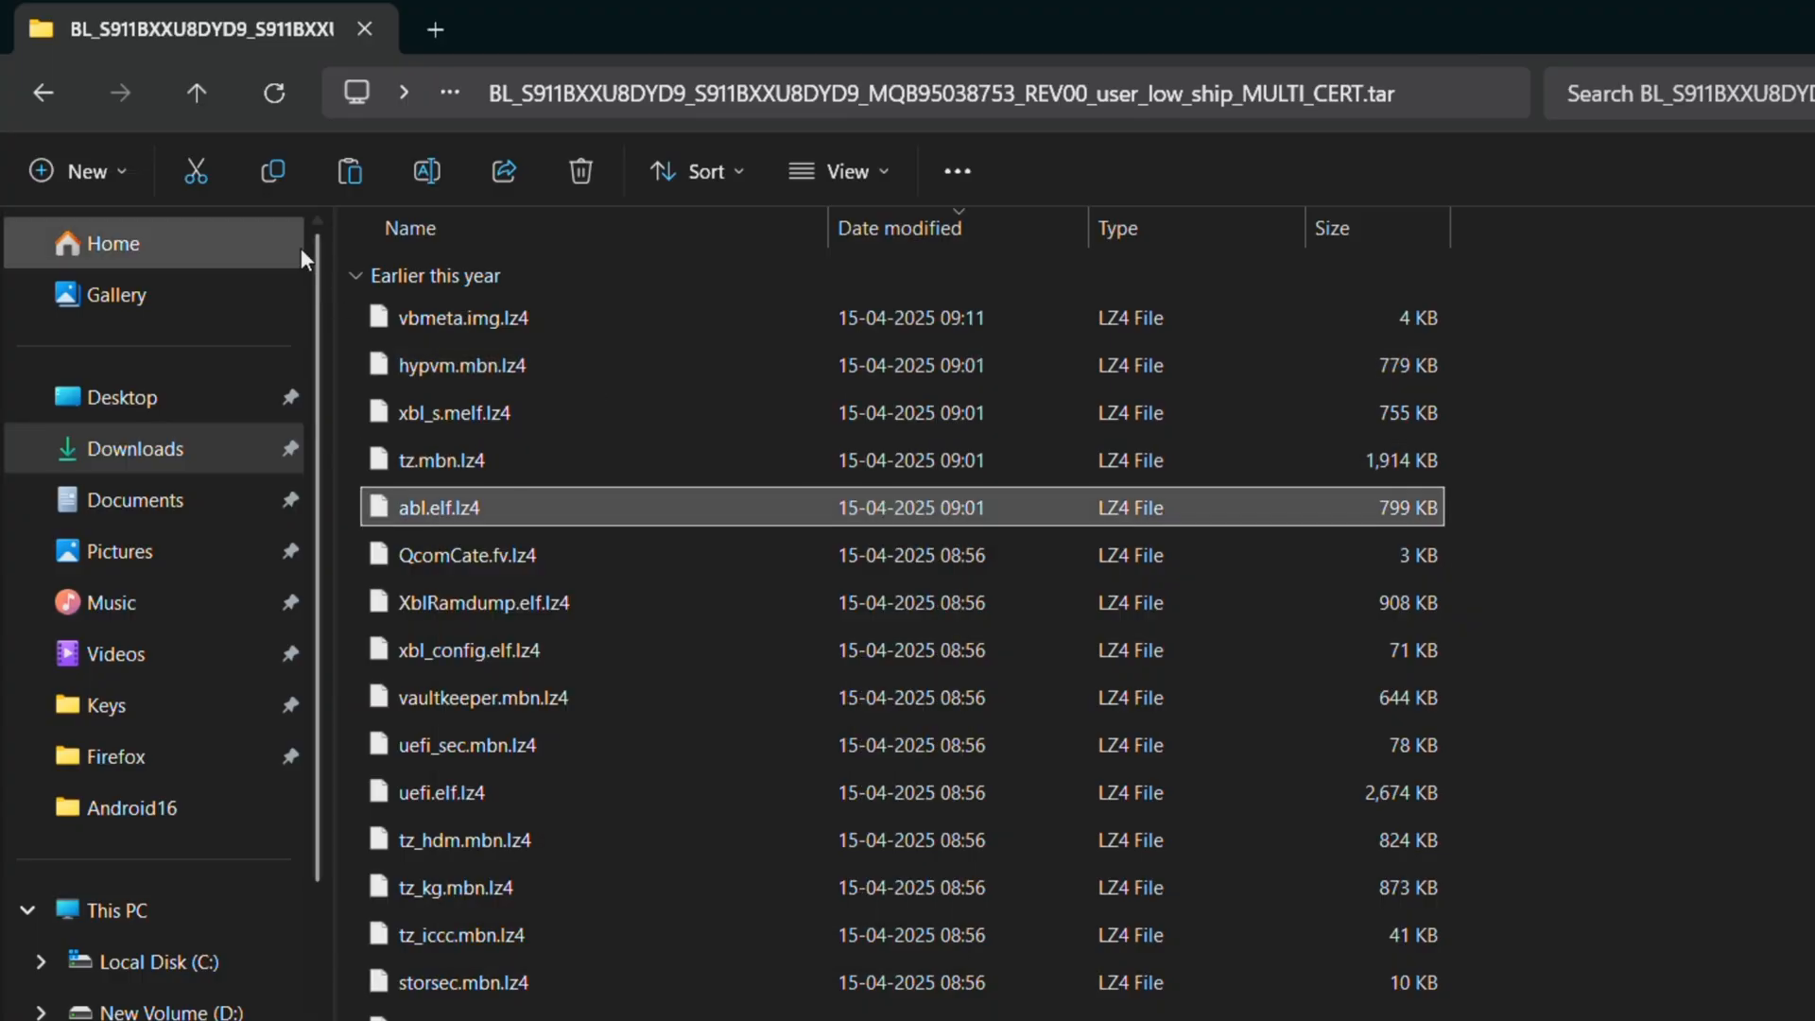
left_click(42, 92)
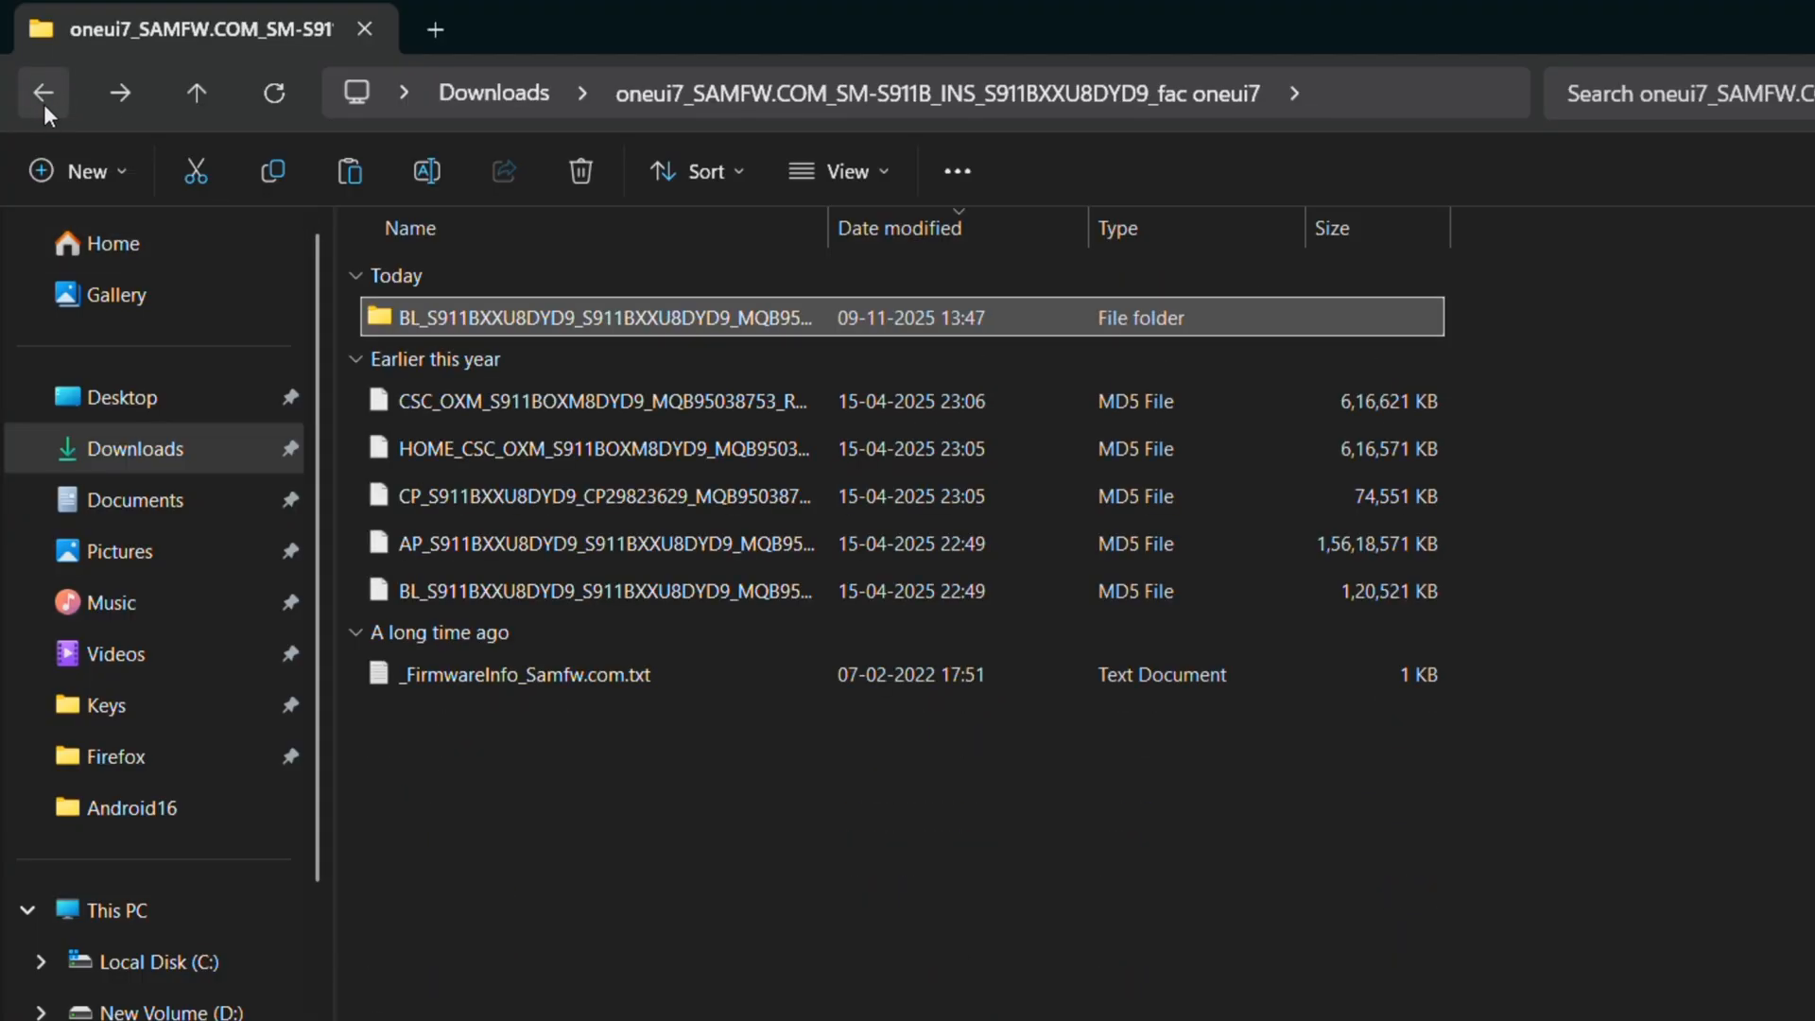
left_click(43, 93)
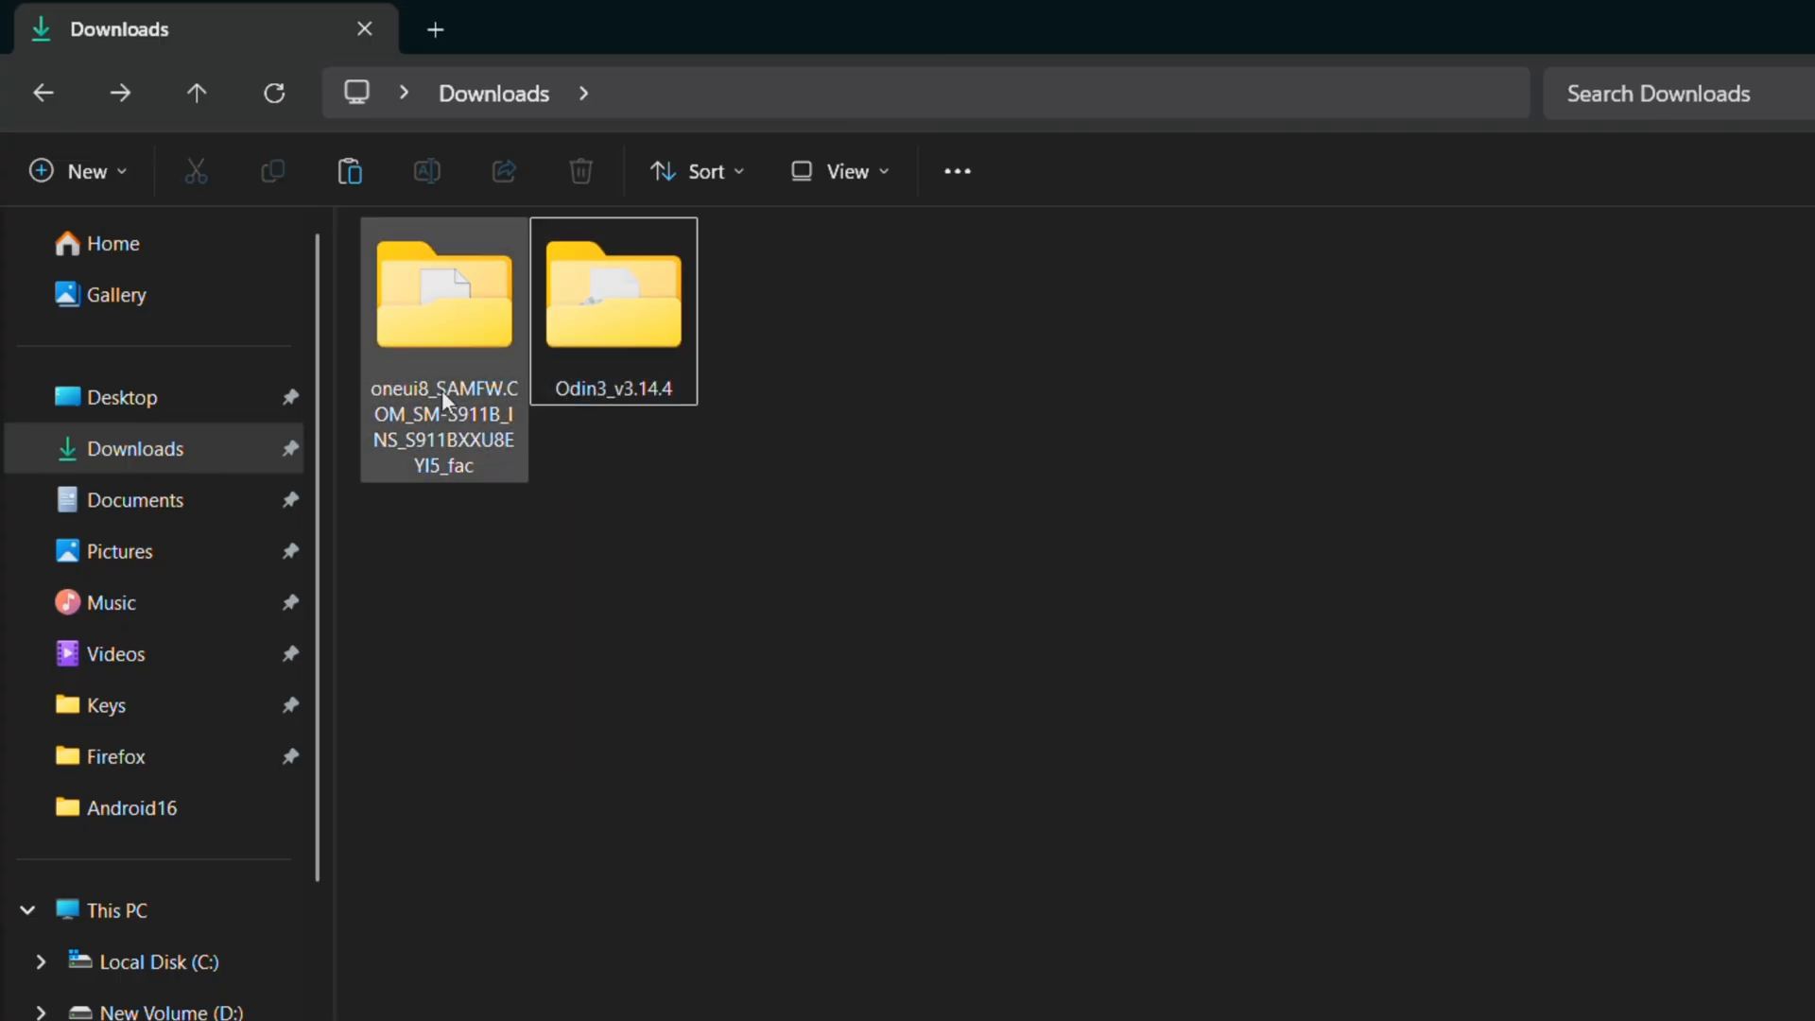
Extract the One UI 8 BL and AP .md5 archives into their own folders with 7-Zip
double_click(444, 293)
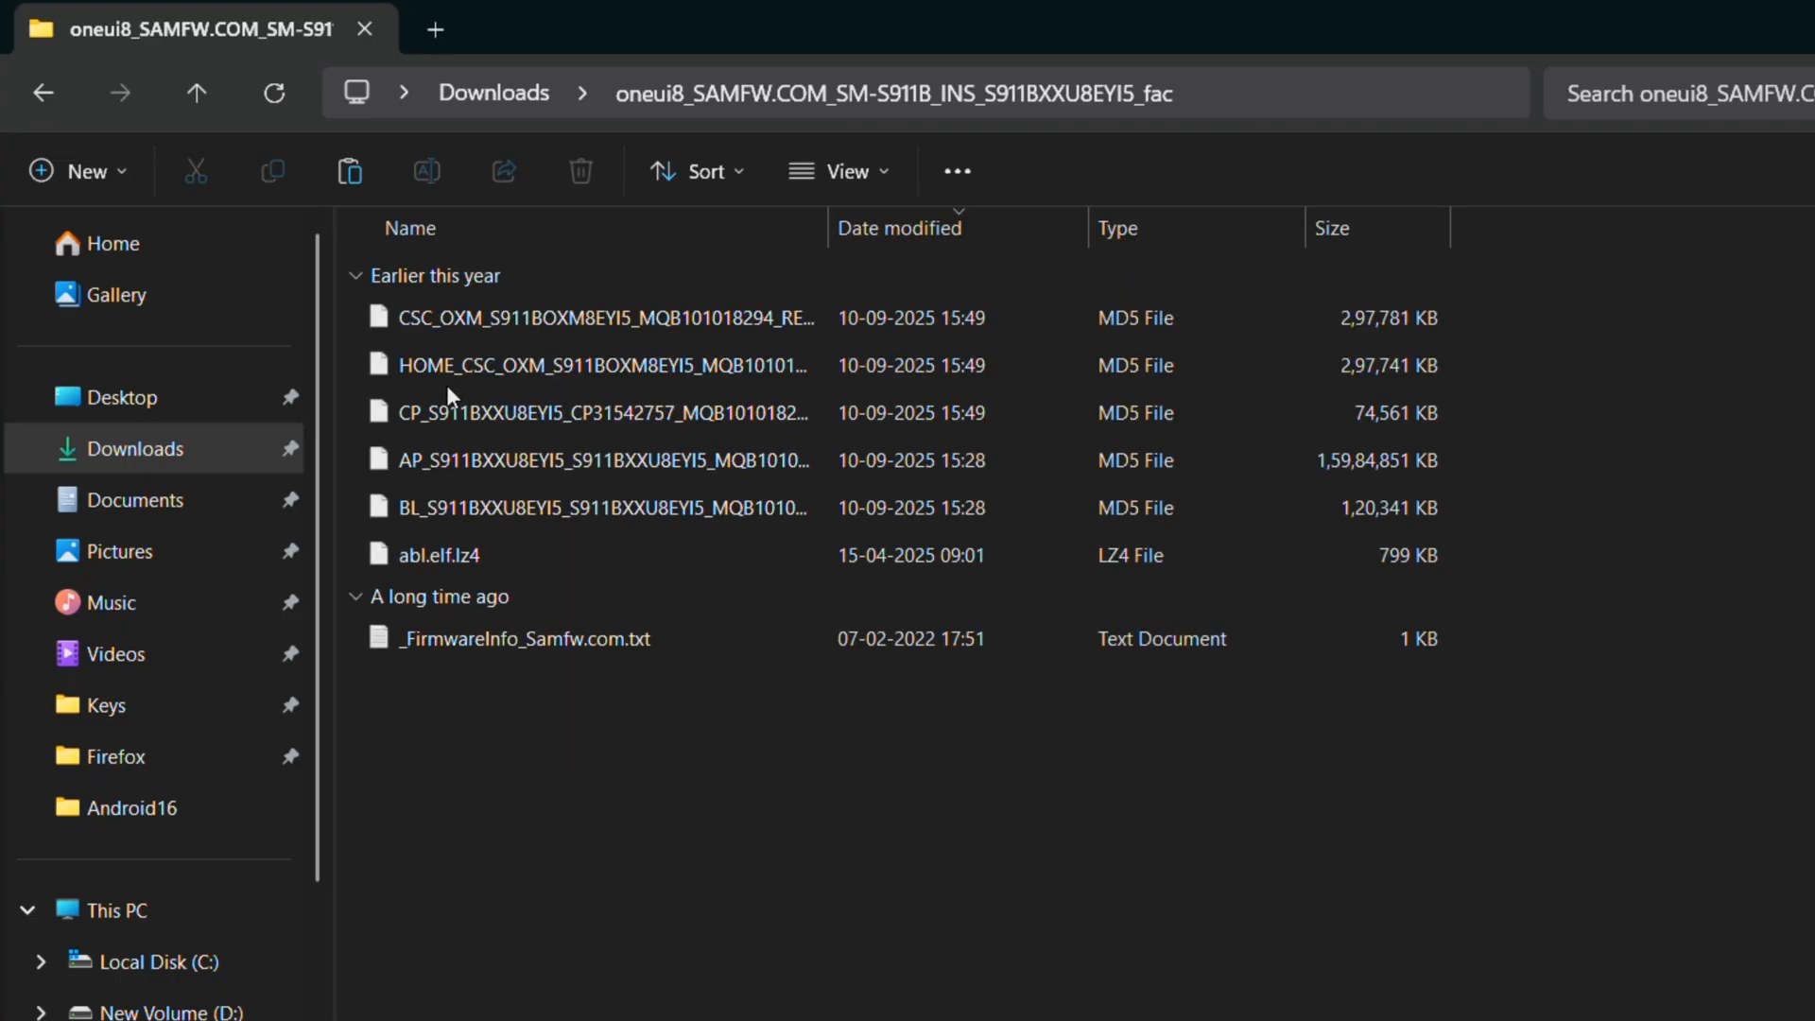
left_click(602, 507)
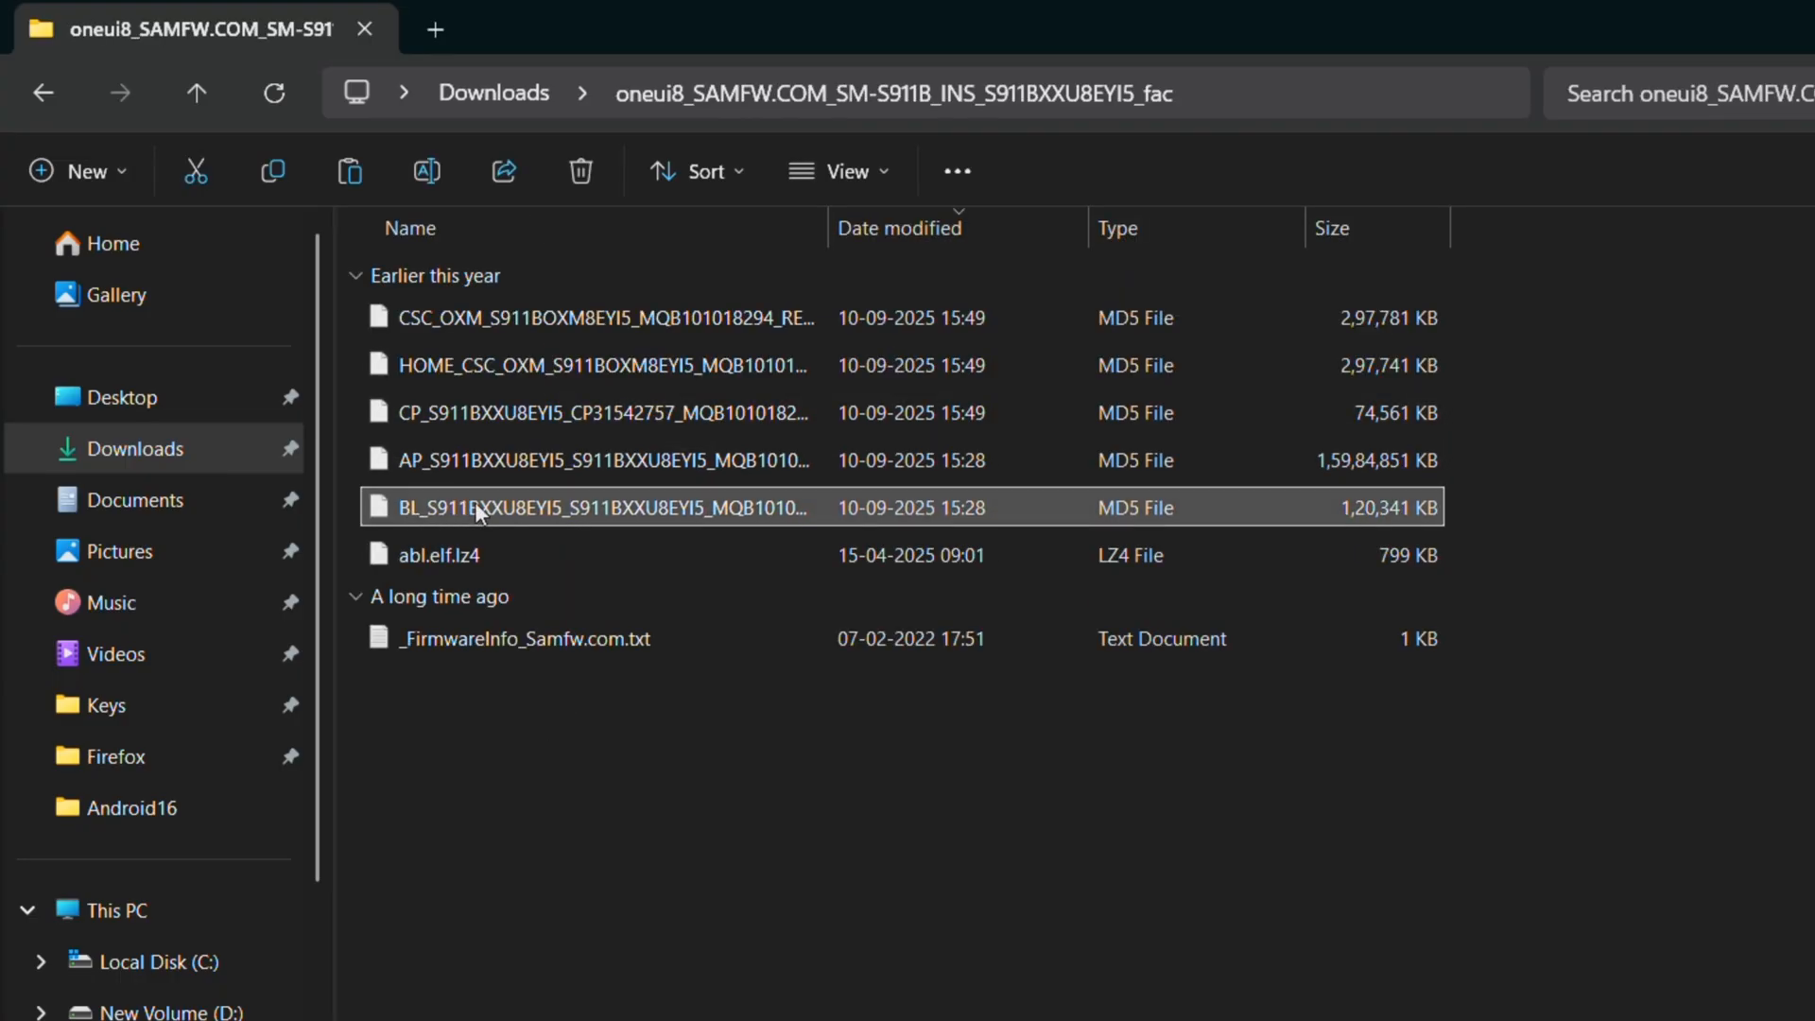
right_click(475, 507)
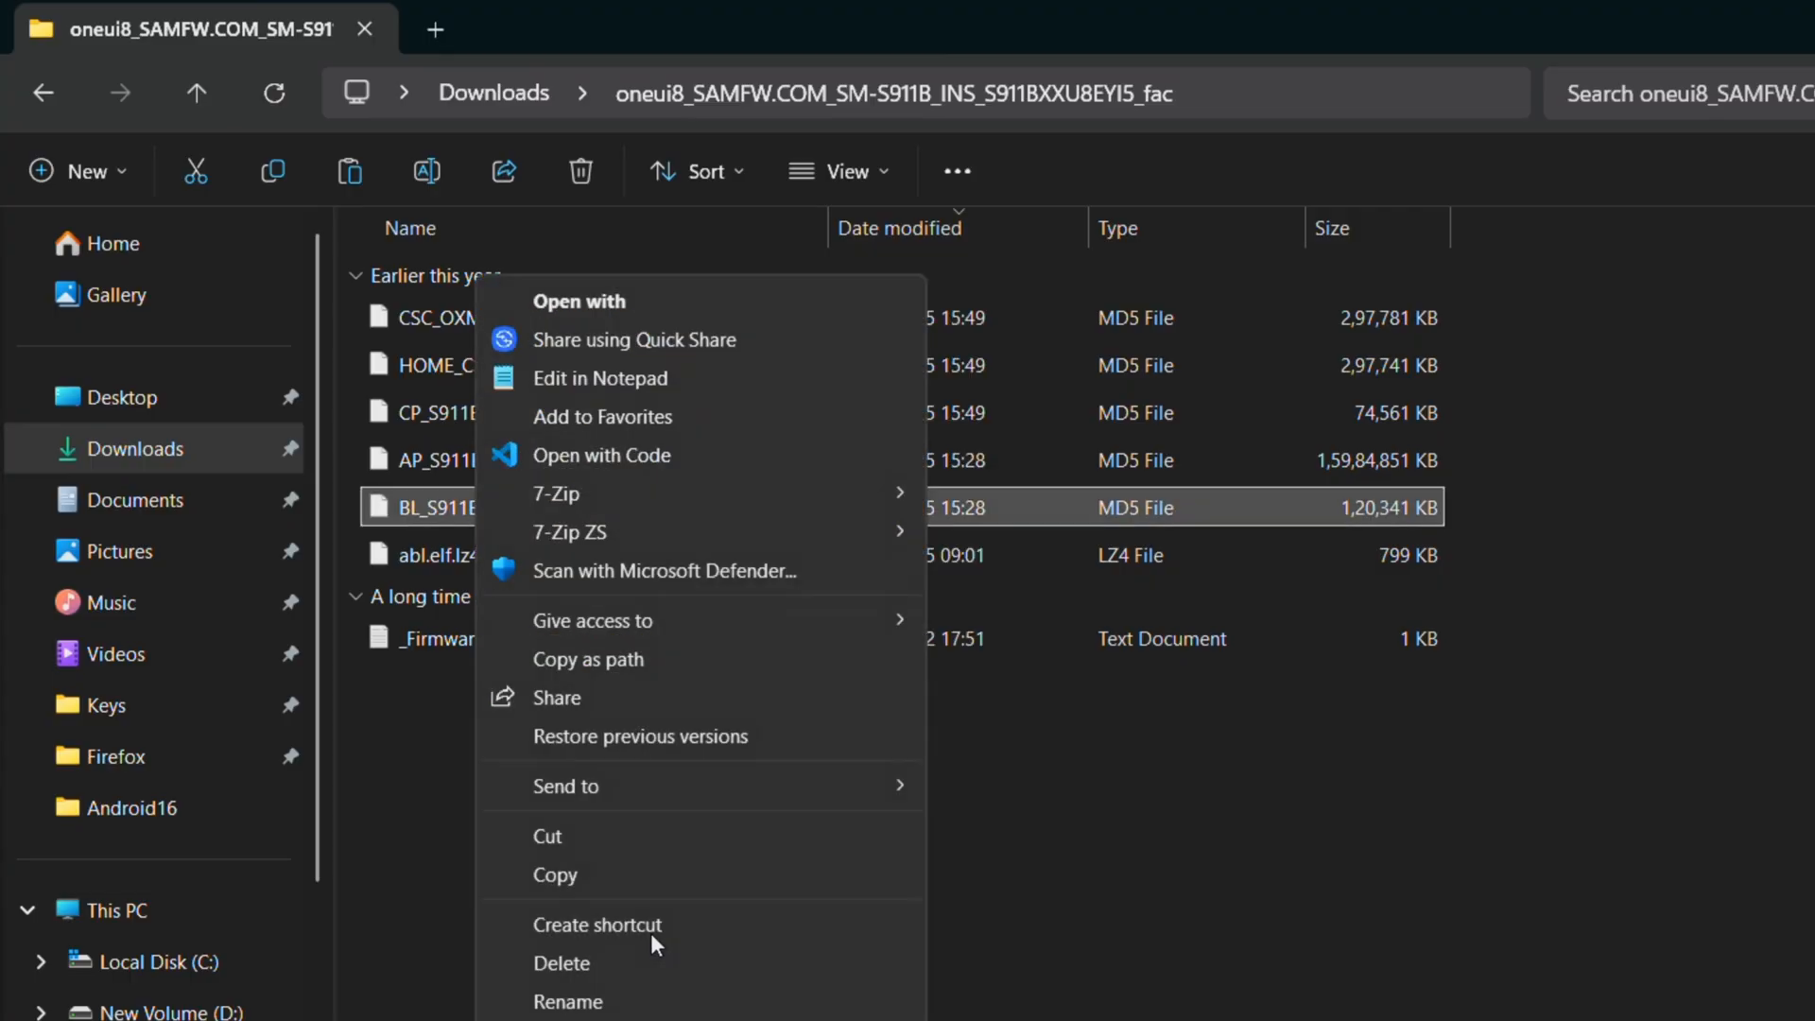
mouse_move(555, 493)
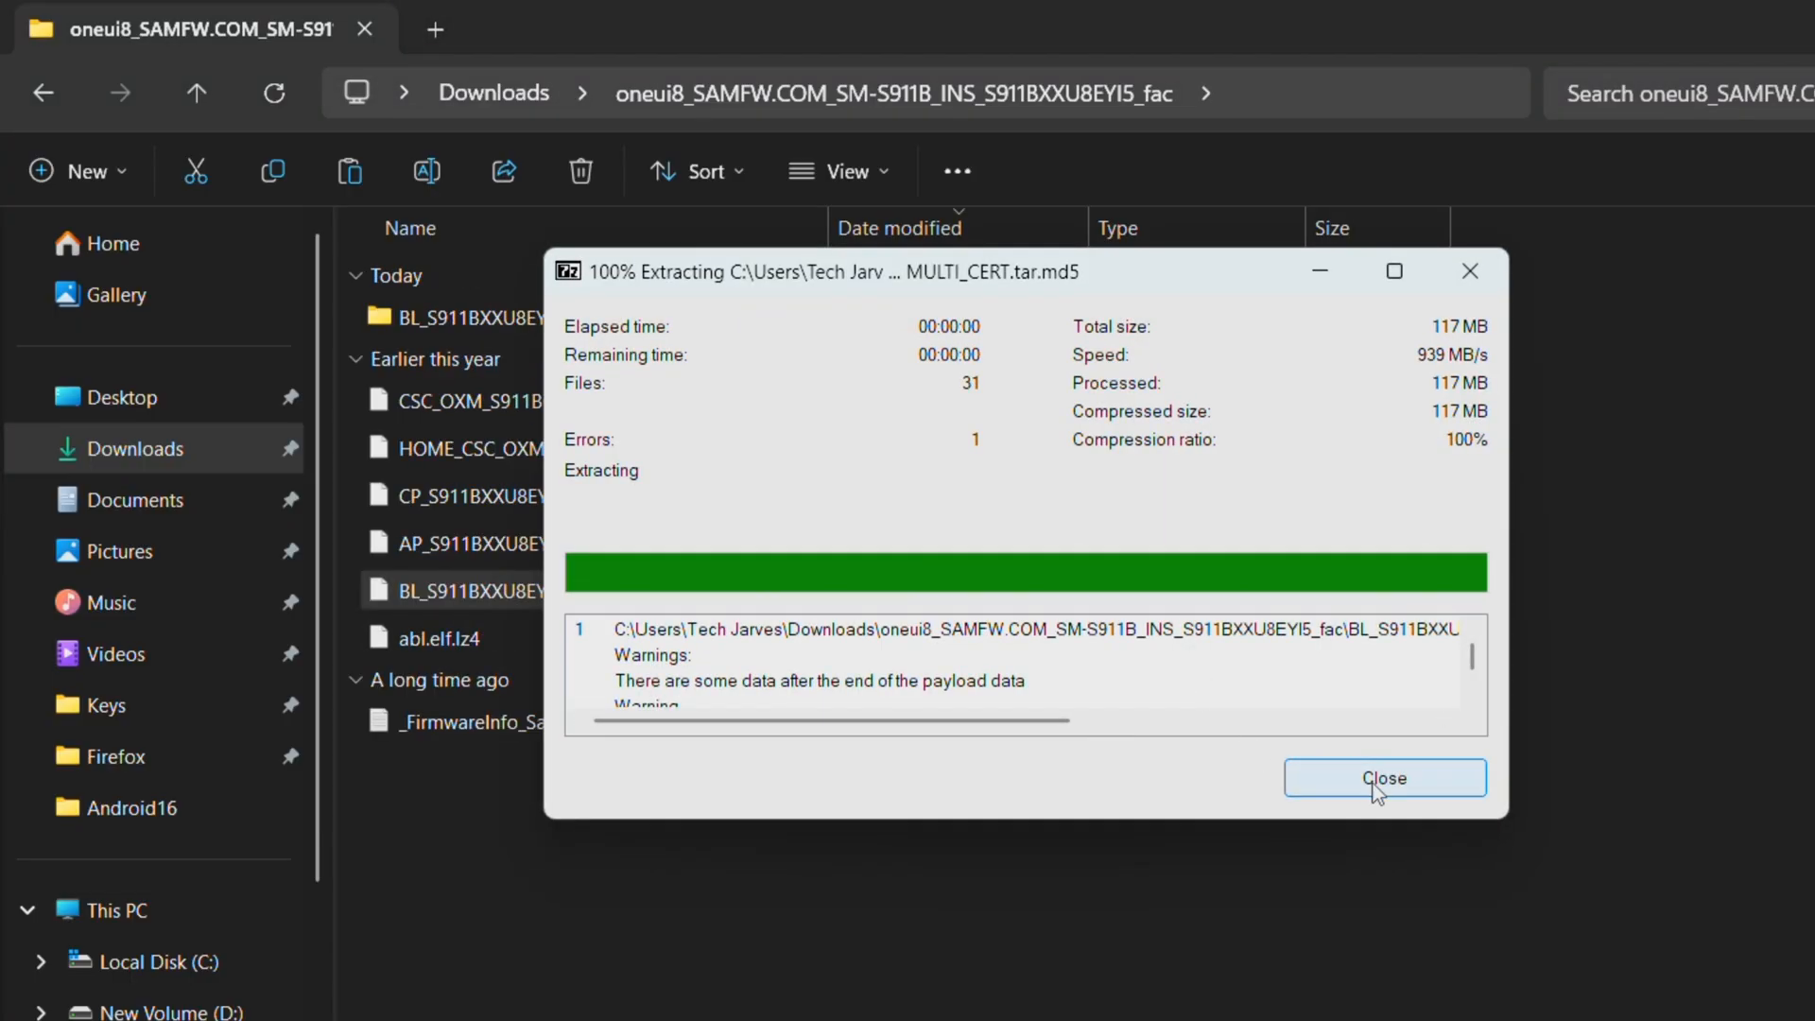
left_click(1383, 777)
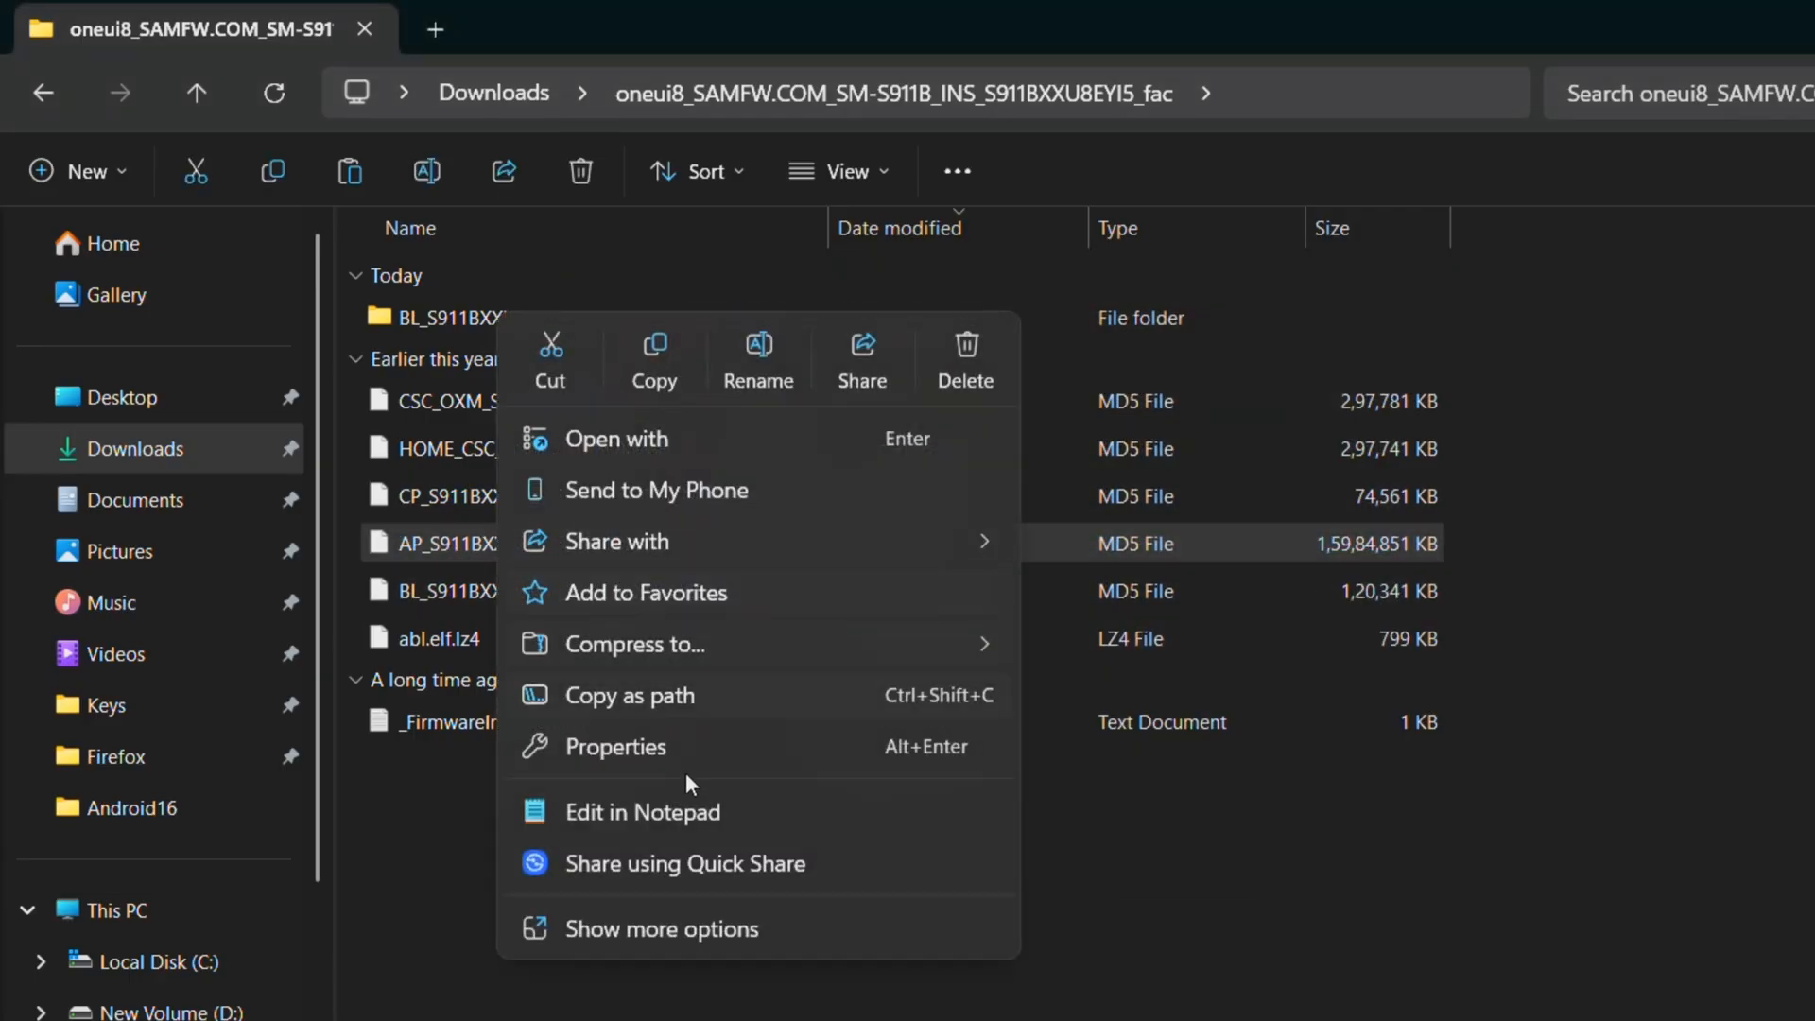
left_click(665, 644)
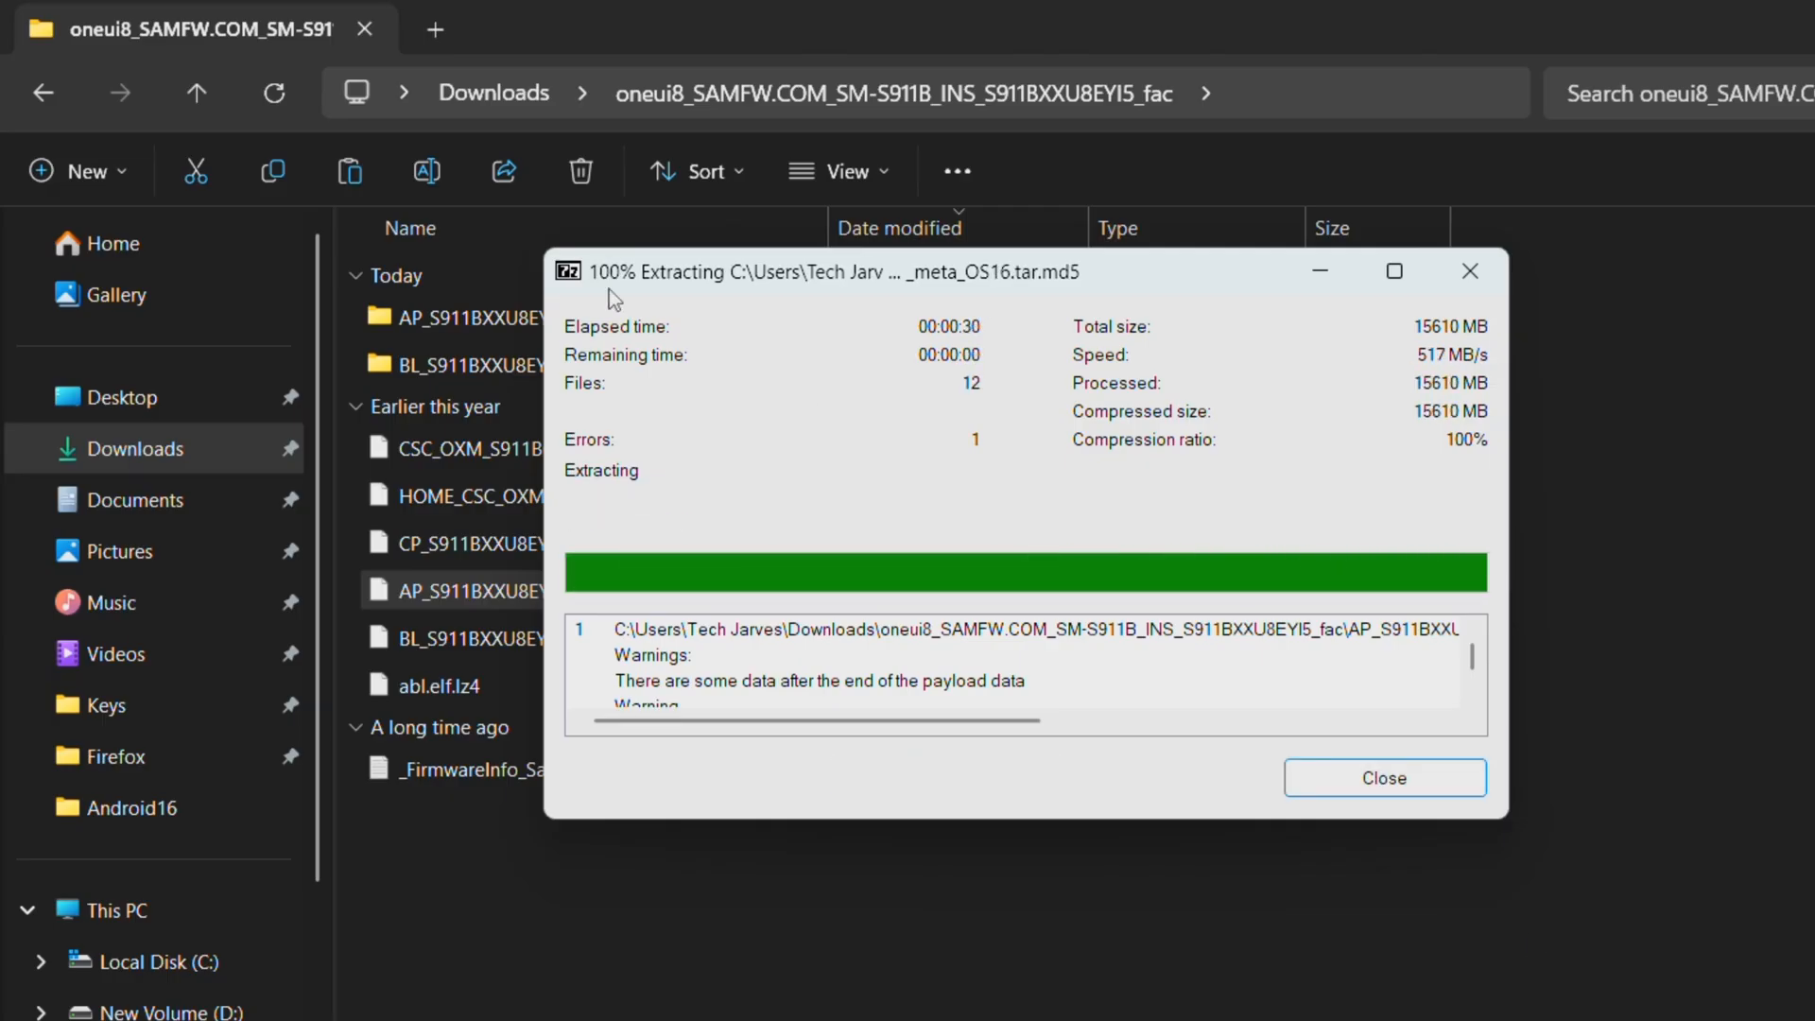
left_click(1382, 777)
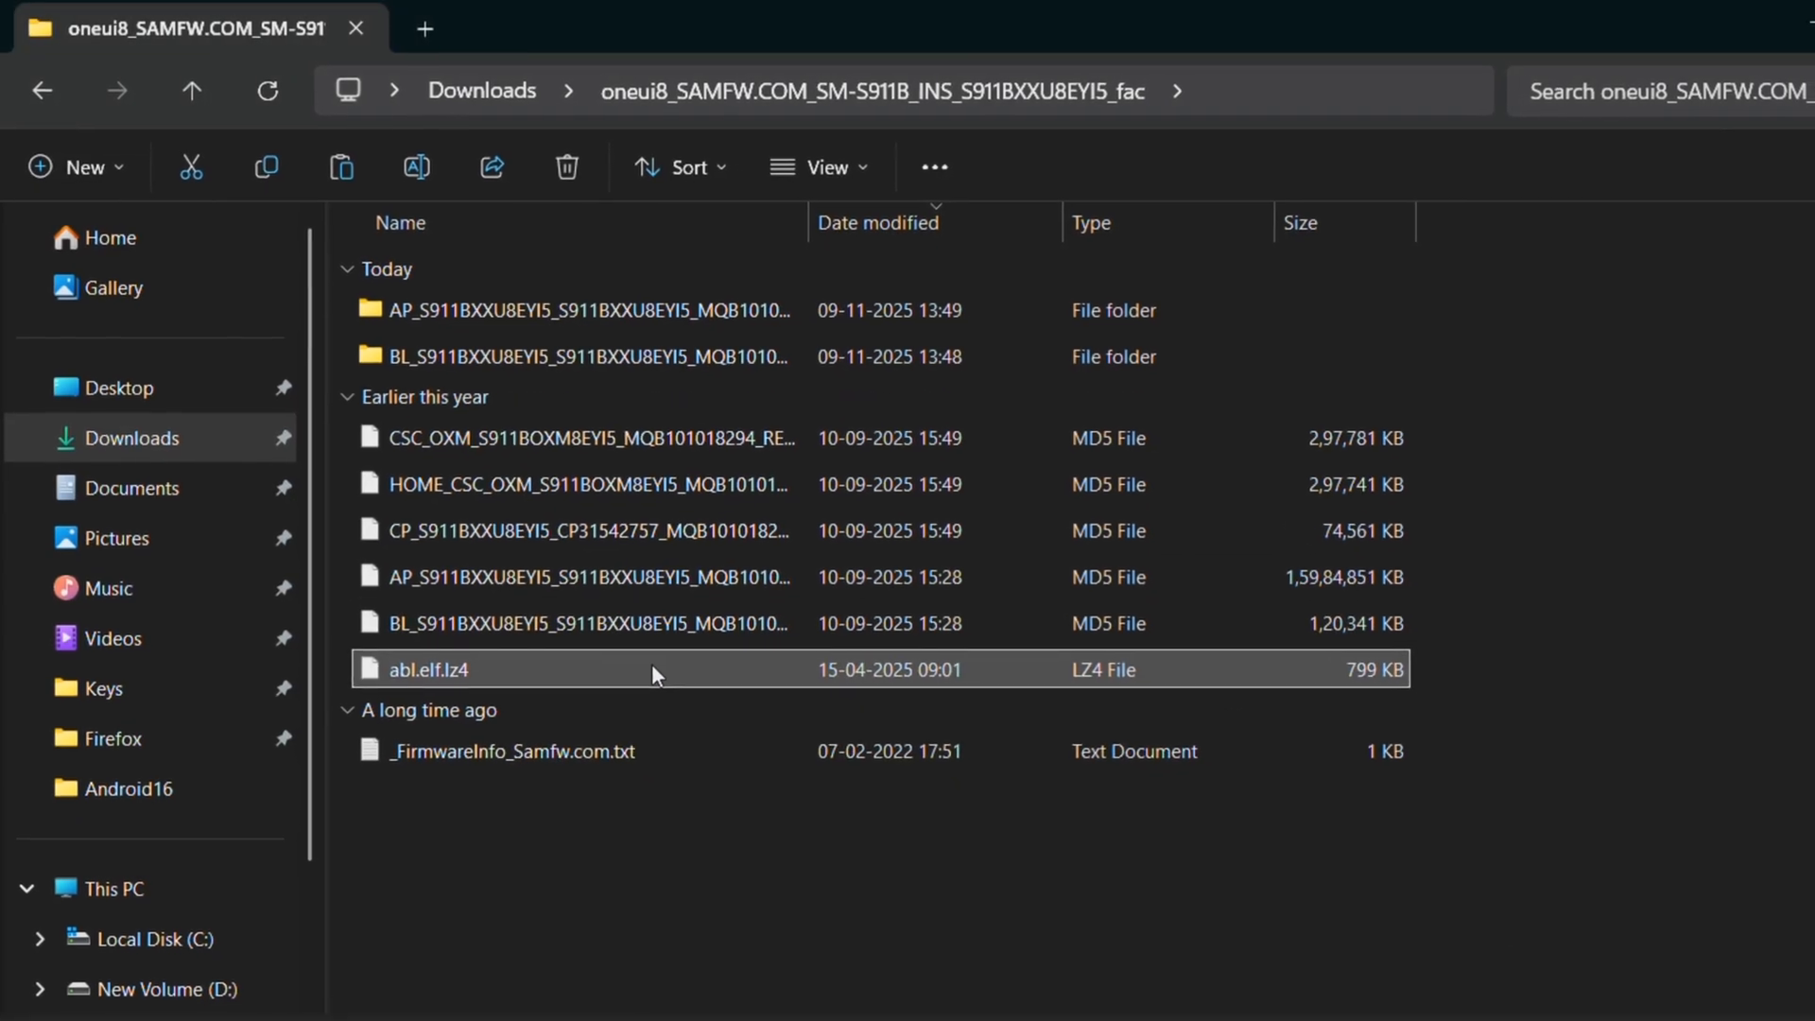
right_click(428, 669)
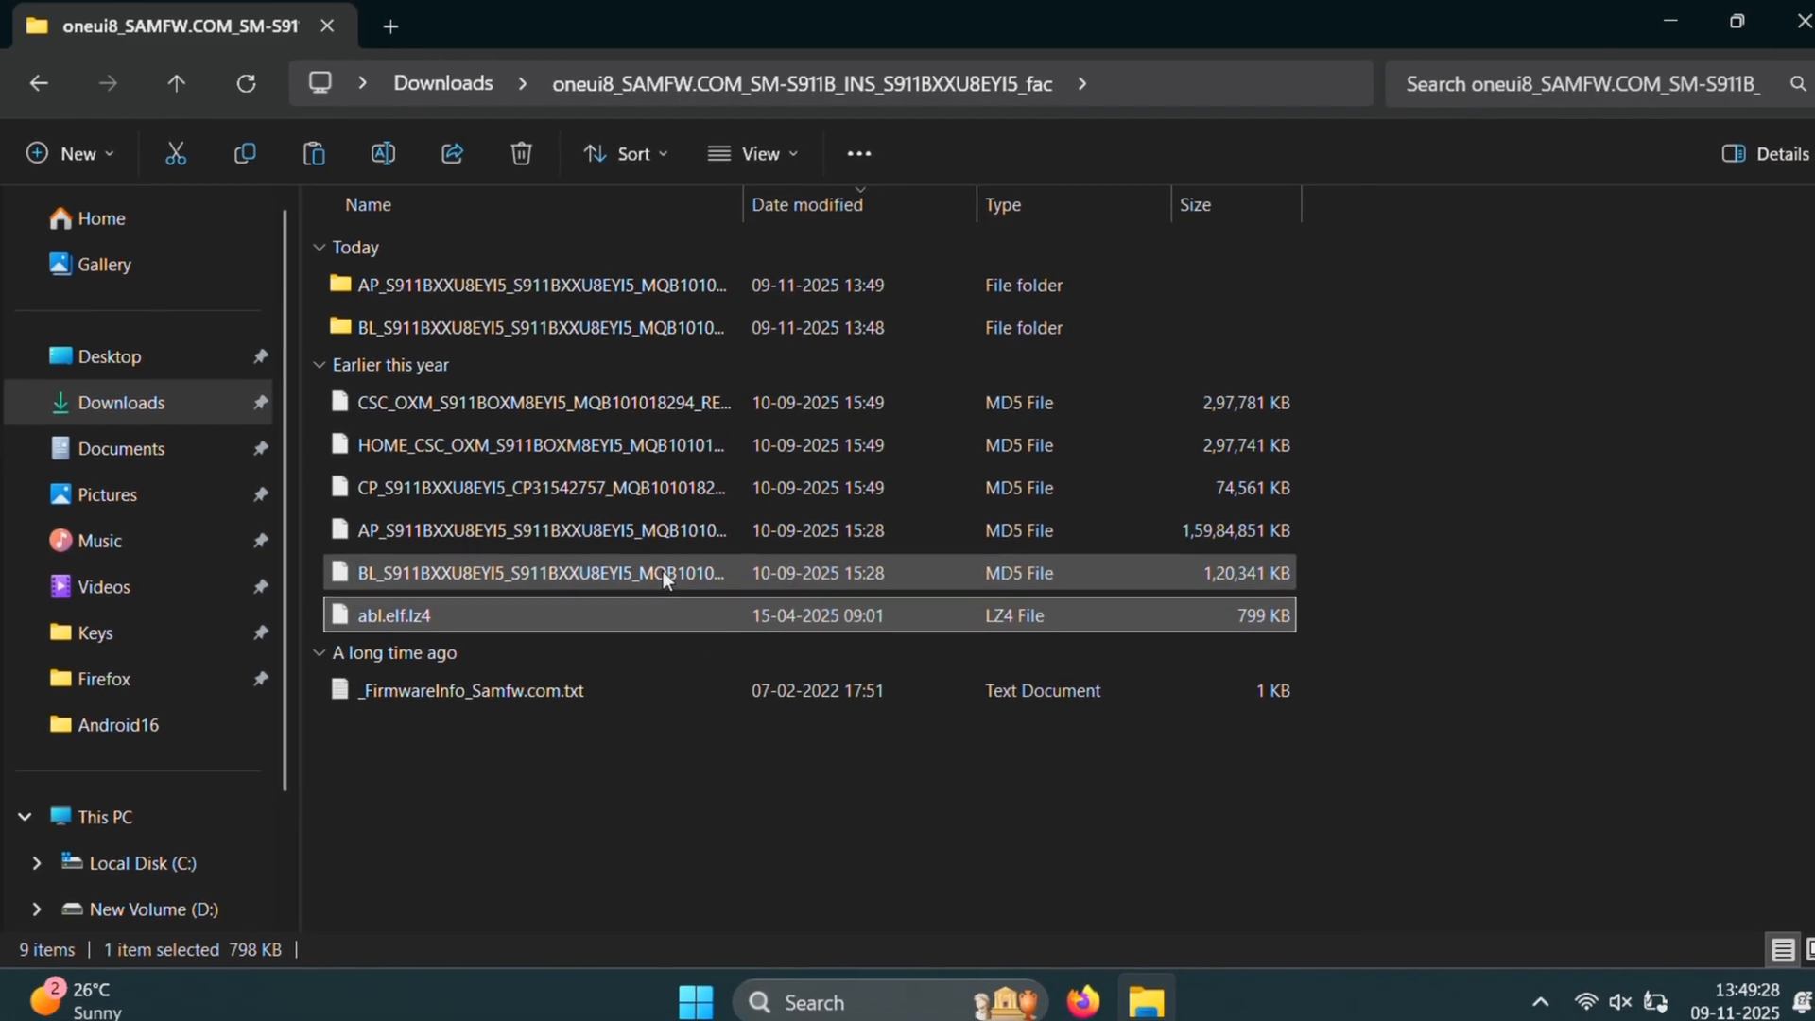
Delete abl.elf.lz4 from the One UI 8 BL folder, then open the AP folder
double_click(535, 573)
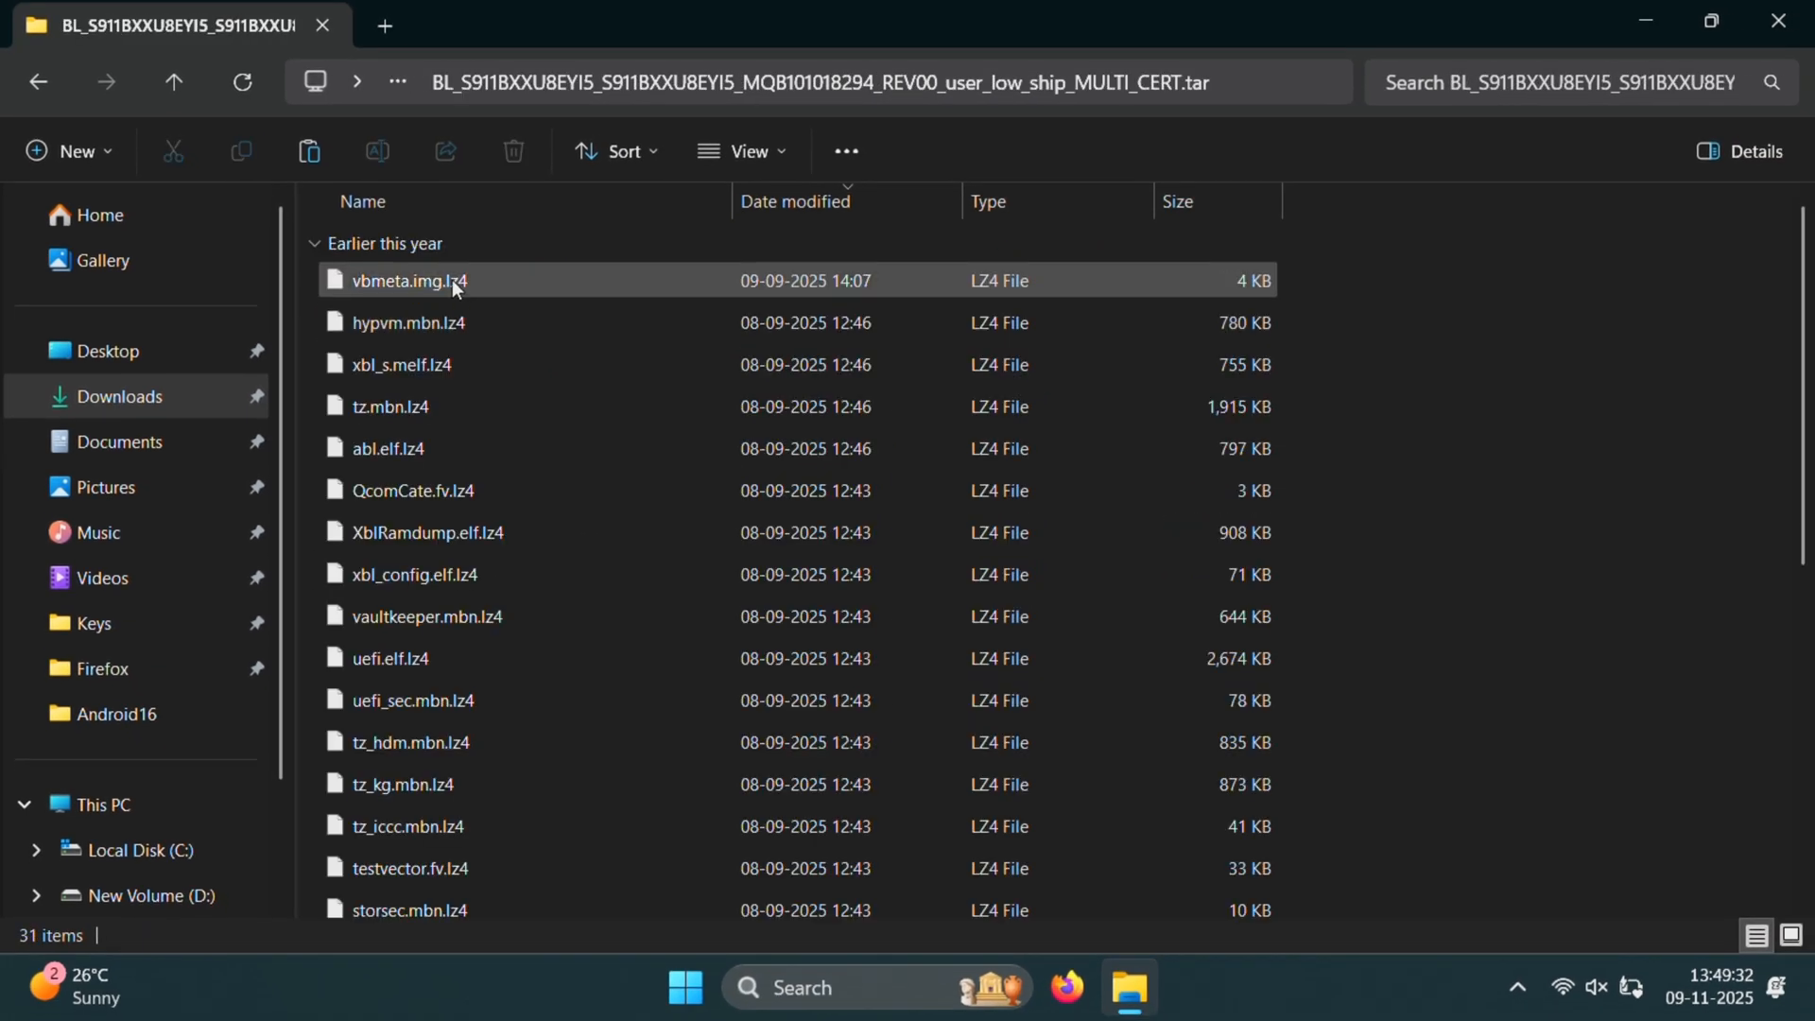
right_click(388, 448)
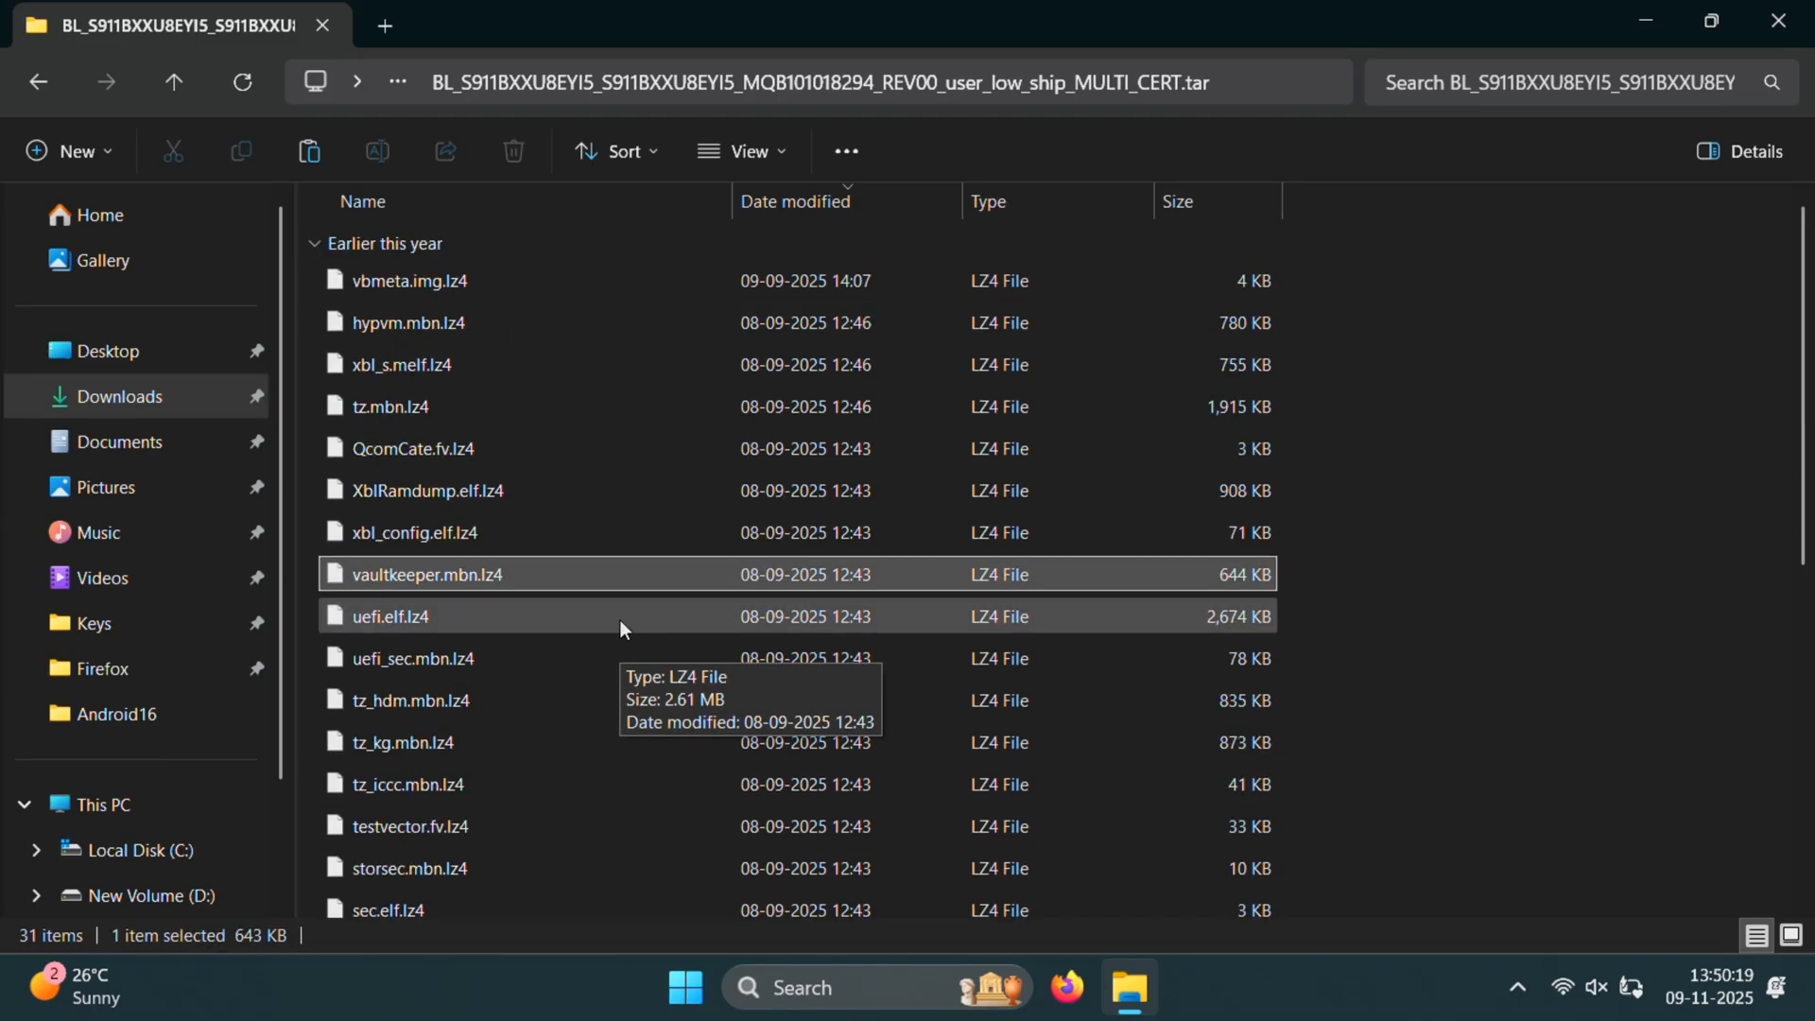
left_click(408, 280)
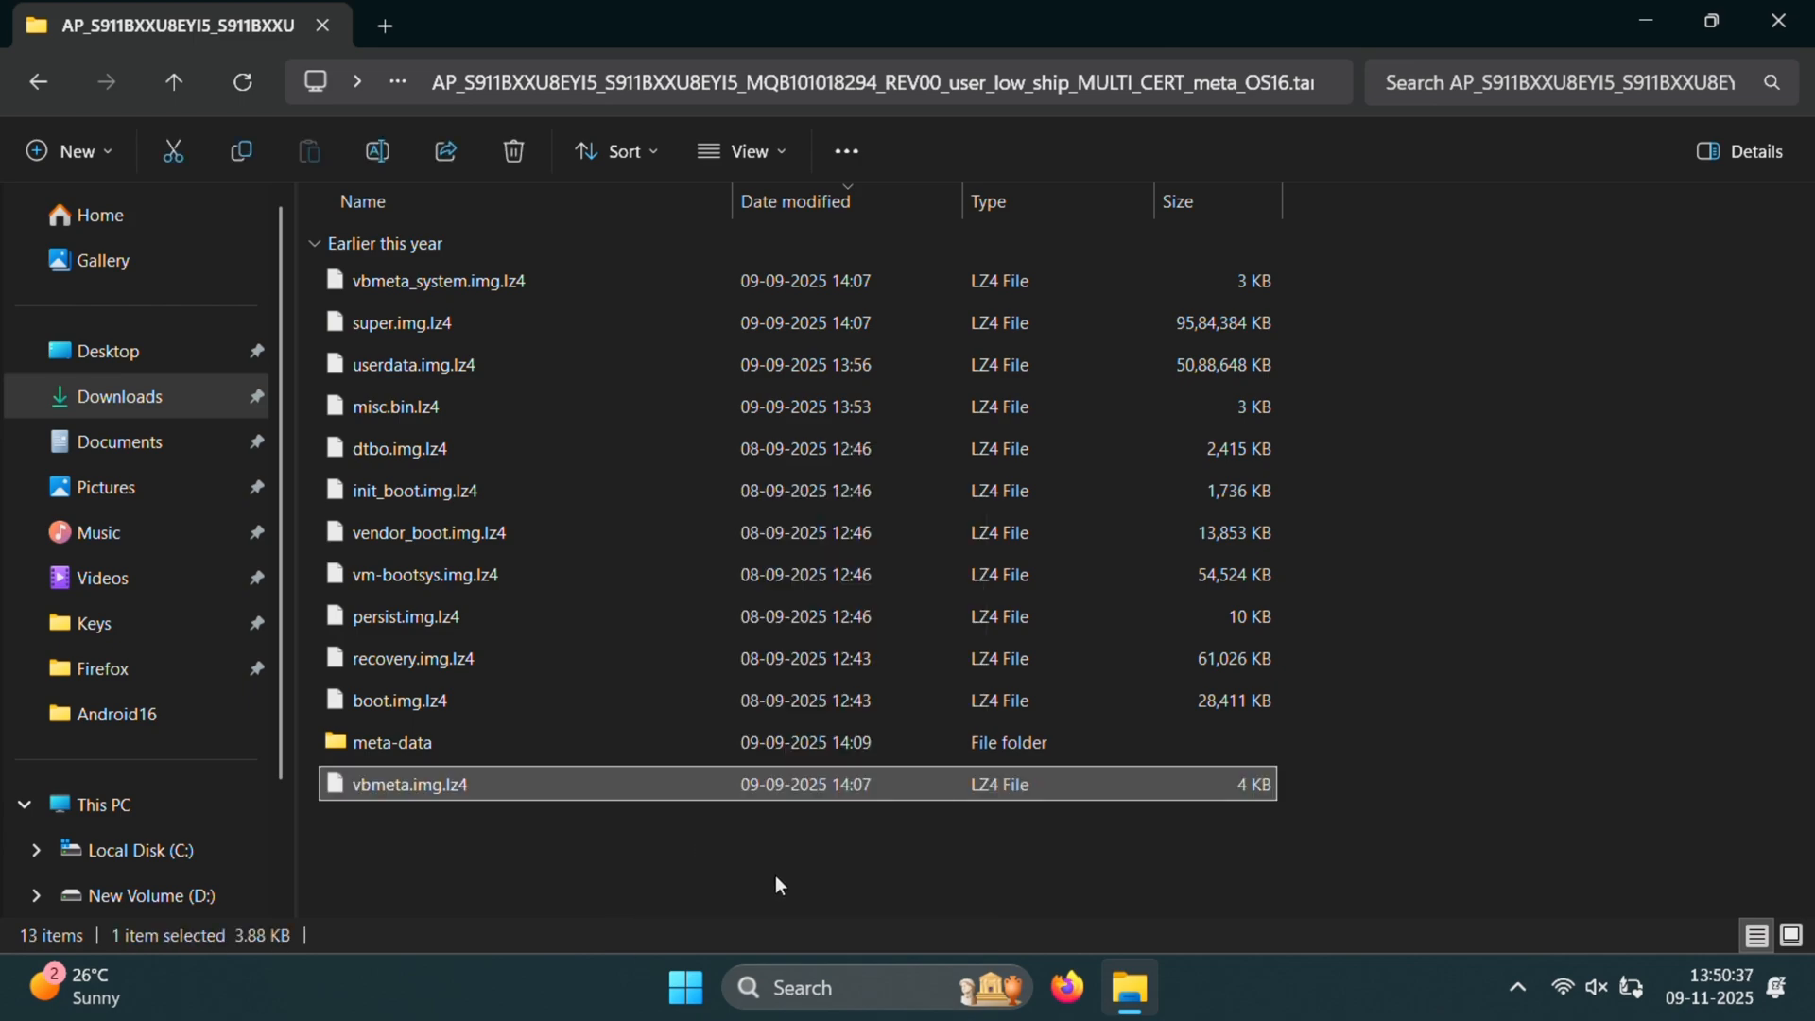
Select all thirteen AP files and pack them with 7-Zip into an uncompressed tar named AP
key("ctrl+a")
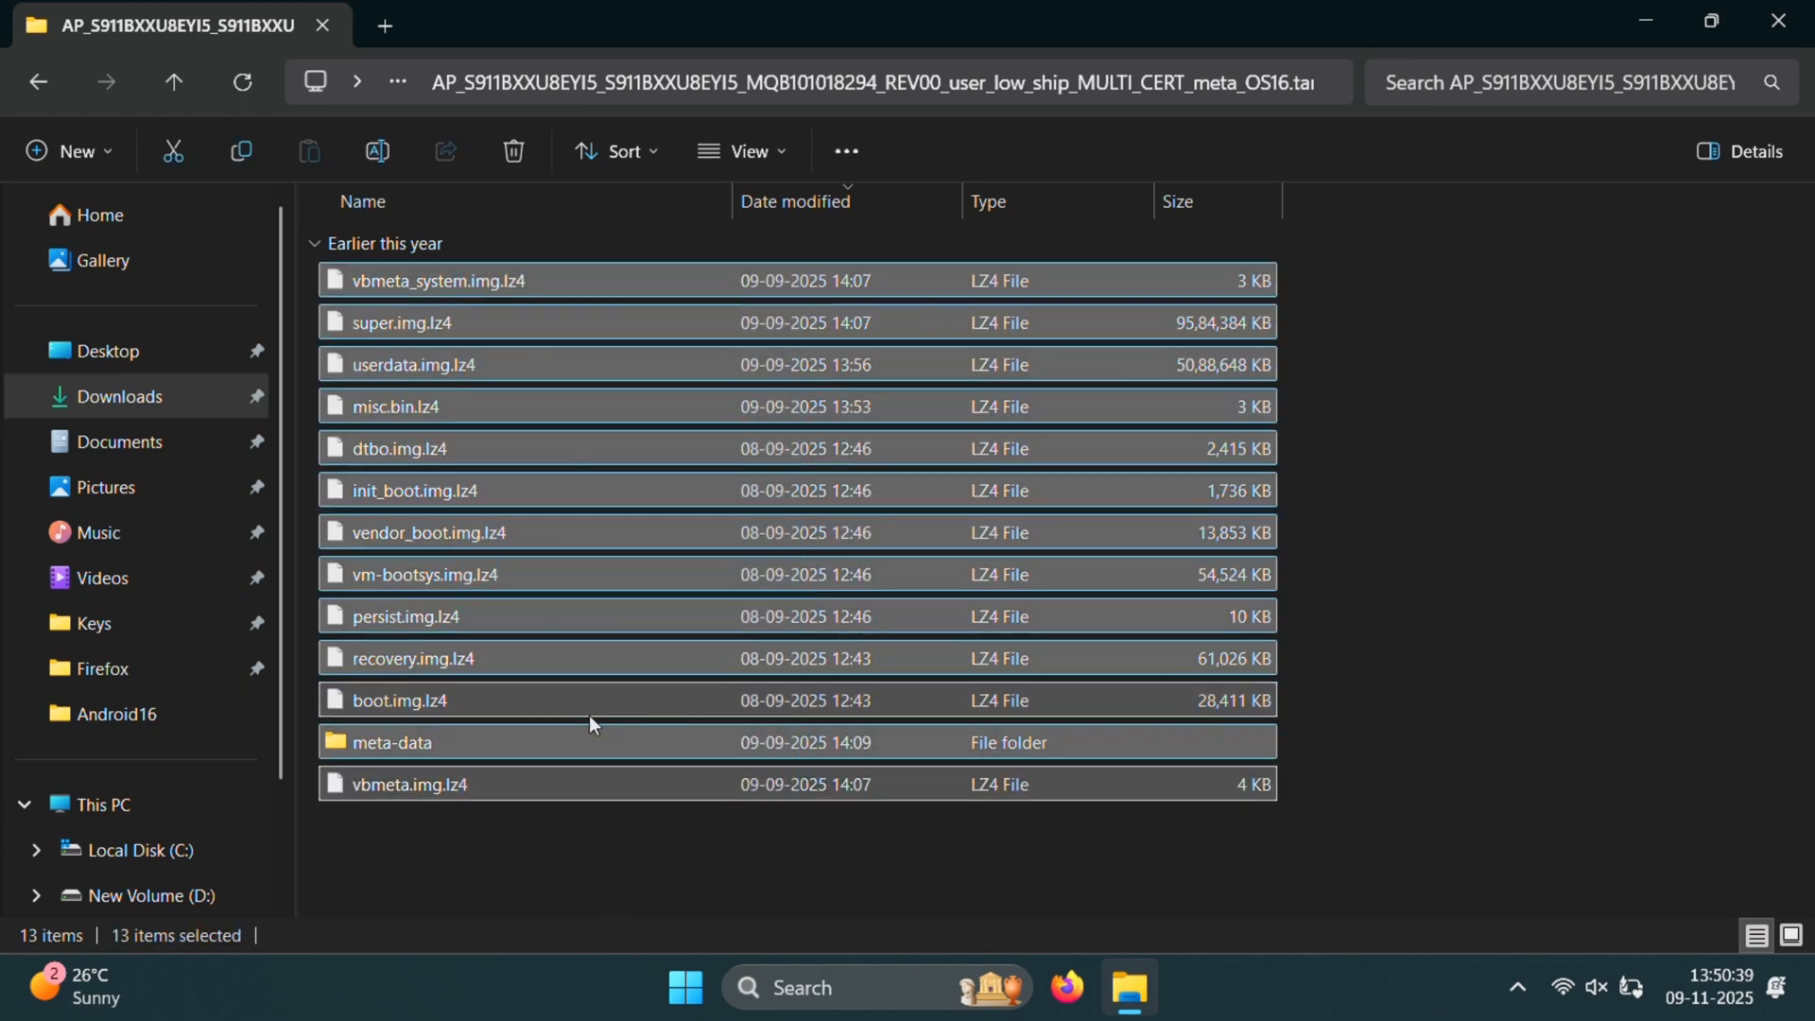
left_click(644, 875)
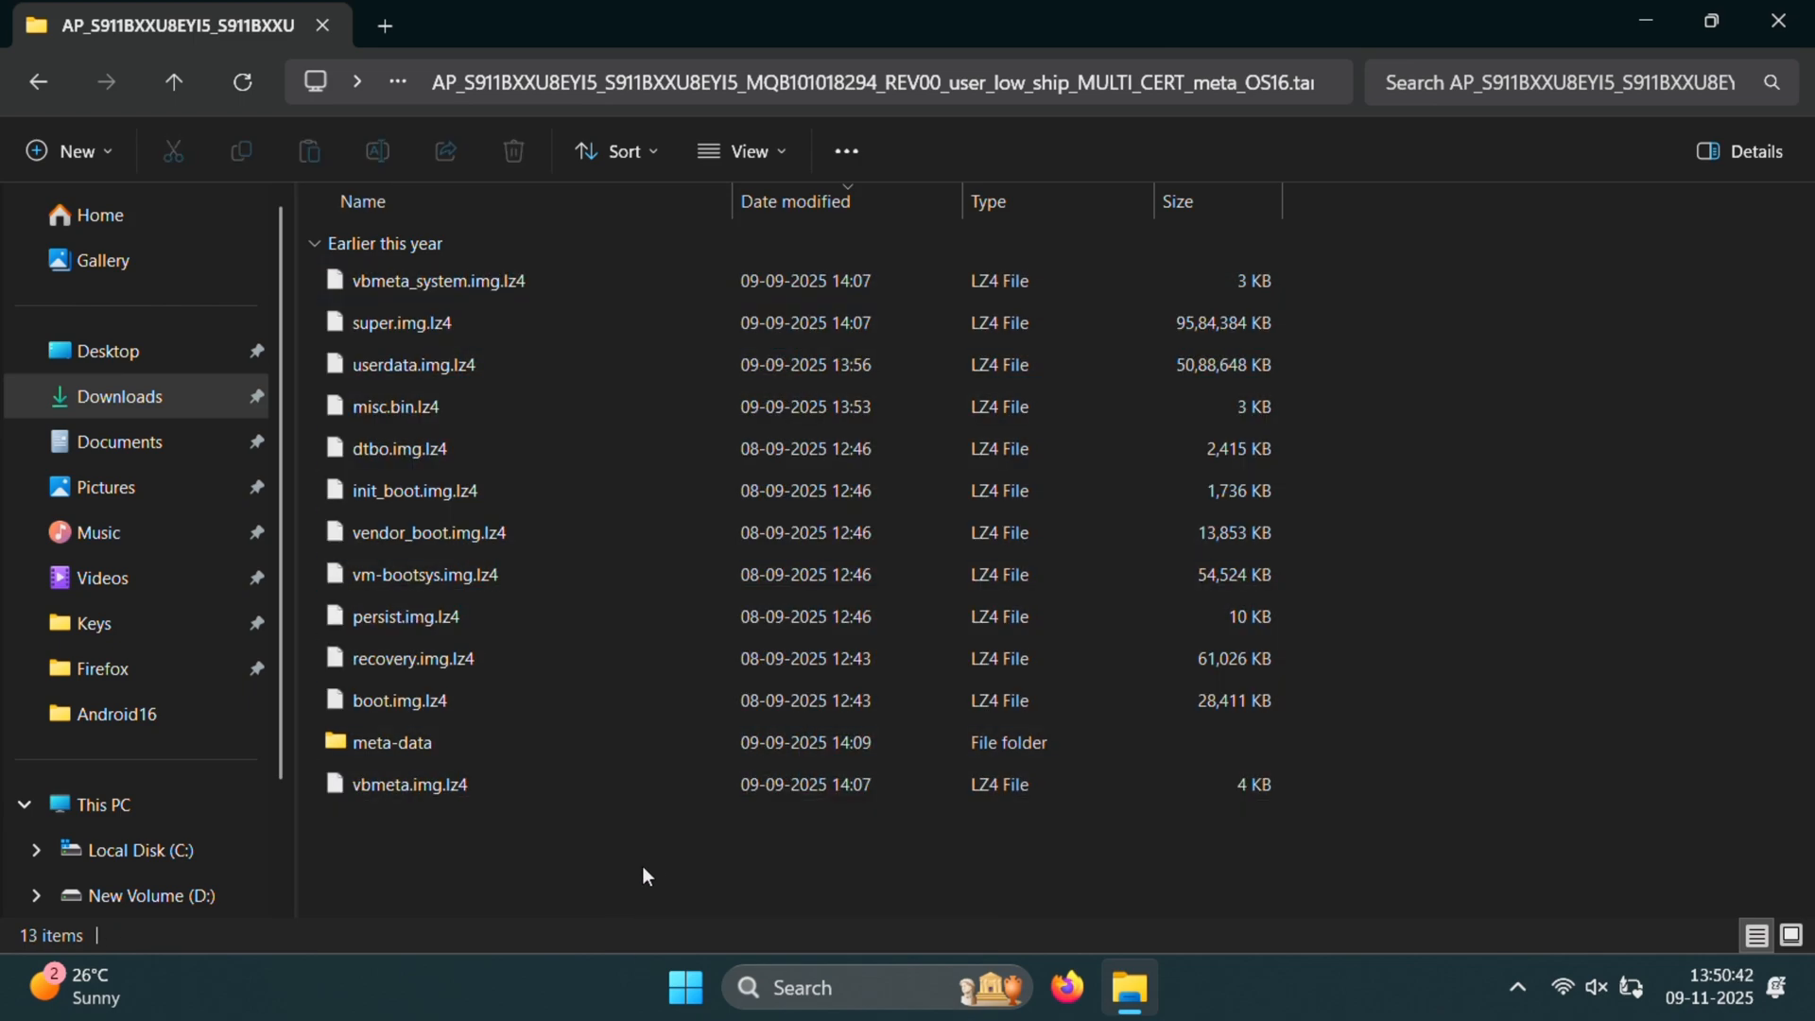
key("ctrl+a")
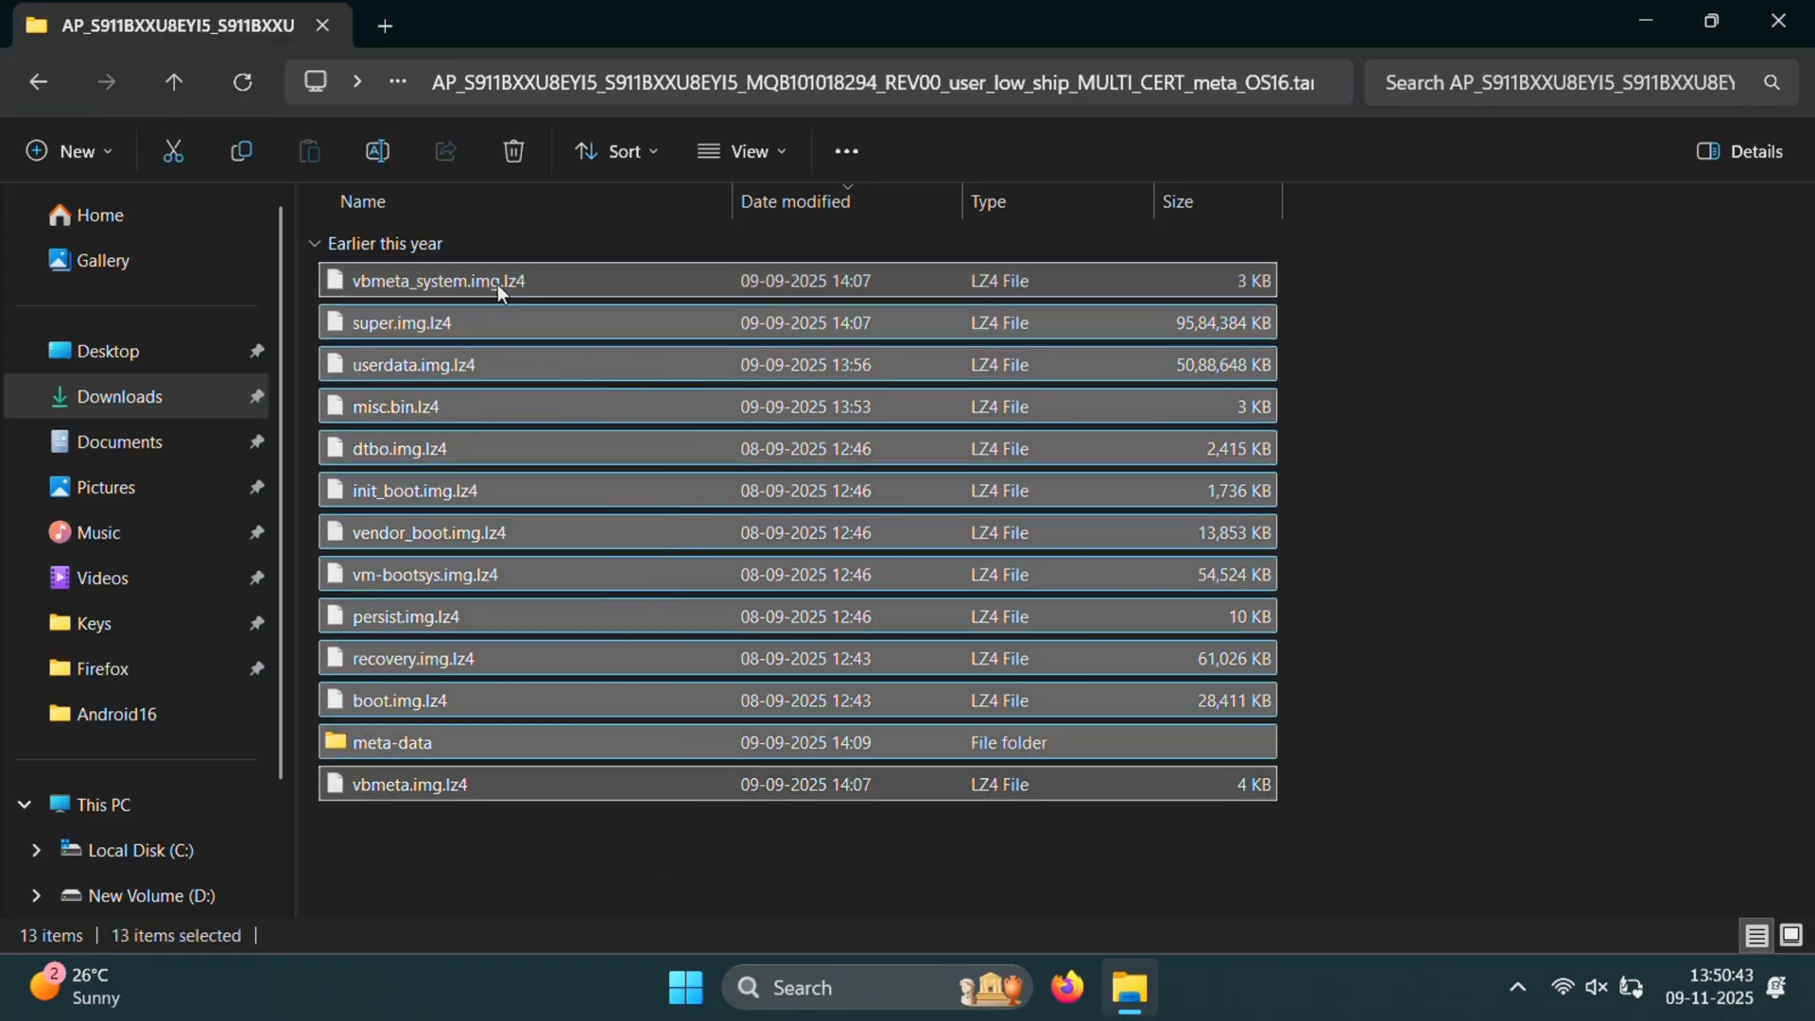
right_click(496, 280)
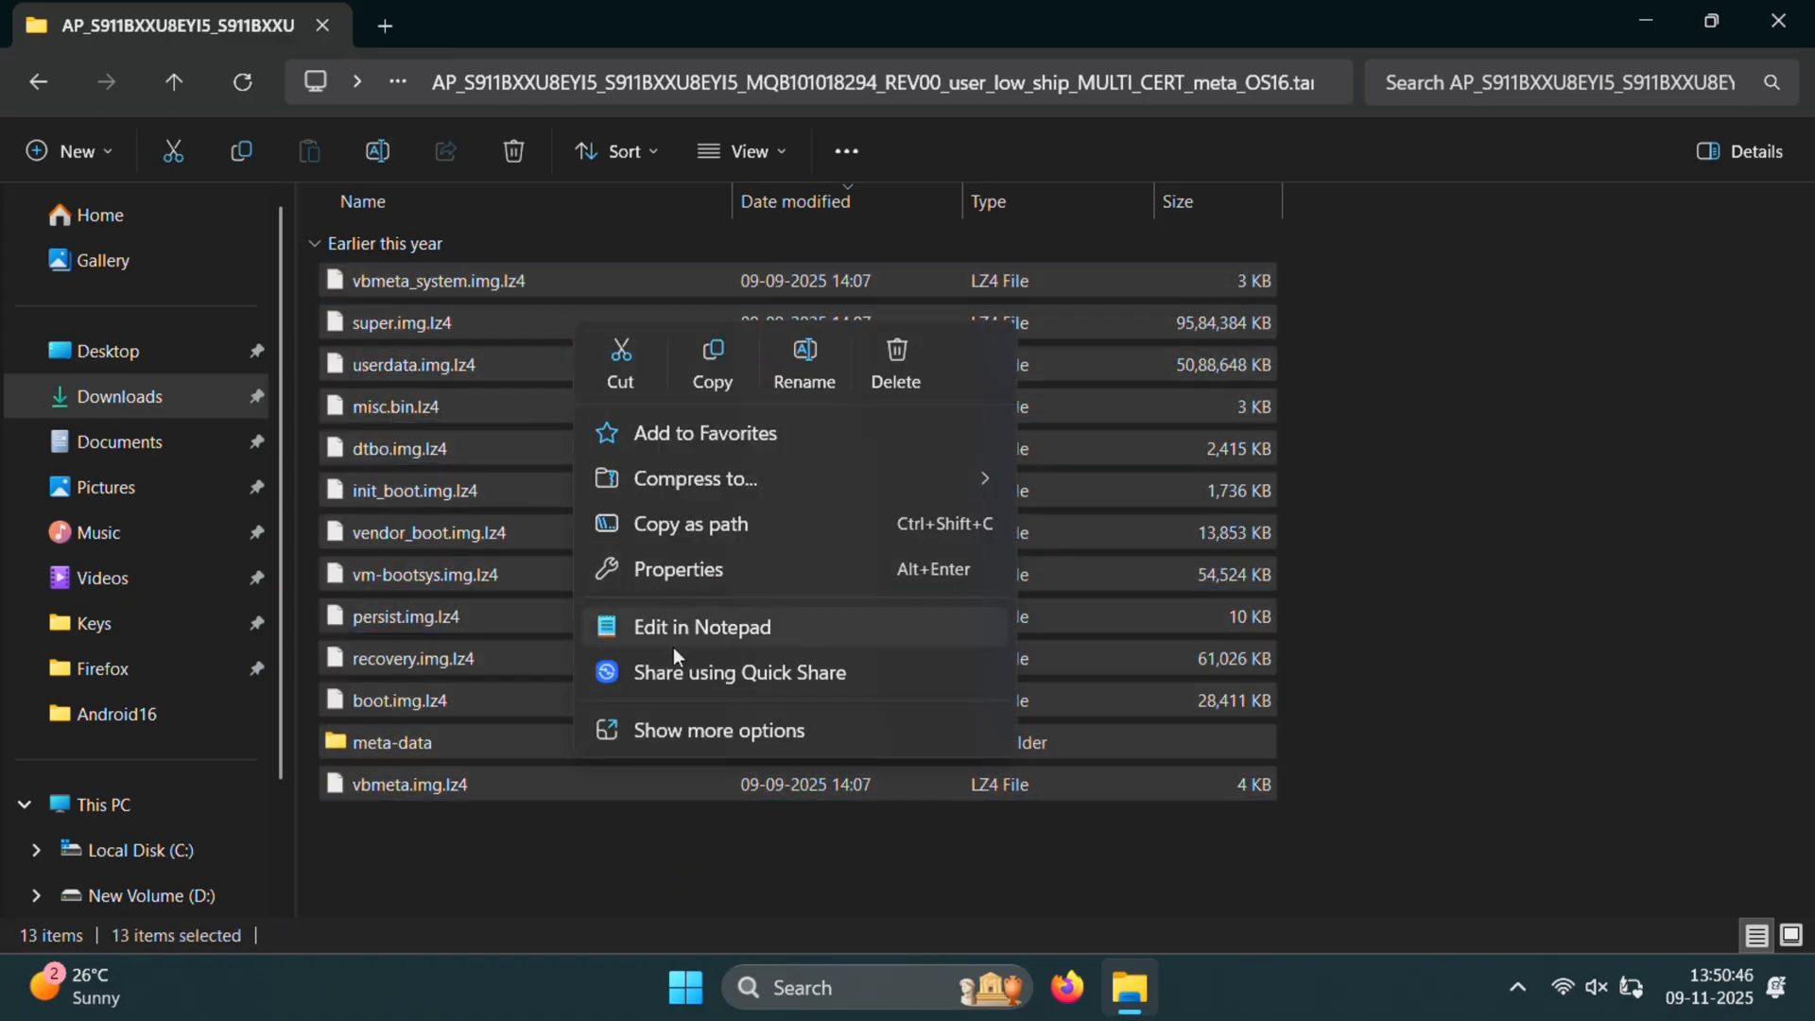
left_click(718, 729)
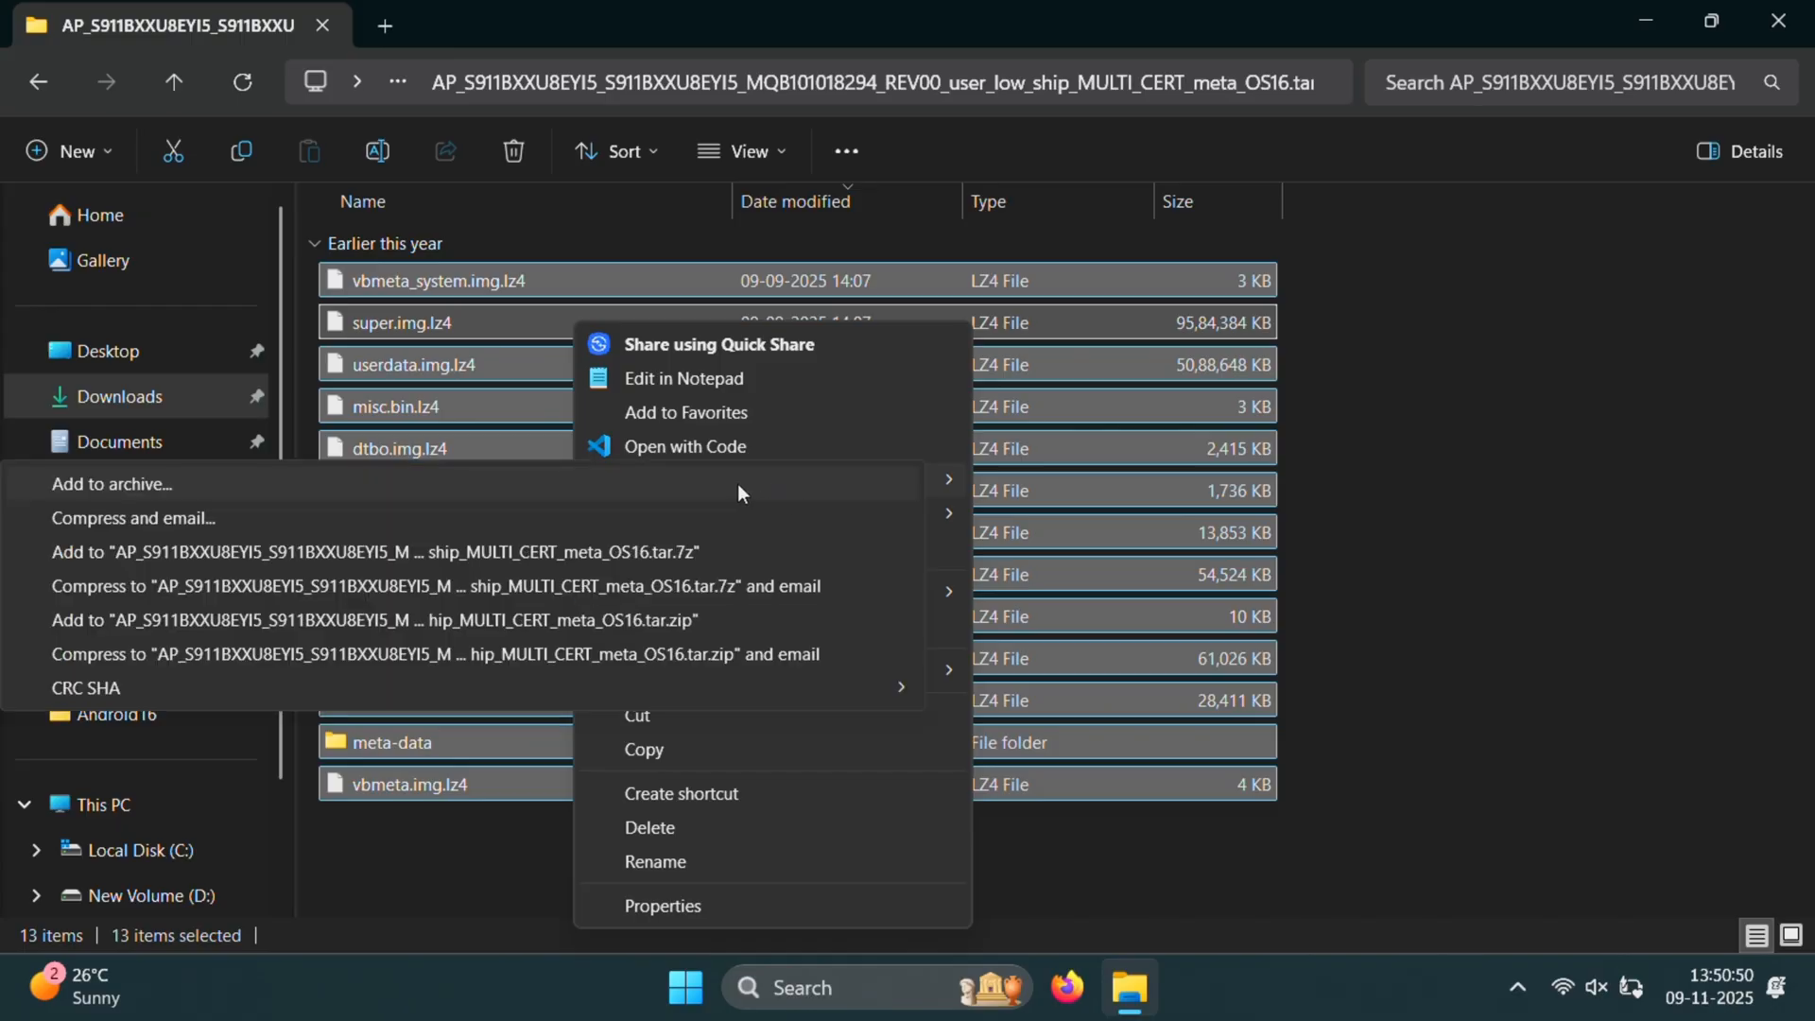
left_click(110, 484)
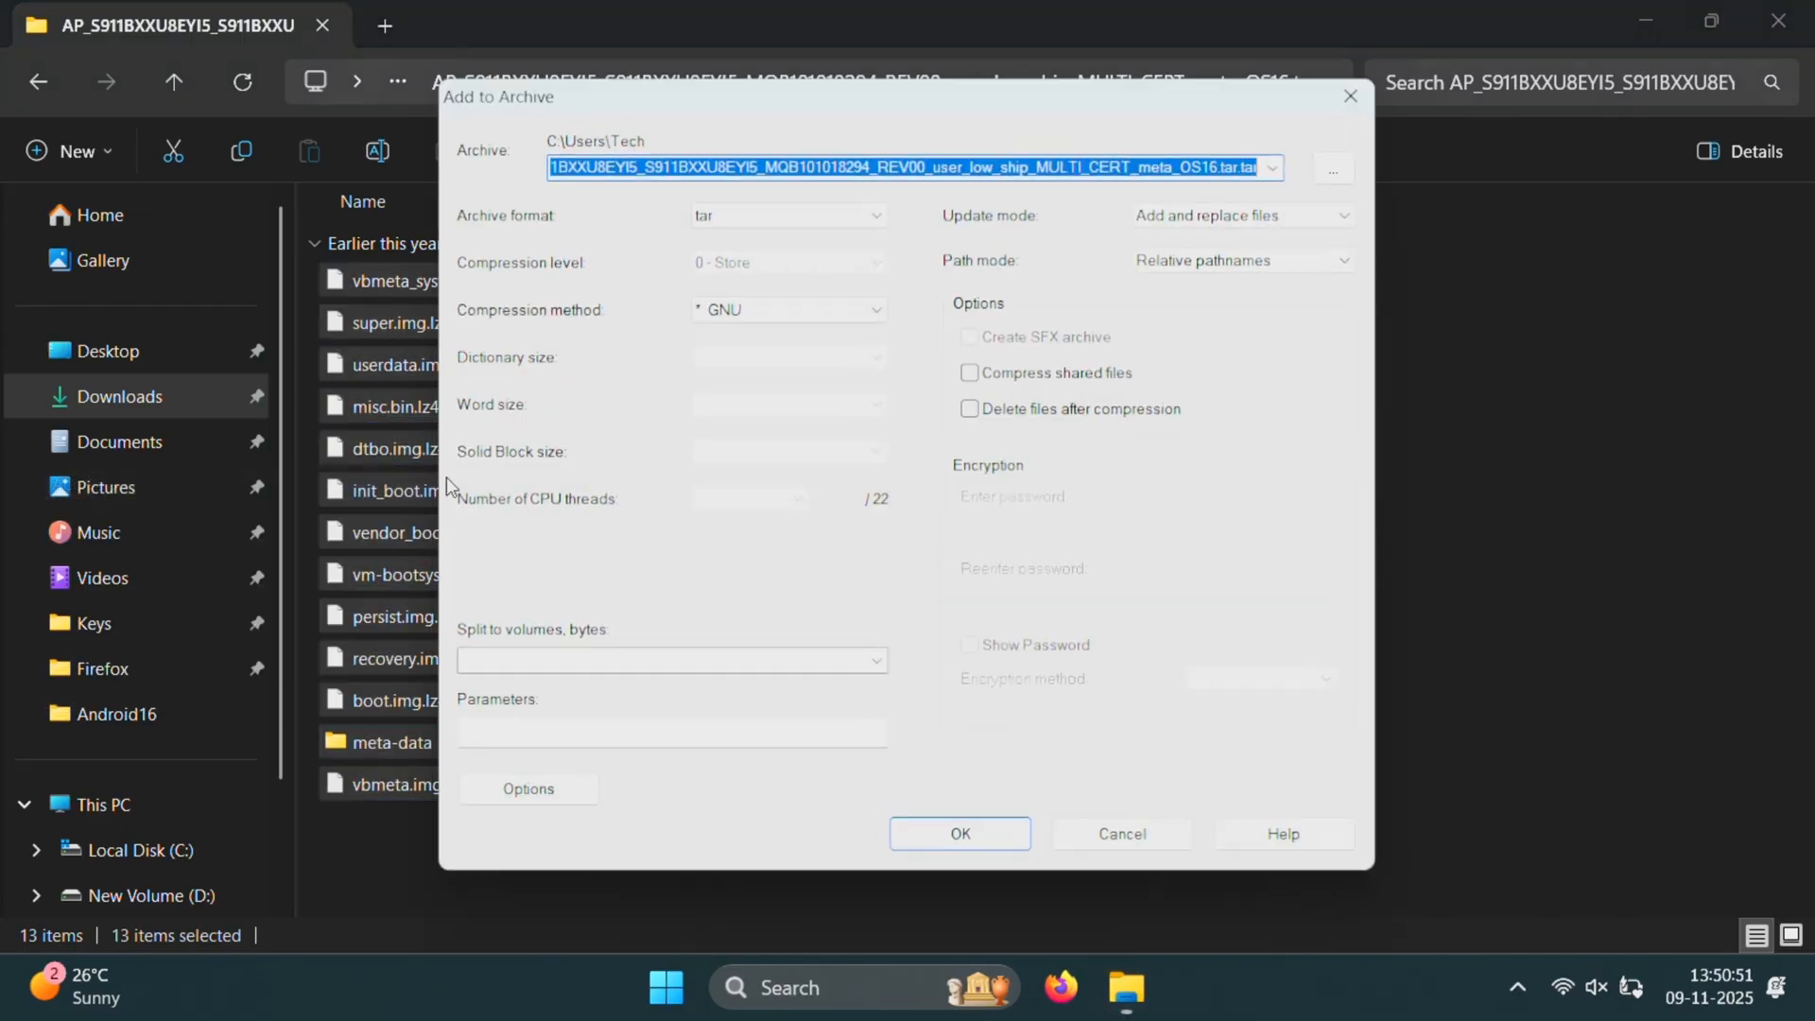
type("AP")
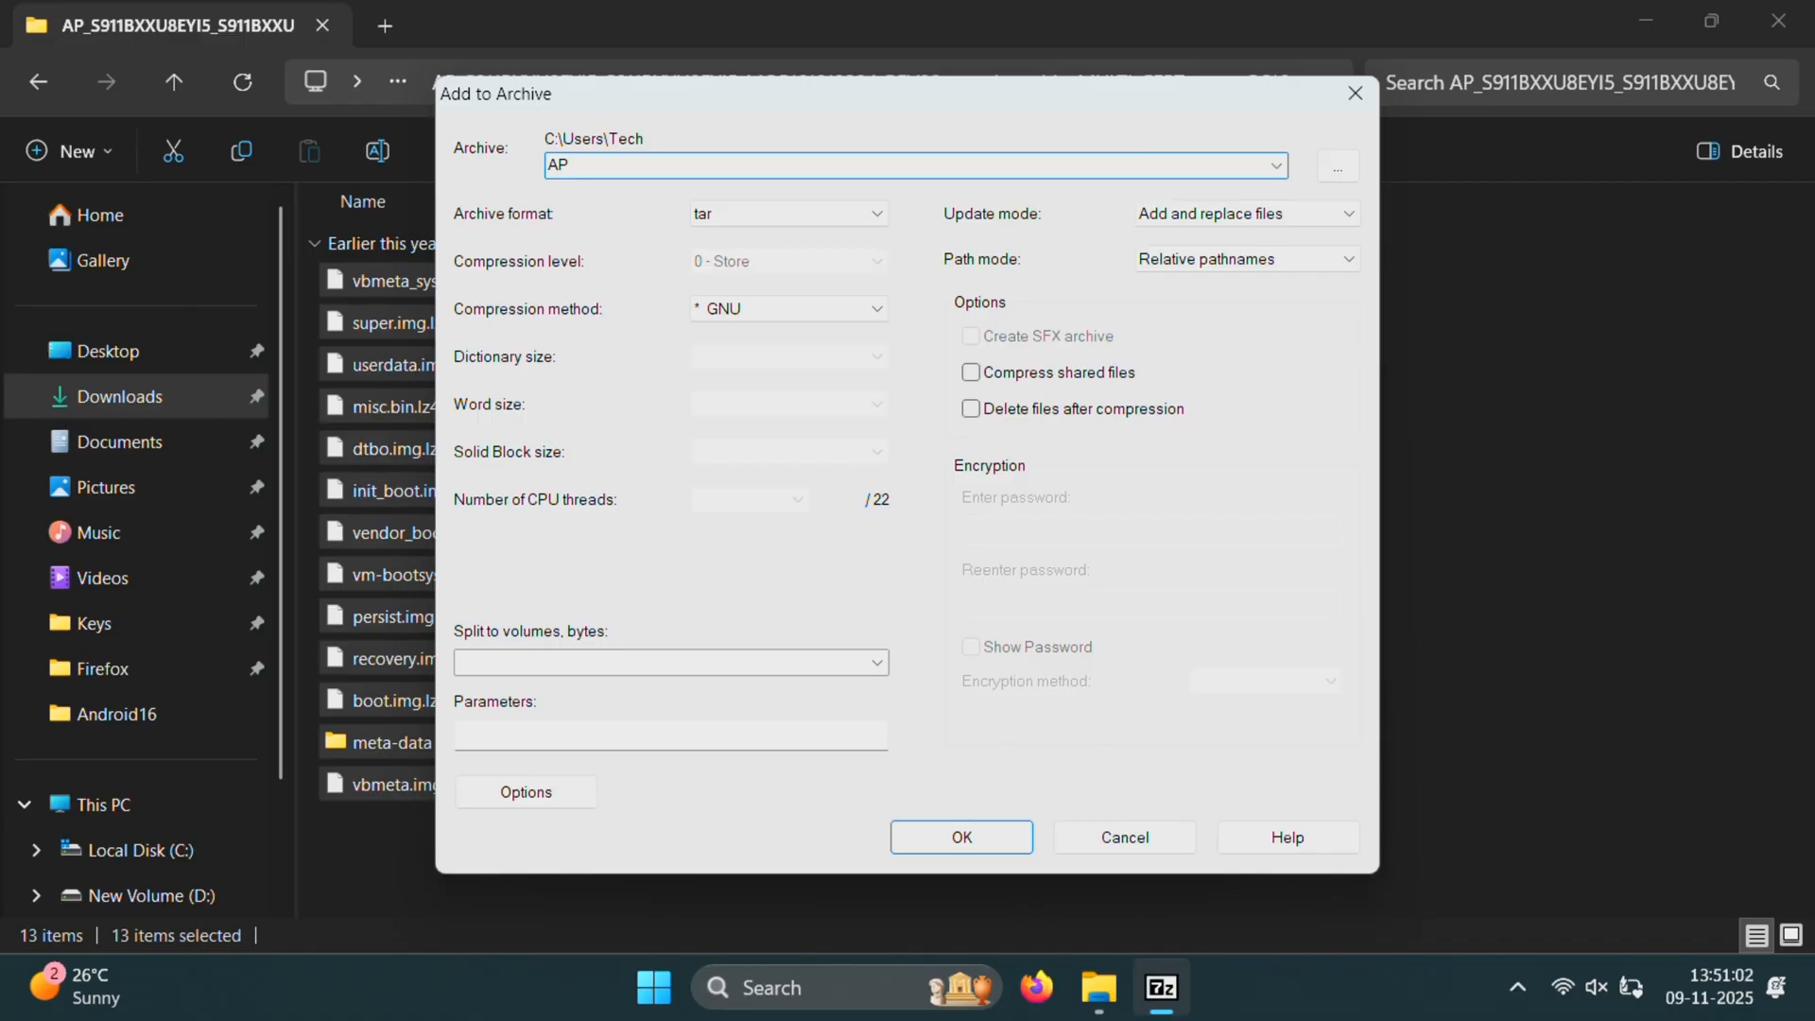
left_click(958, 836)
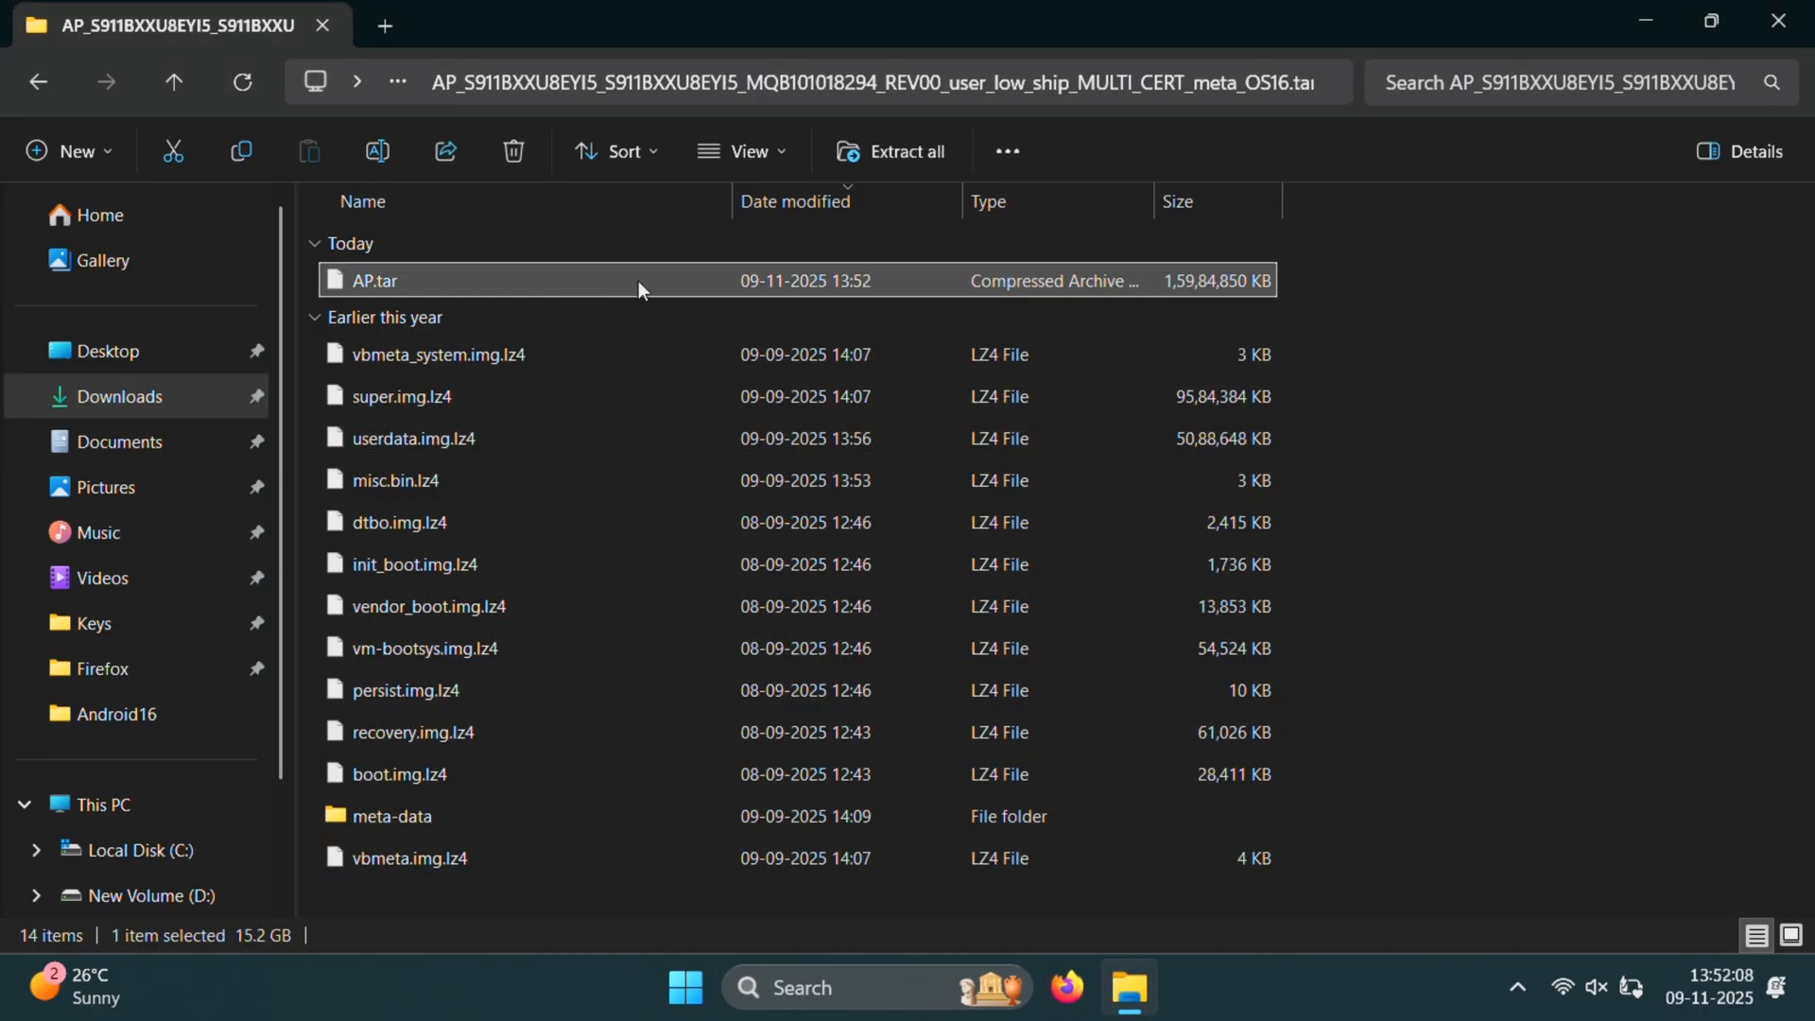
mouse_move(387, 286)
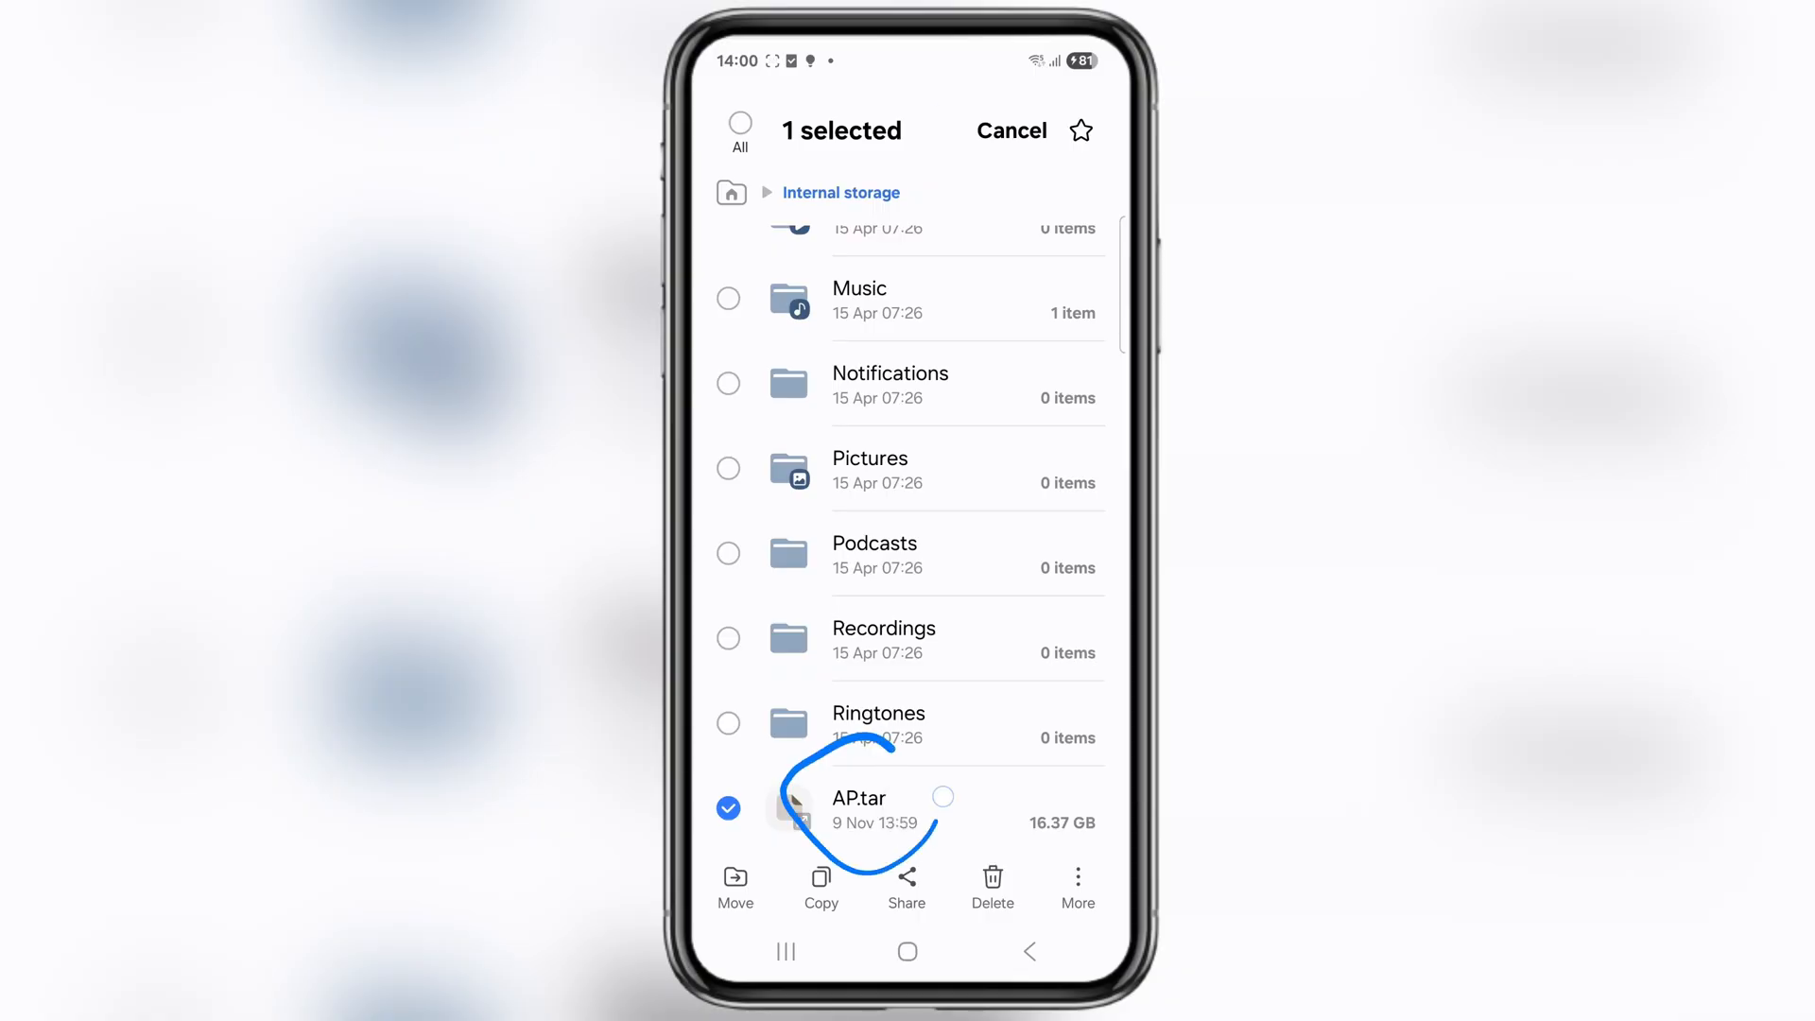
In My Files, go to Internal storage > Download, where the Magisk APK is
left_click(1010, 130)
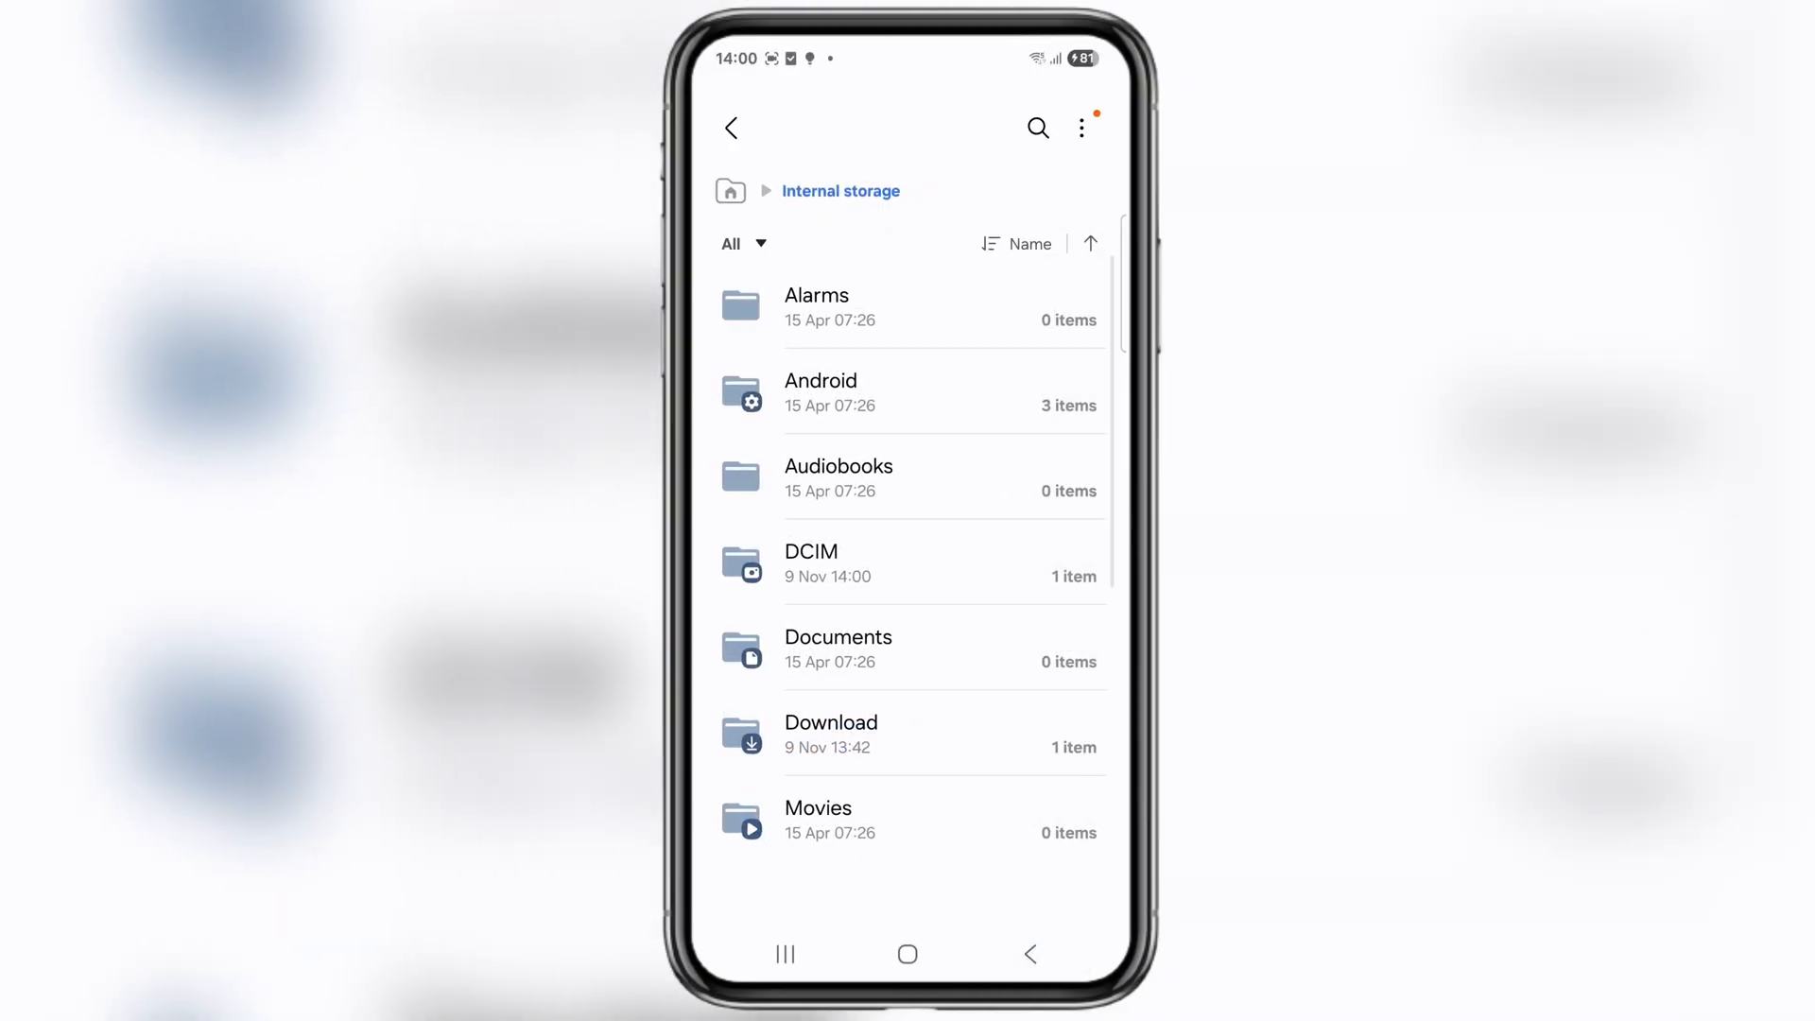
left_click(830, 732)
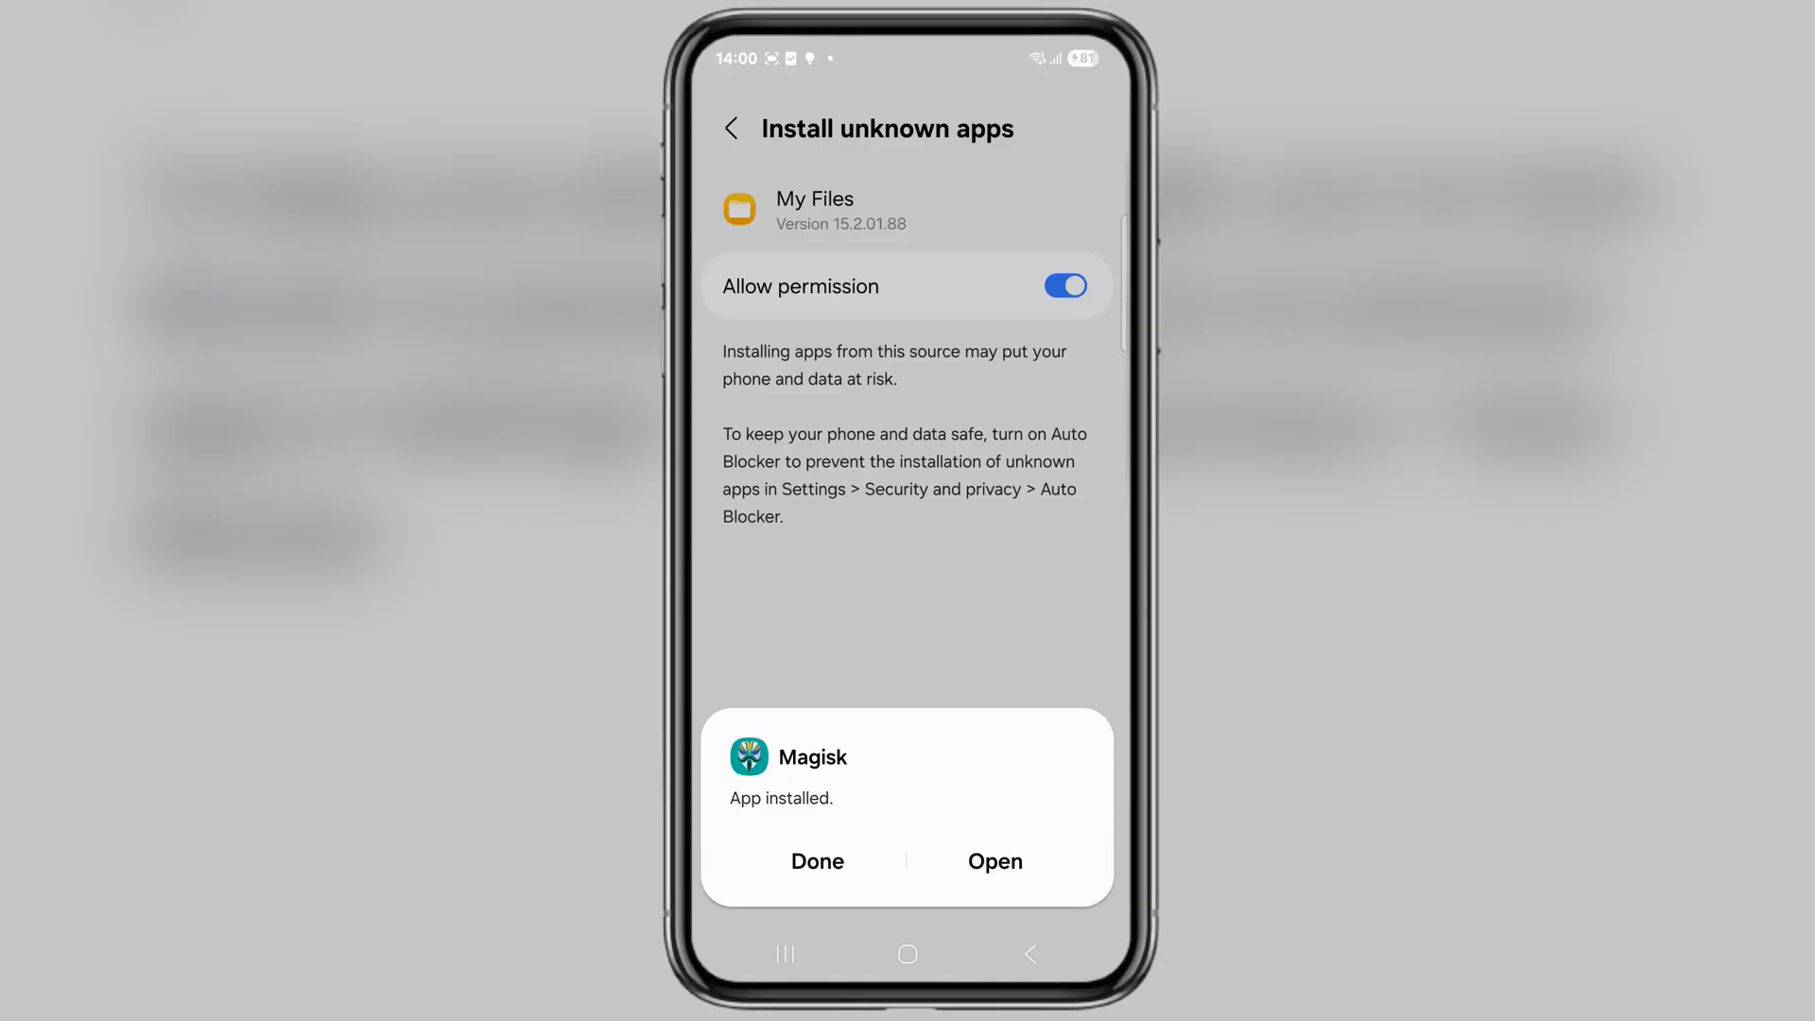
Open Magisk, answer the notification prompt, and start Install > Select and patch a file
left_click(993, 861)
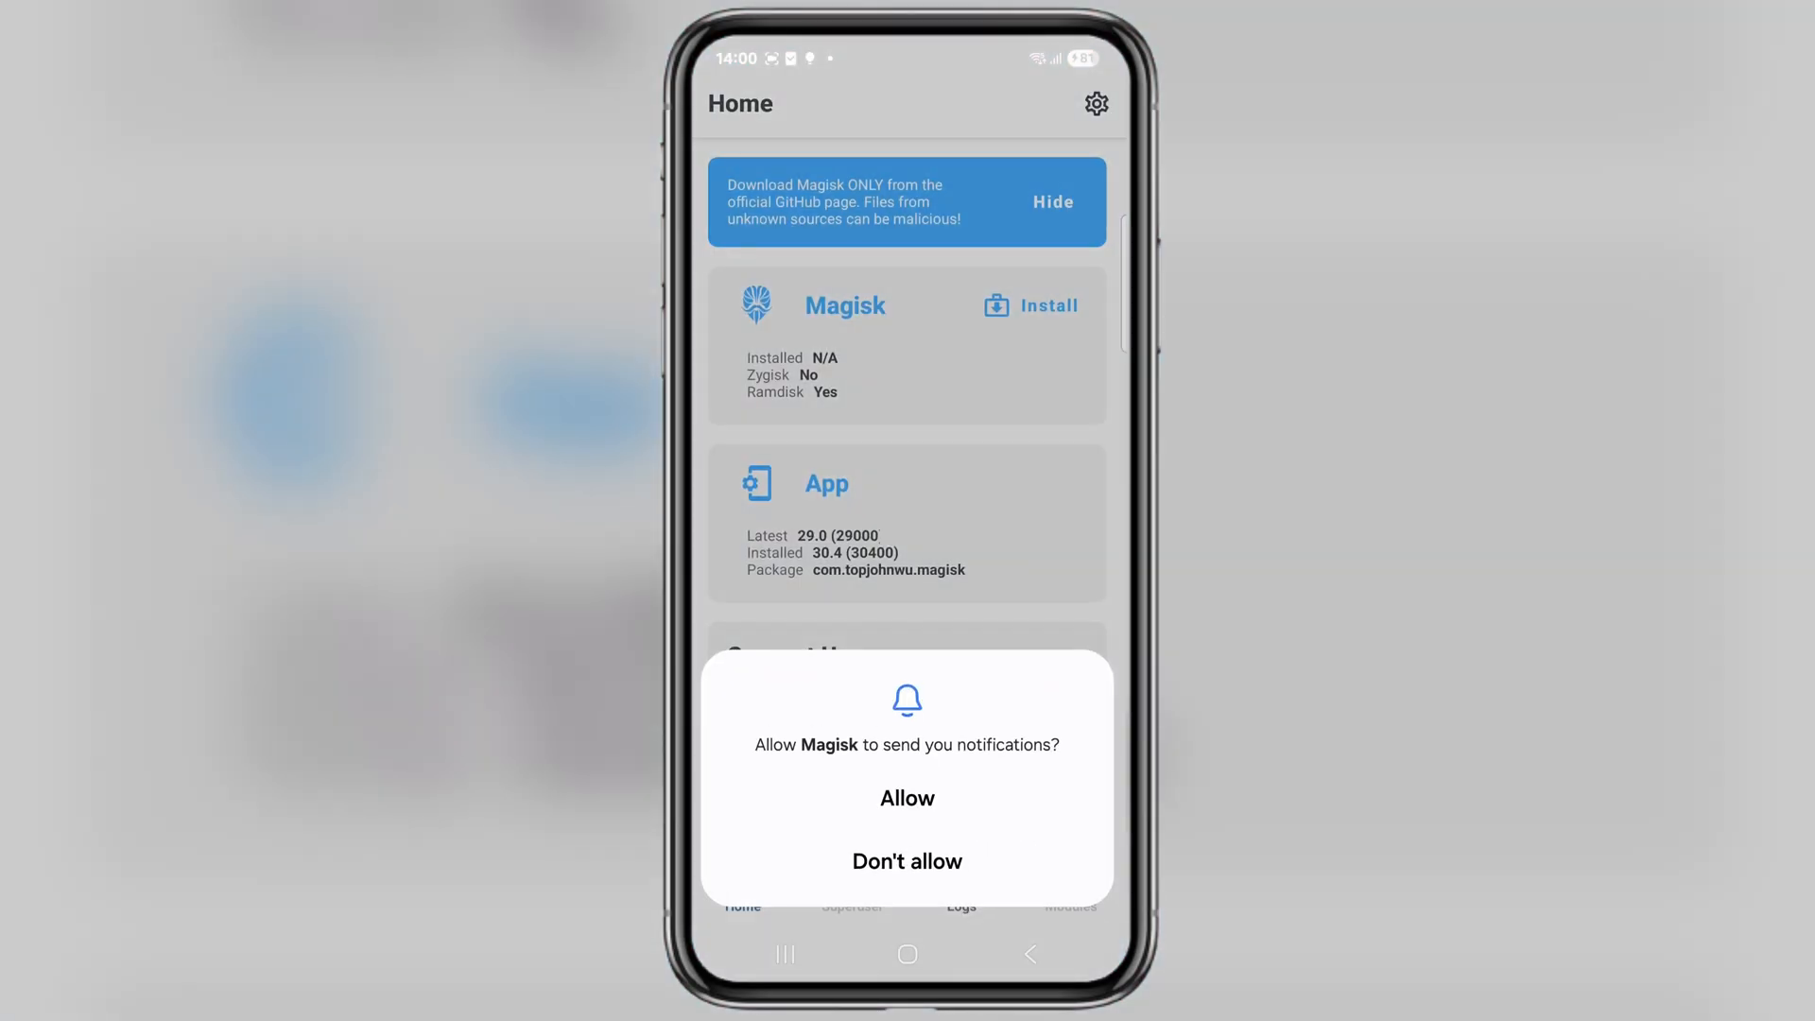
left_click(907, 798)
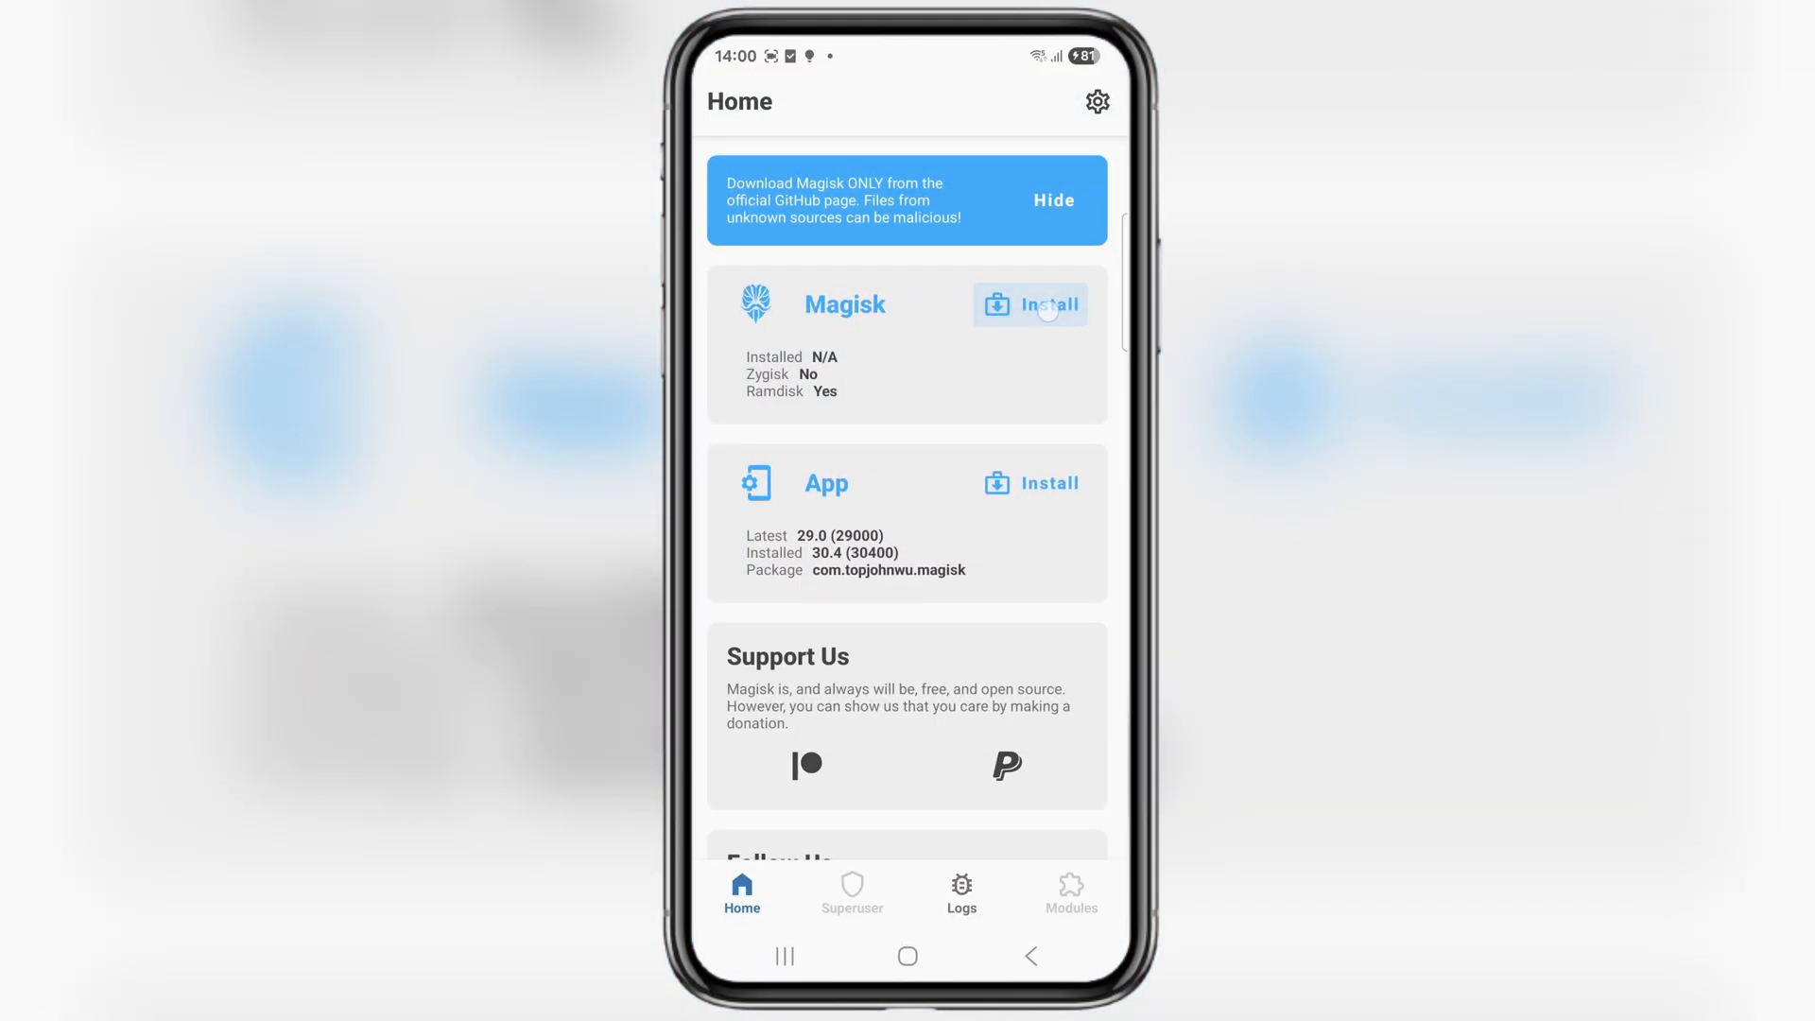
left_click(1029, 304)
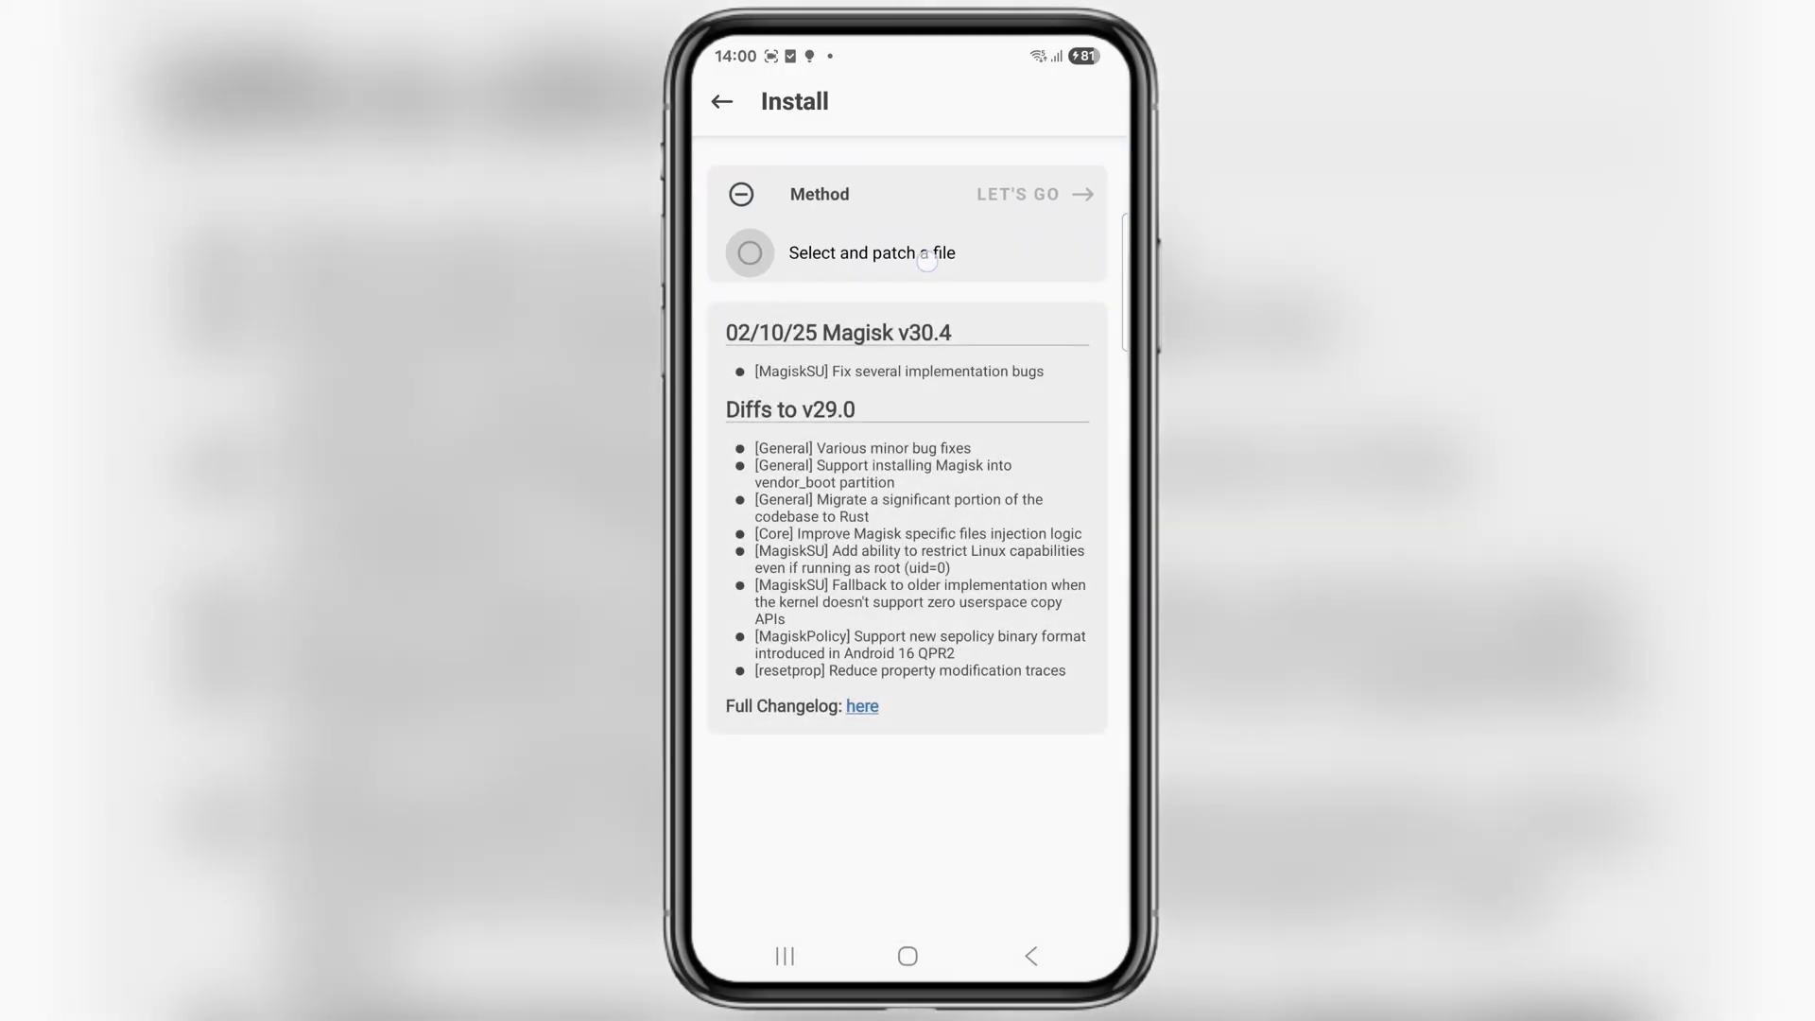
left_click(871, 252)
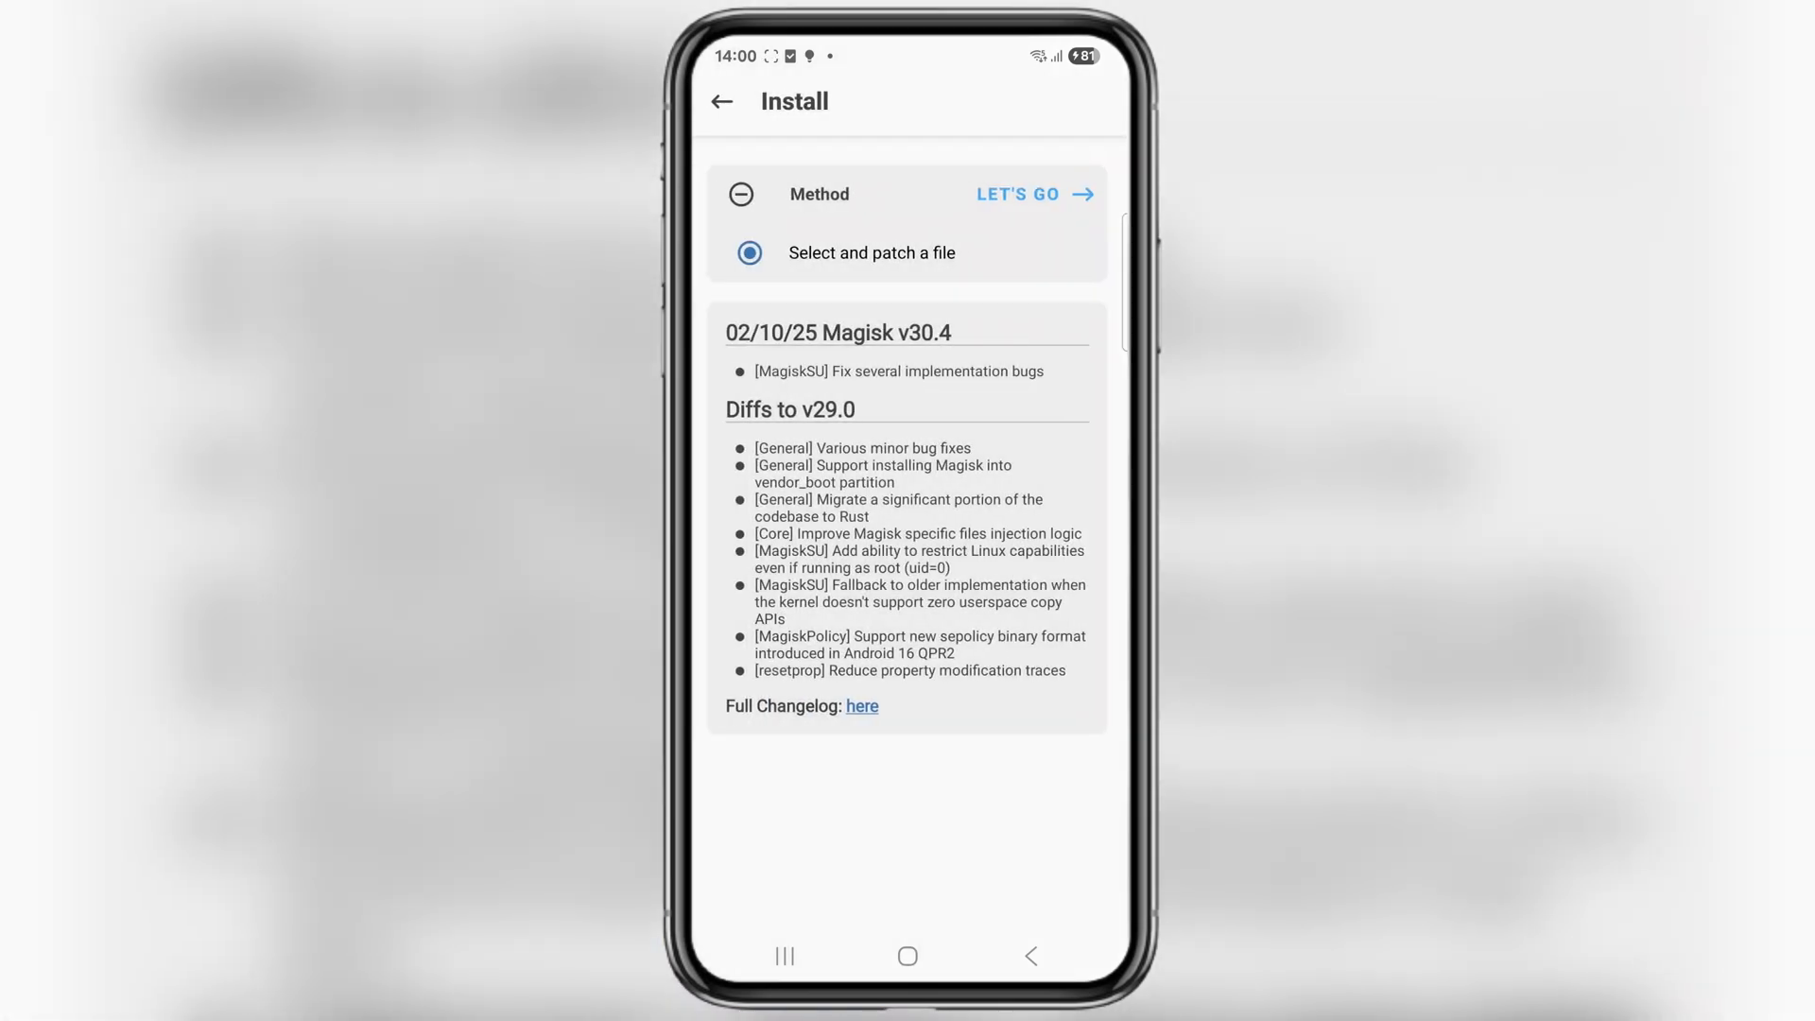
left_click(1030, 193)
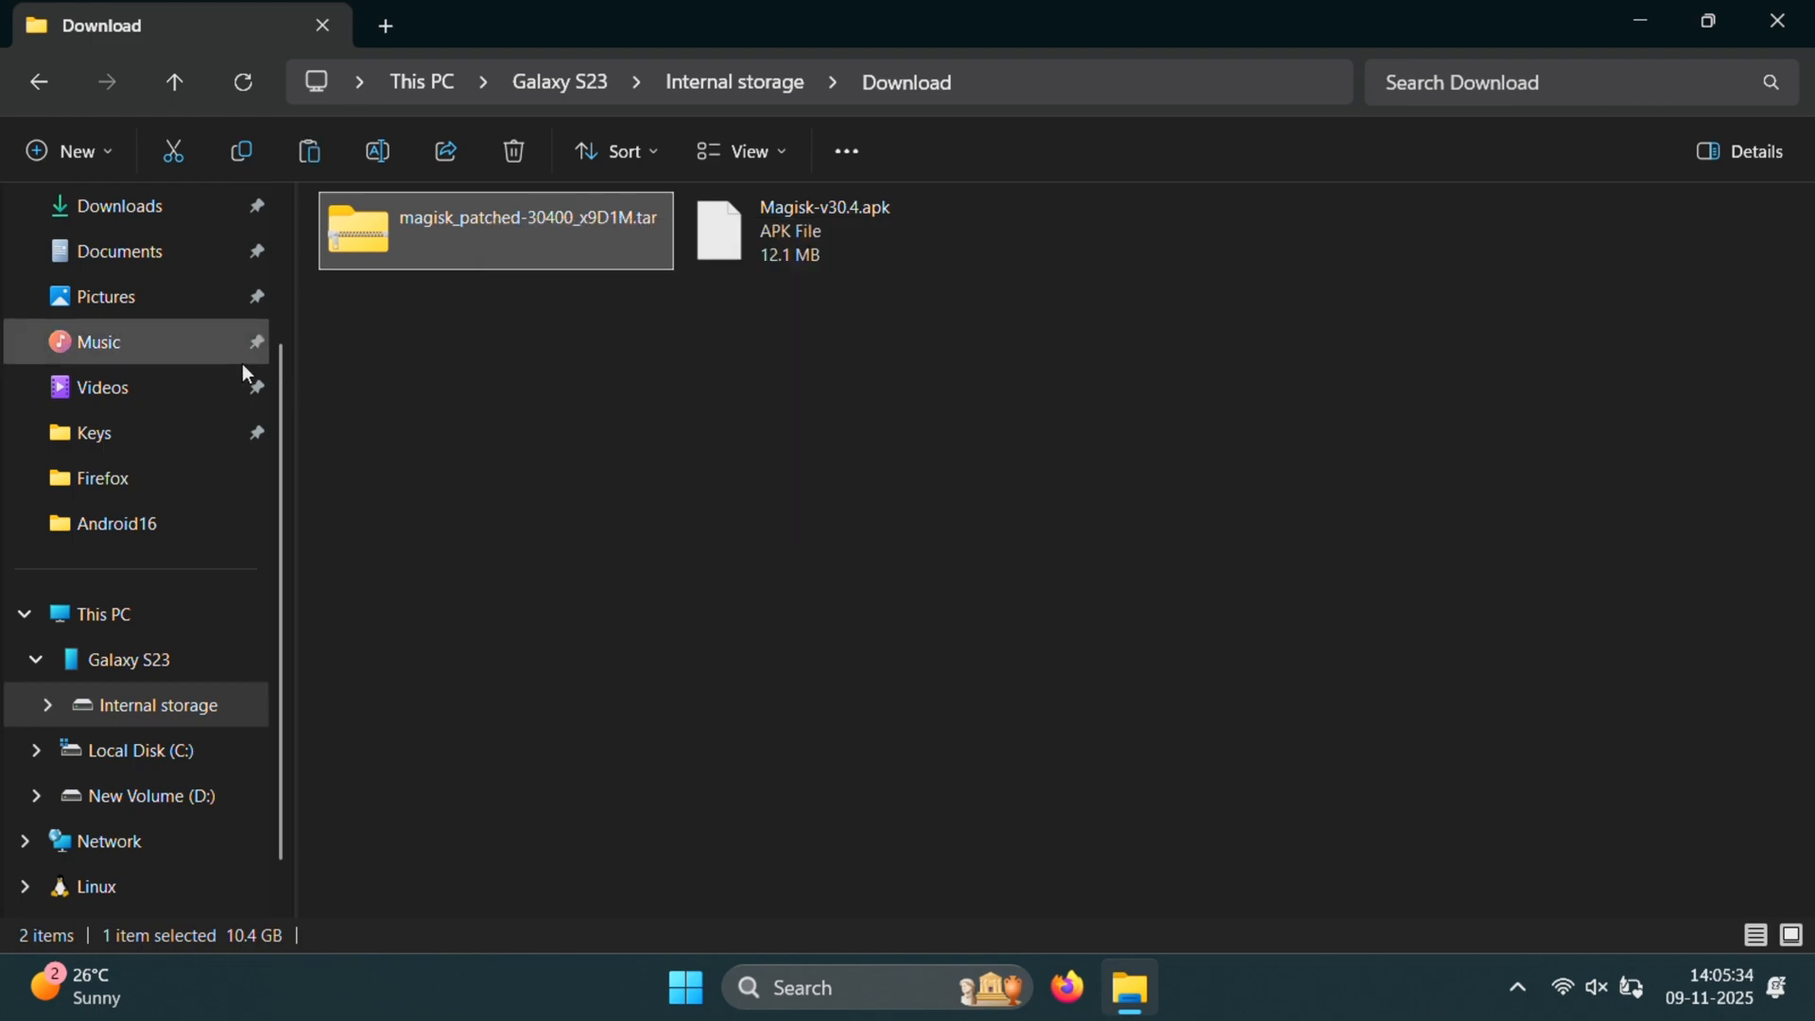
Copy the patched Magisk tar into the firmware folder and extract it with 7-Zip
left_click(119, 205)
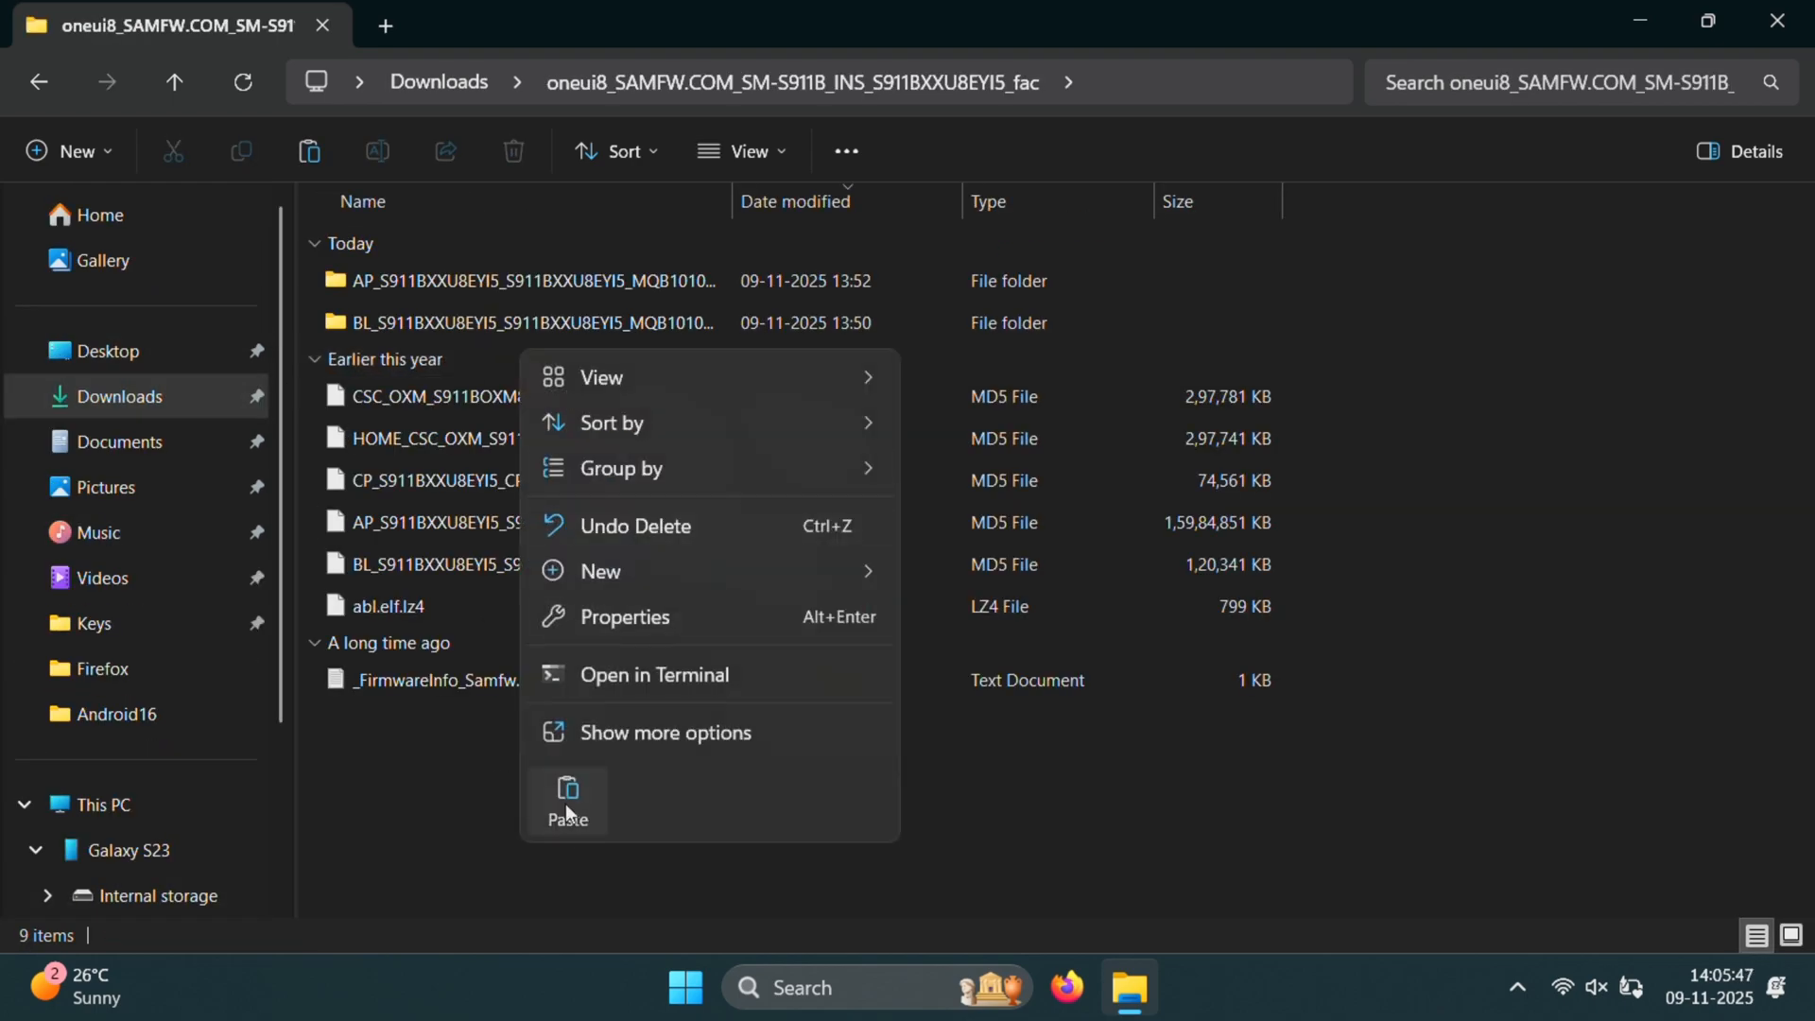
left_click(568, 800)
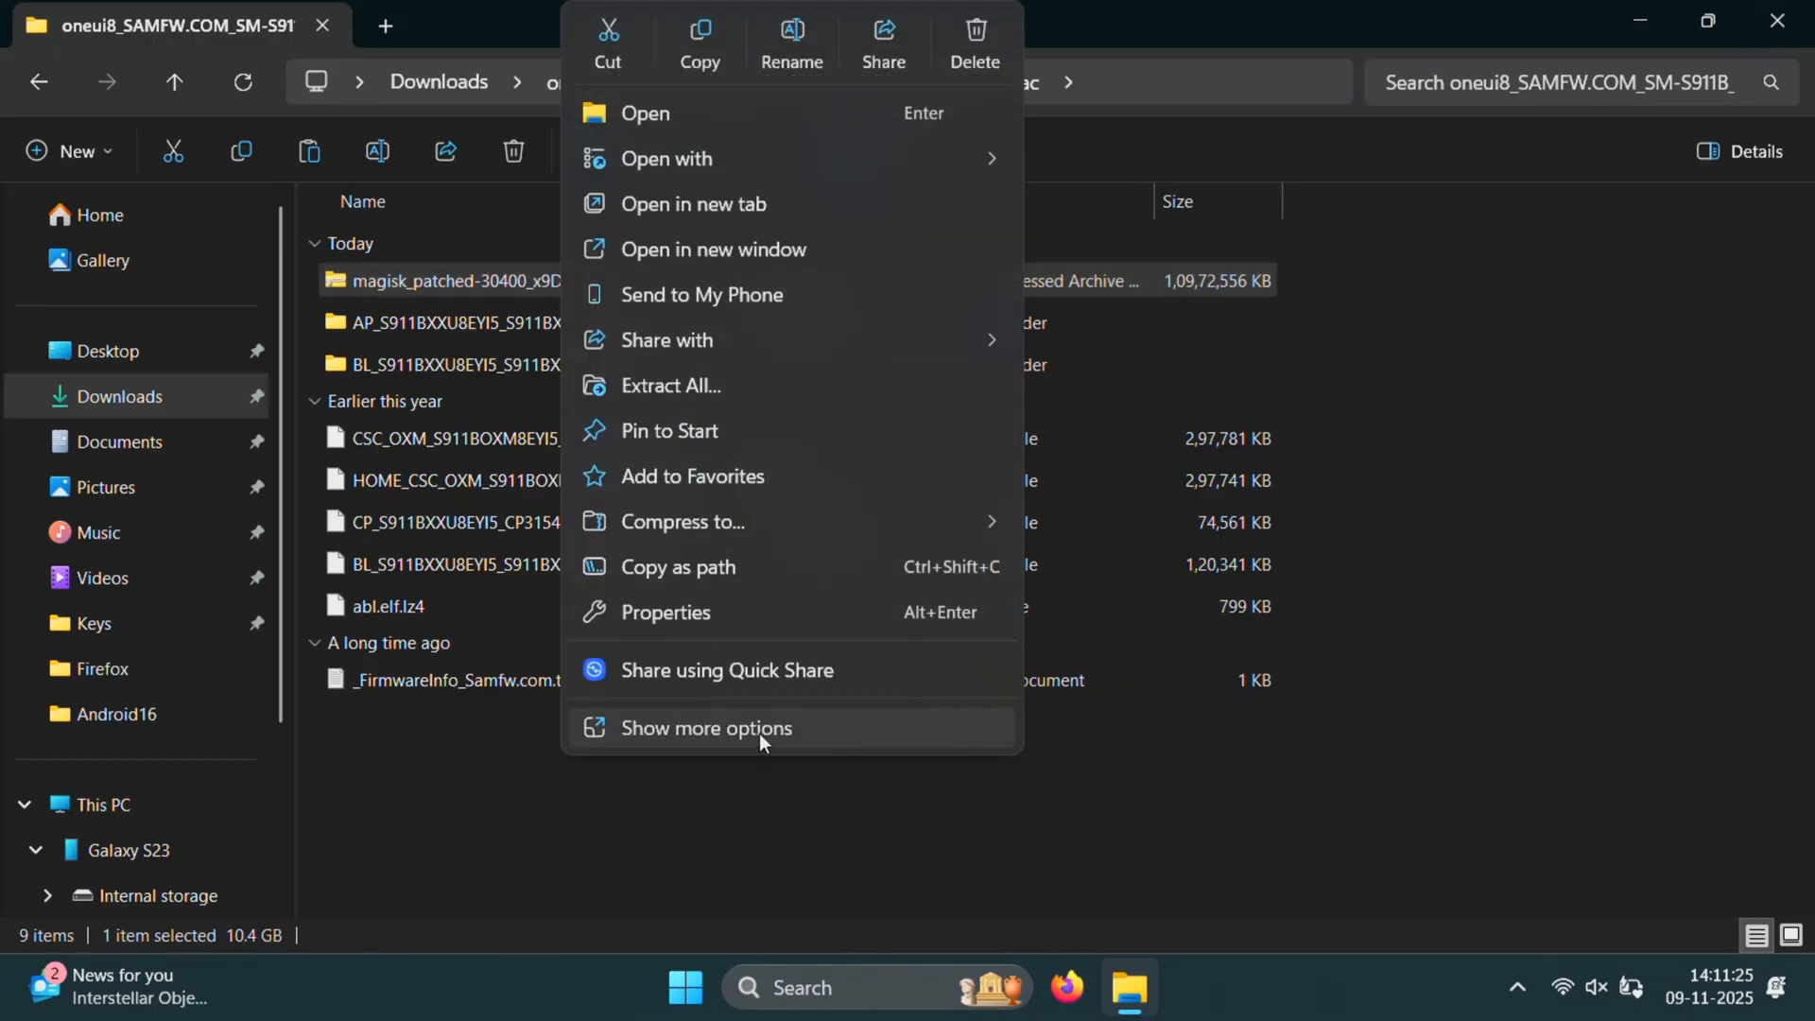
left_click(707, 728)
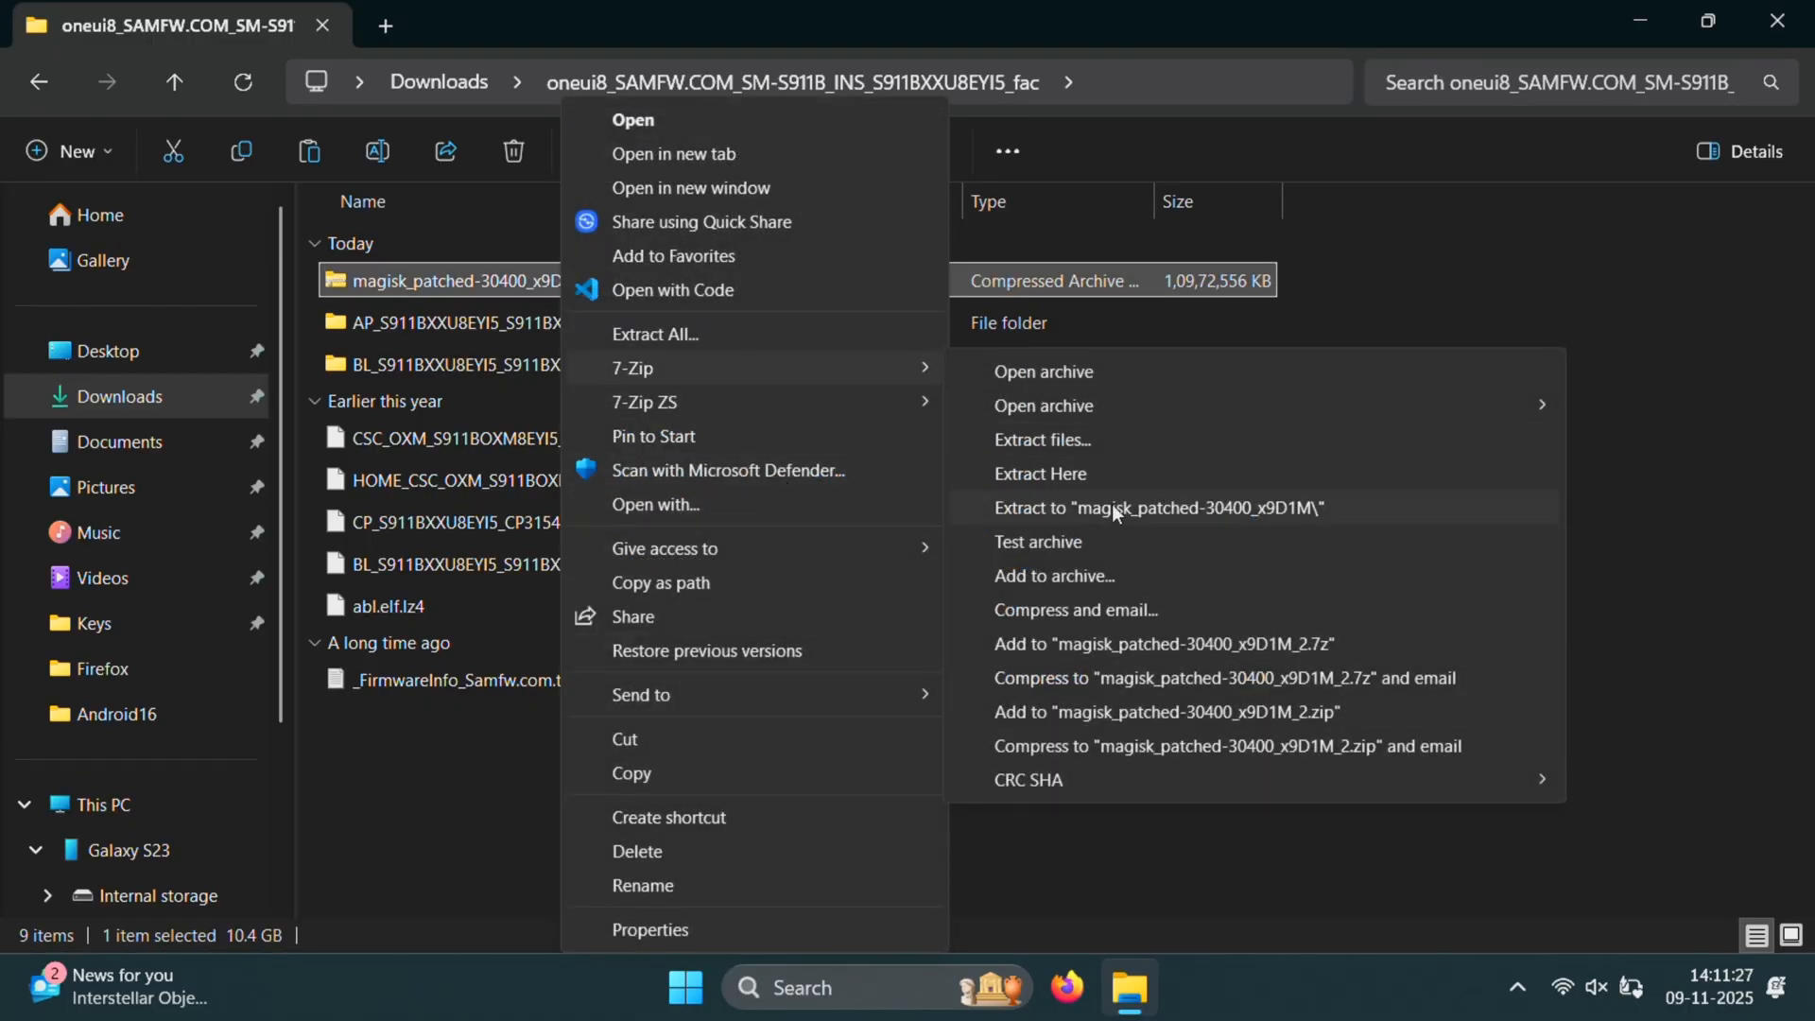
left_click(1159, 506)
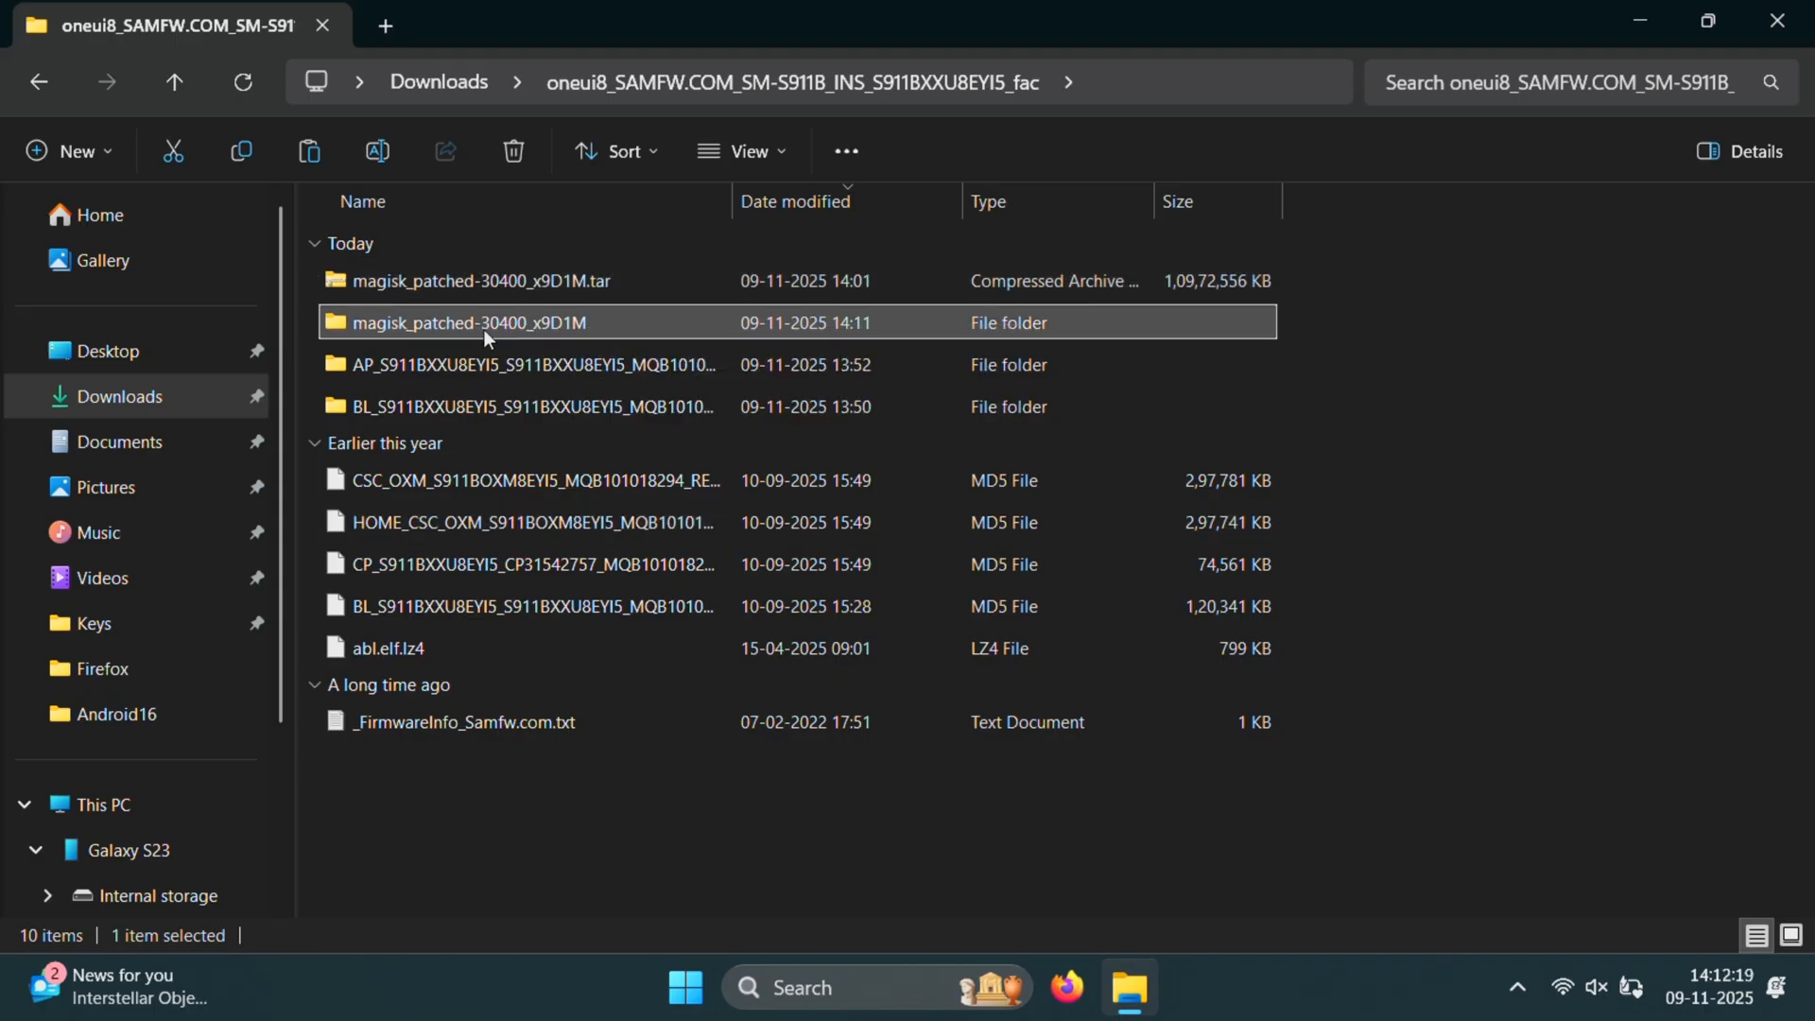
Open the extracted magisk_patched-30400_x9D1M folder and copy vbmeta.img
double_click(471, 322)
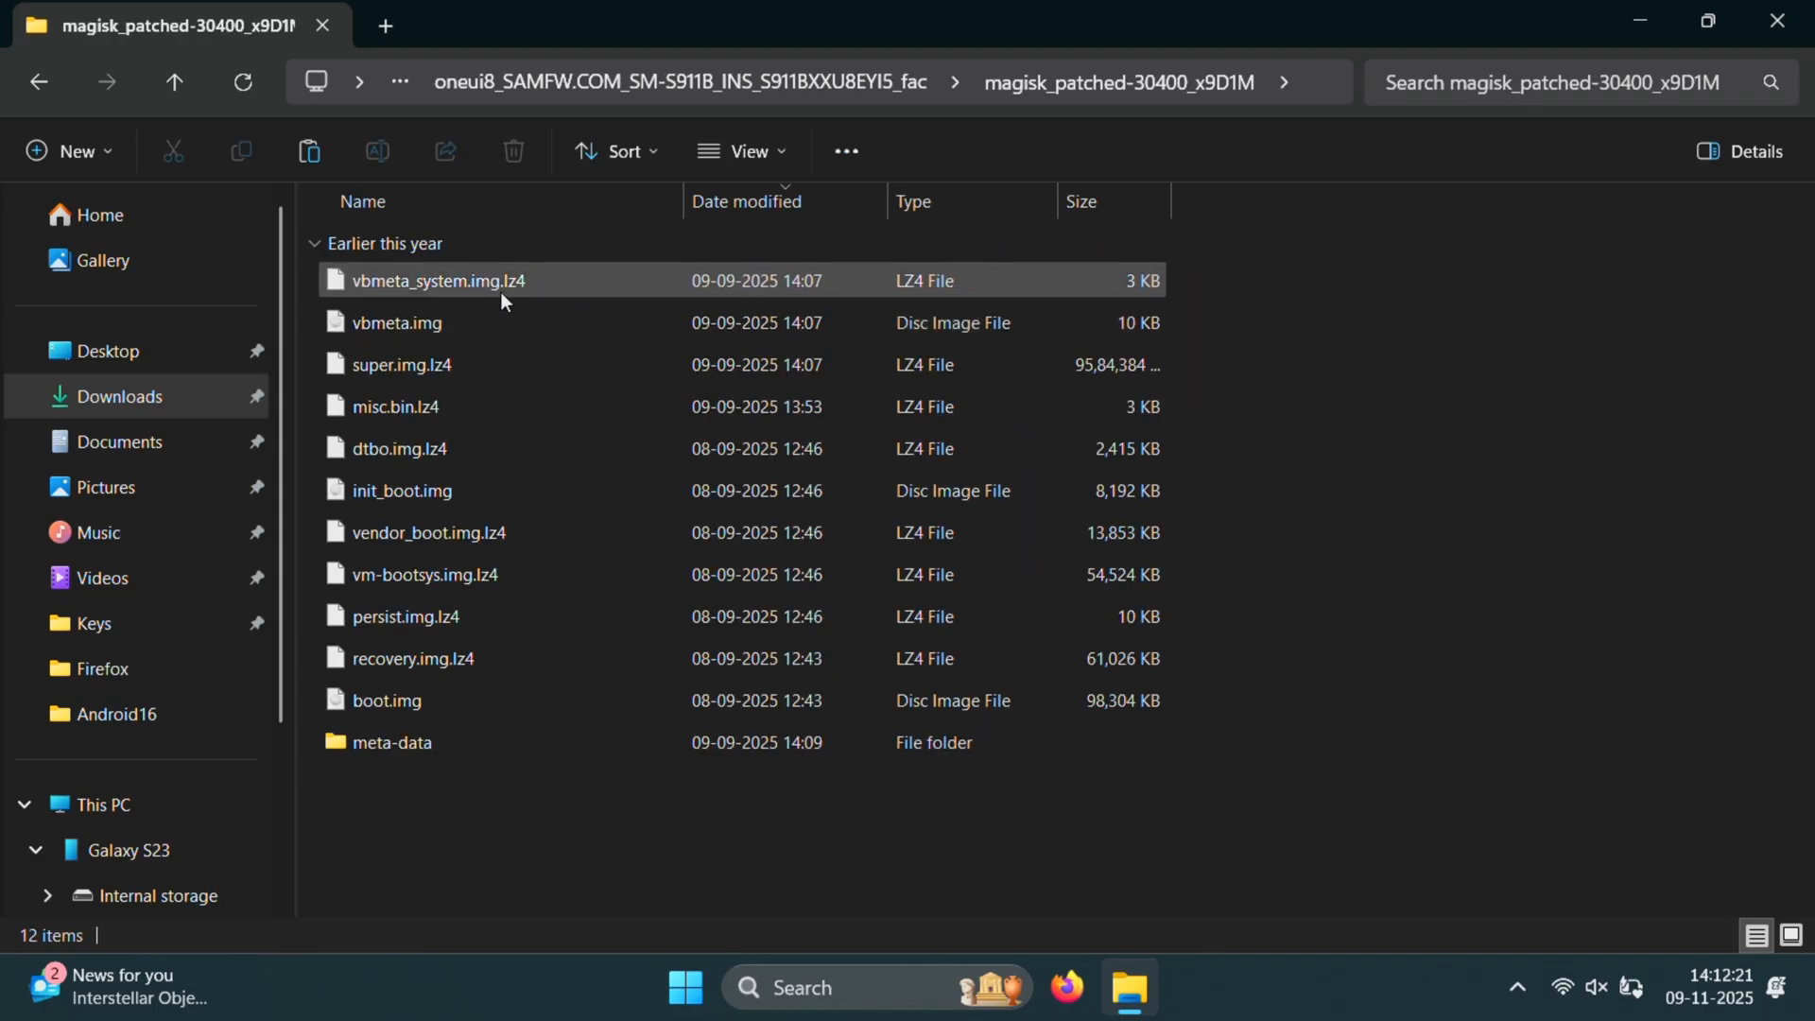
left_click(395, 323)
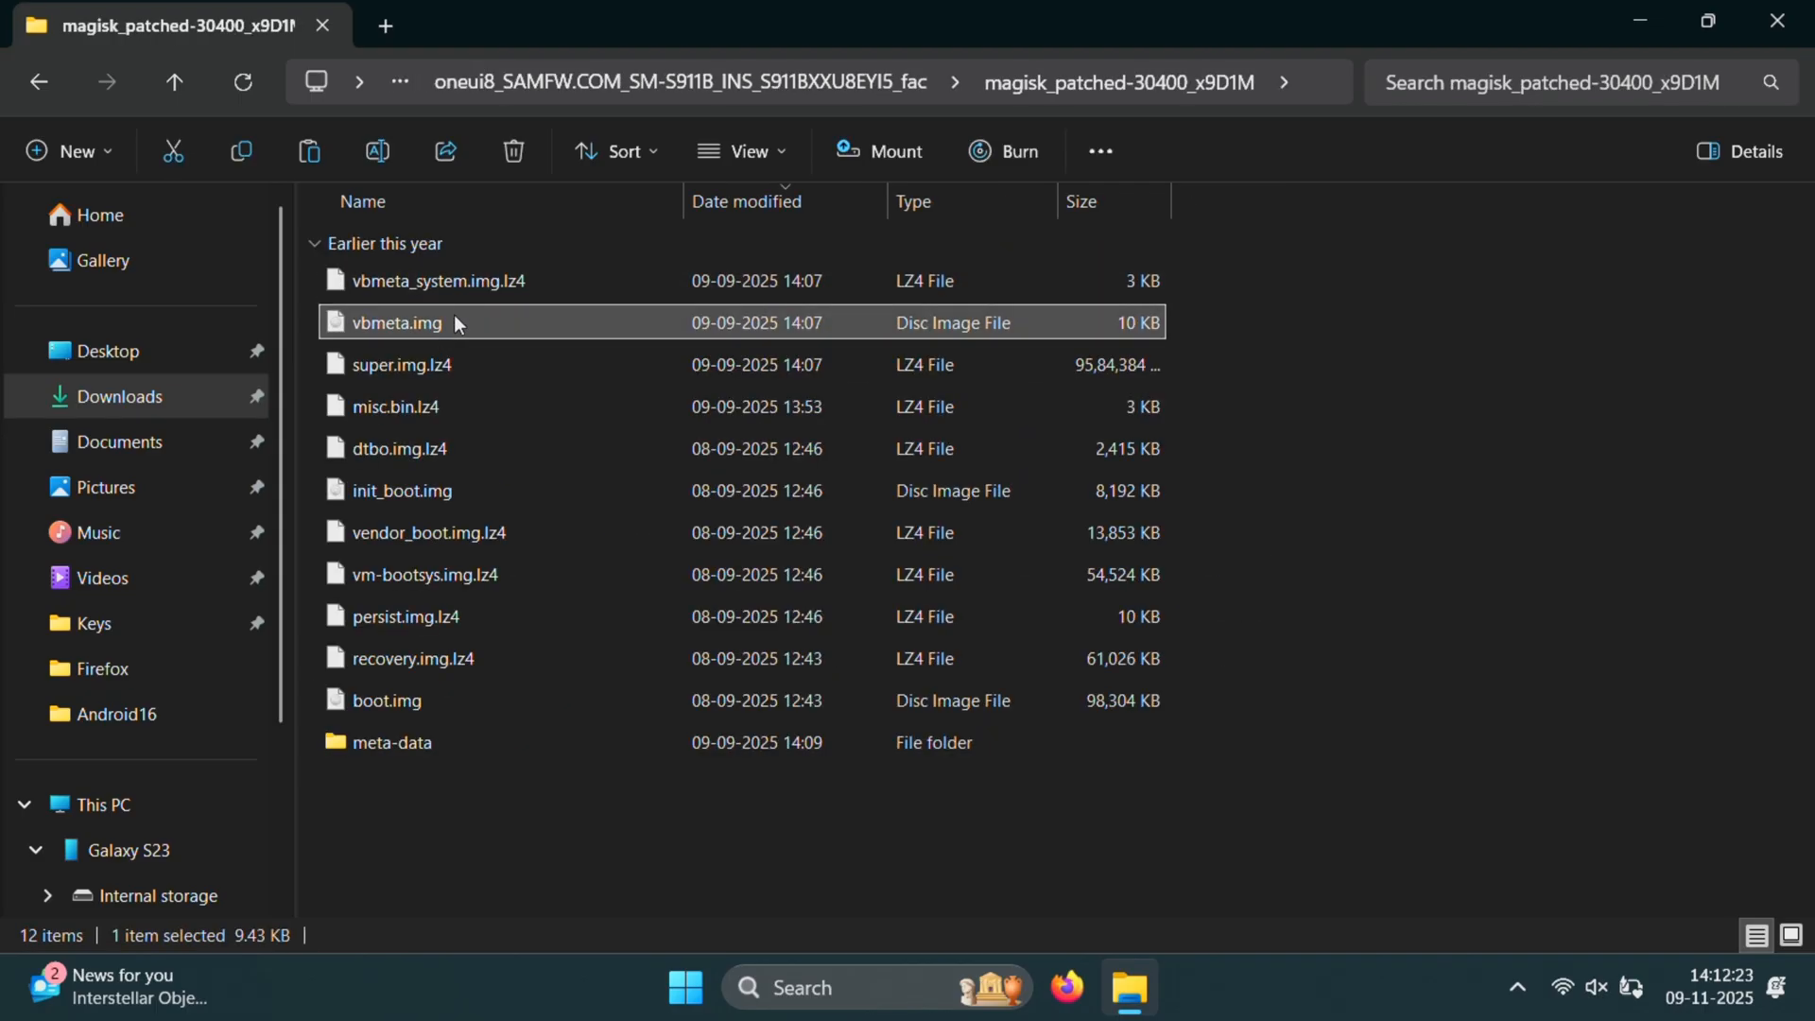
right_click(393, 323)
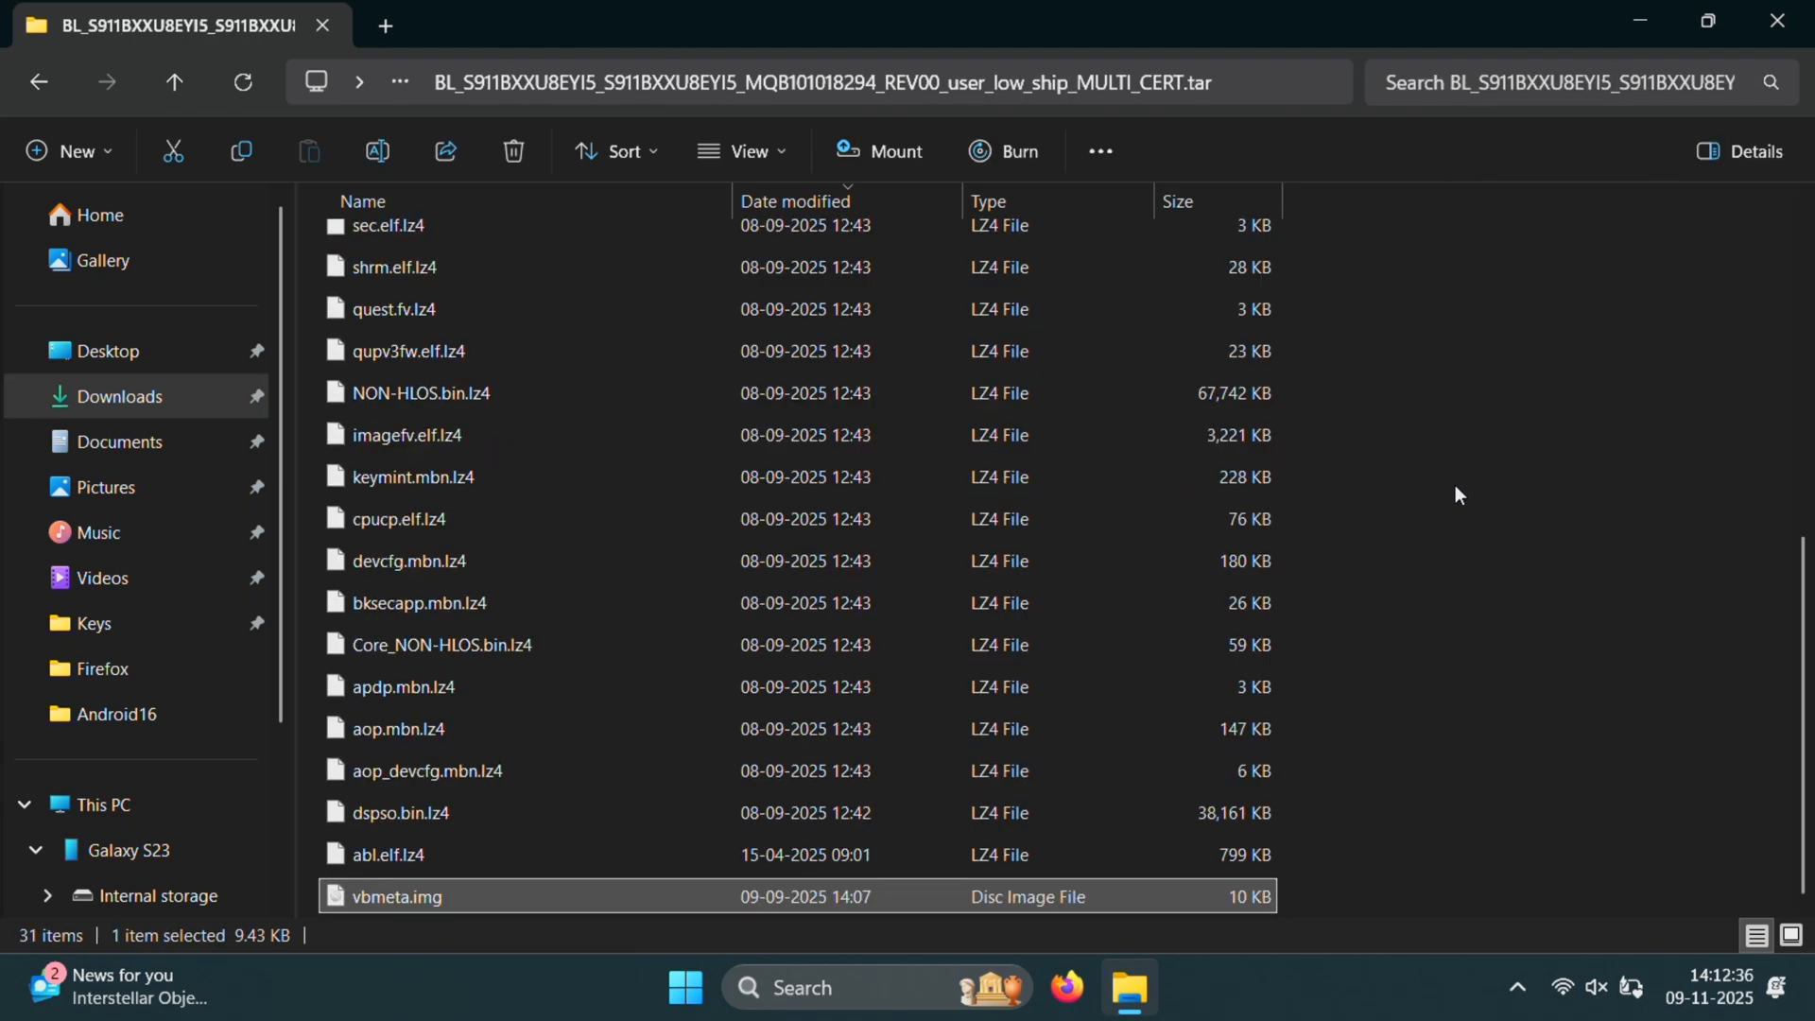
Select all BL files and pack them with 7-Zip into a tar archive named BL.tar
key("ctrl+a")
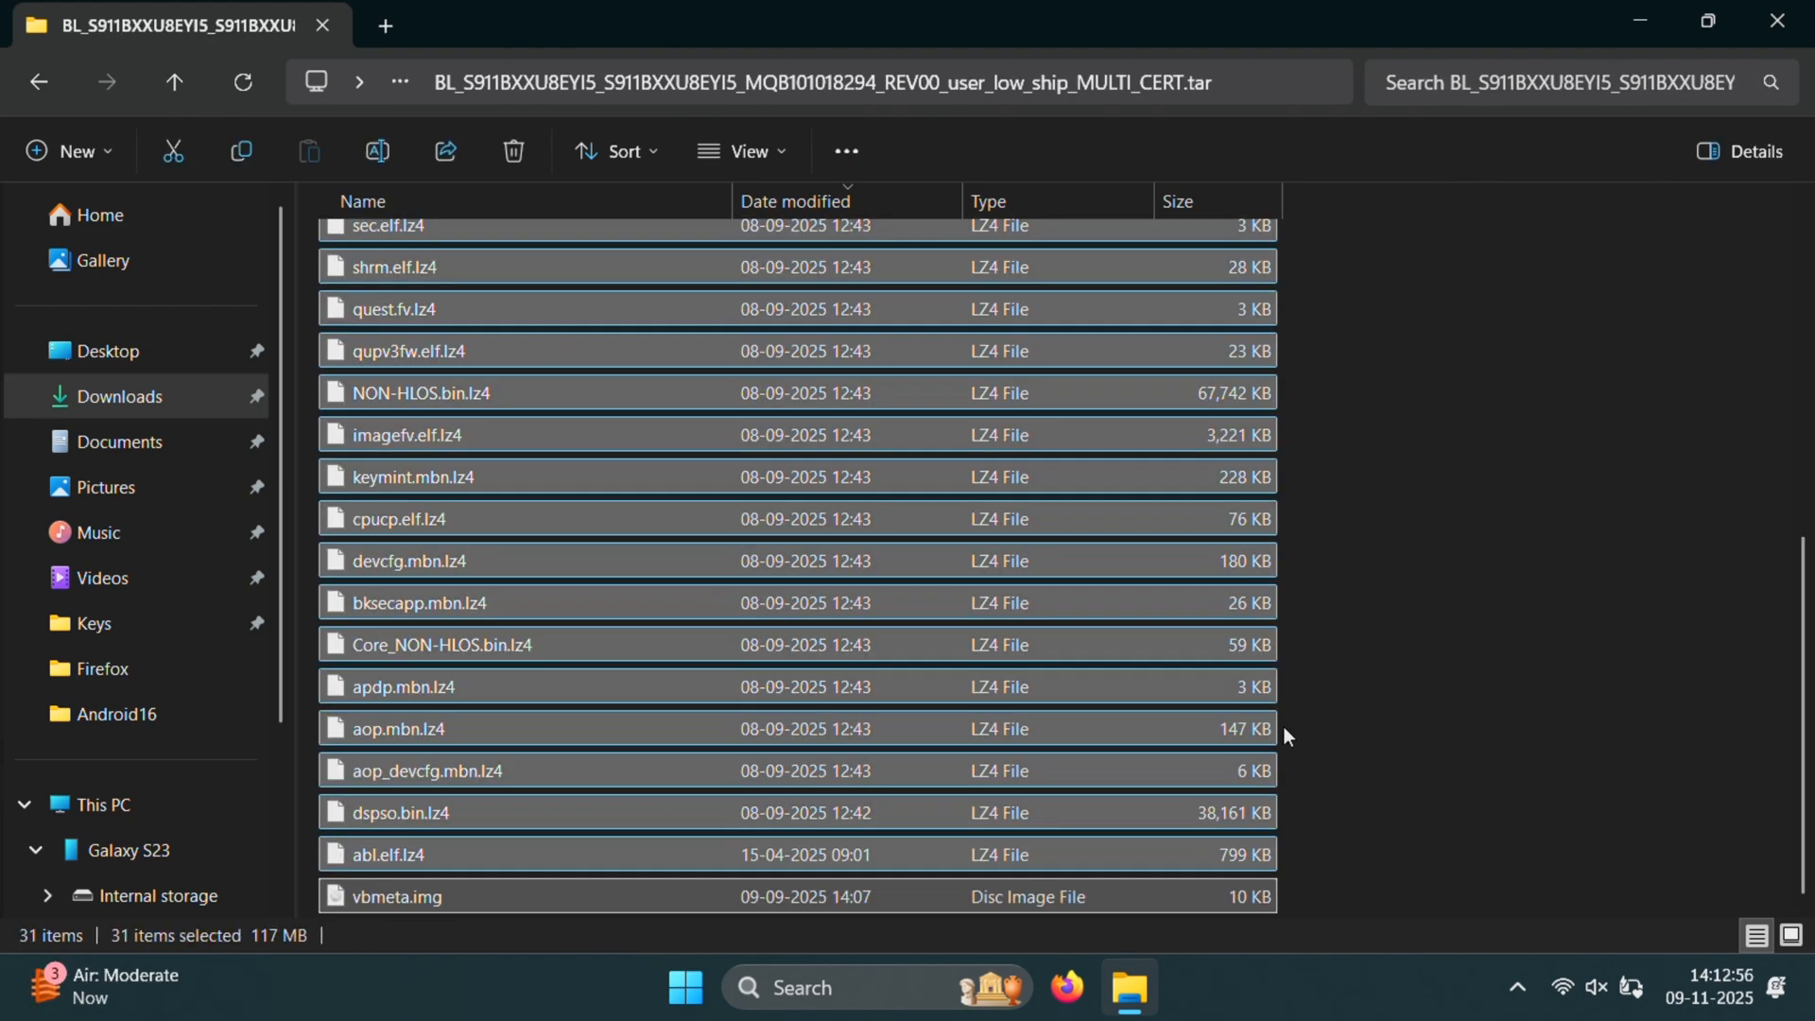
right_click(723, 371)
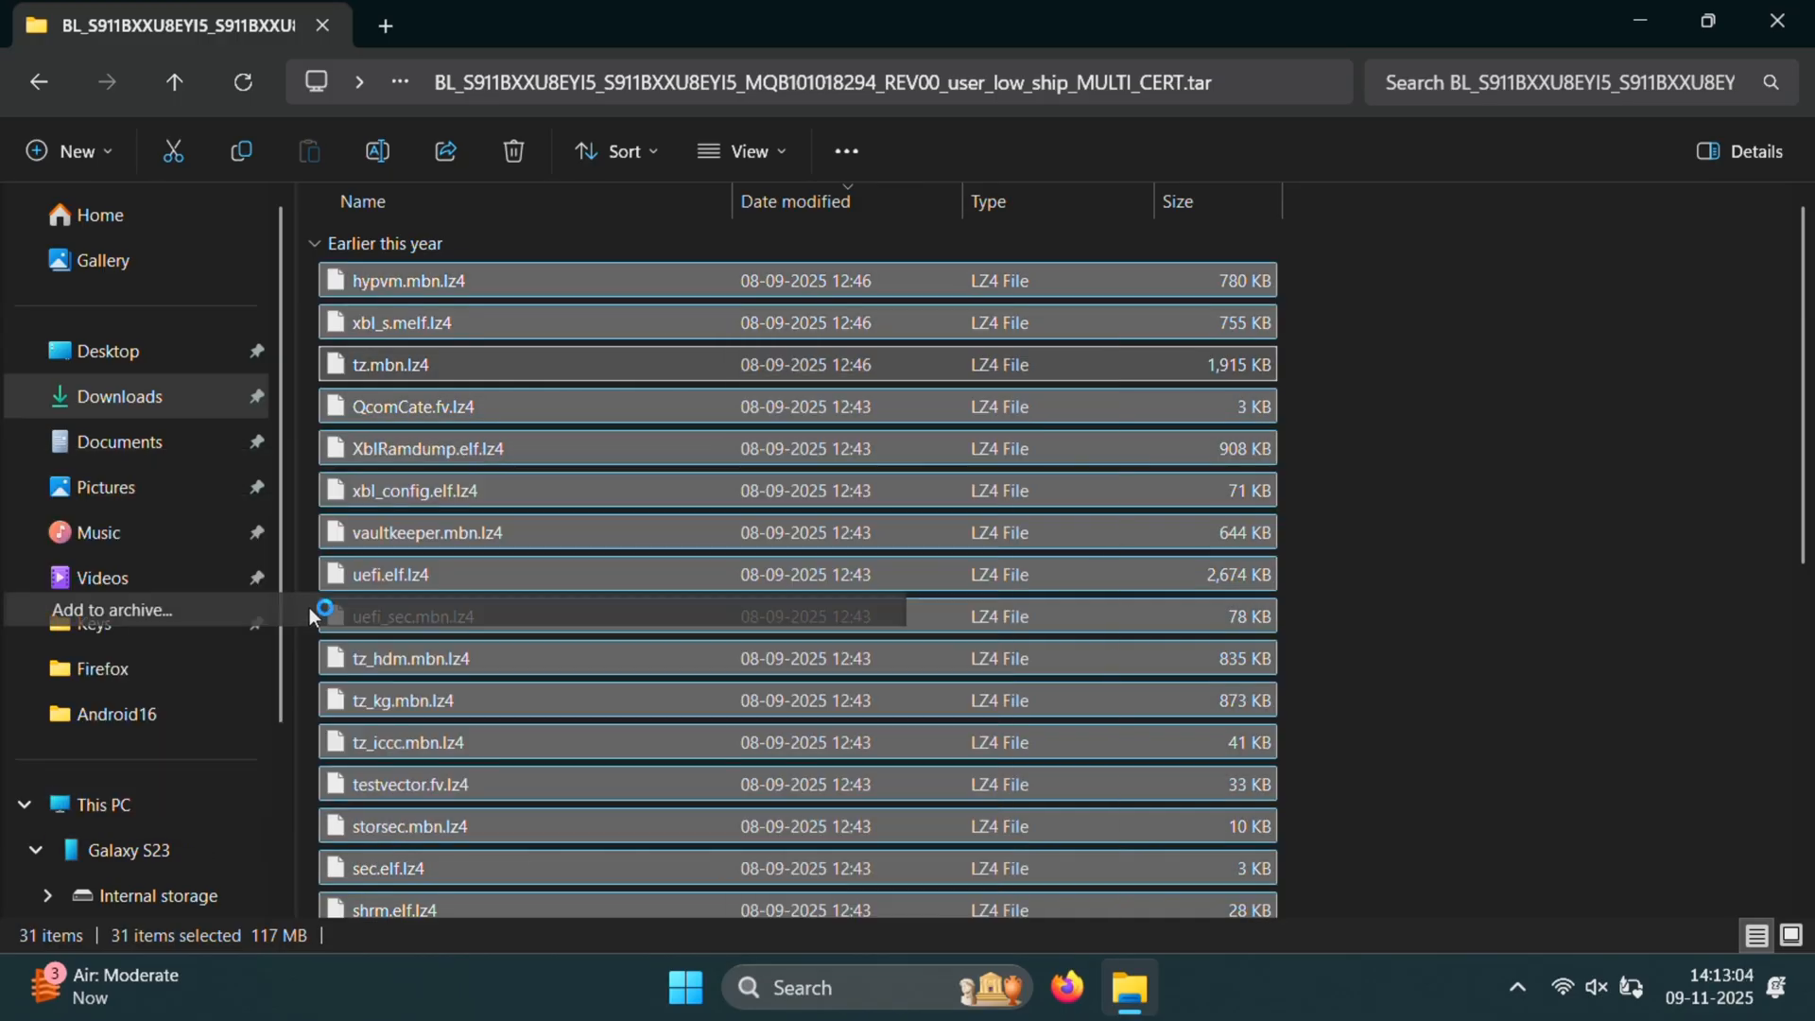
left_click(111, 610)
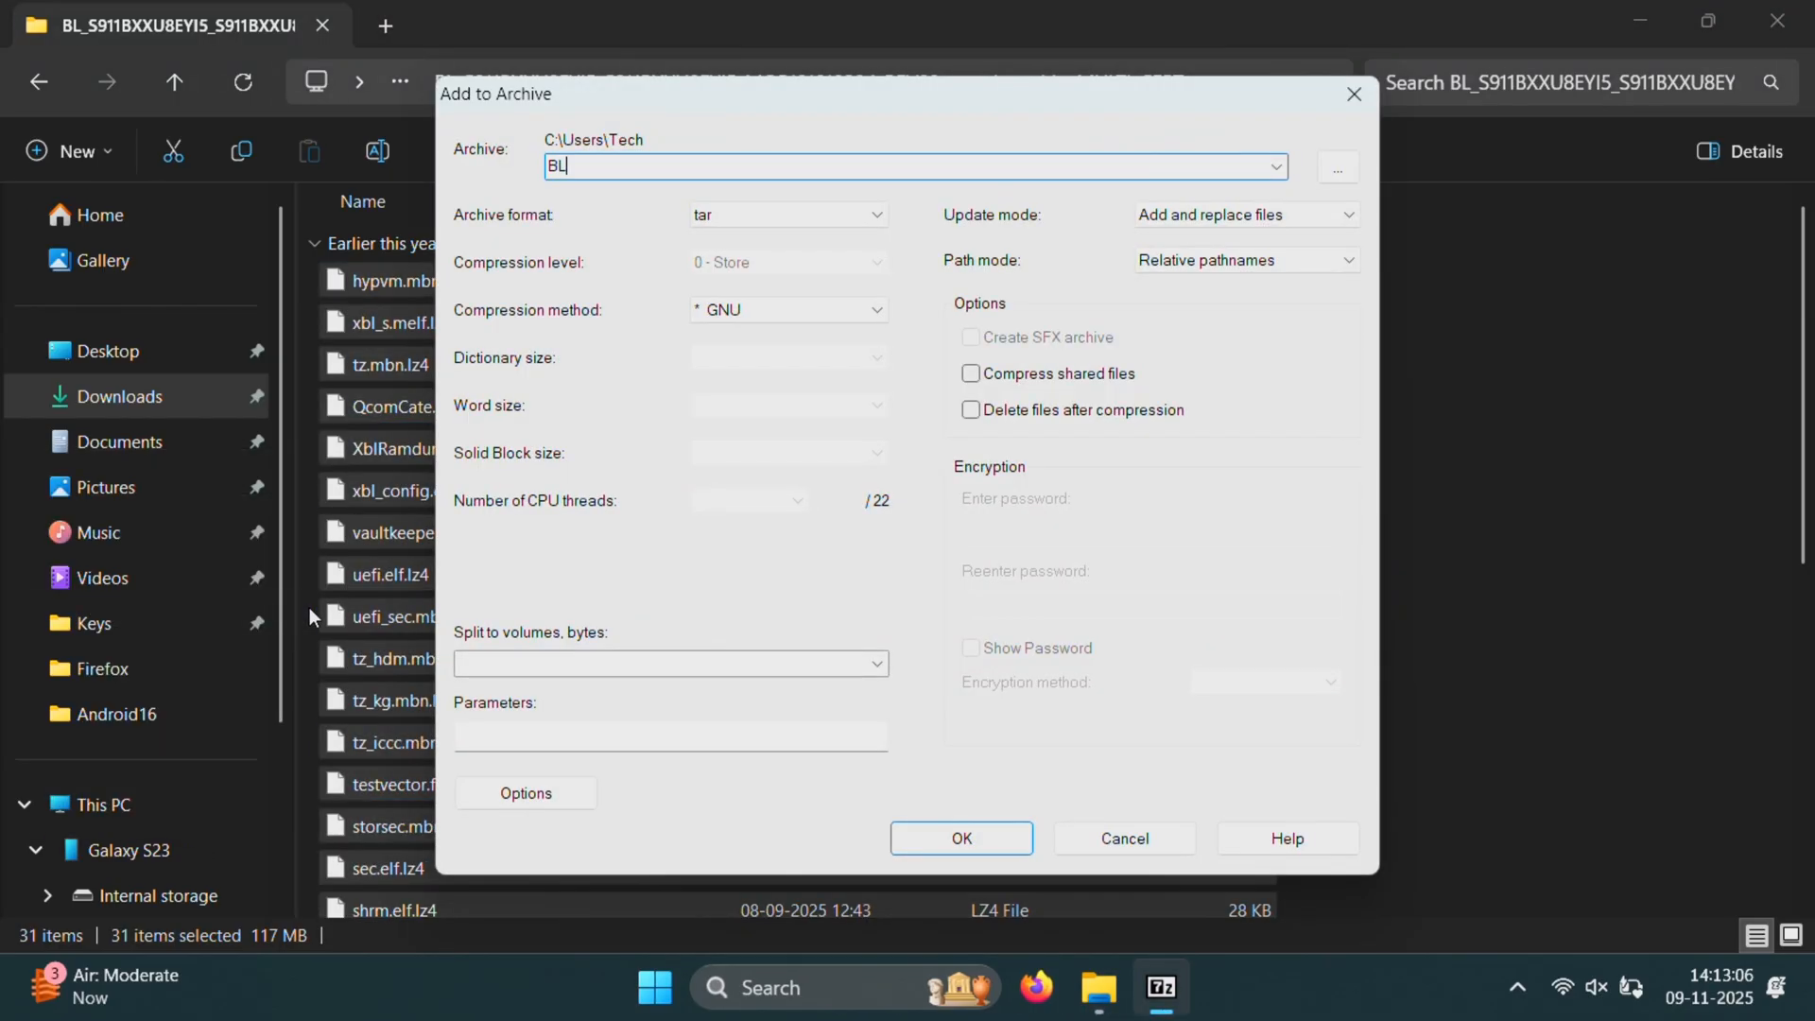
type(".tar")
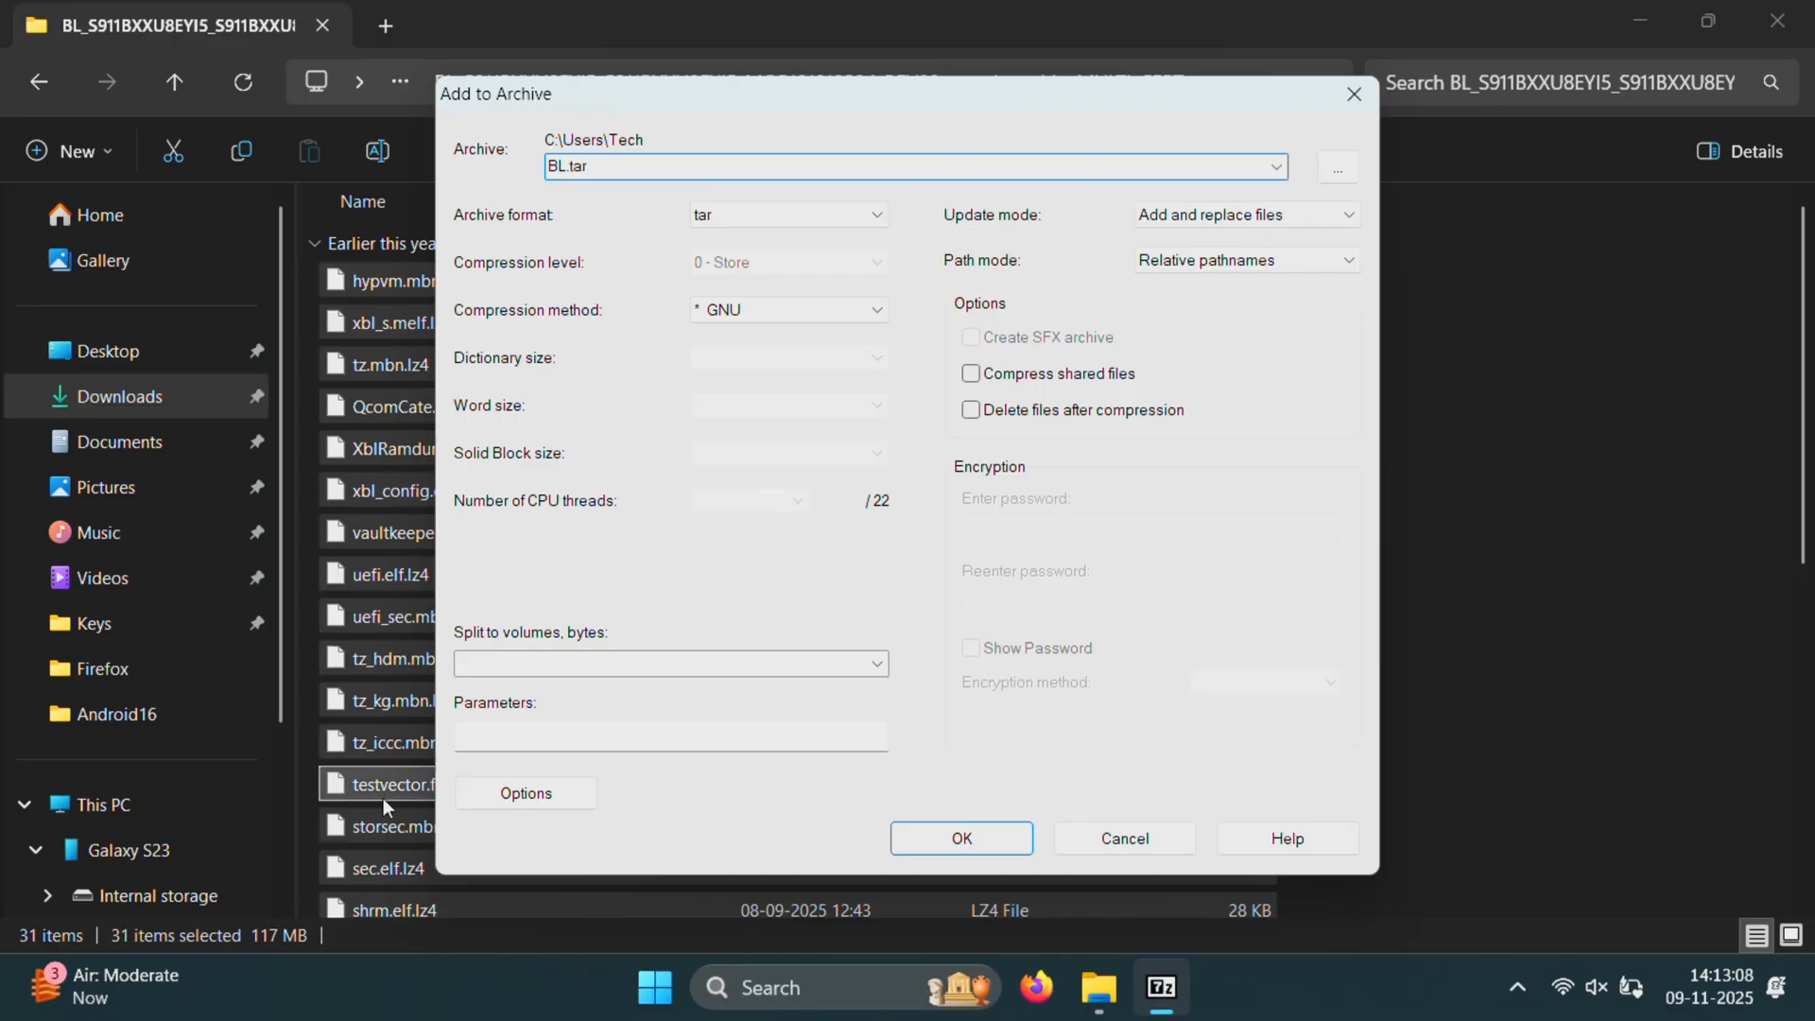
left_click(959, 838)
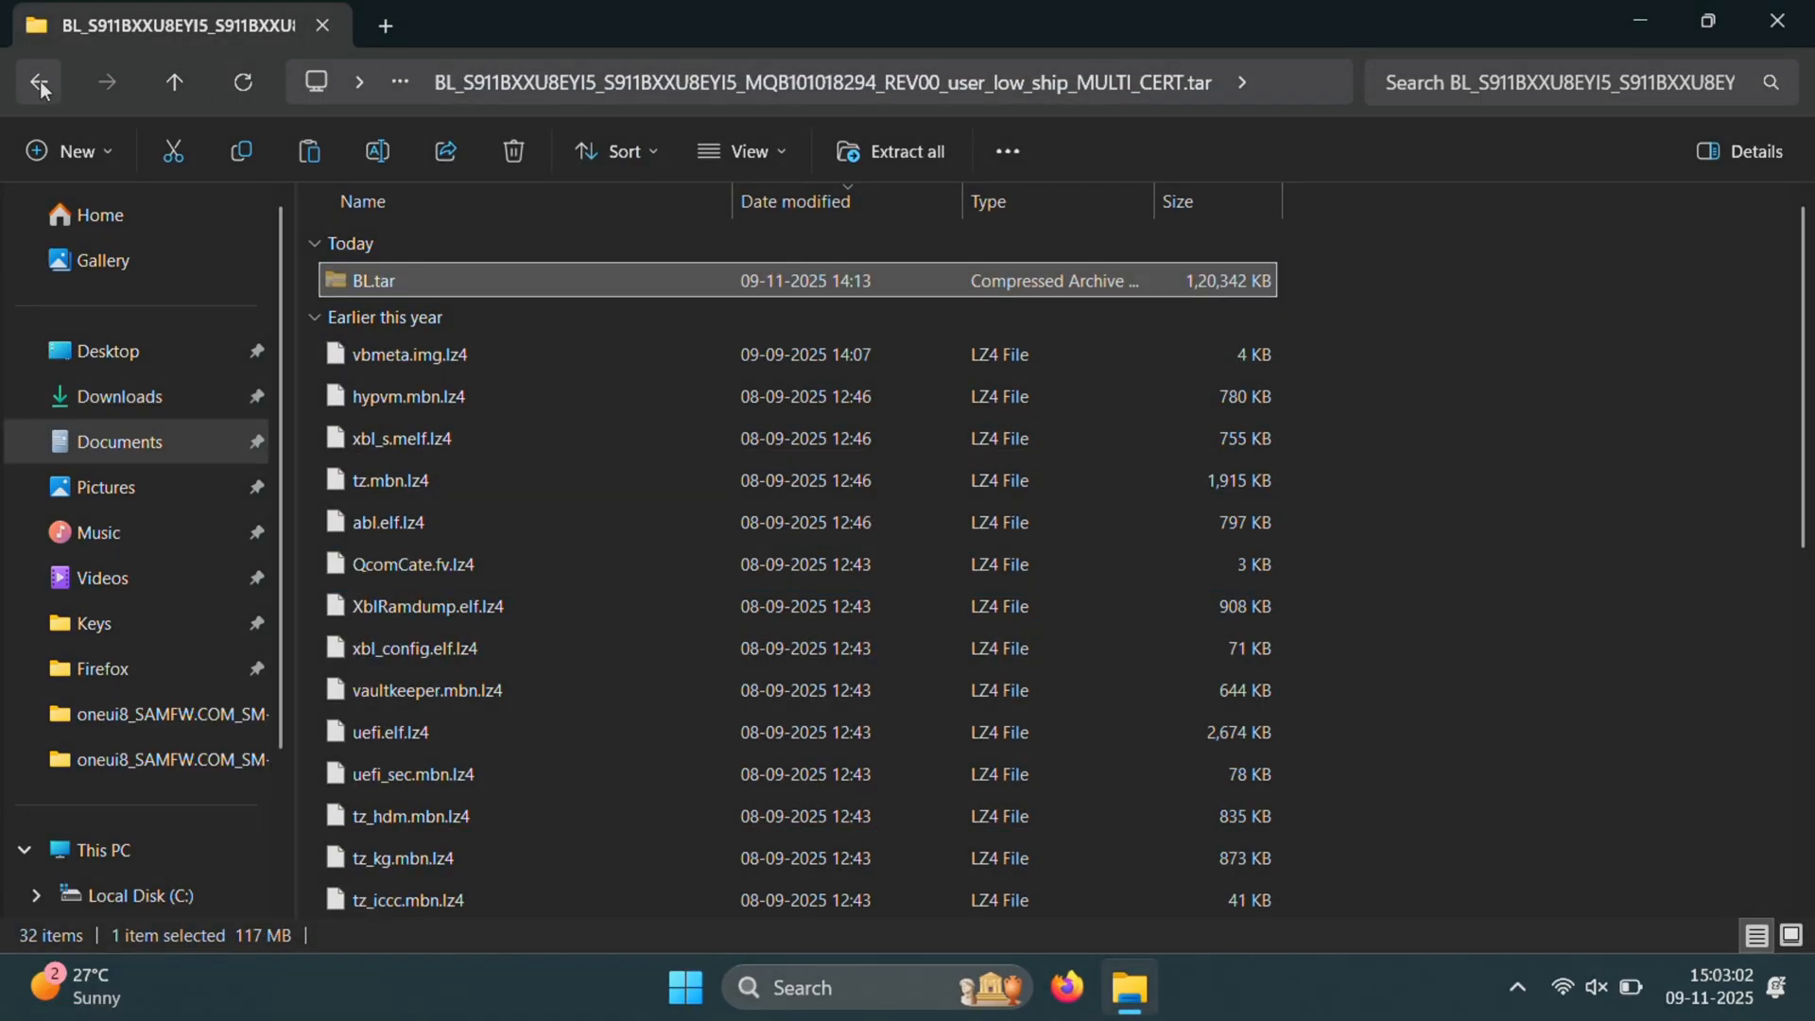
Return to the firmware folder and bring up actions for the three extracted folders
left_click(38, 82)
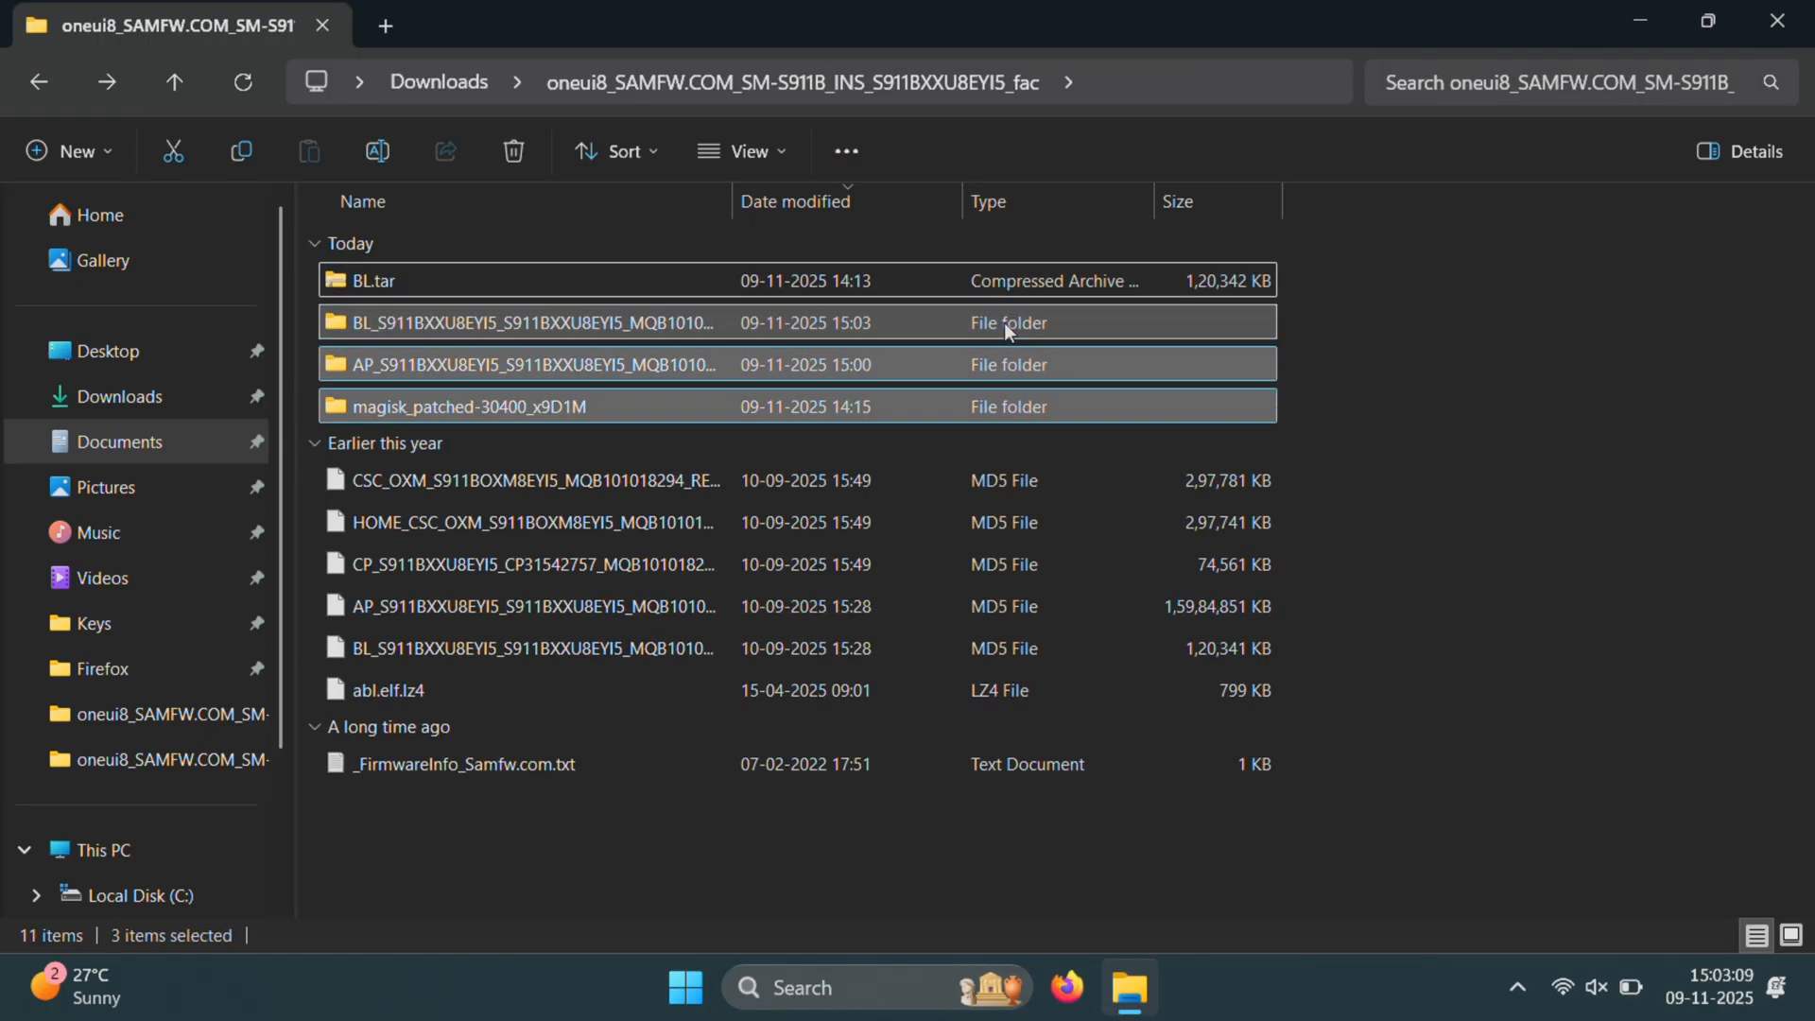
right_click(1006, 332)
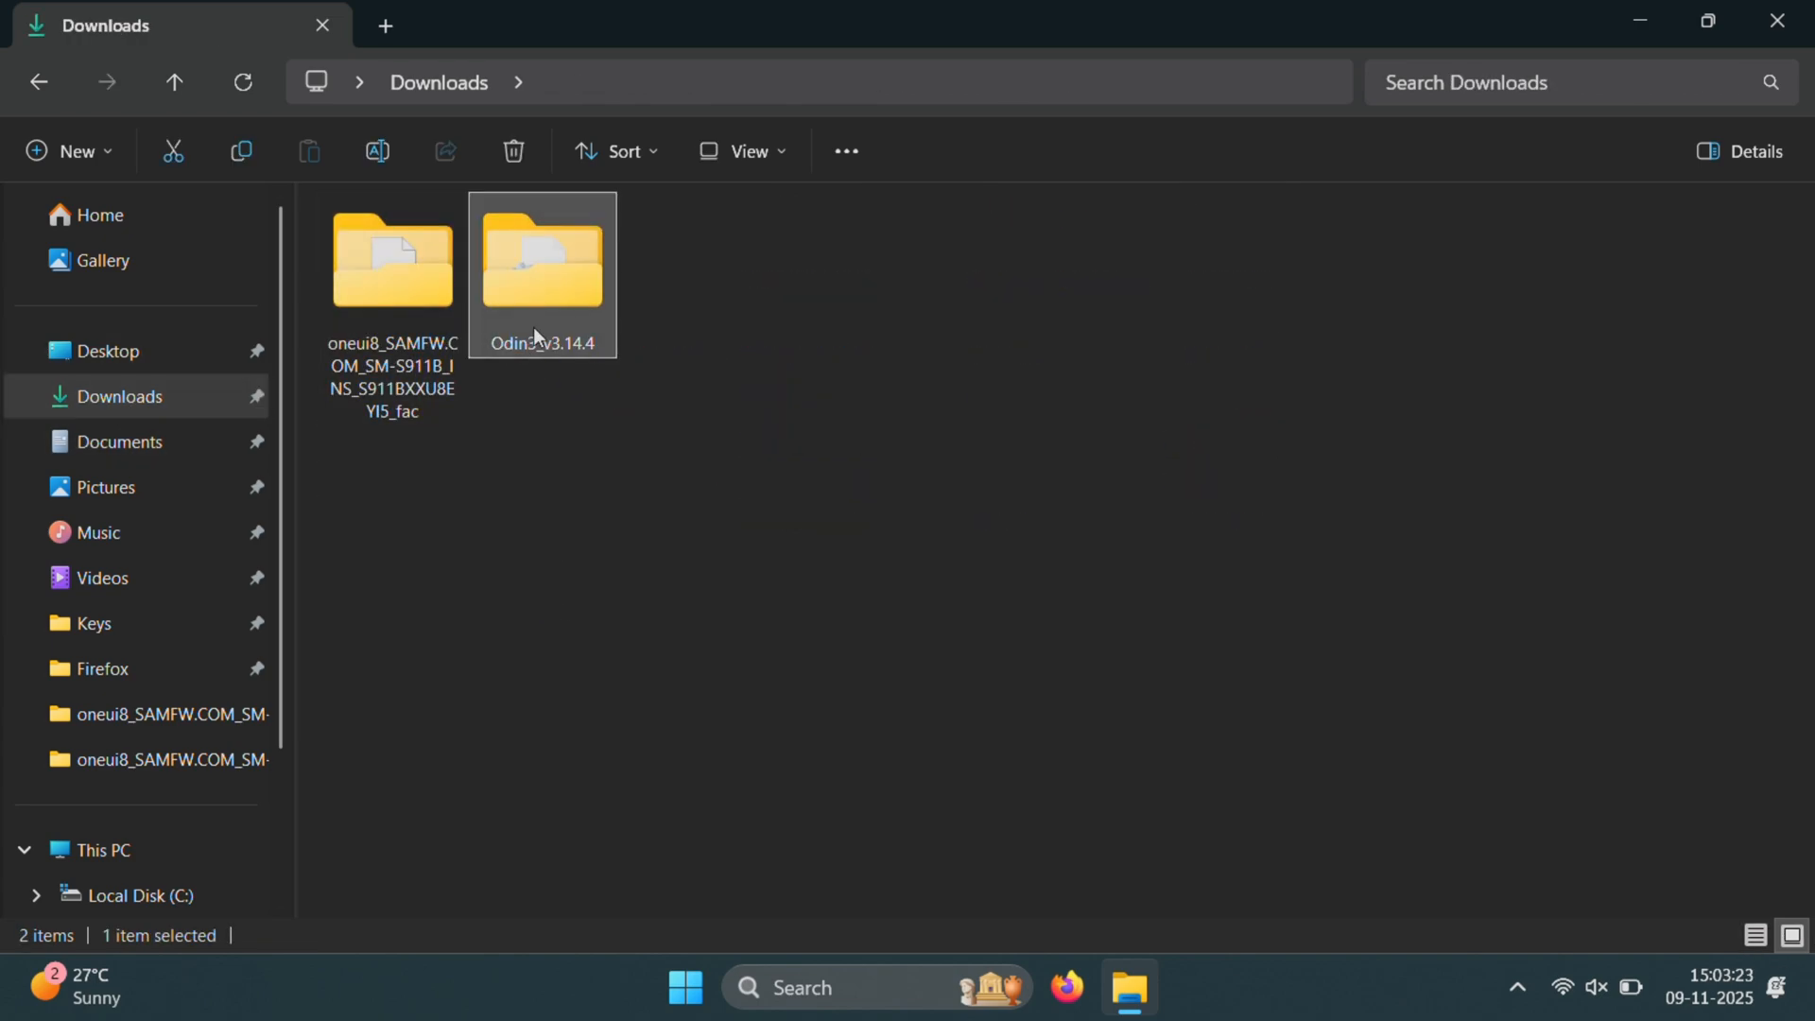
Launch Odin3_v3.14.4.exe and load BL.tar from the oneui8 folder into the BL slot
double_click(541, 261)
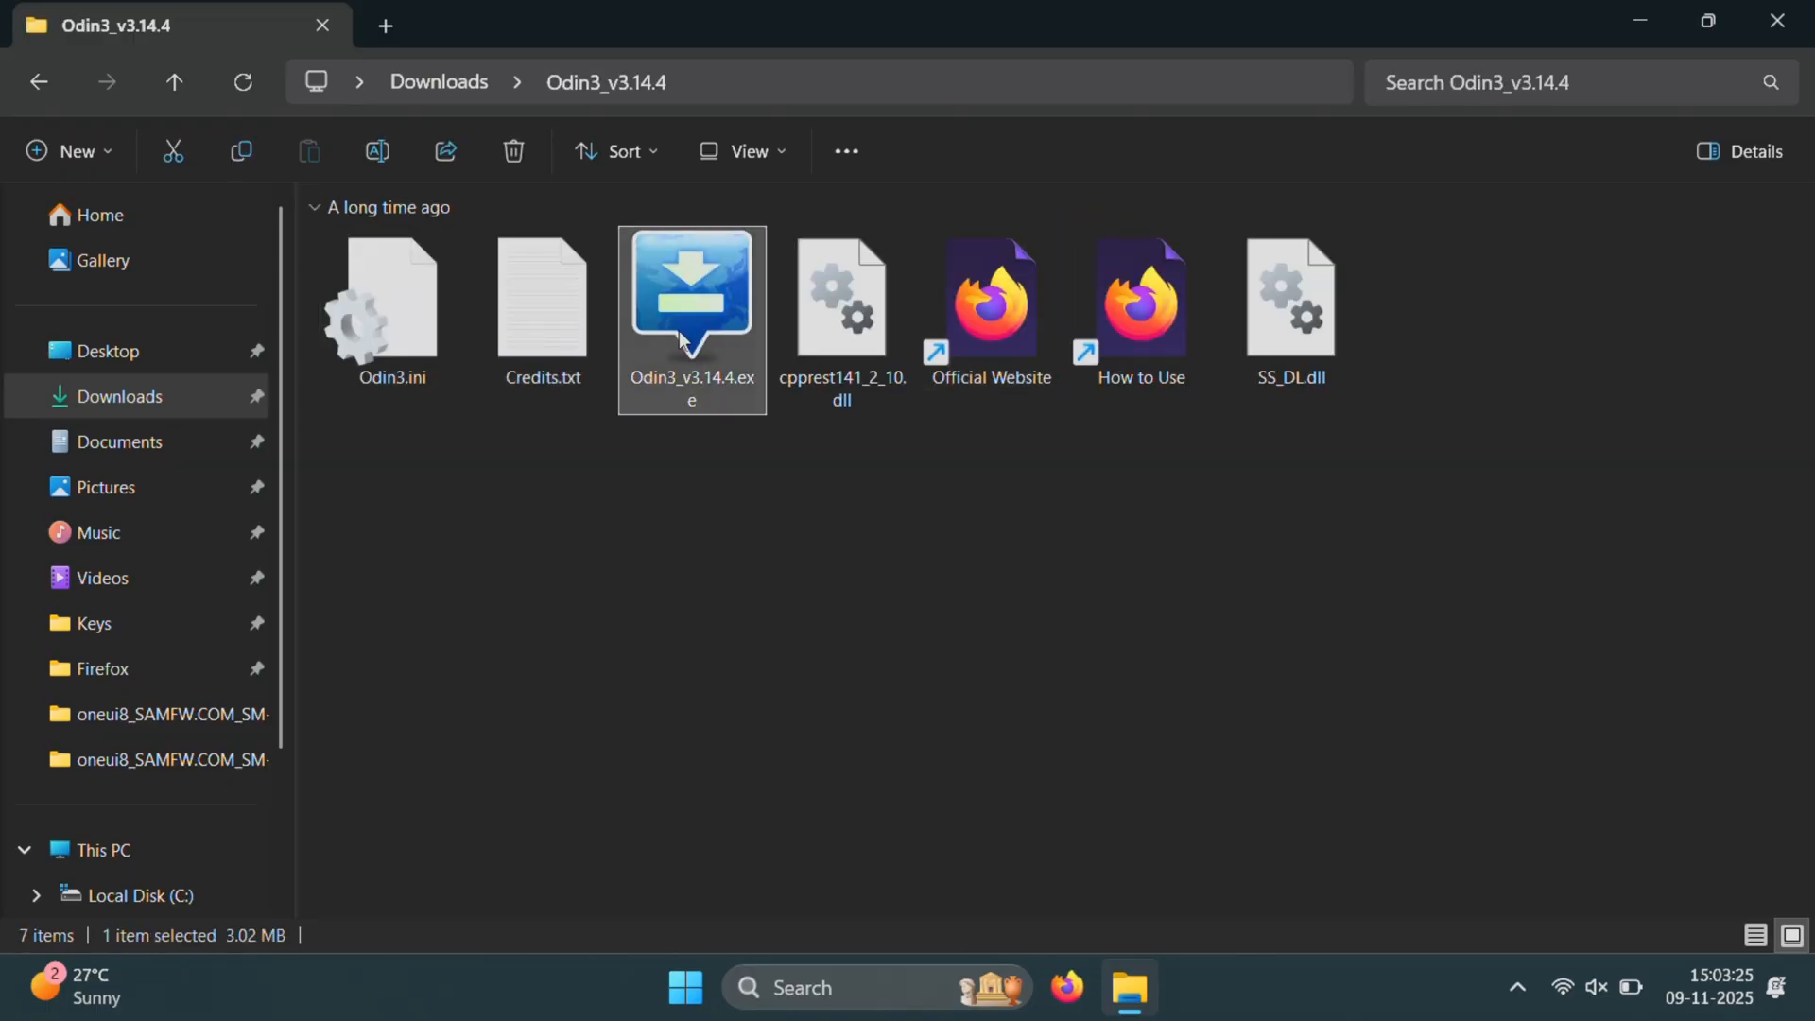
double_click(691, 301)
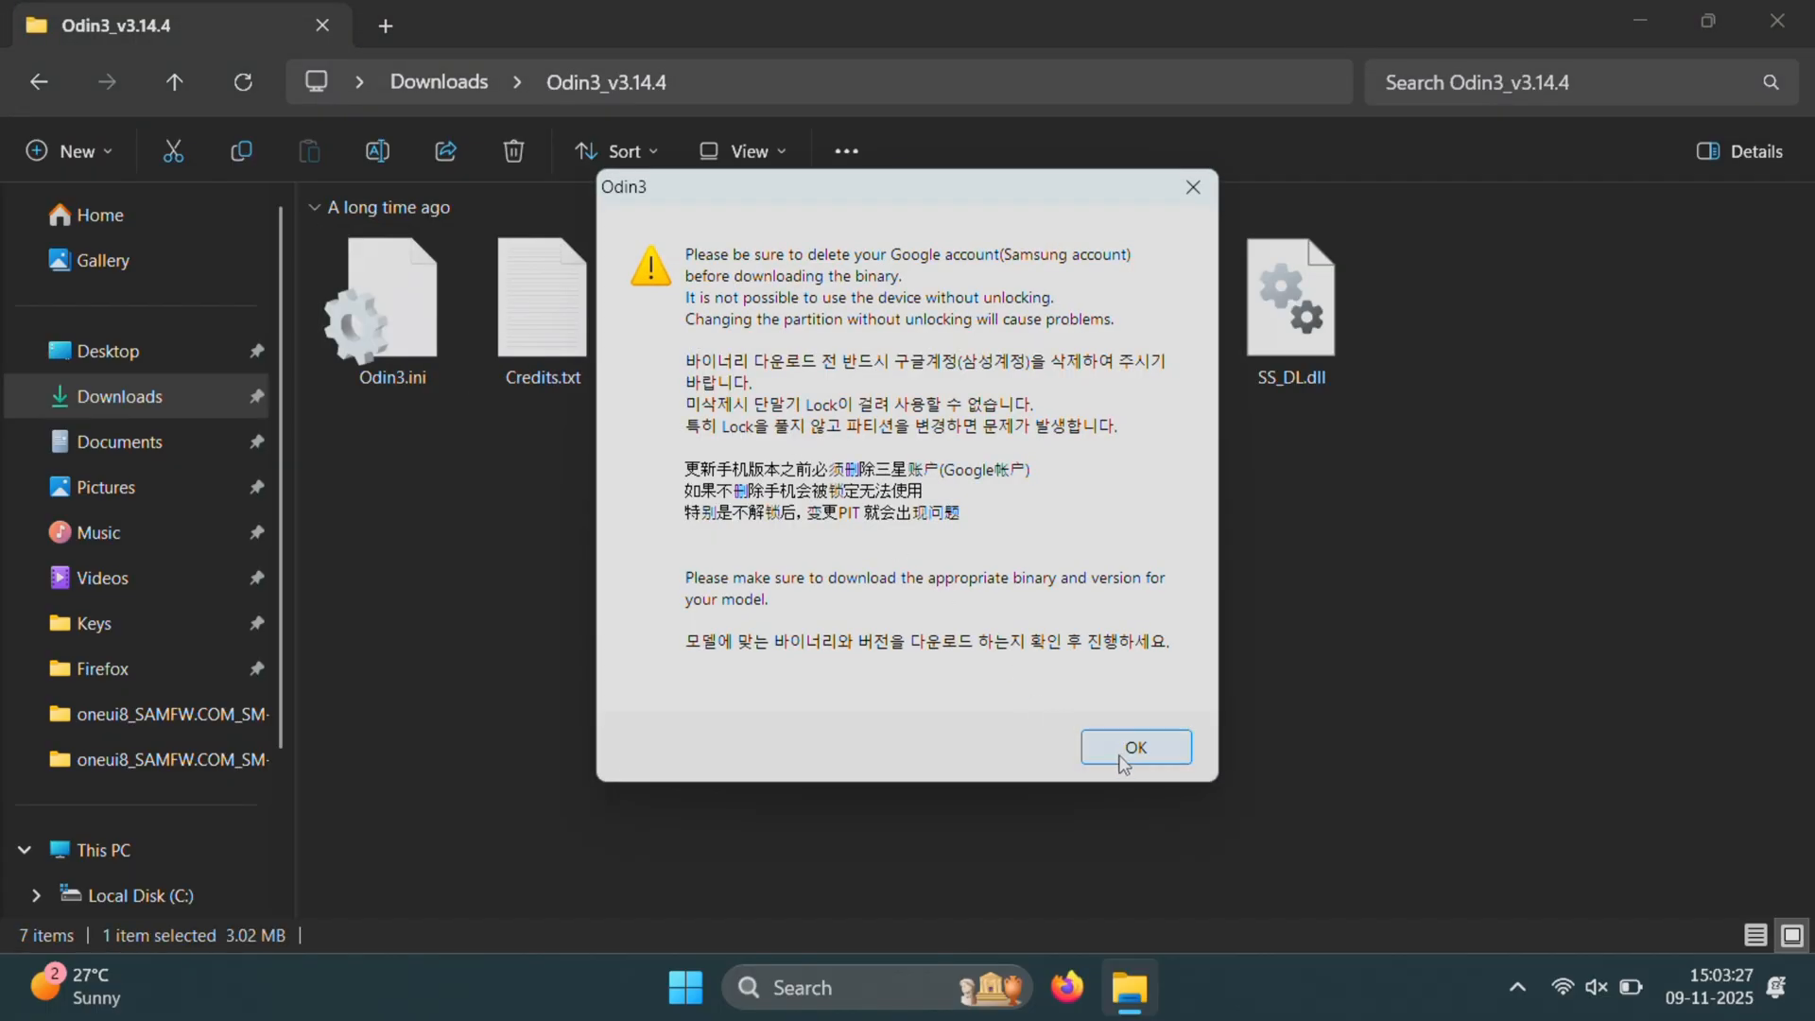
left_click(1134, 746)
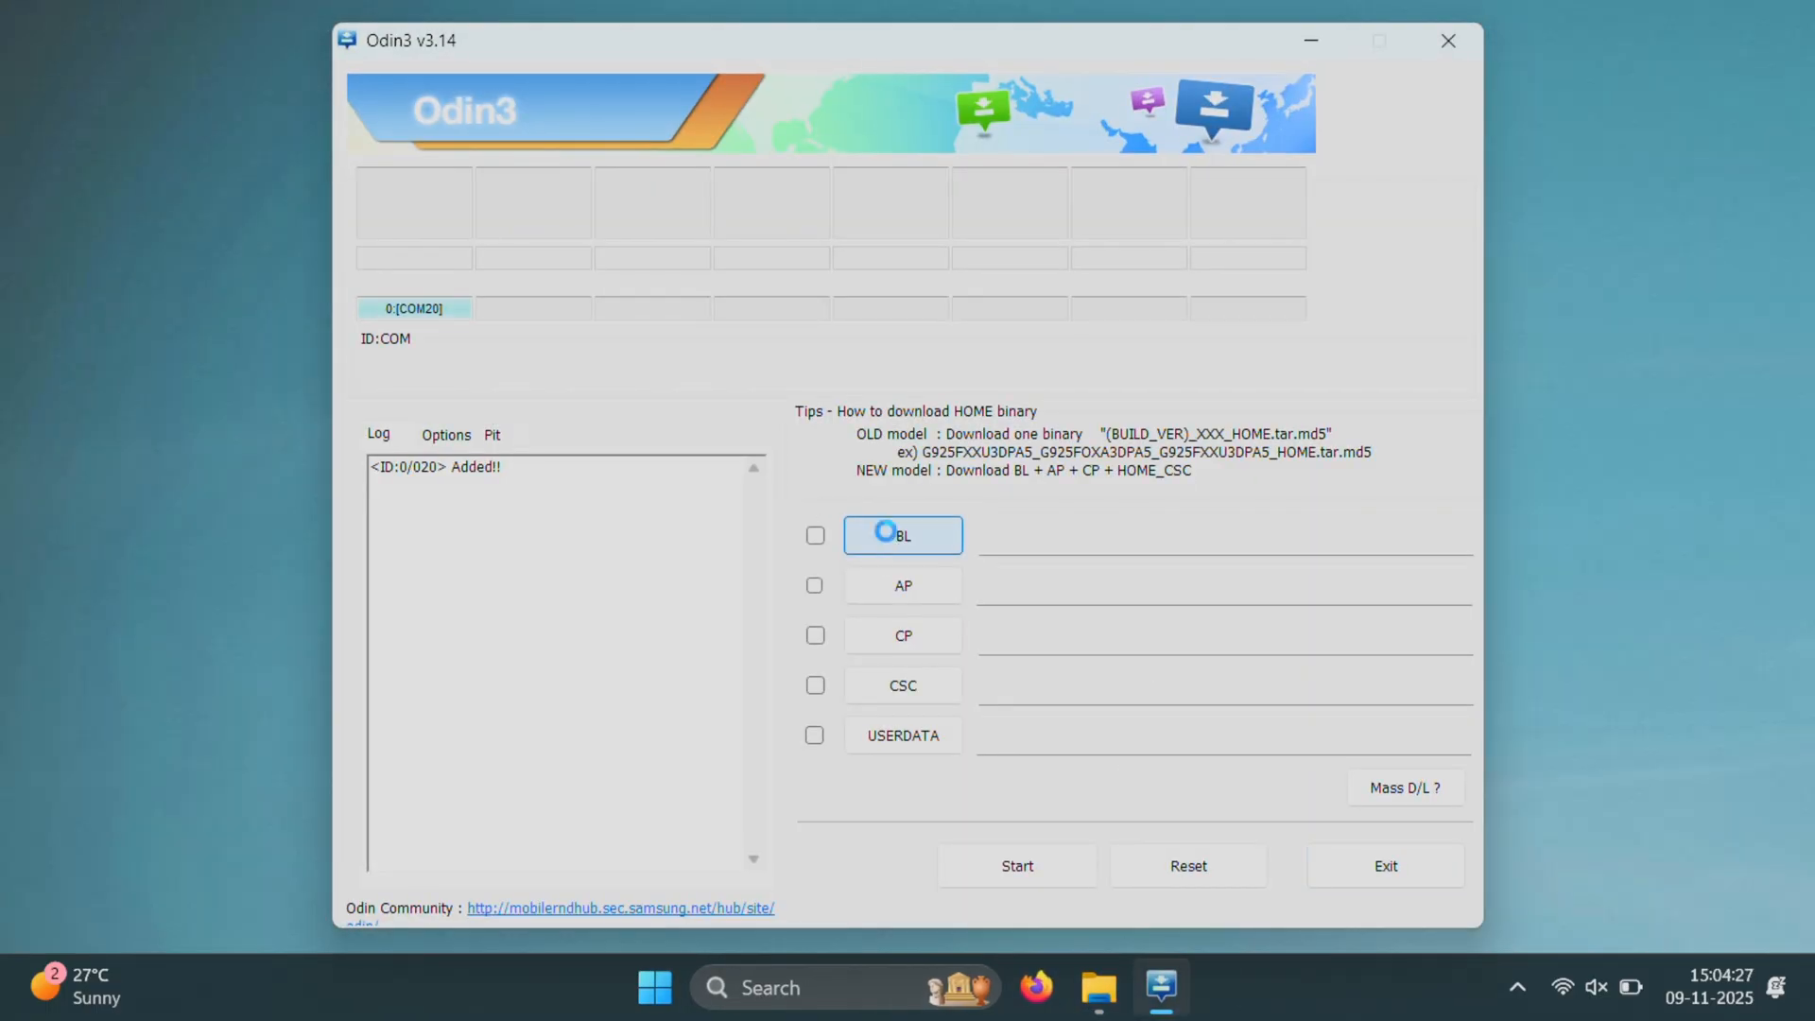
left_click(902, 535)
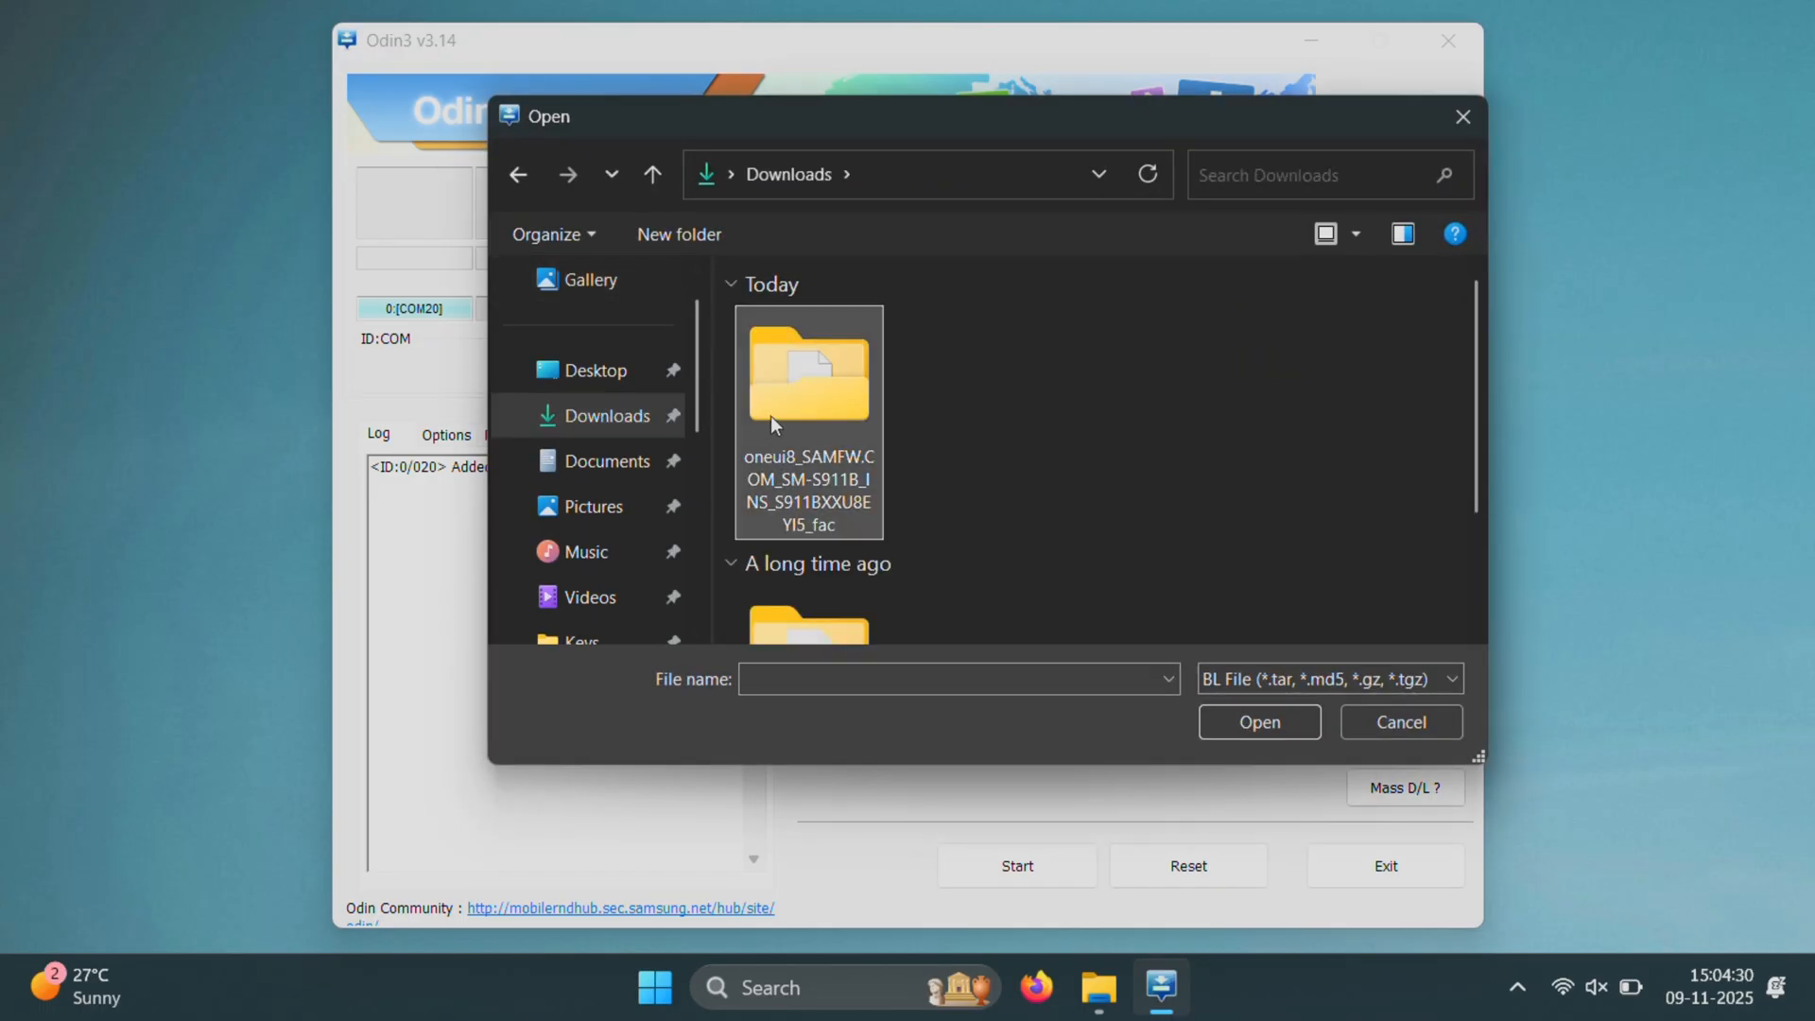
double_click(808, 377)
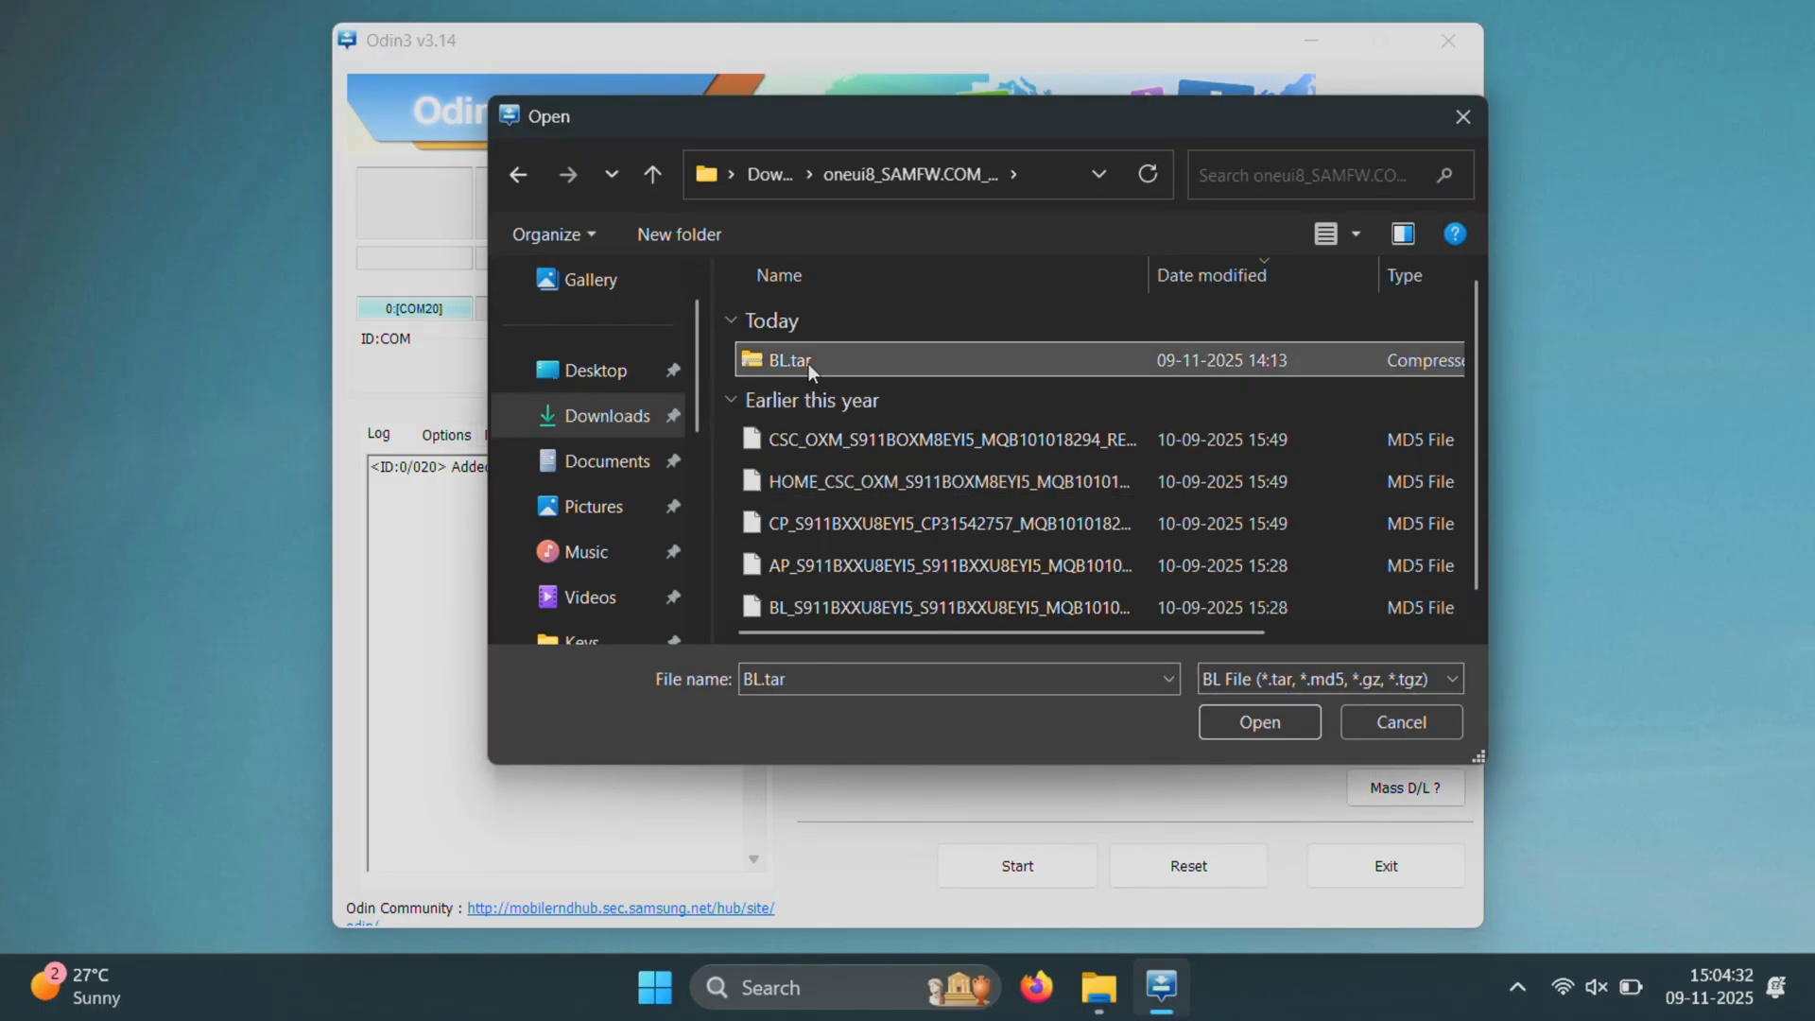
left_click(1258, 721)
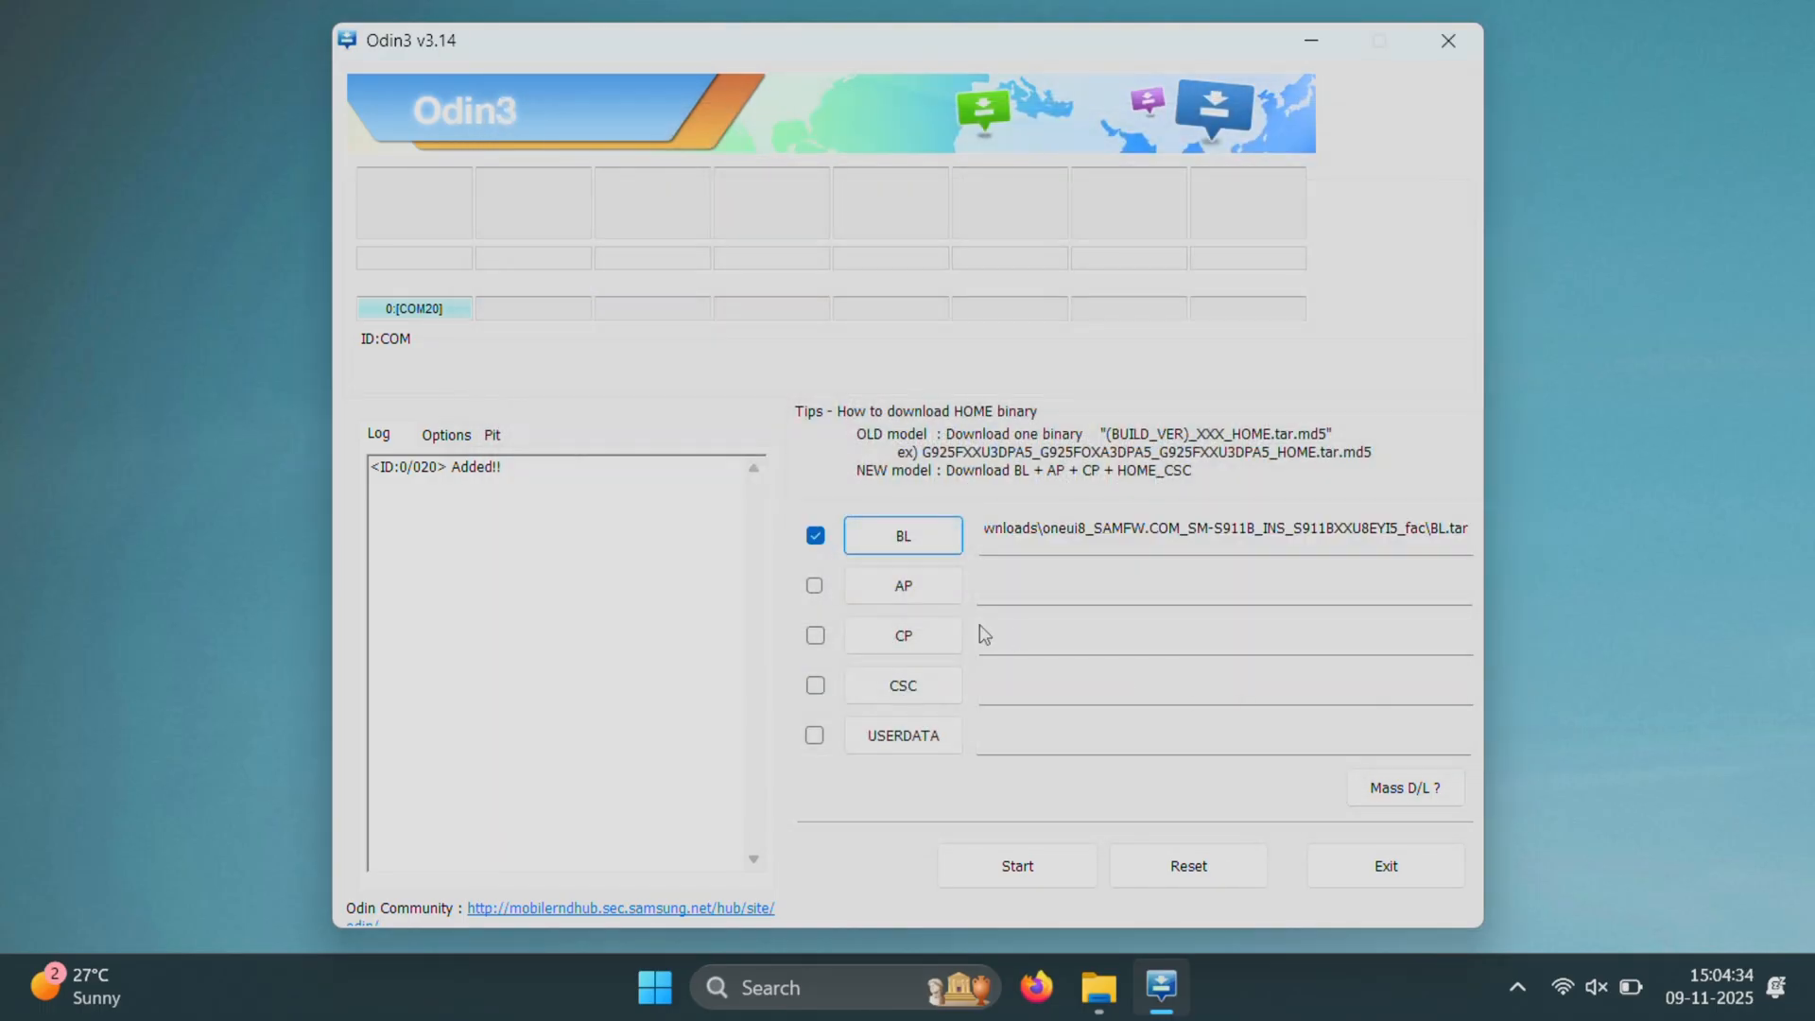
Load the AP, CP and HOME_CSC files into Odin3, then review the Options tab
left_click(902, 584)
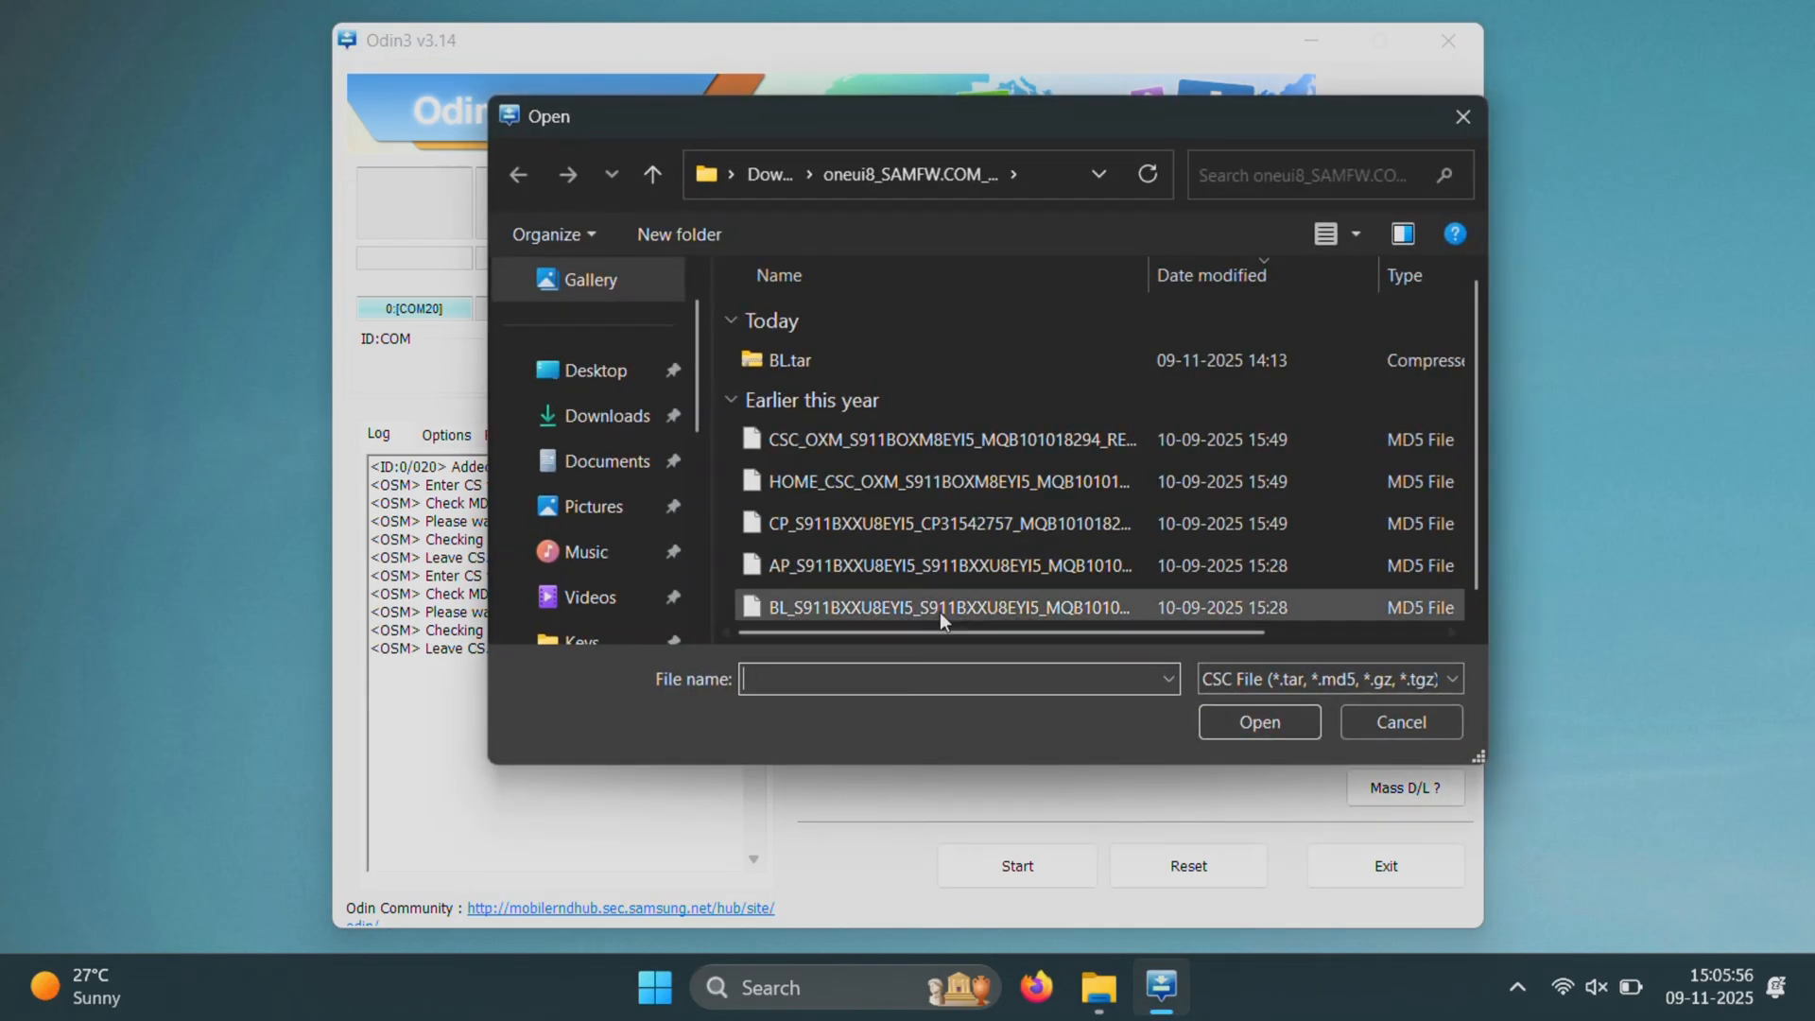
left_click(946, 438)
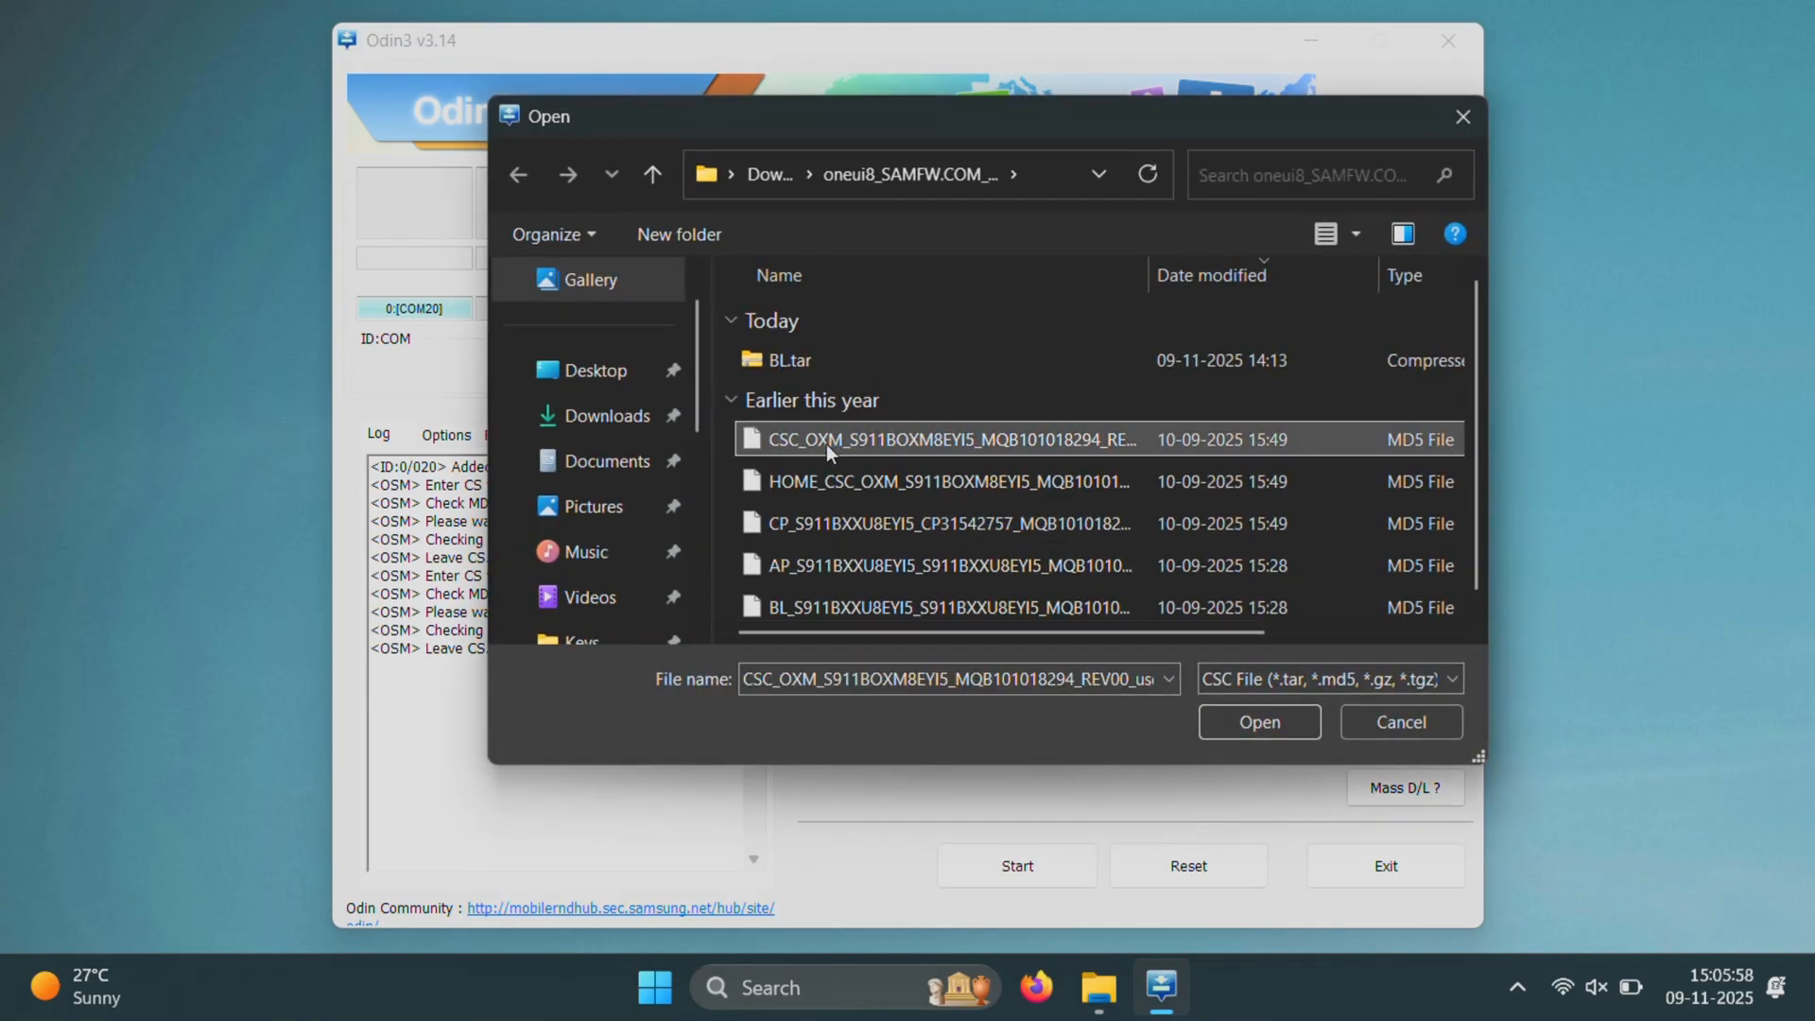
left_click(937, 481)
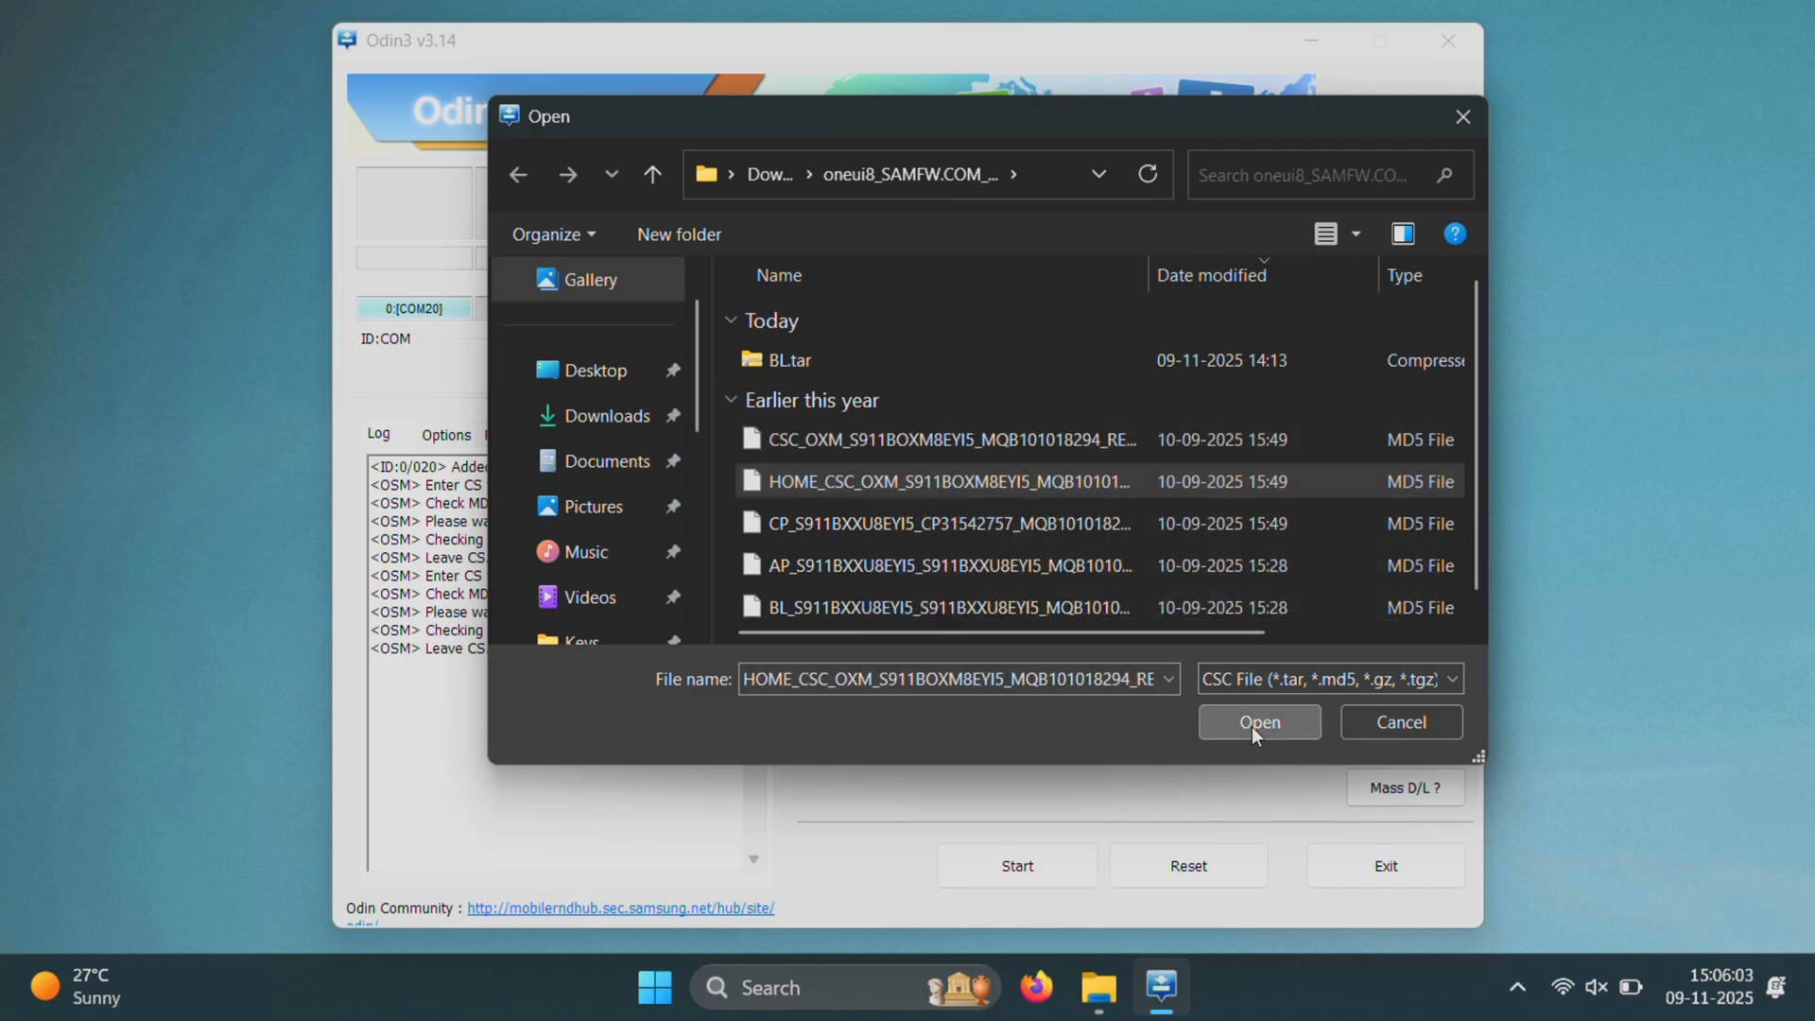
left_click(1258, 721)
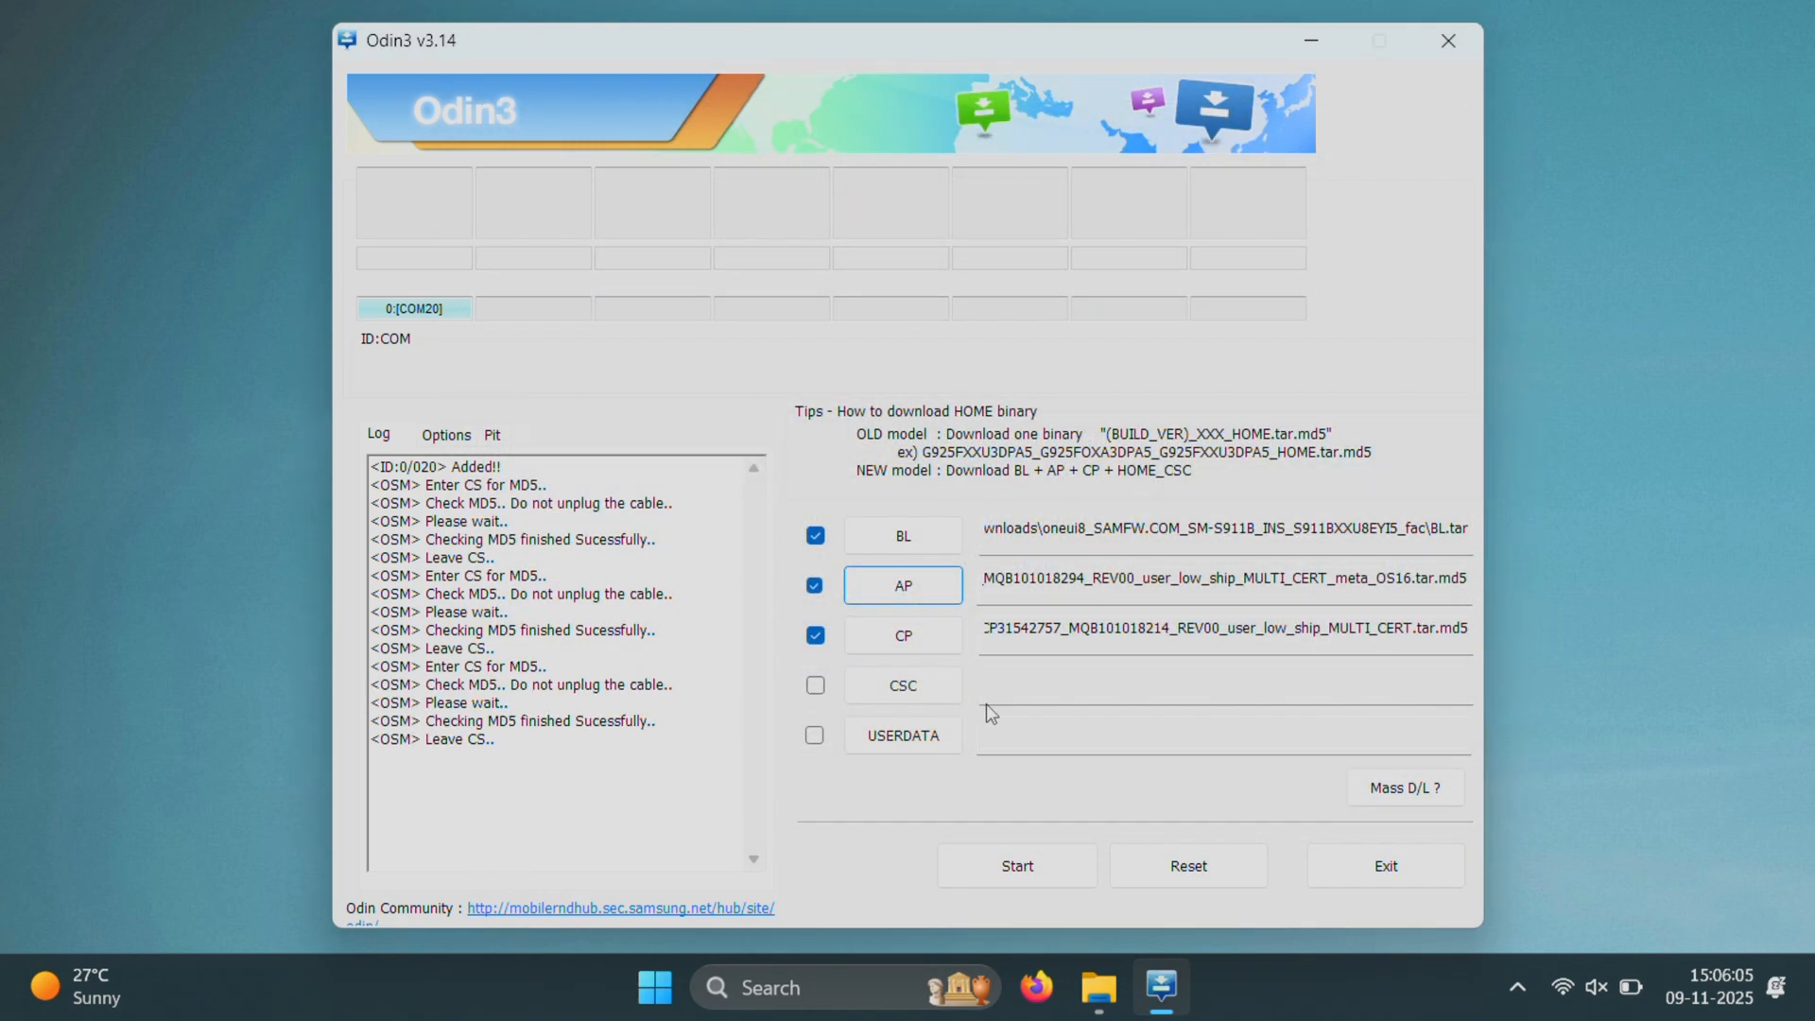
left_click(813, 684)
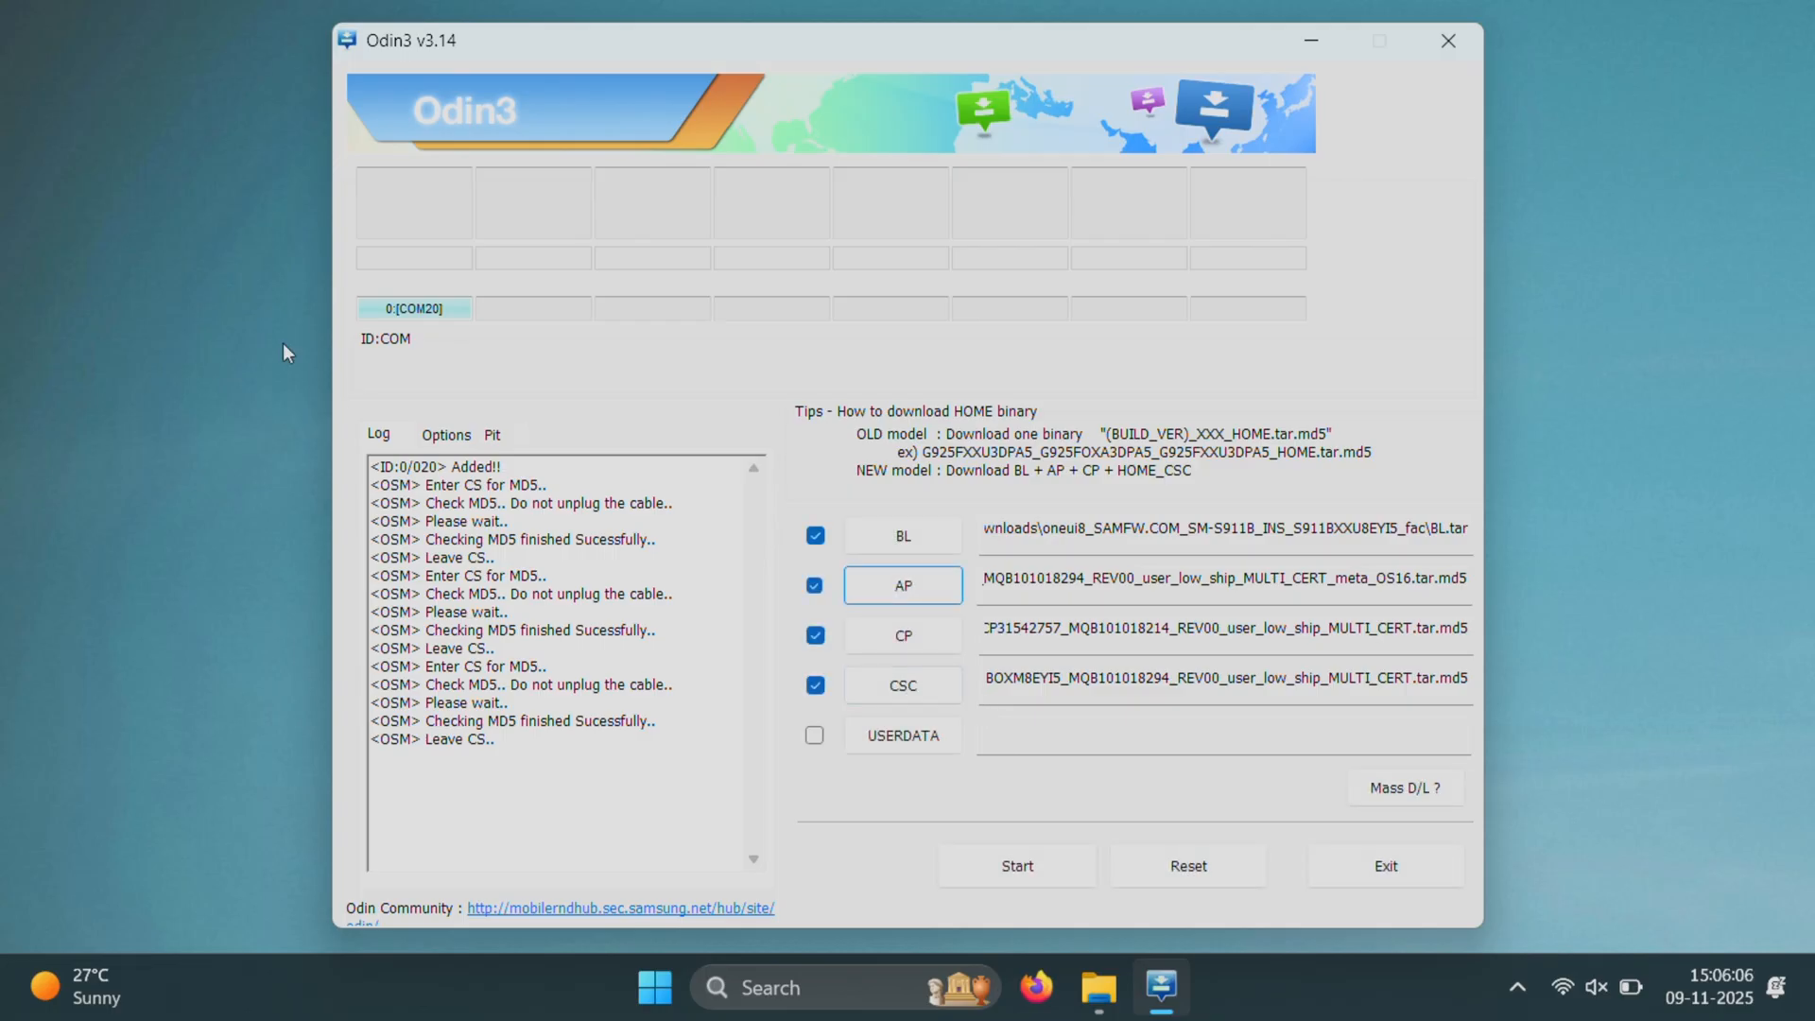
left_click(444, 434)
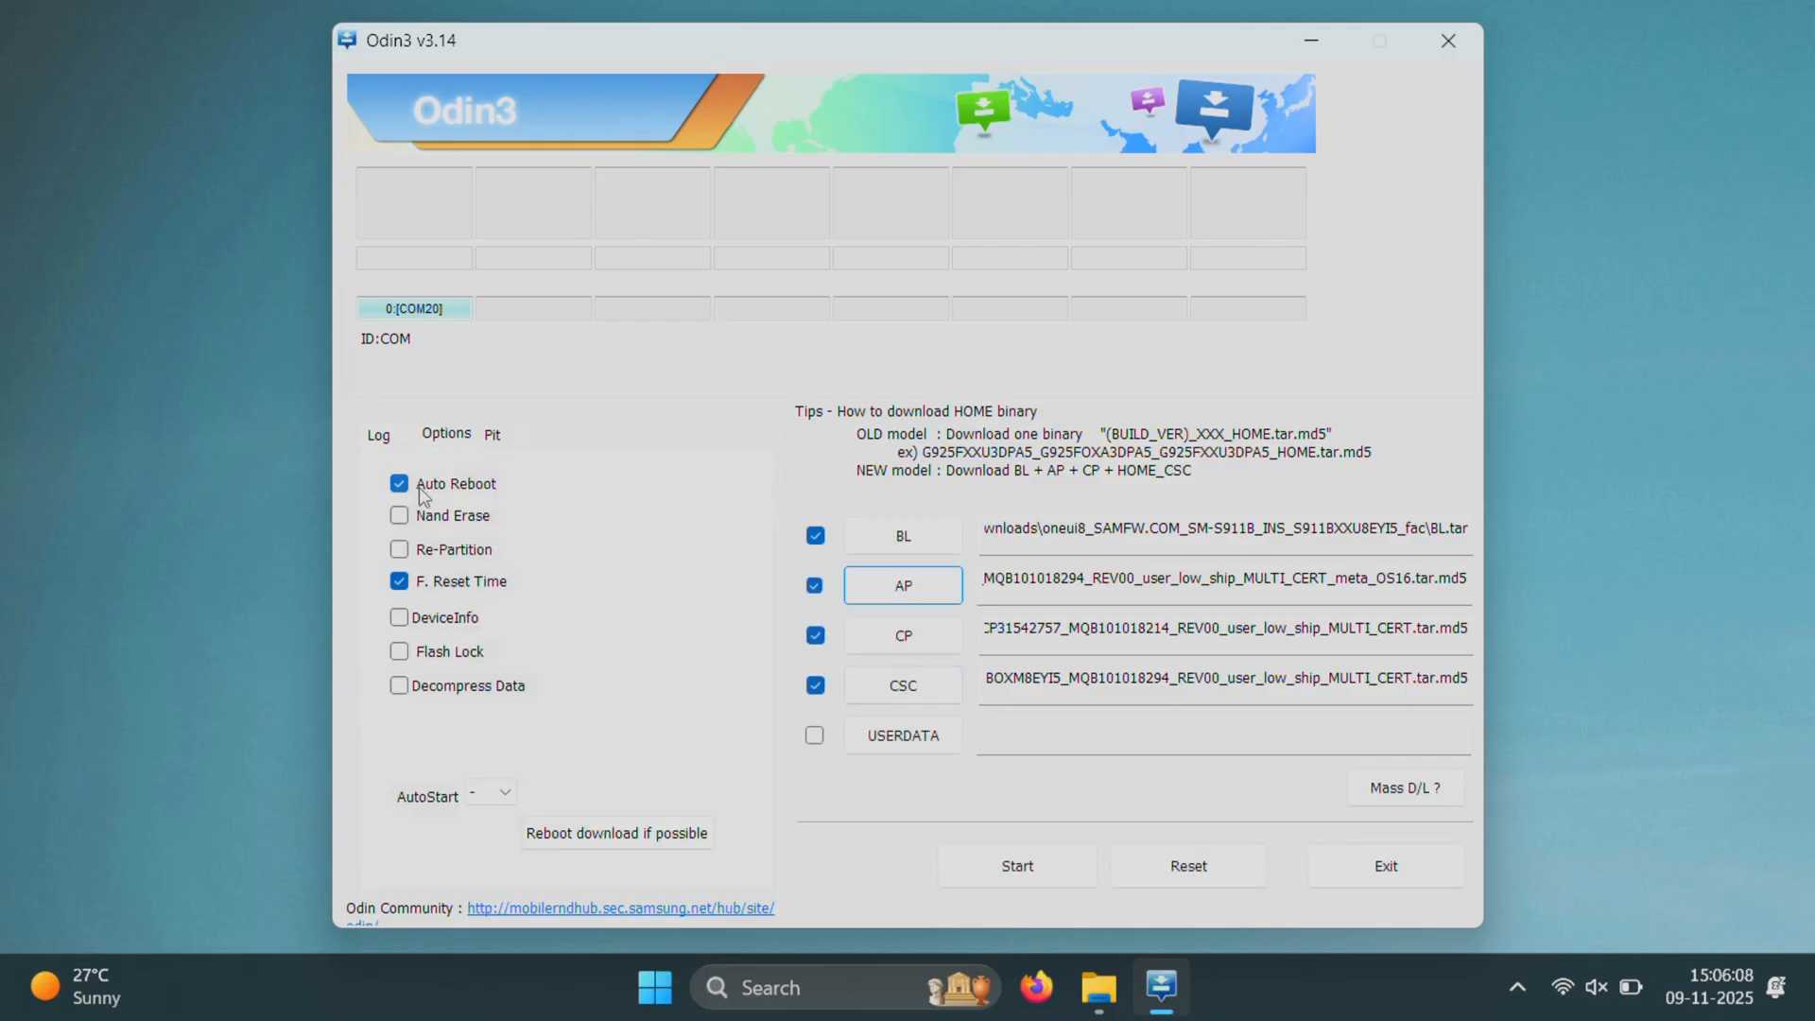
mouse_move(490, 583)
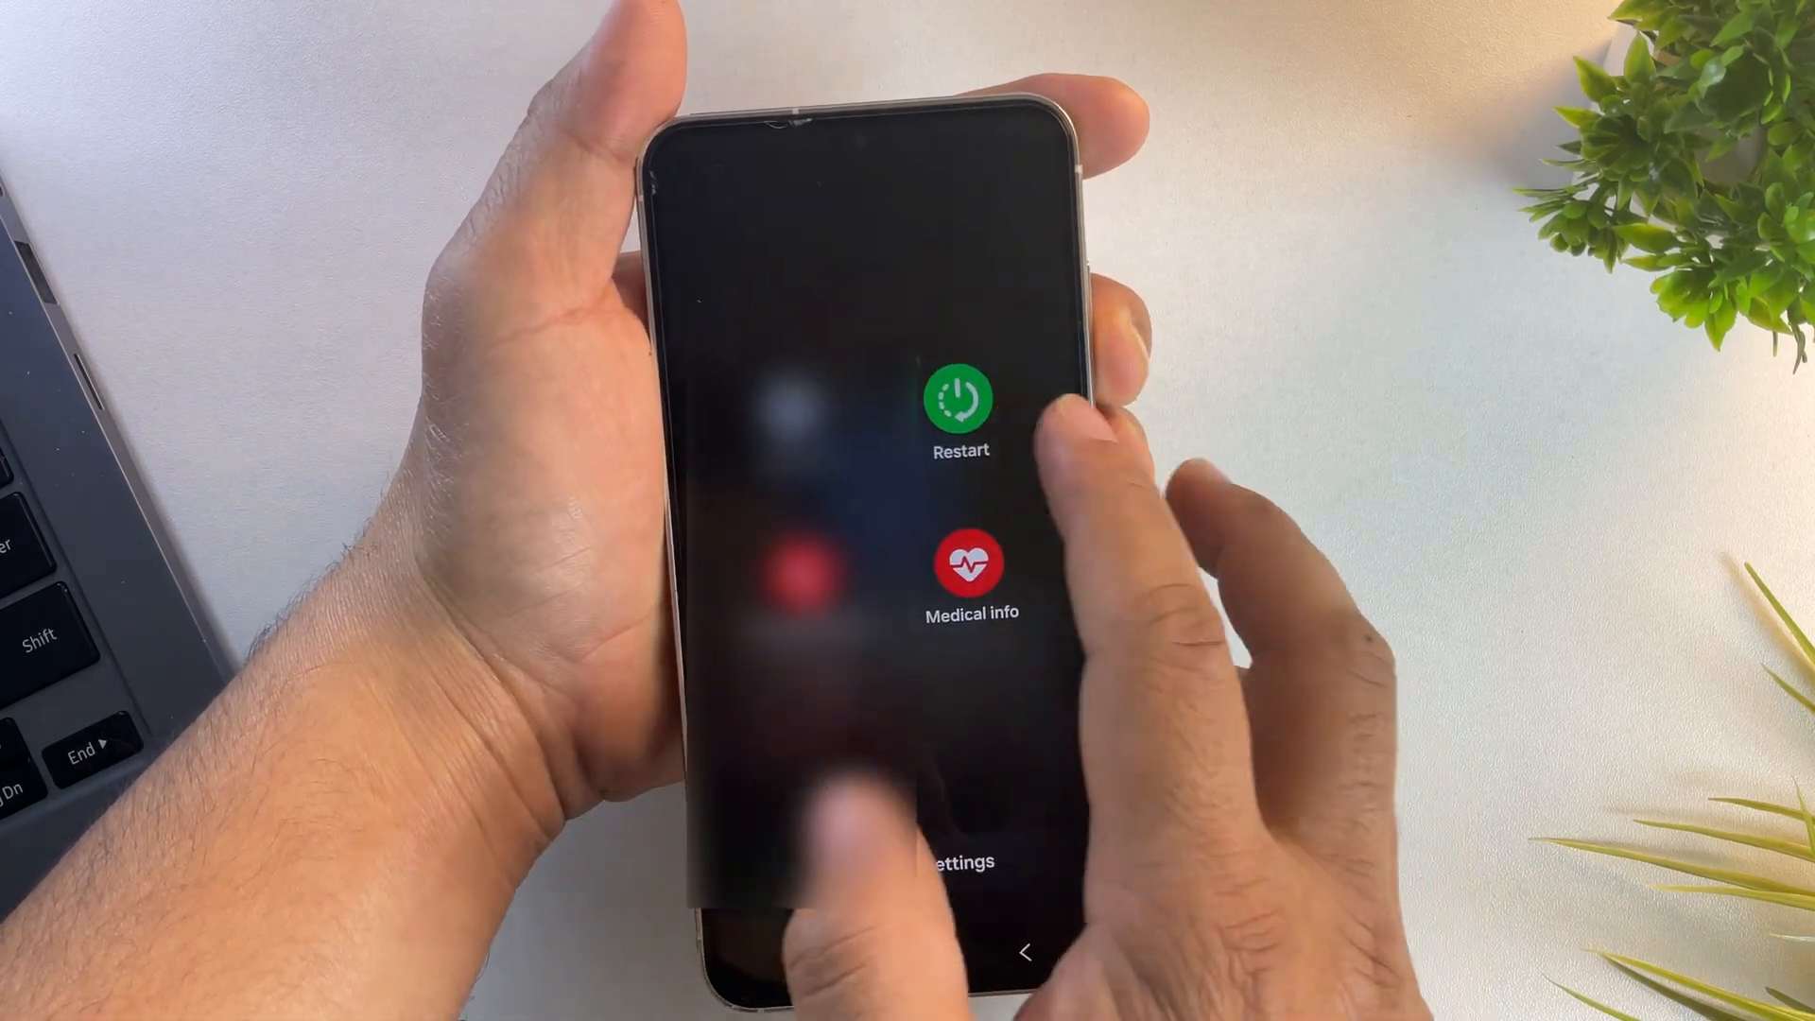
Put AP.tar from the firmware folder into Odin3's AP slot
left_click(960, 399)
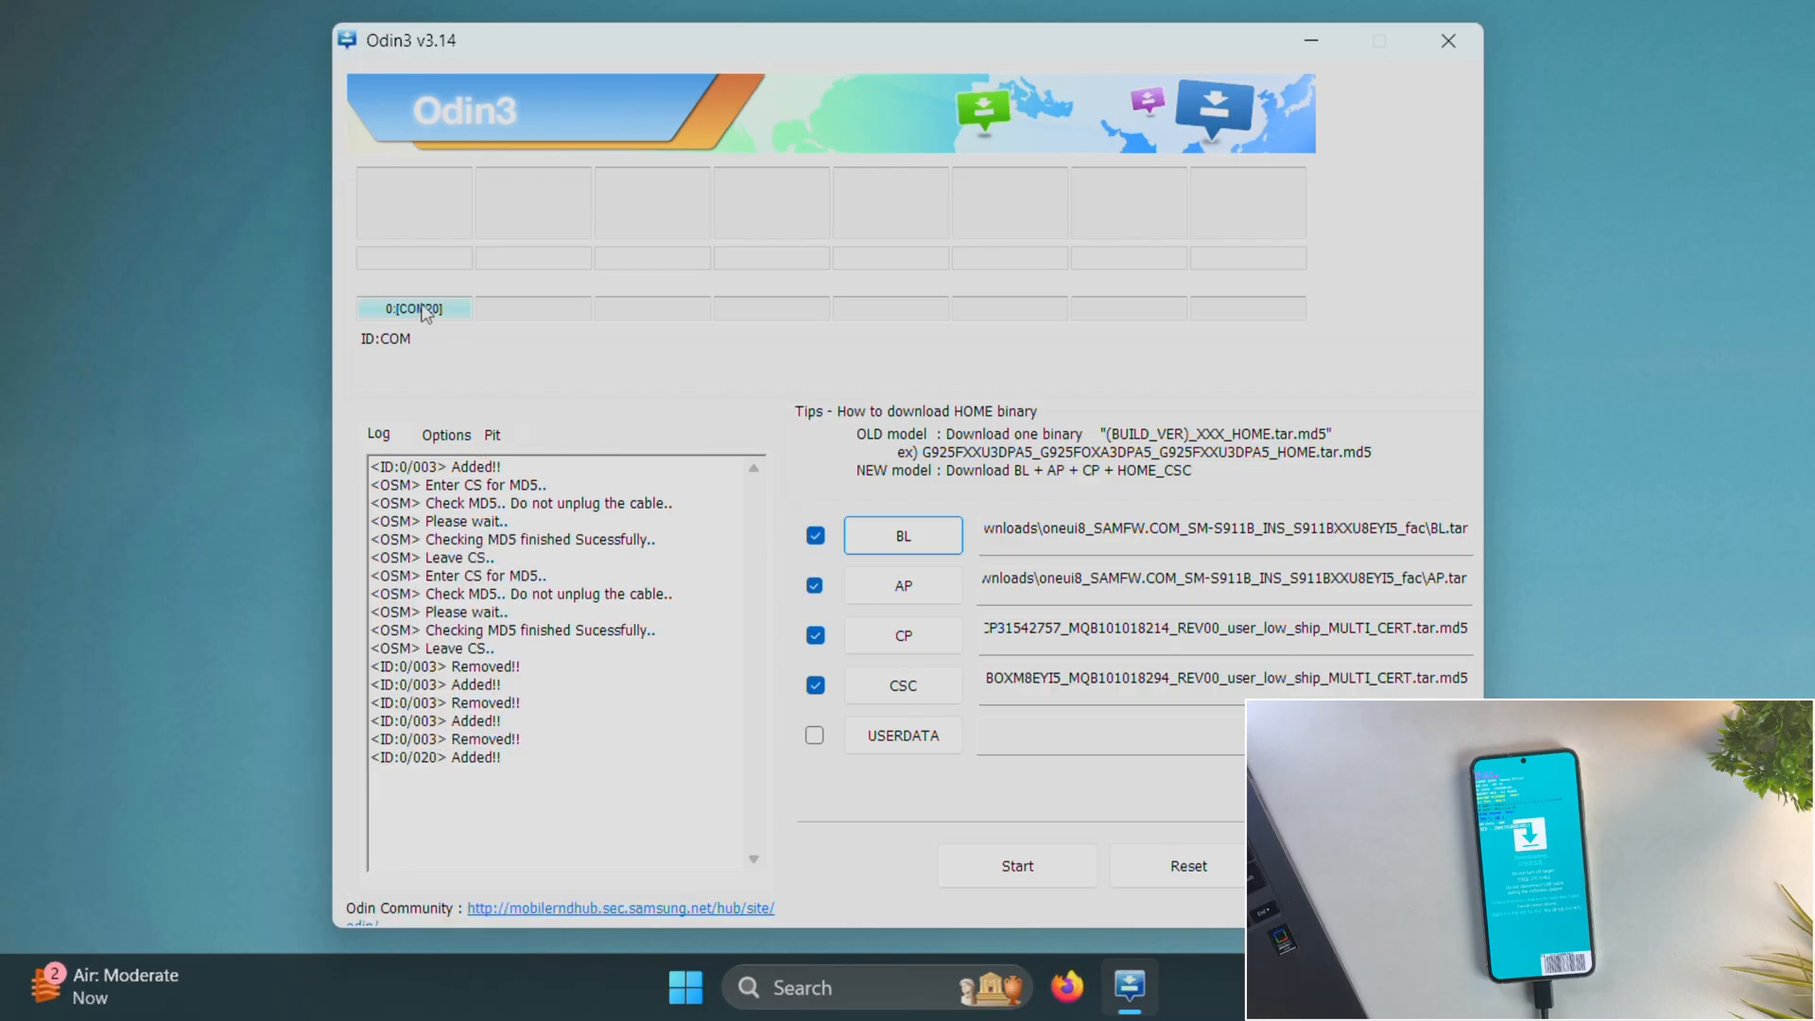
mouse_move(1005, 901)
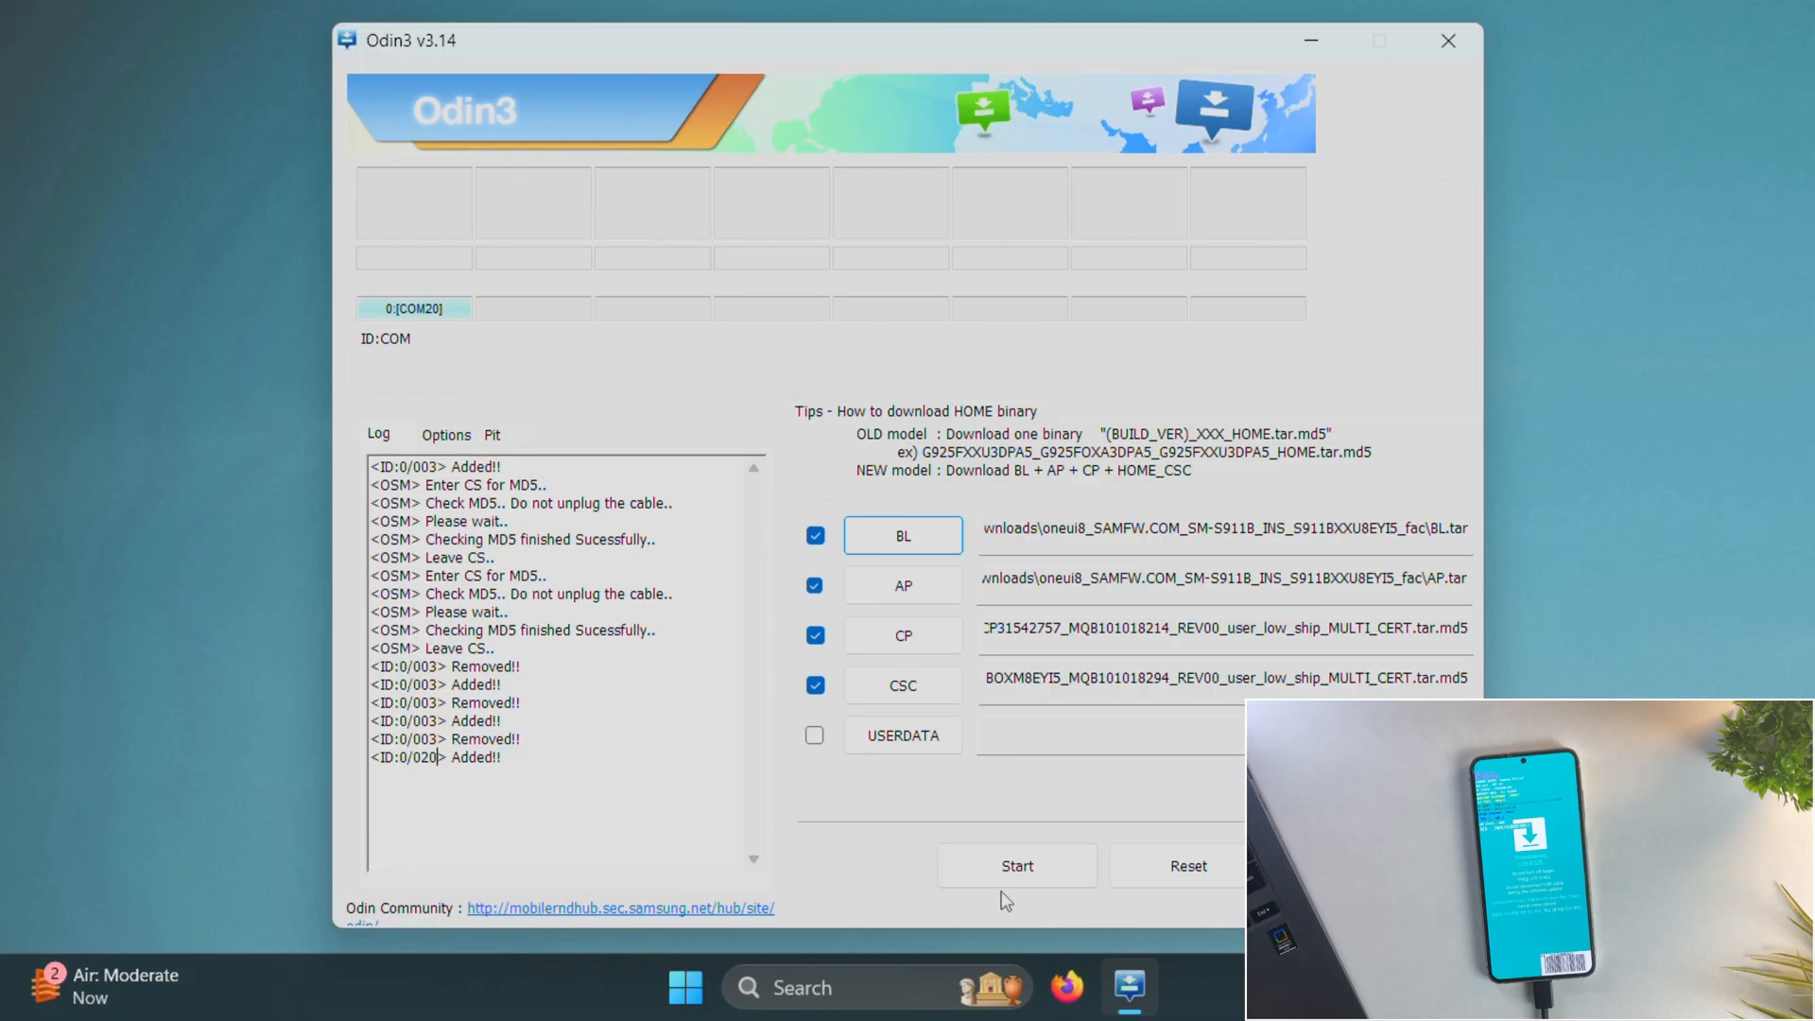
Click Start in Odin3 to flash the loaded firmware to the phone
left_click(1016, 865)
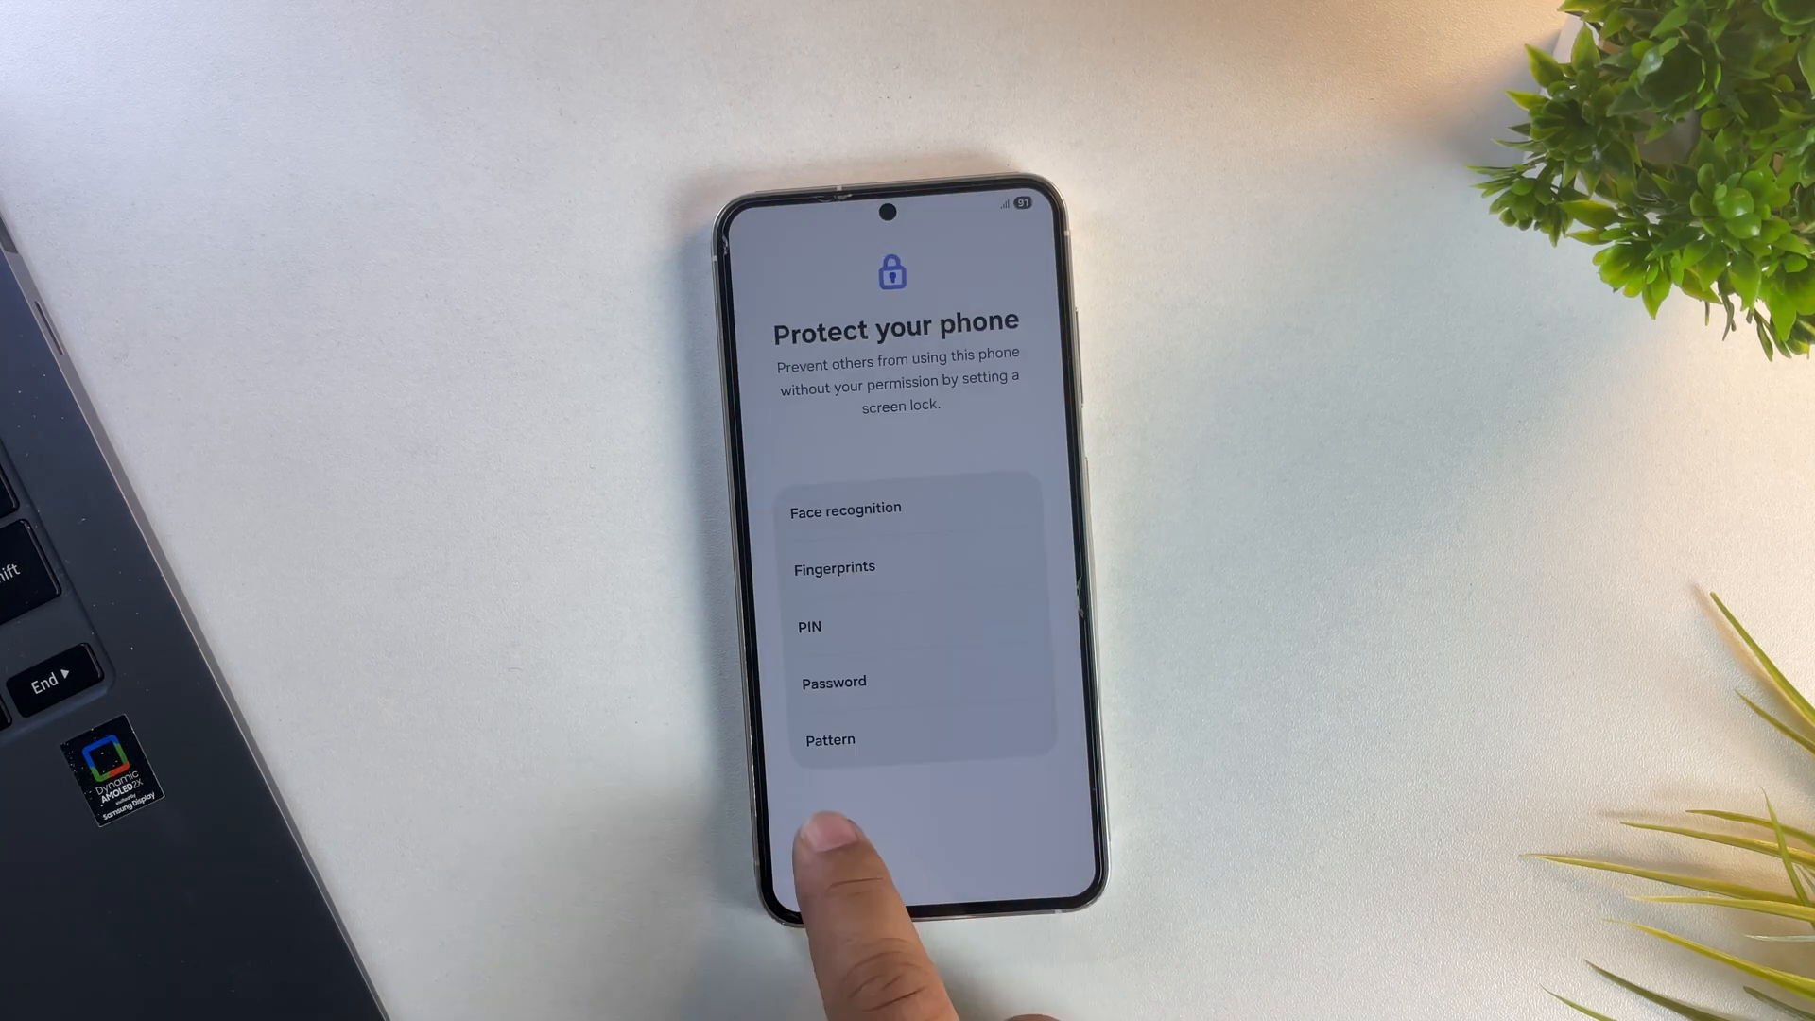
Enable development settings from About phone > Software information, then return to Settings
scroll("down", 3)
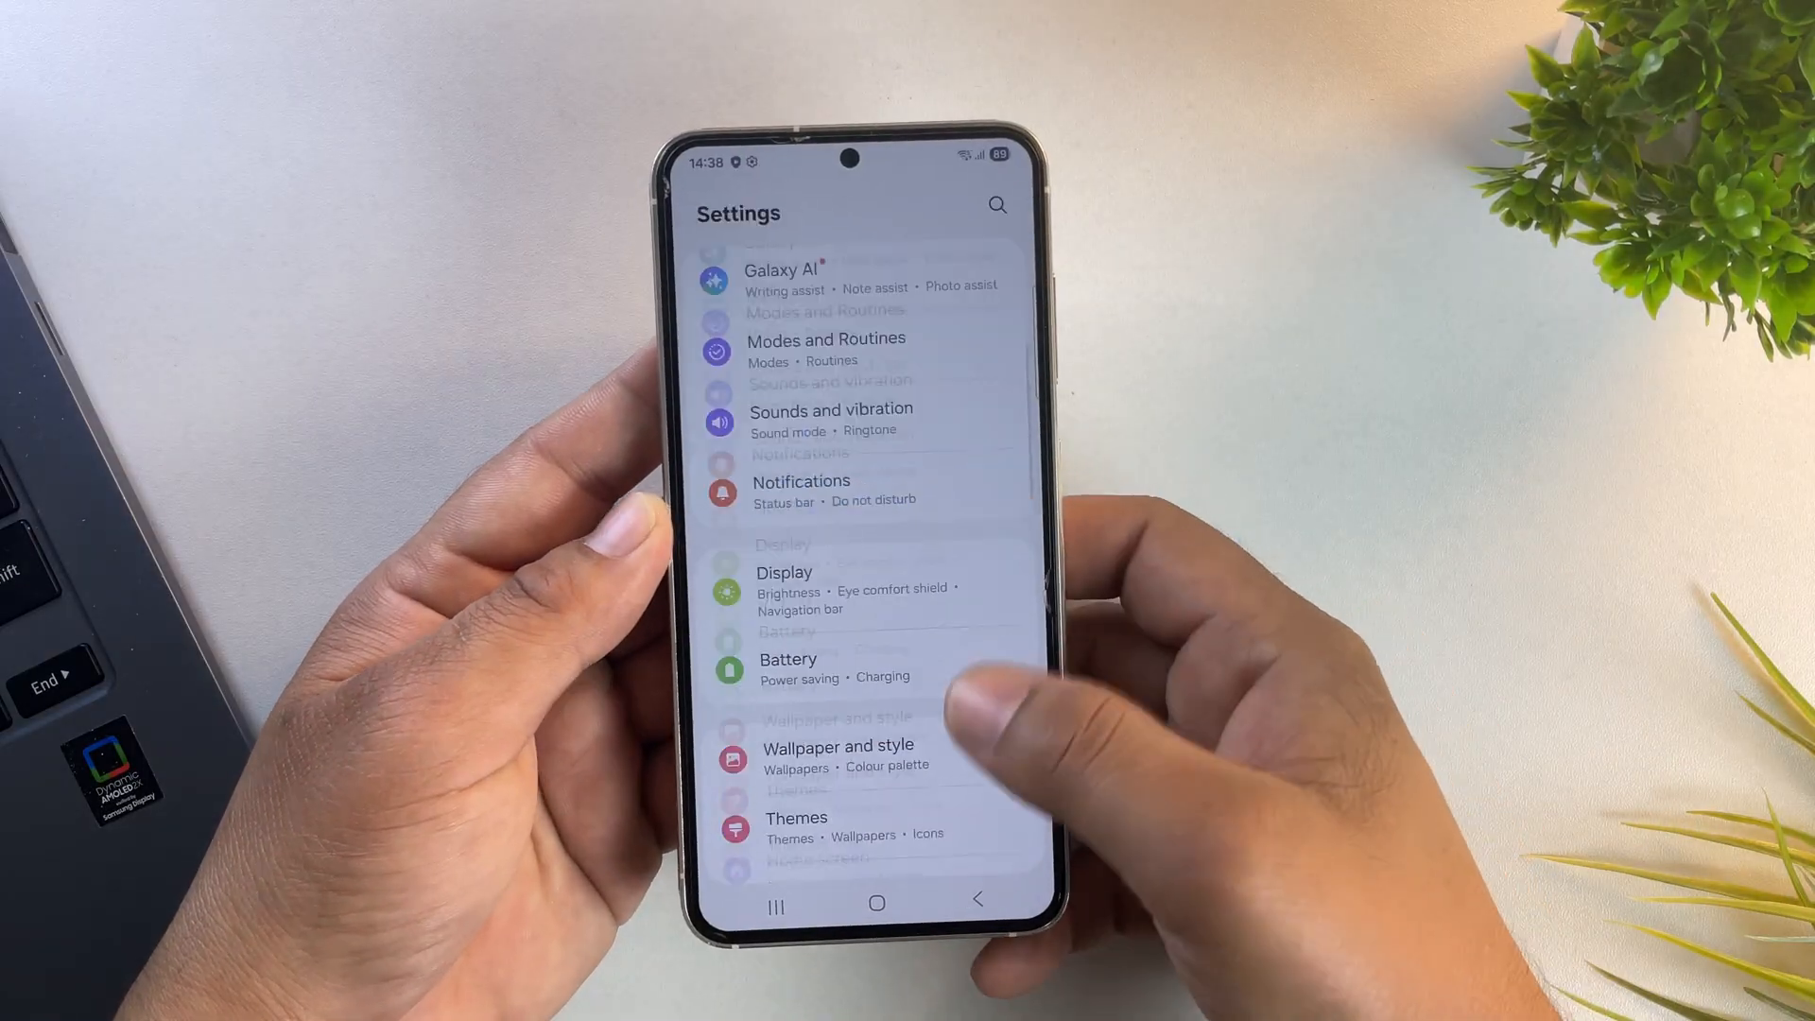
left_click(876, 834)
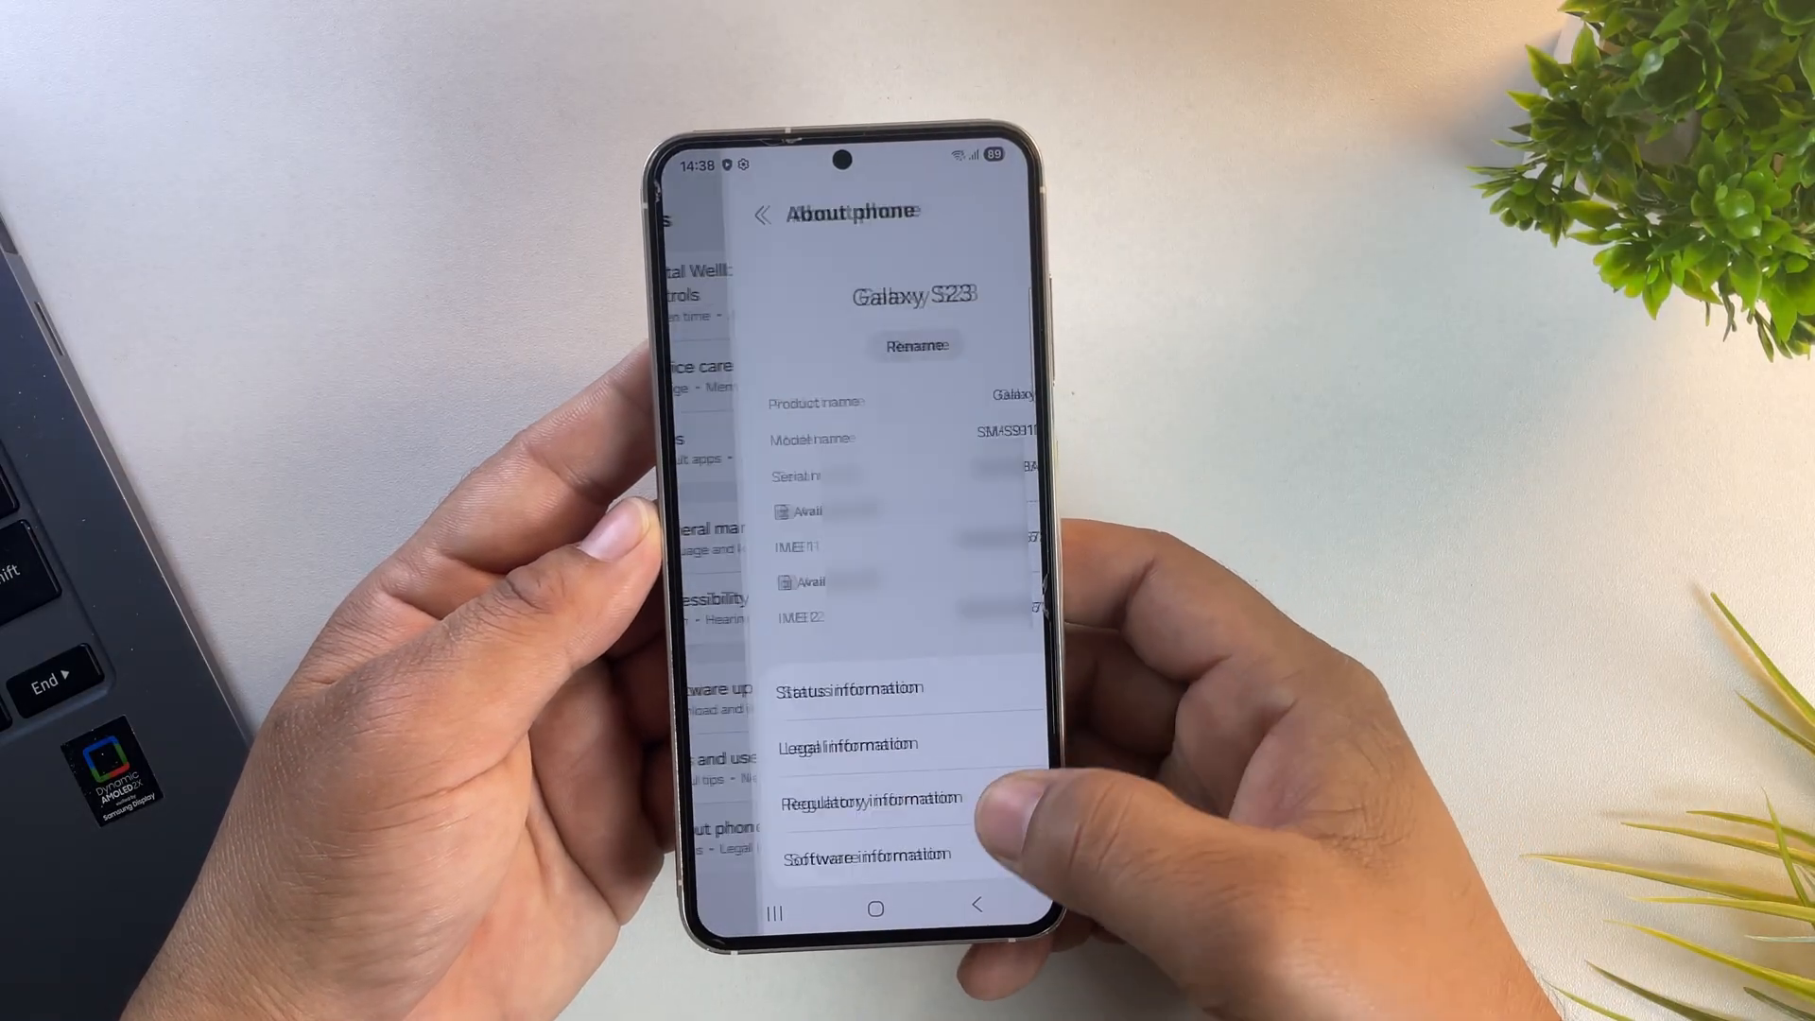
left_click(861, 855)
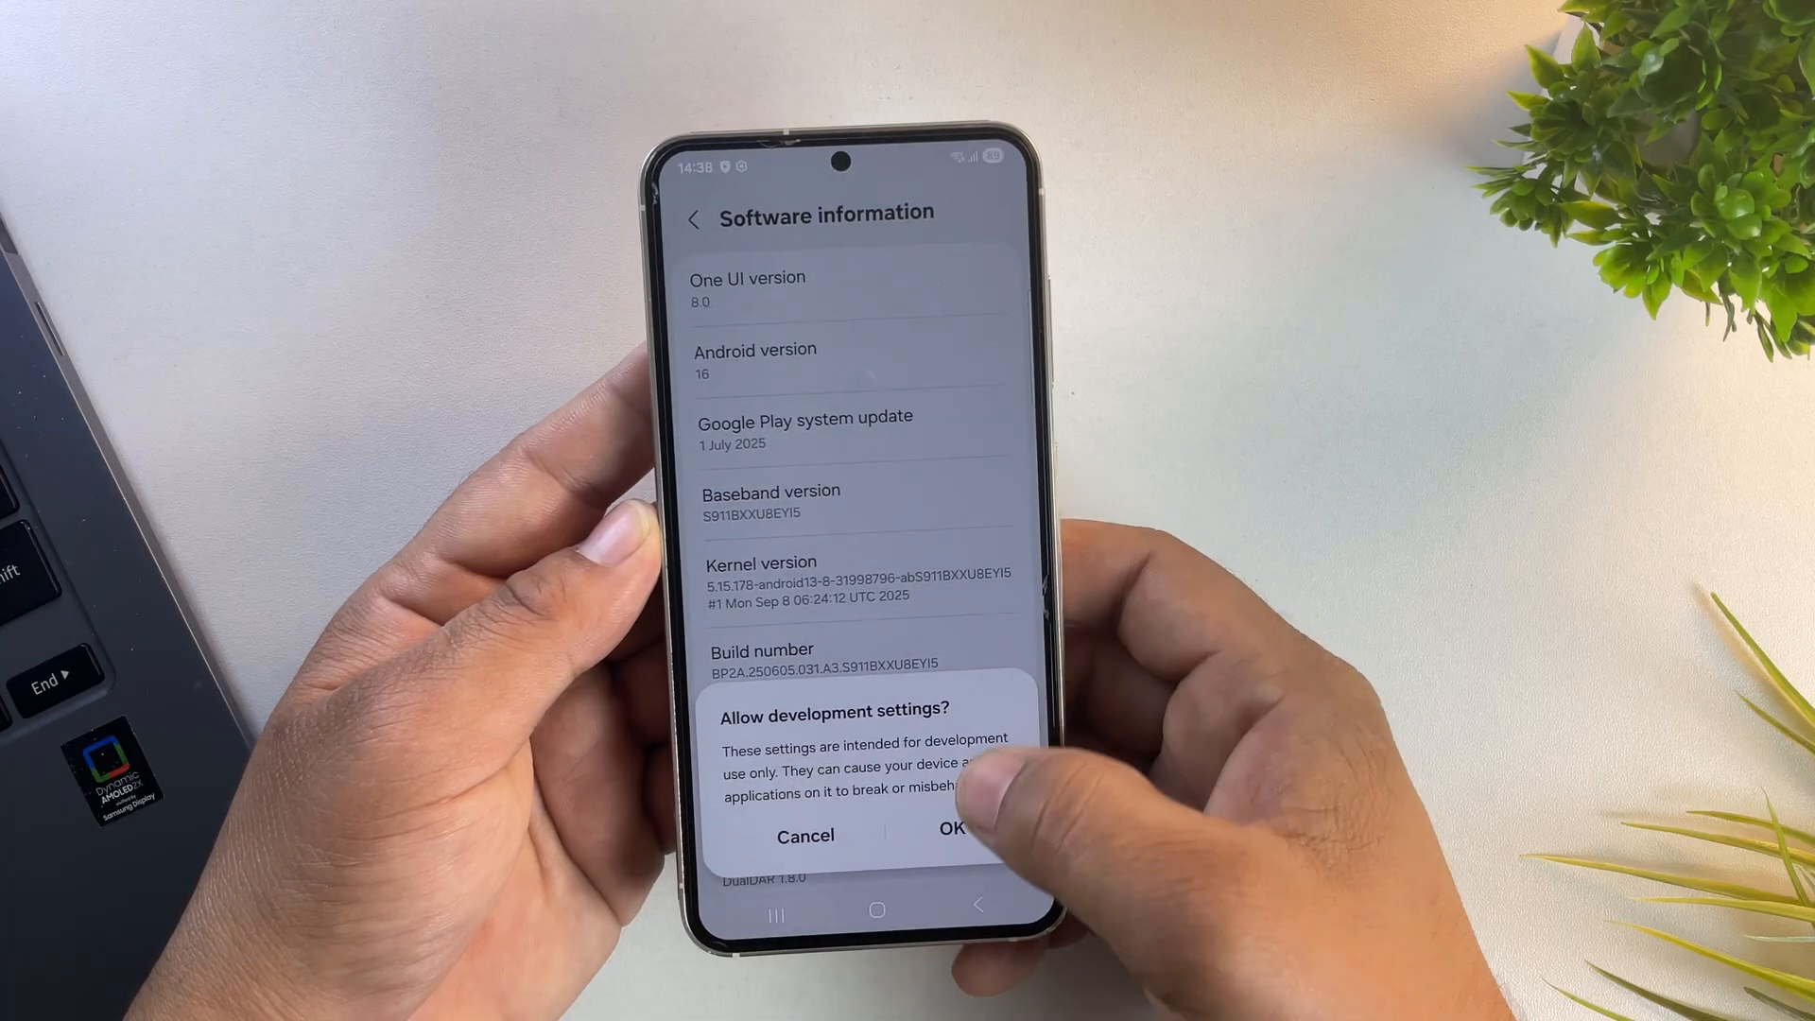
left_click(952, 835)
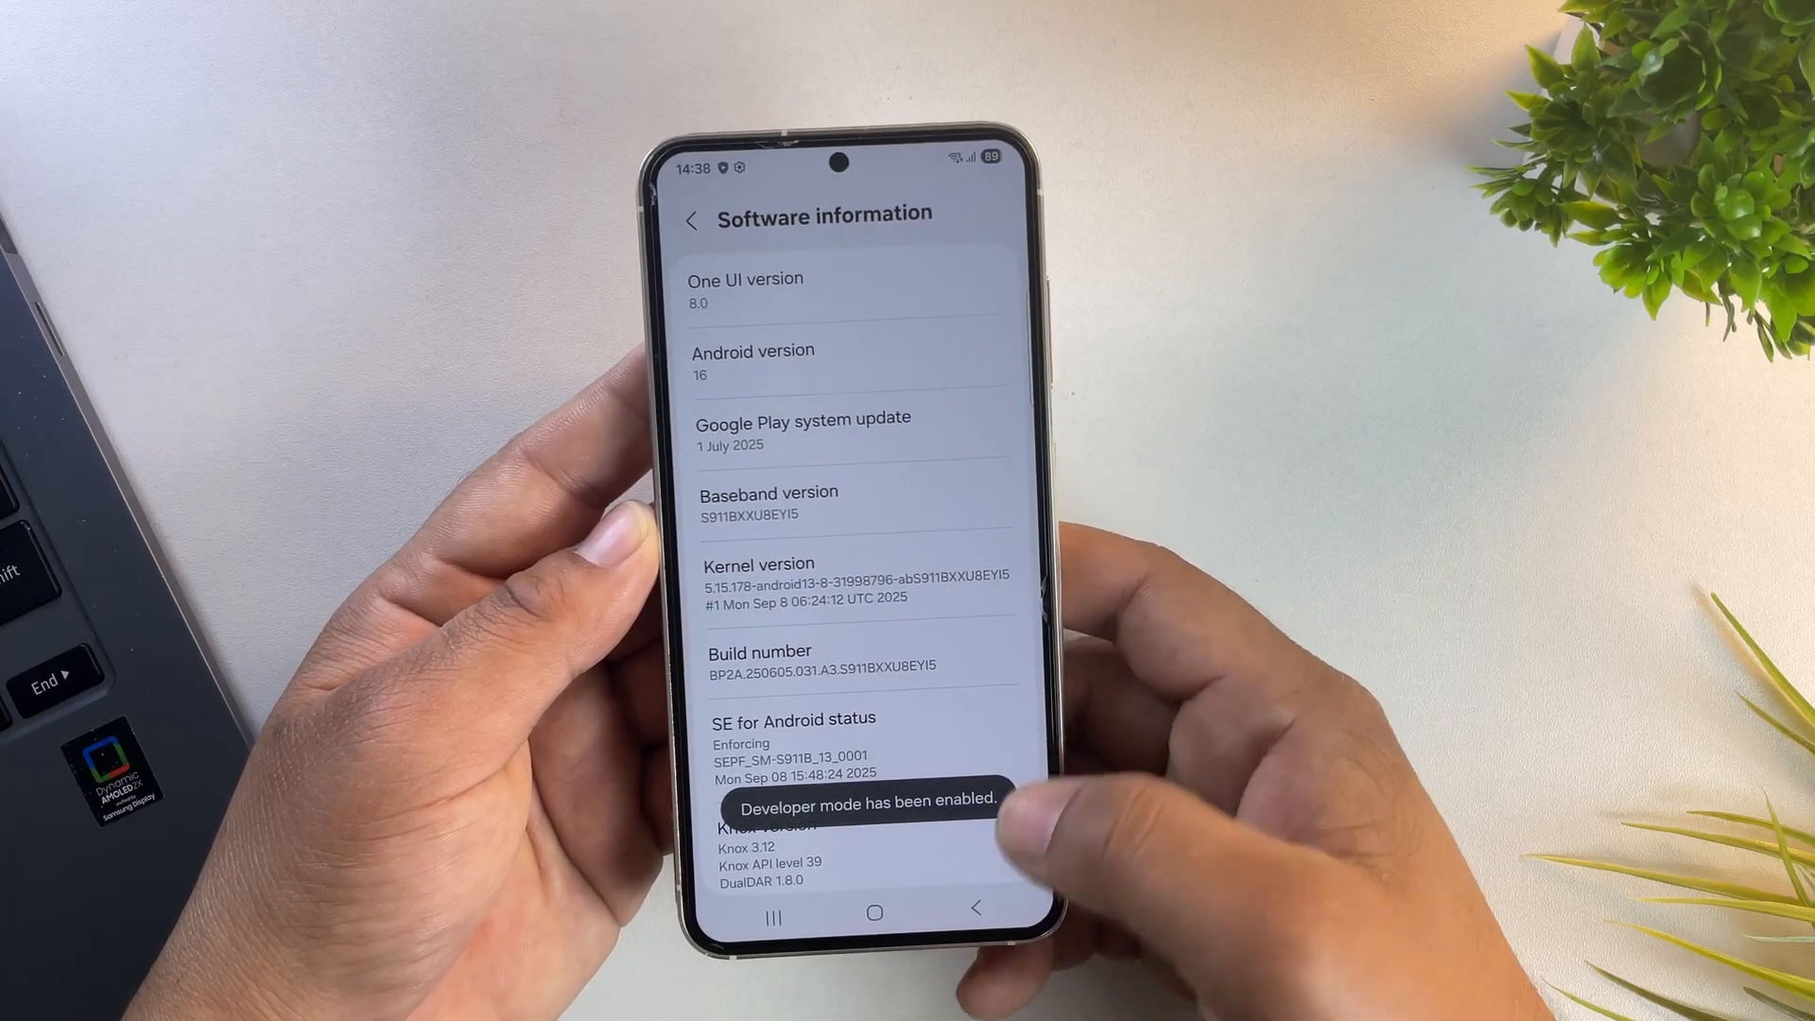
left_click(691, 220)
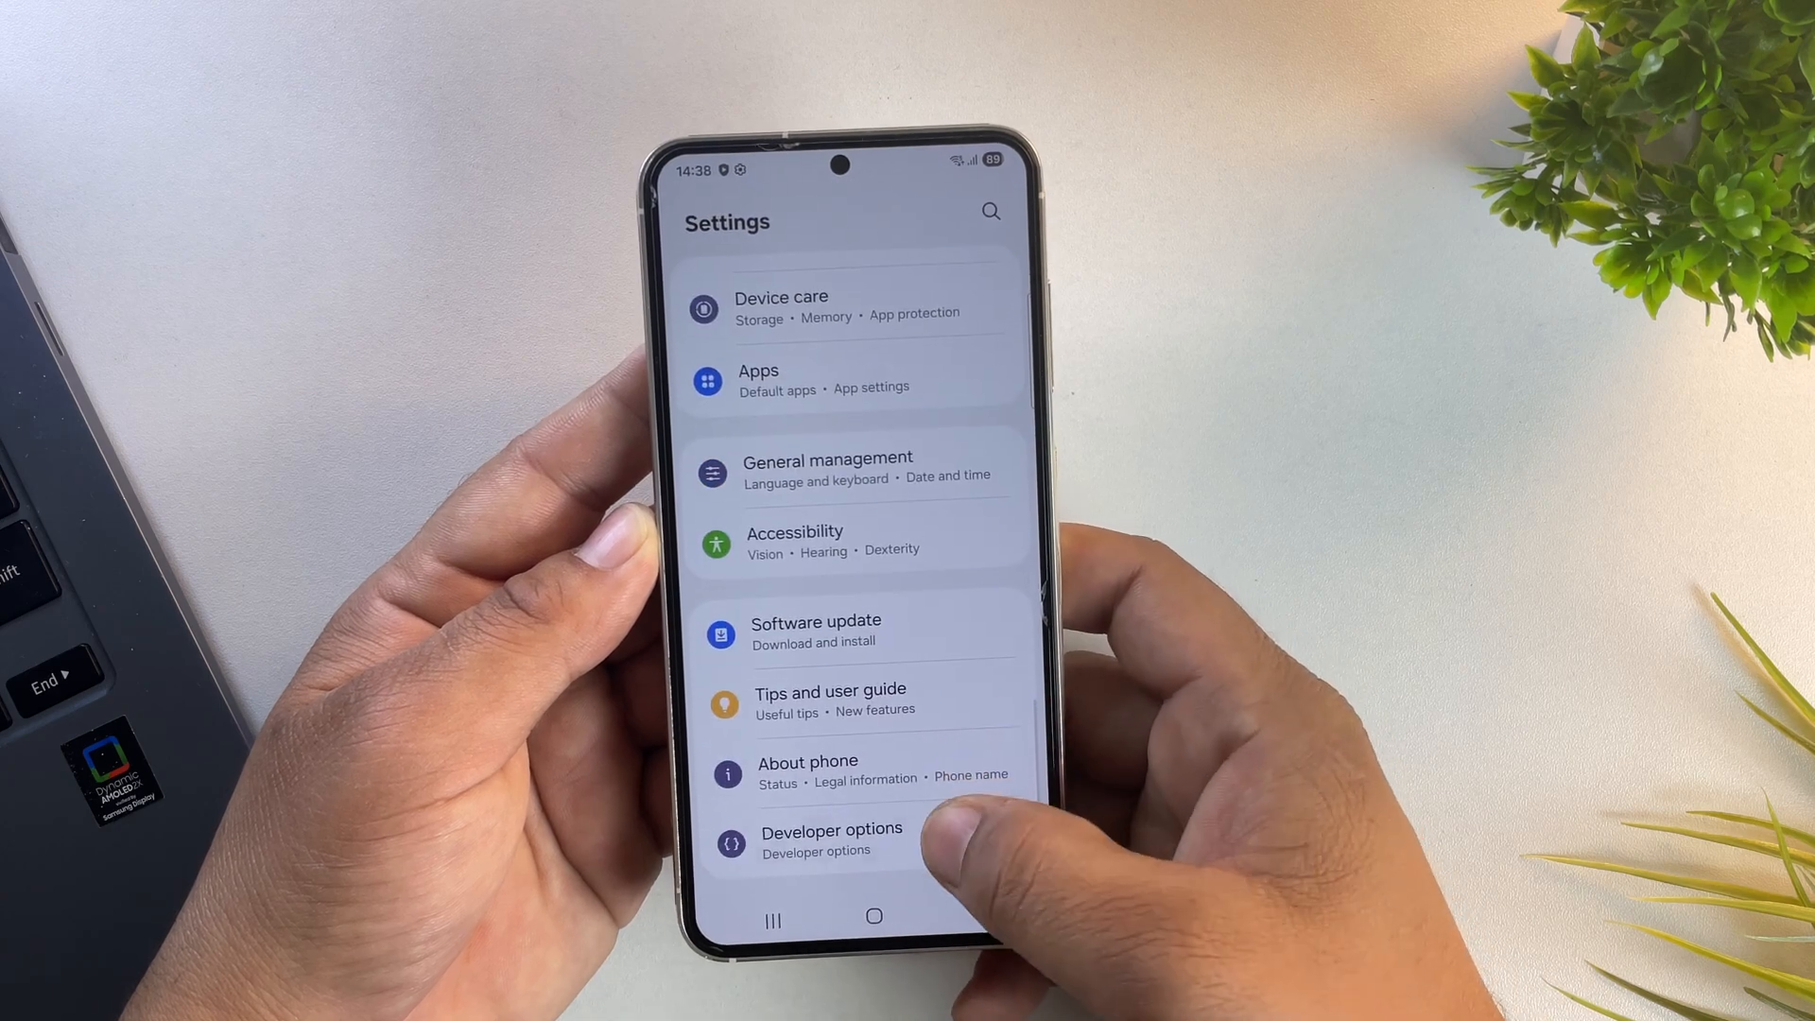
Open About phone again from the main Settings list
left_click(831, 837)
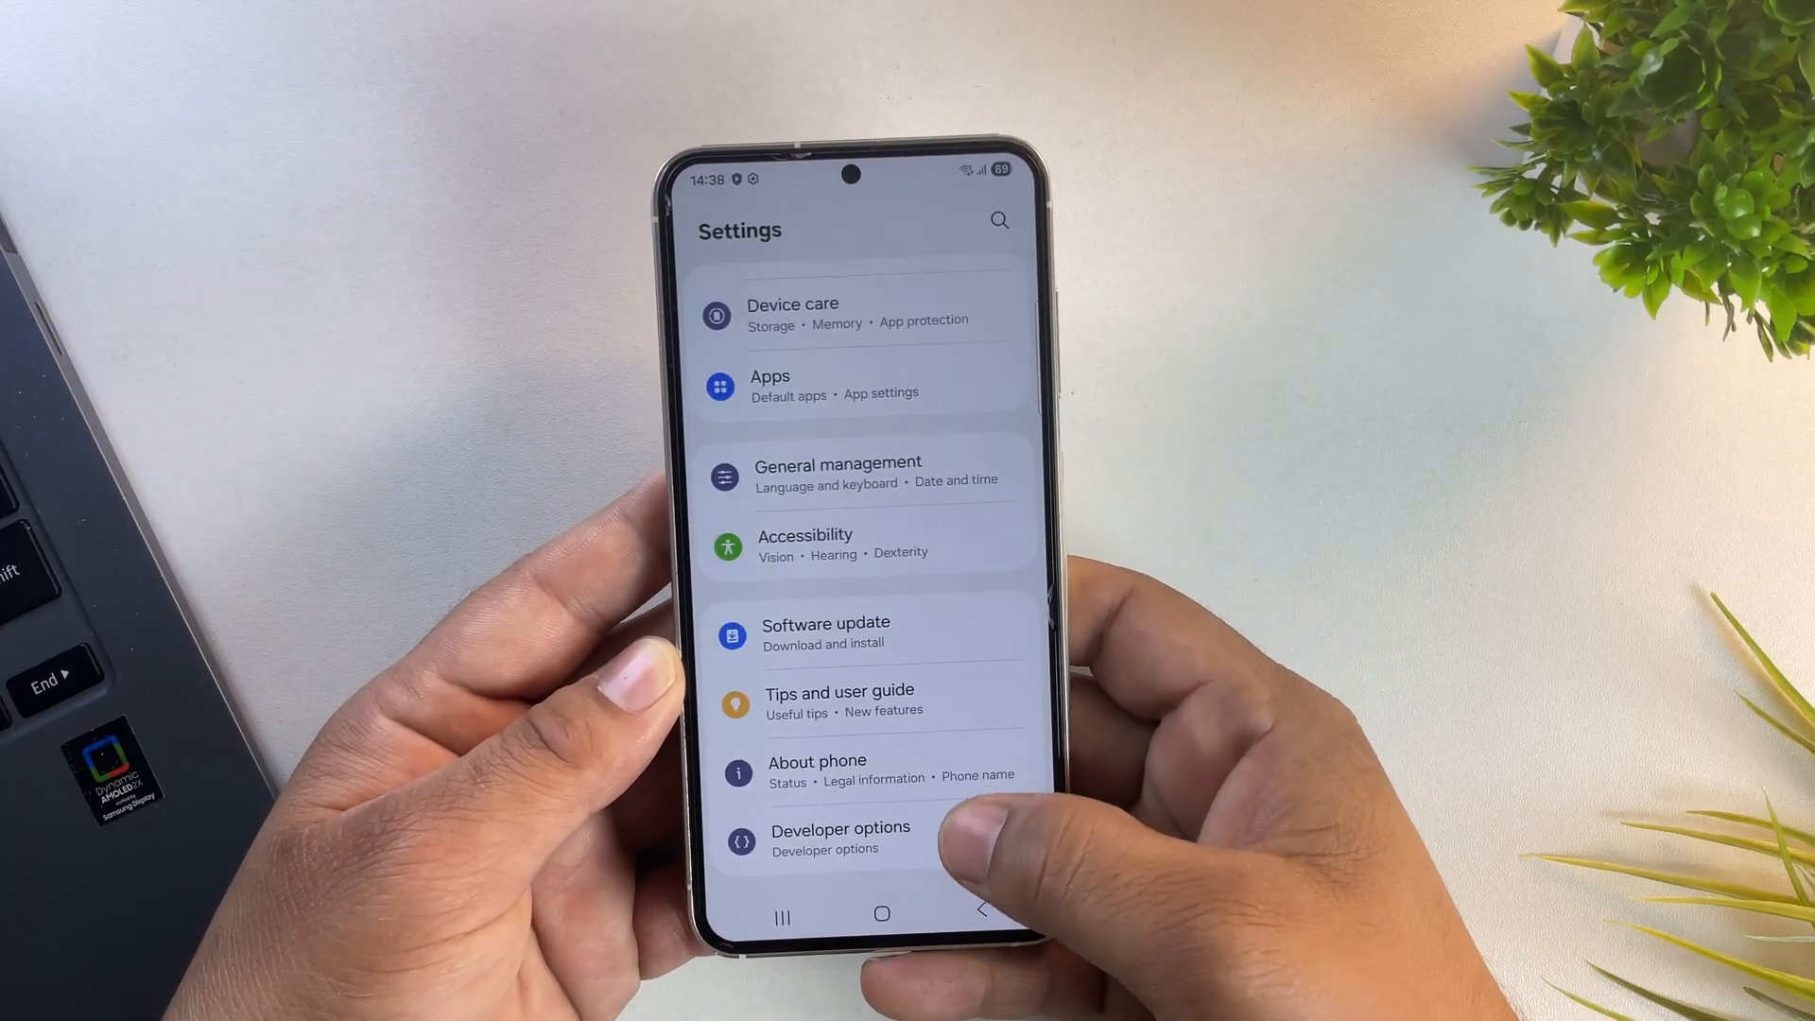
left_click(816, 760)
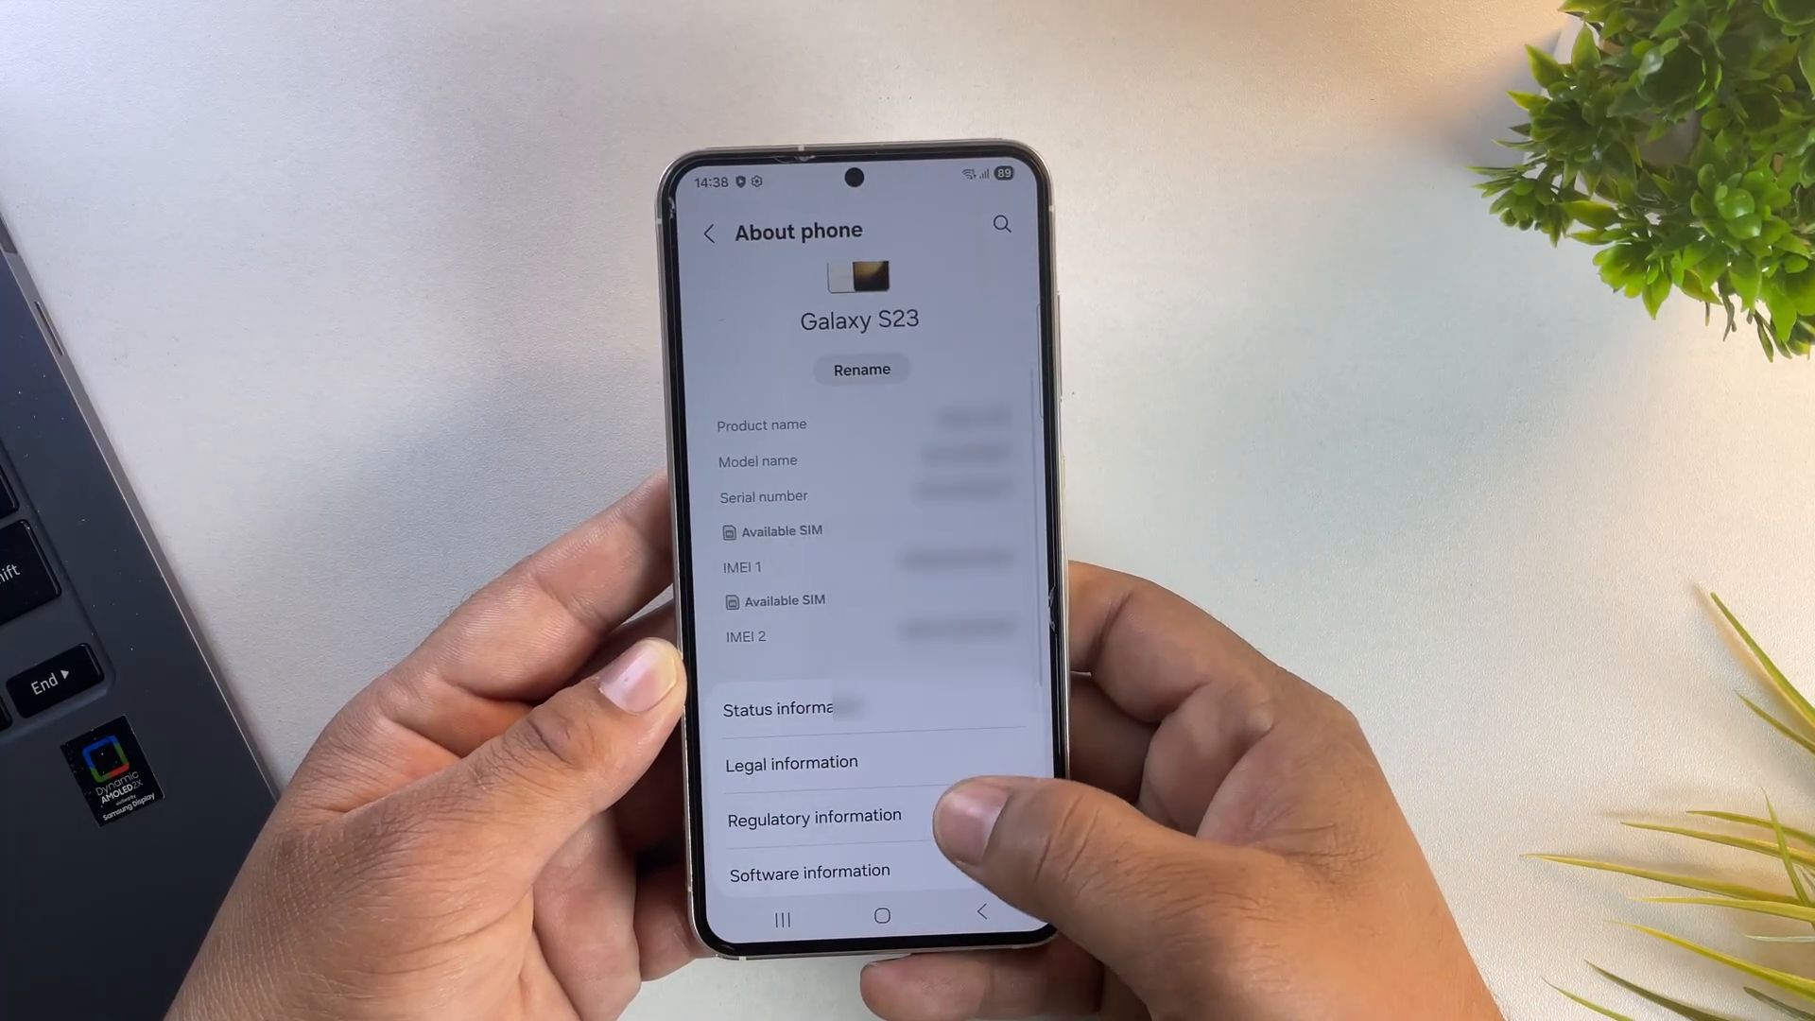
left_click(809, 871)
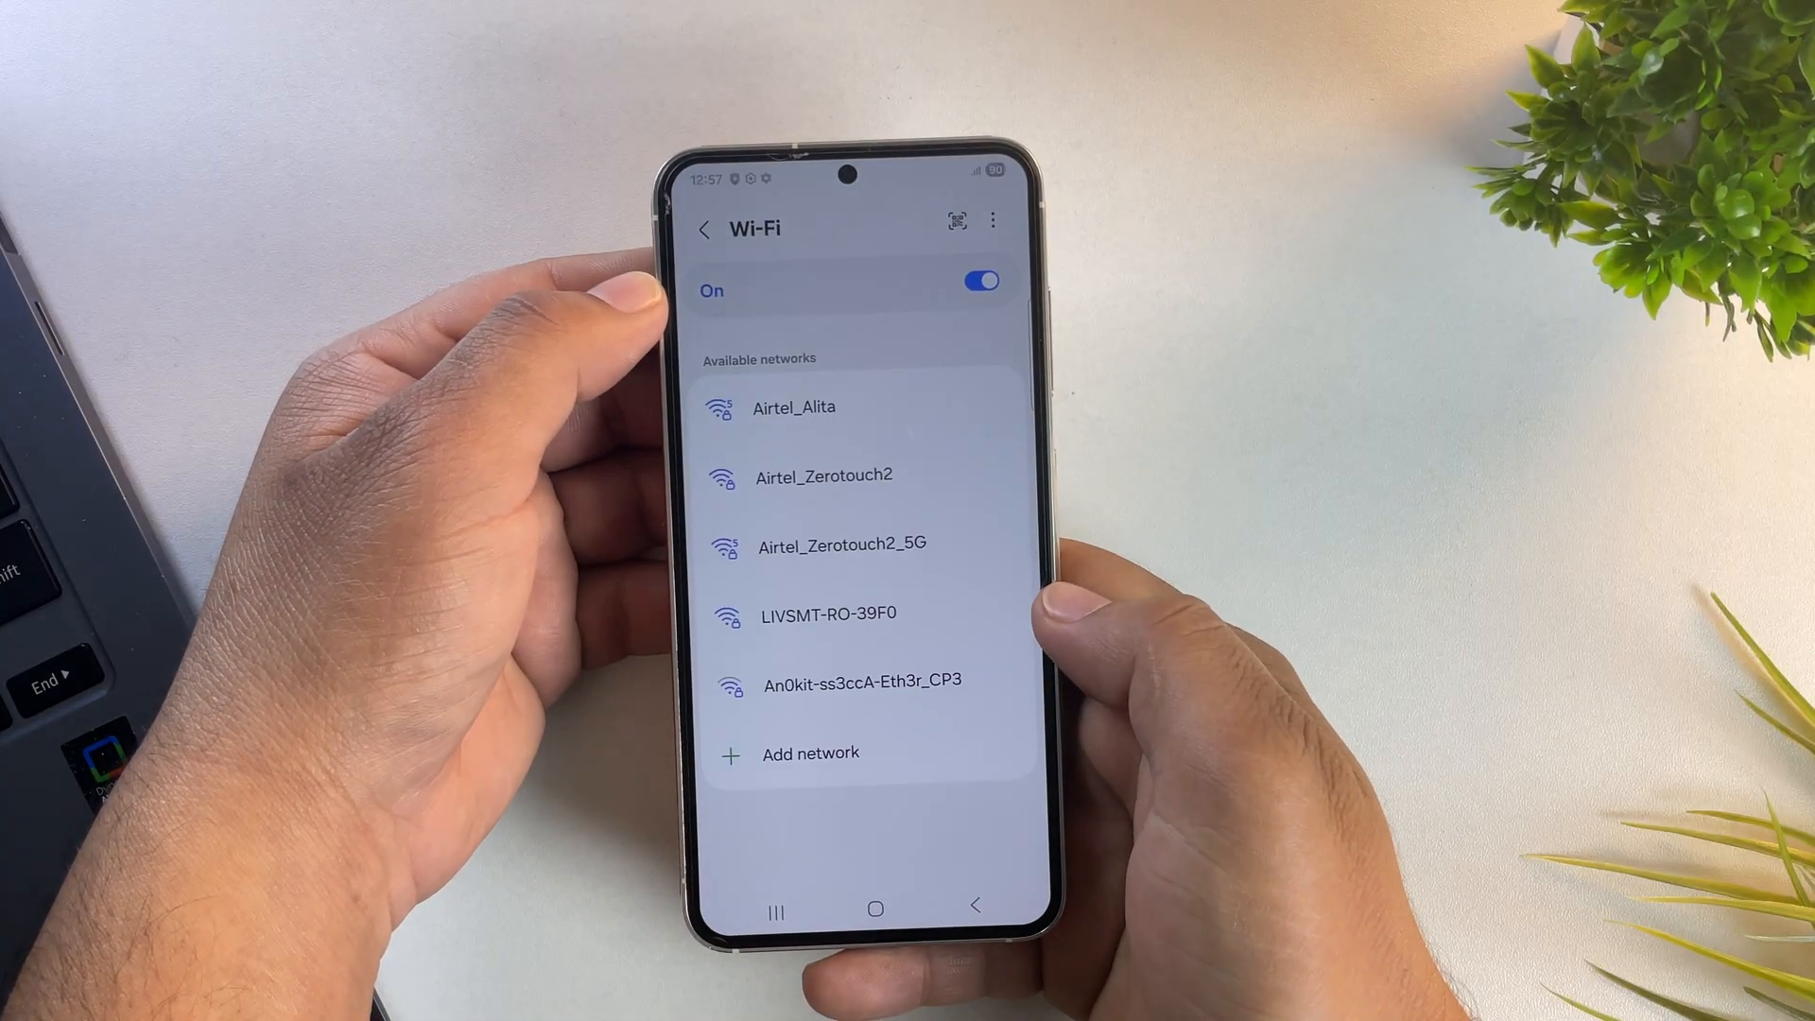
Navigate back to About phone and show Software information with One UI 8.0 on Android 16
left_click(794, 407)
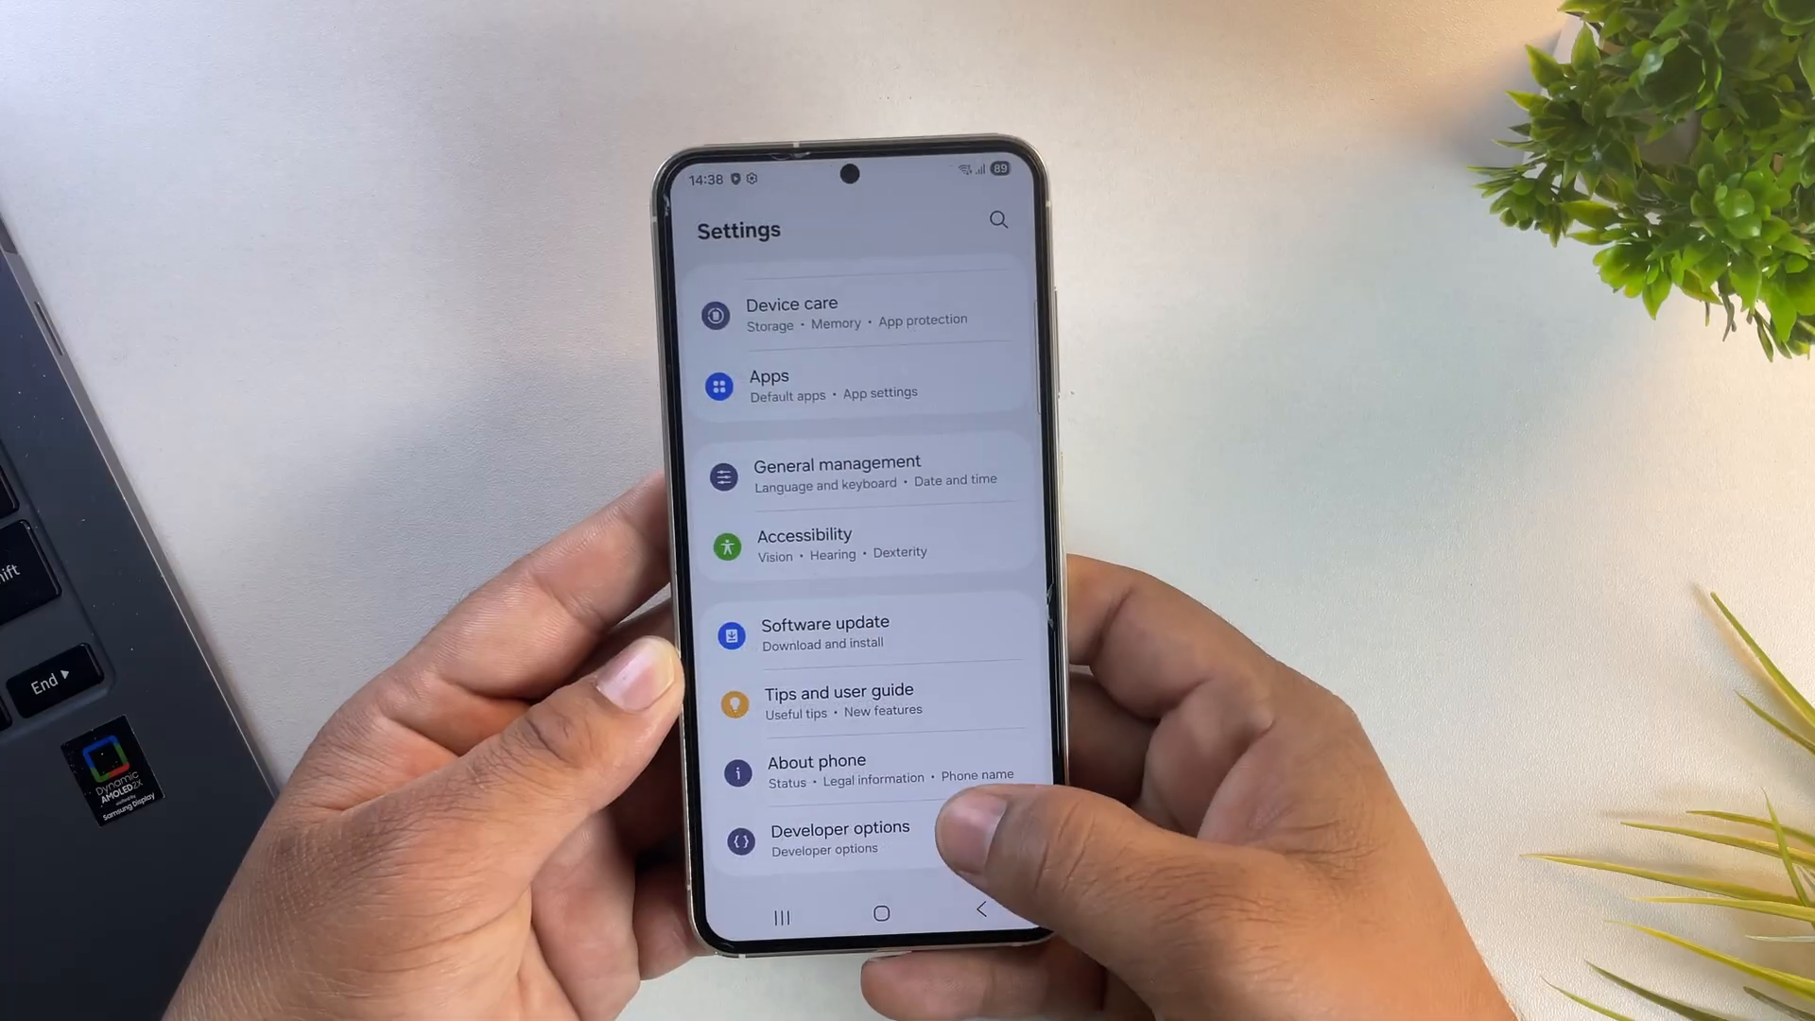
left_click(816, 768)
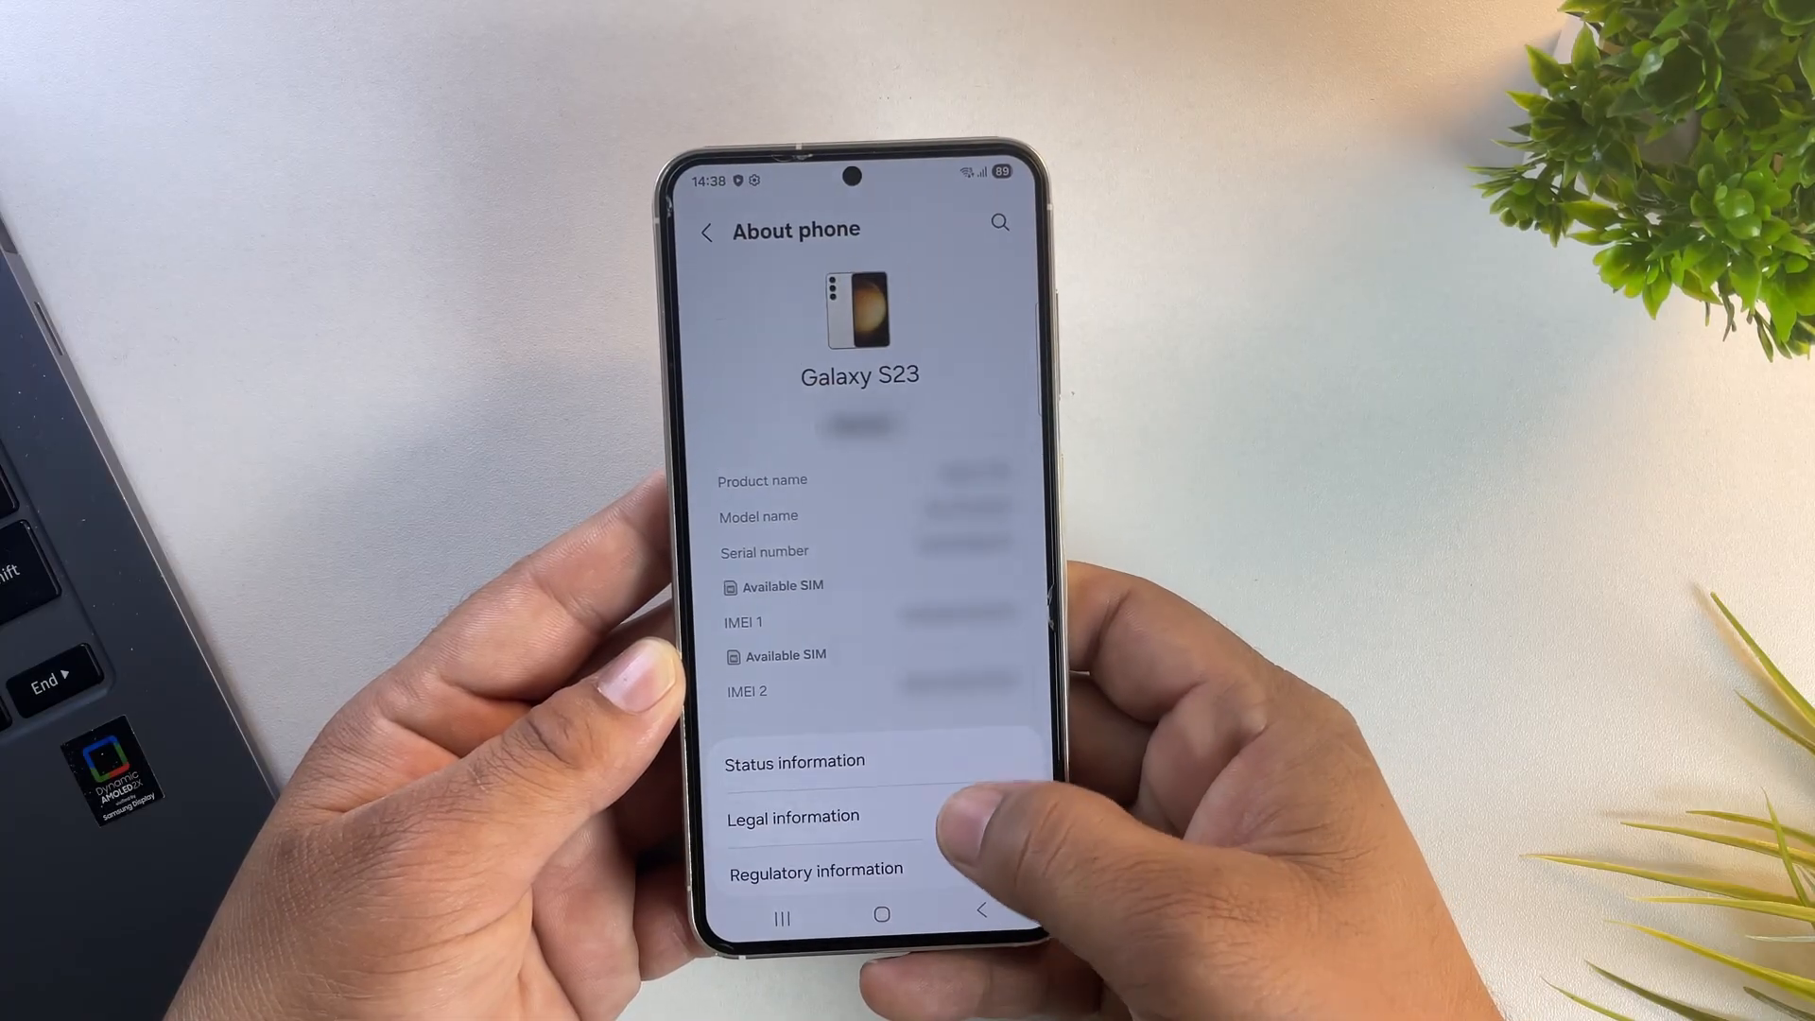
left_click(856, 760)
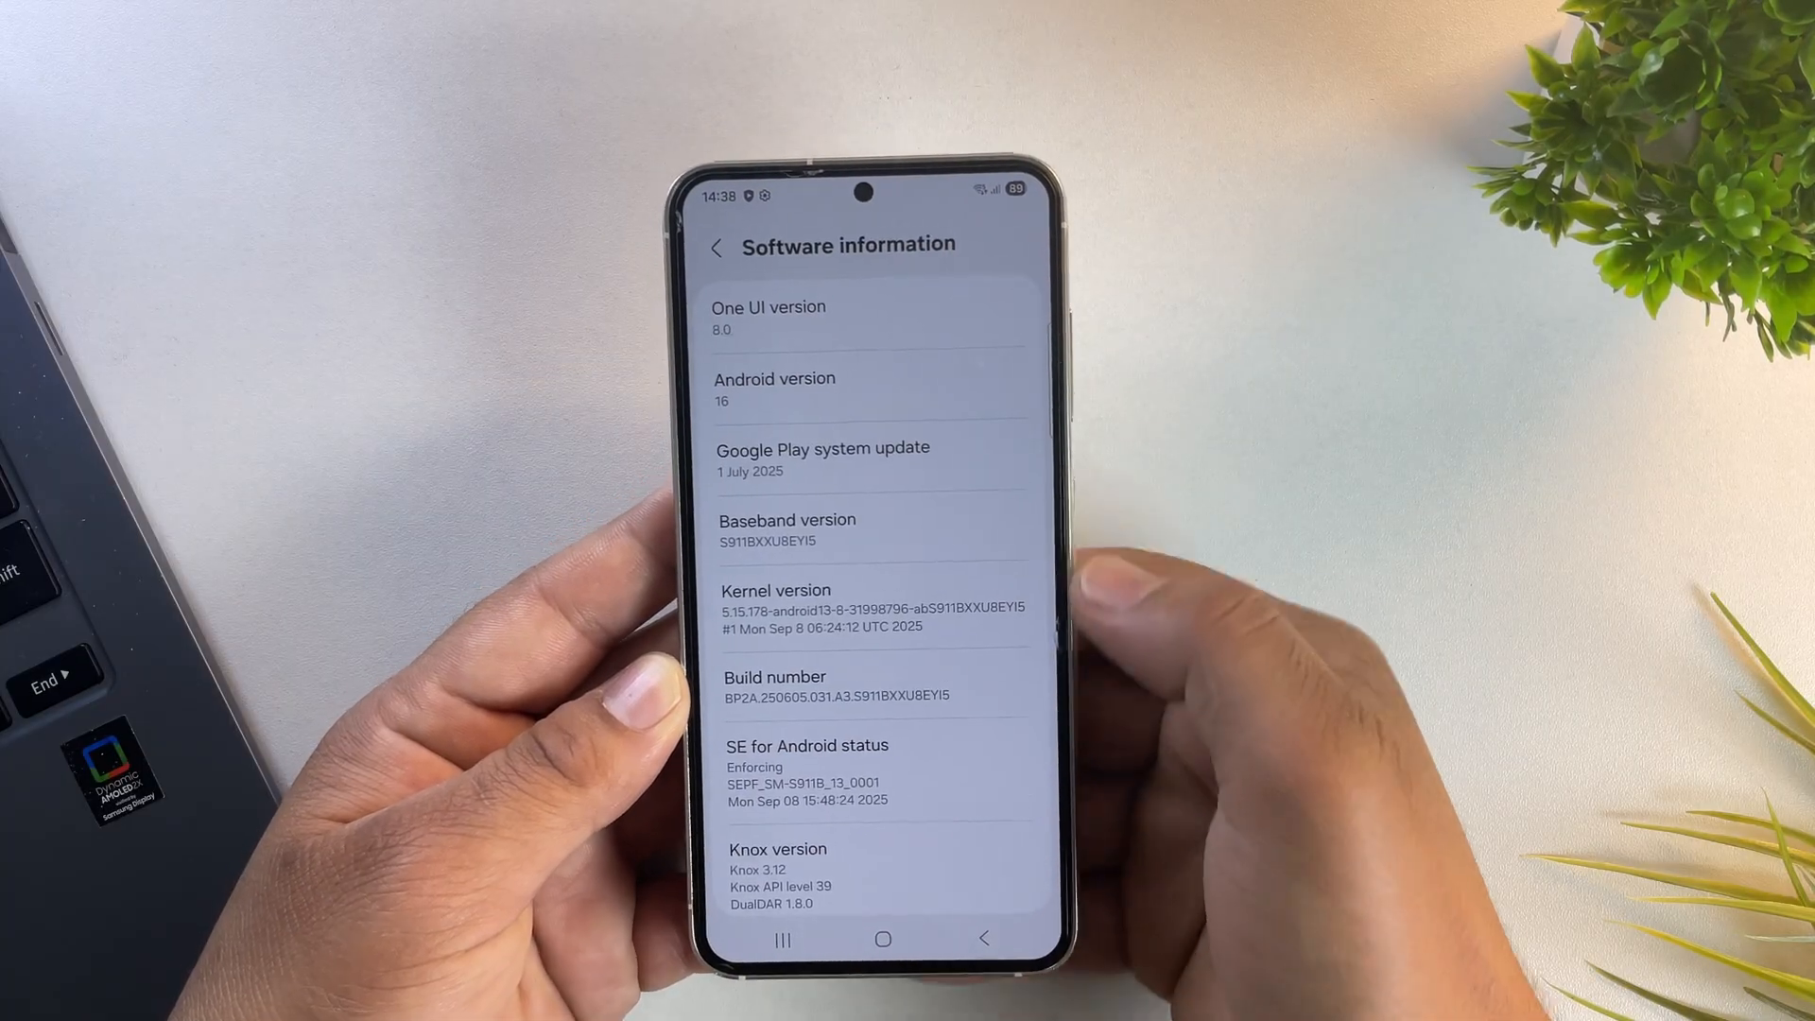